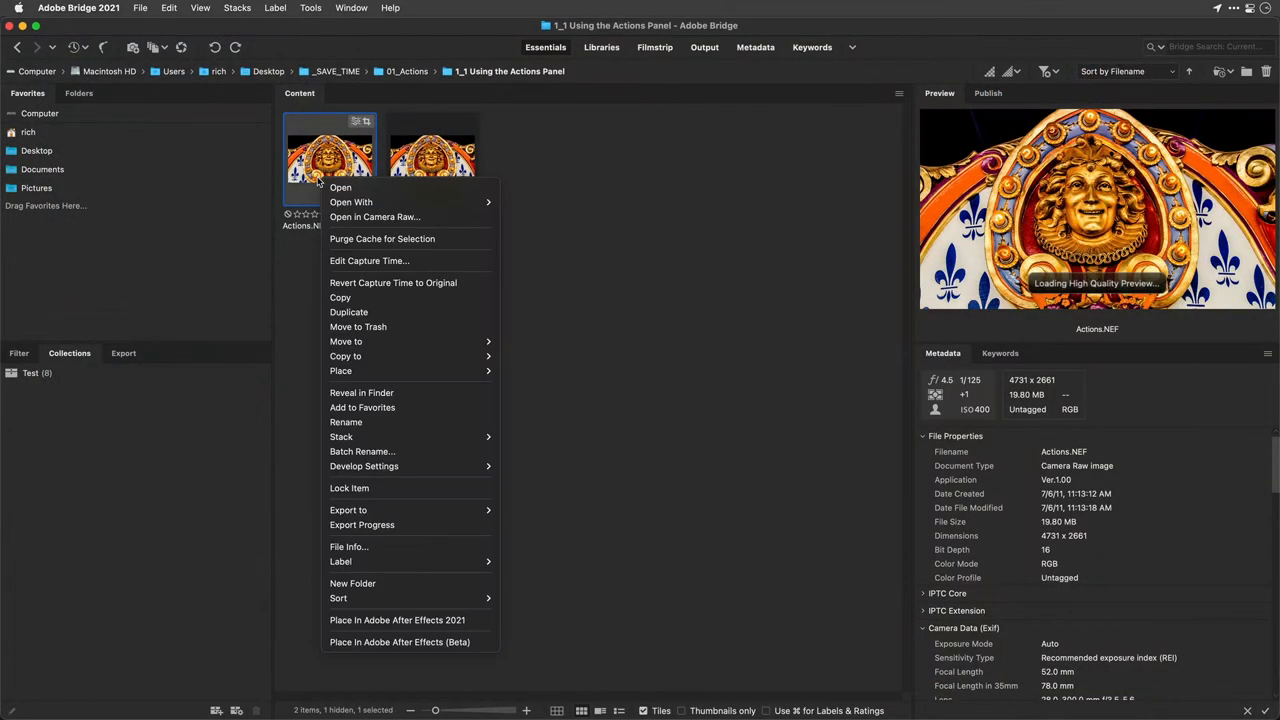
mouse_move(350, 202)
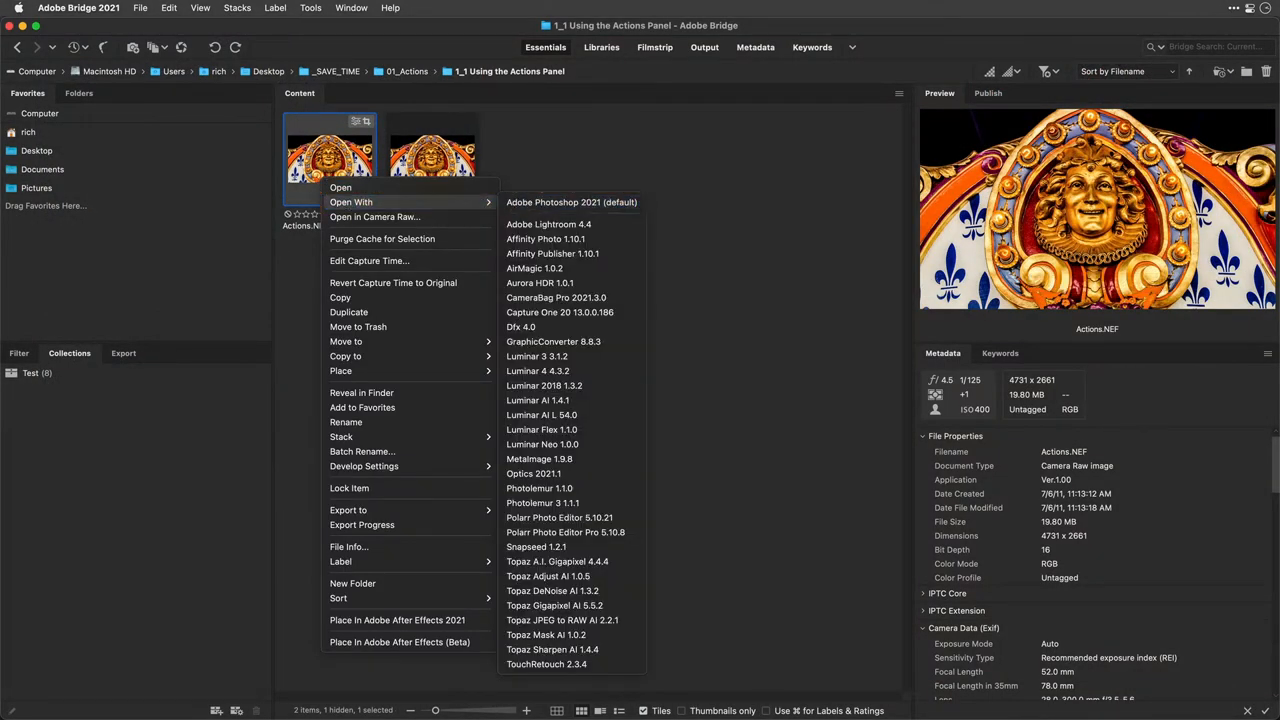
Step: Open the Actions carousel photo from Bridge into Photoshop 2021
click(572, 202)
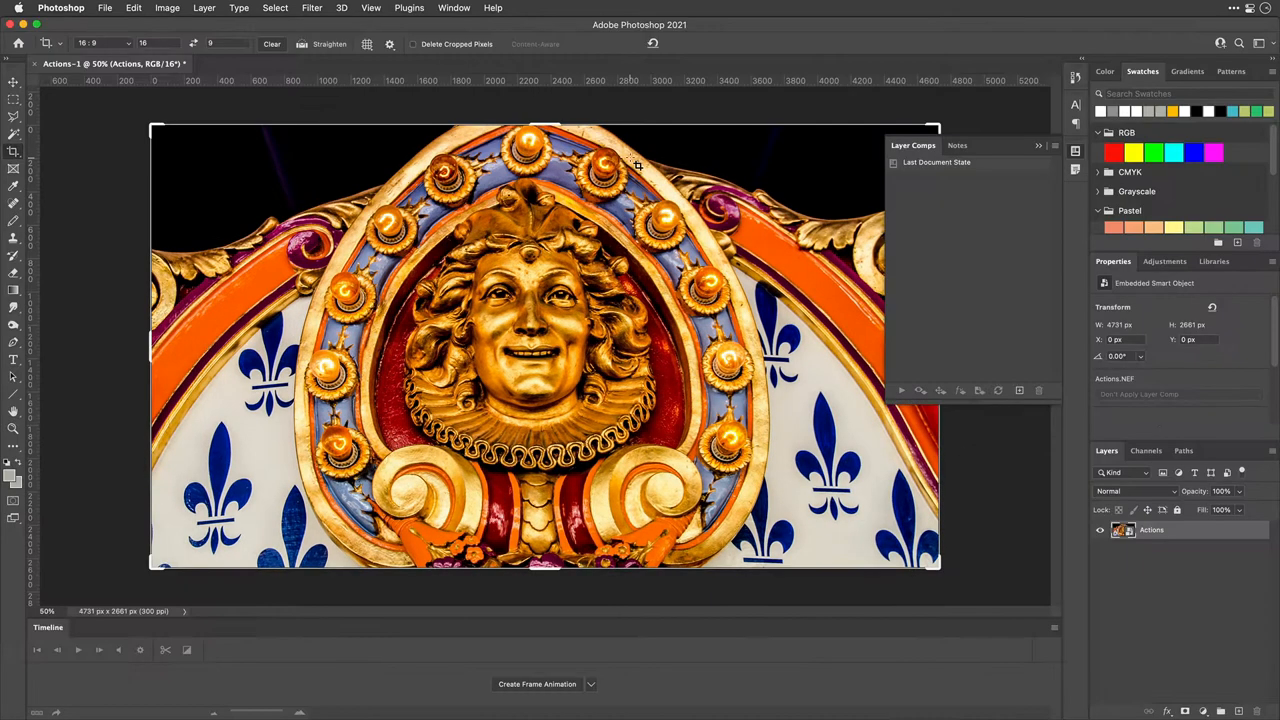
Step: Show the Actions panel via the Window menu and load the Image Effects action set
click(454, 8)
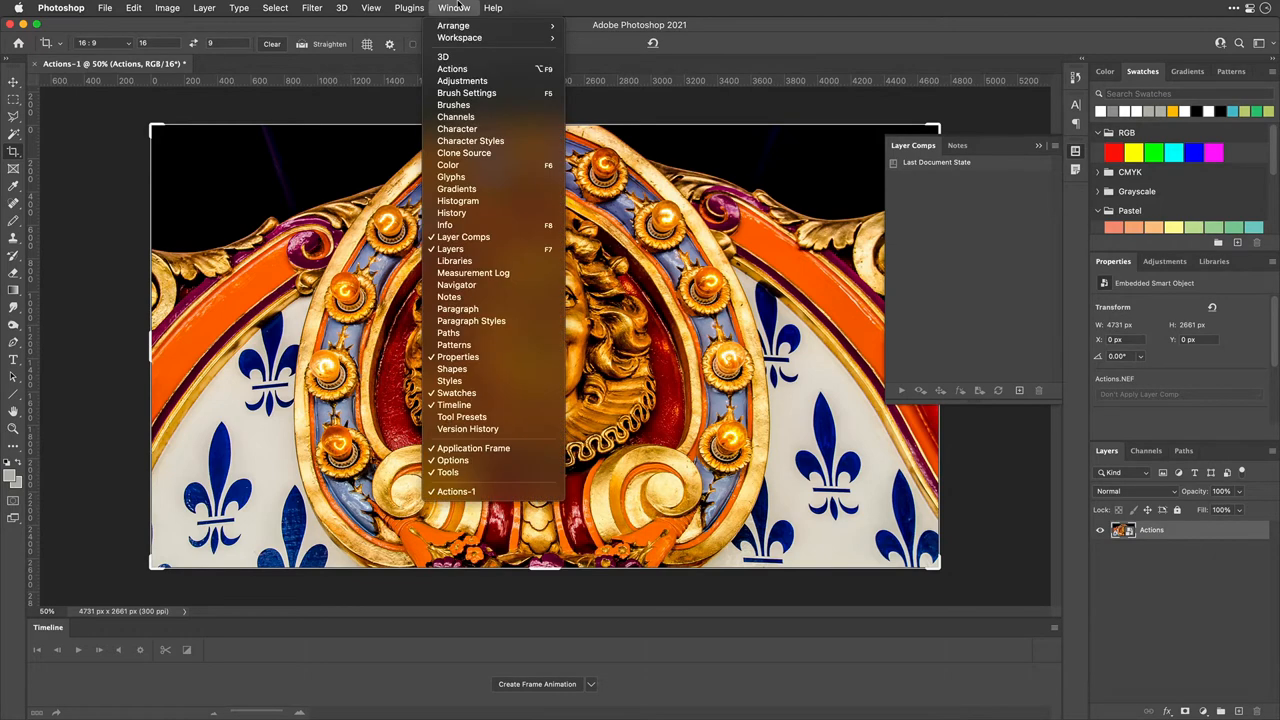
mouse_move(452, 68)
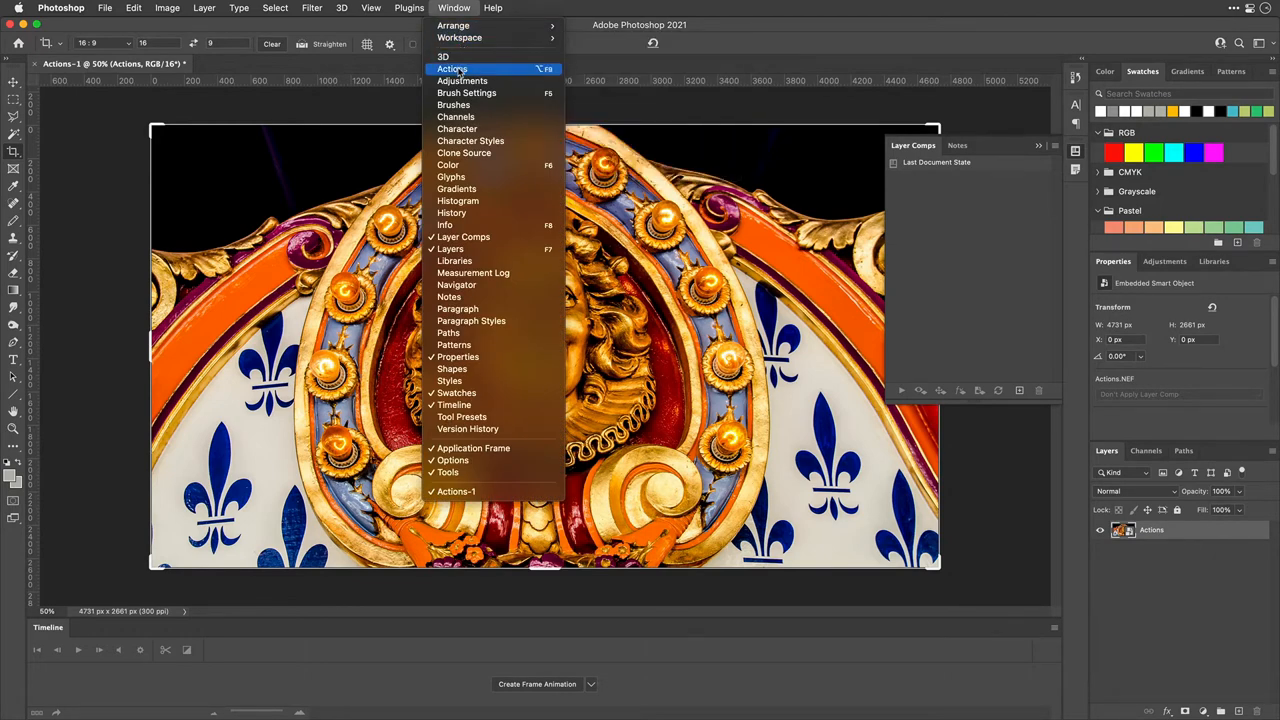
click(452, 68)
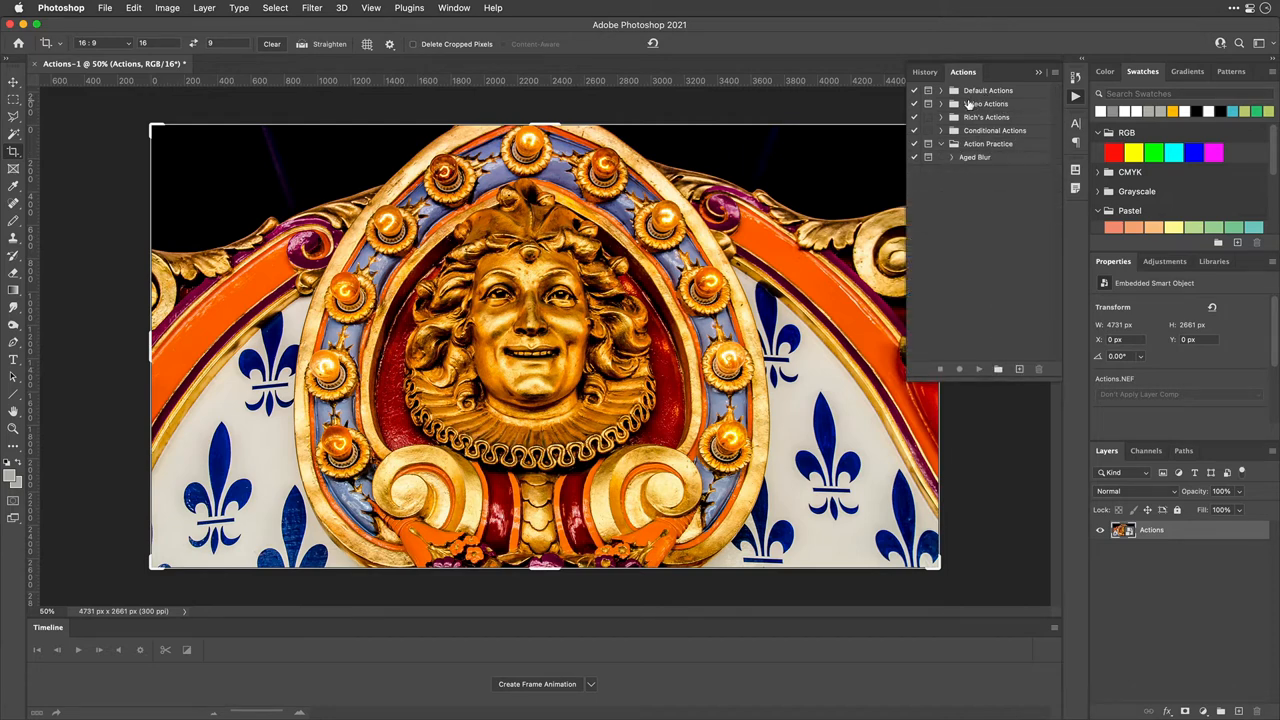
mouse_move(1052, 80)
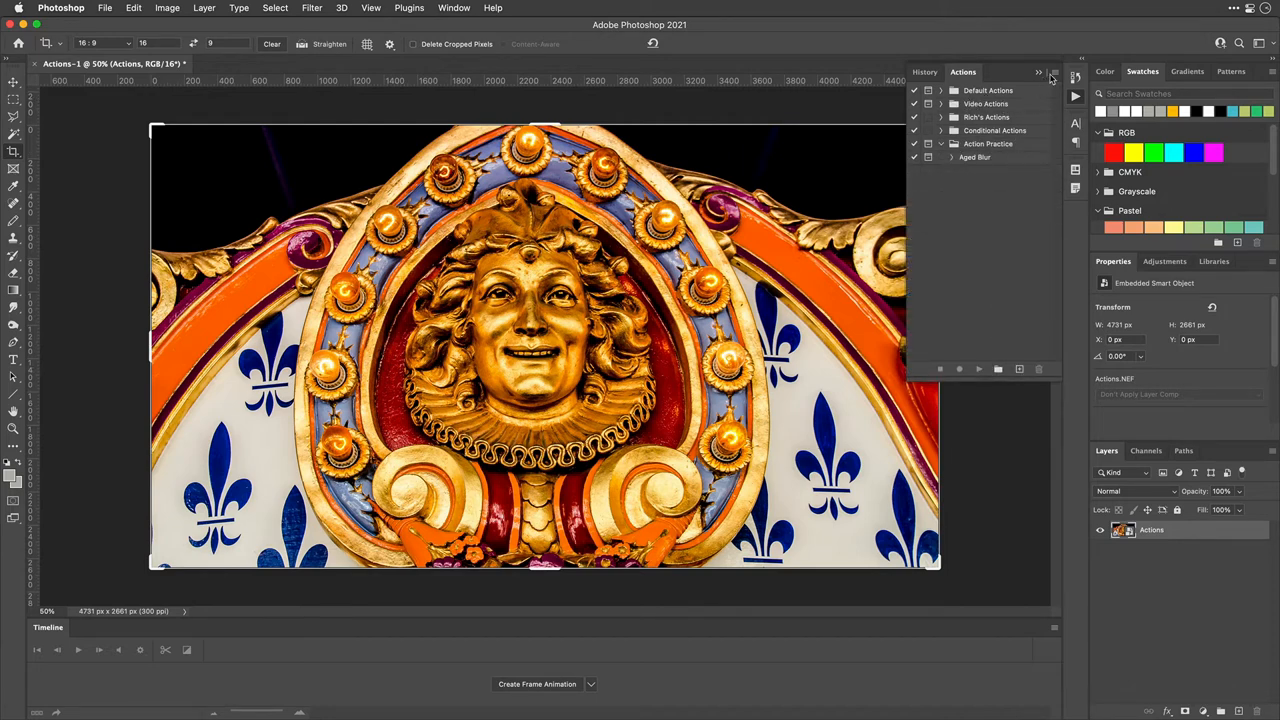
click(1040, 72)
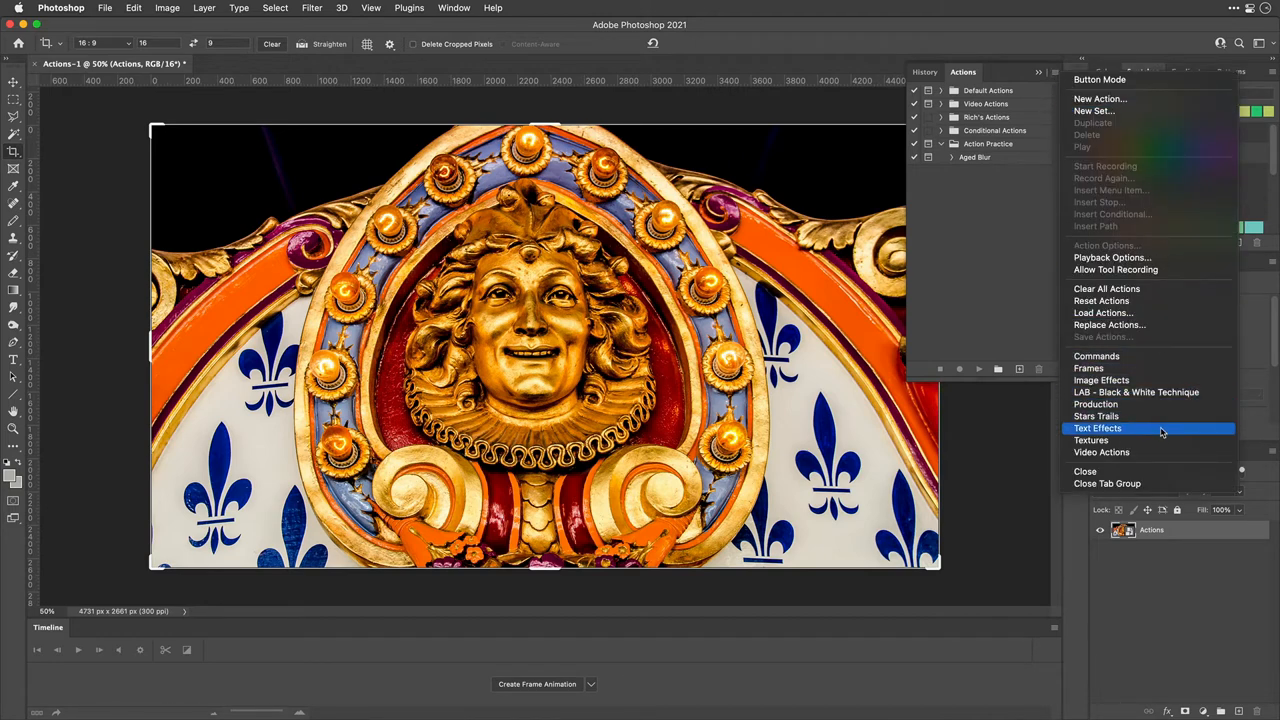
mouse_move(1156, 424)
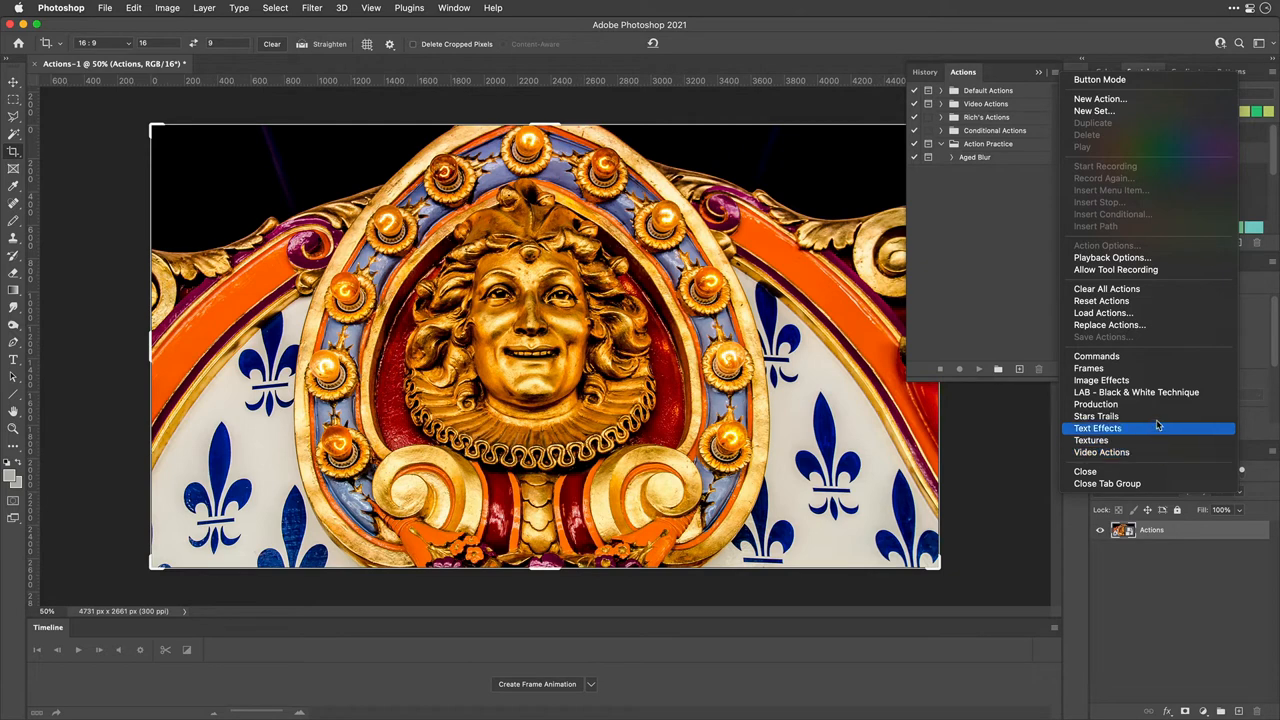
click(1100, 380)
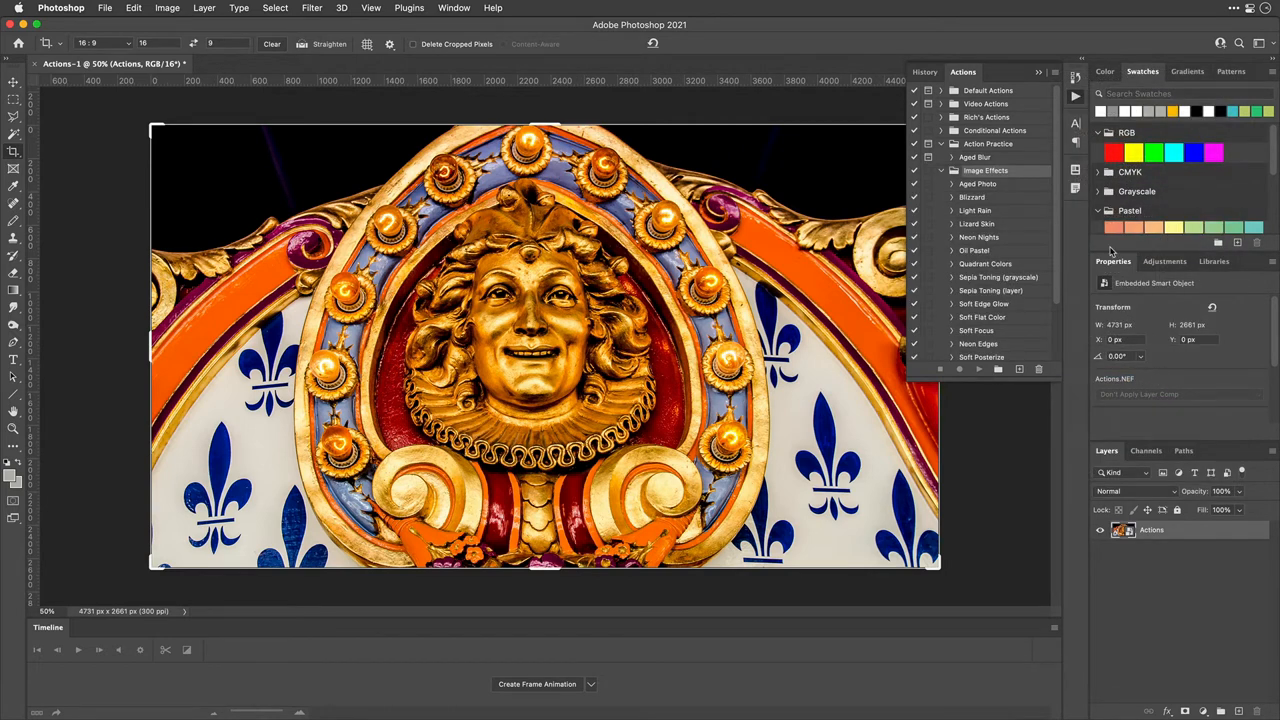
mouse_move(954, 264)
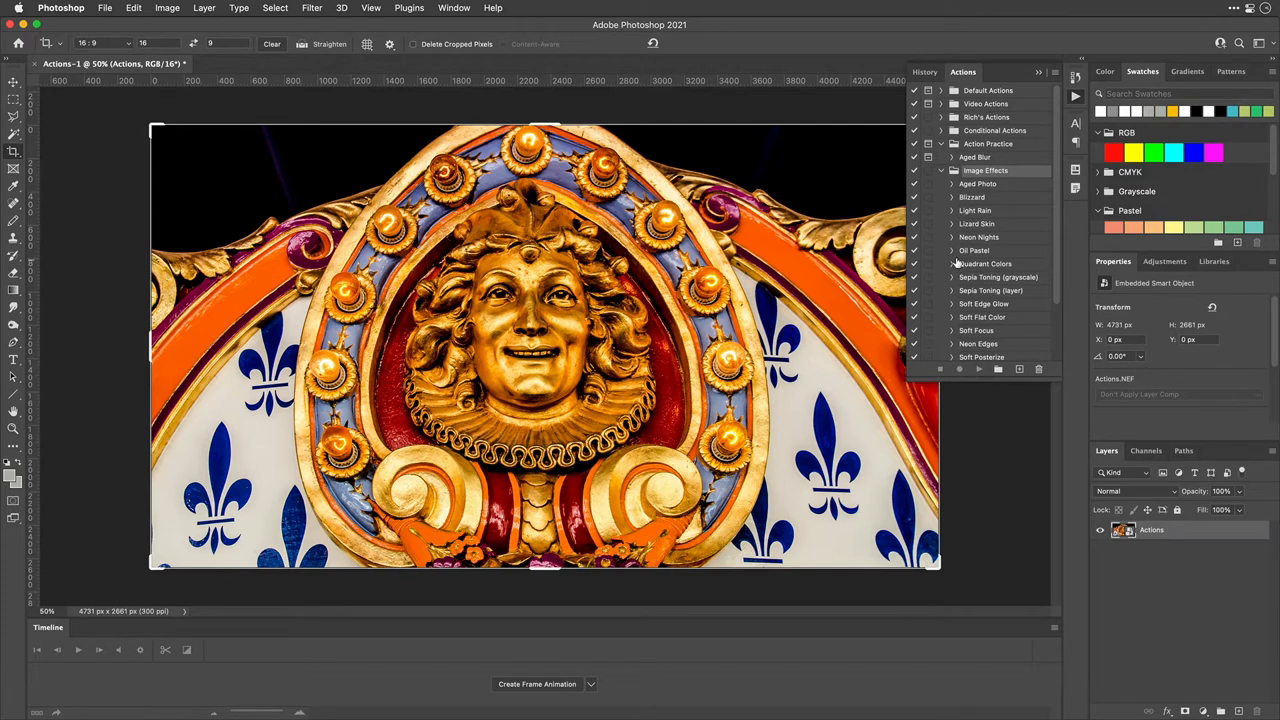
Step: Expand and play the Aged Photo action, continuing past the unavailable Fade alert
click(952, 184)
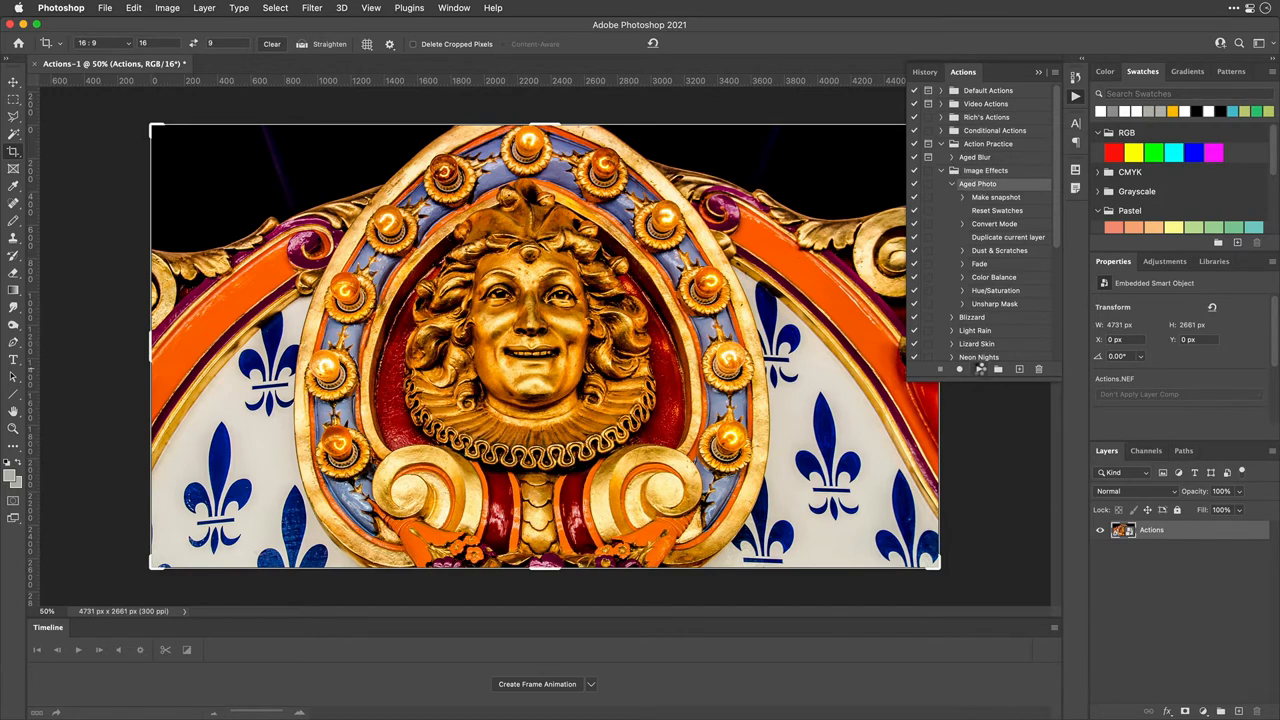
click(960, 368)
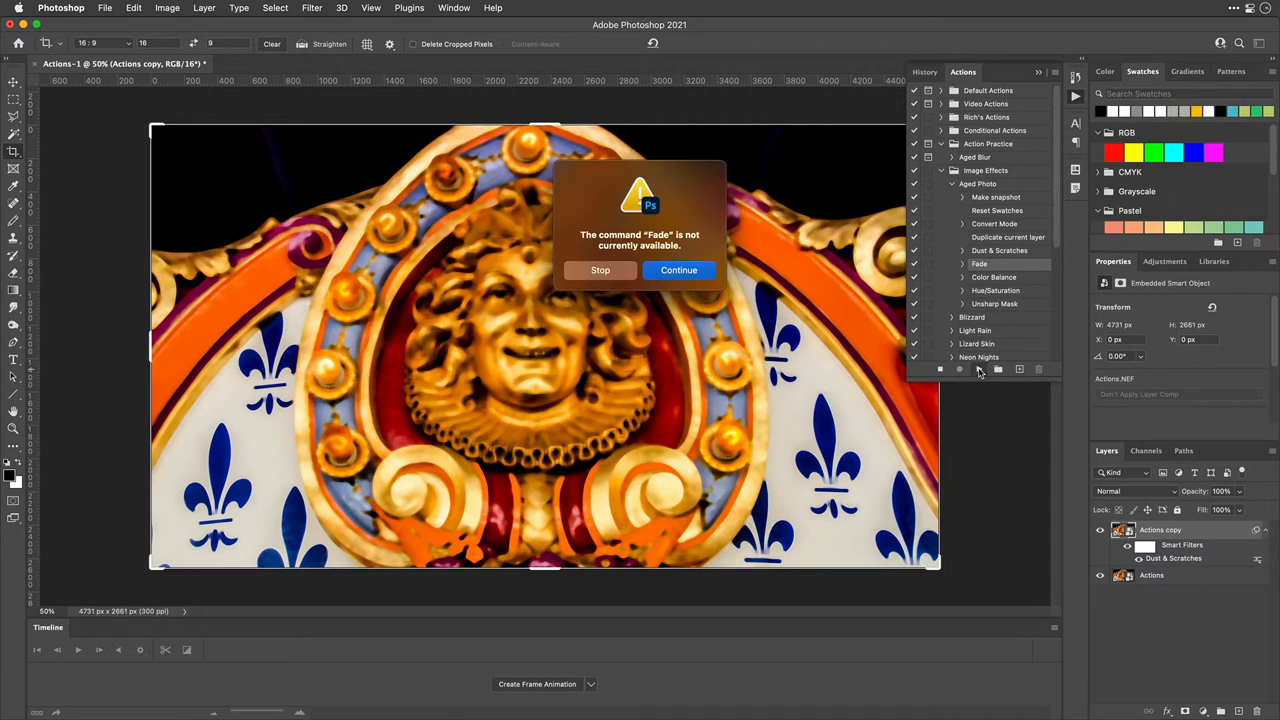
mouse_move(978, 344)
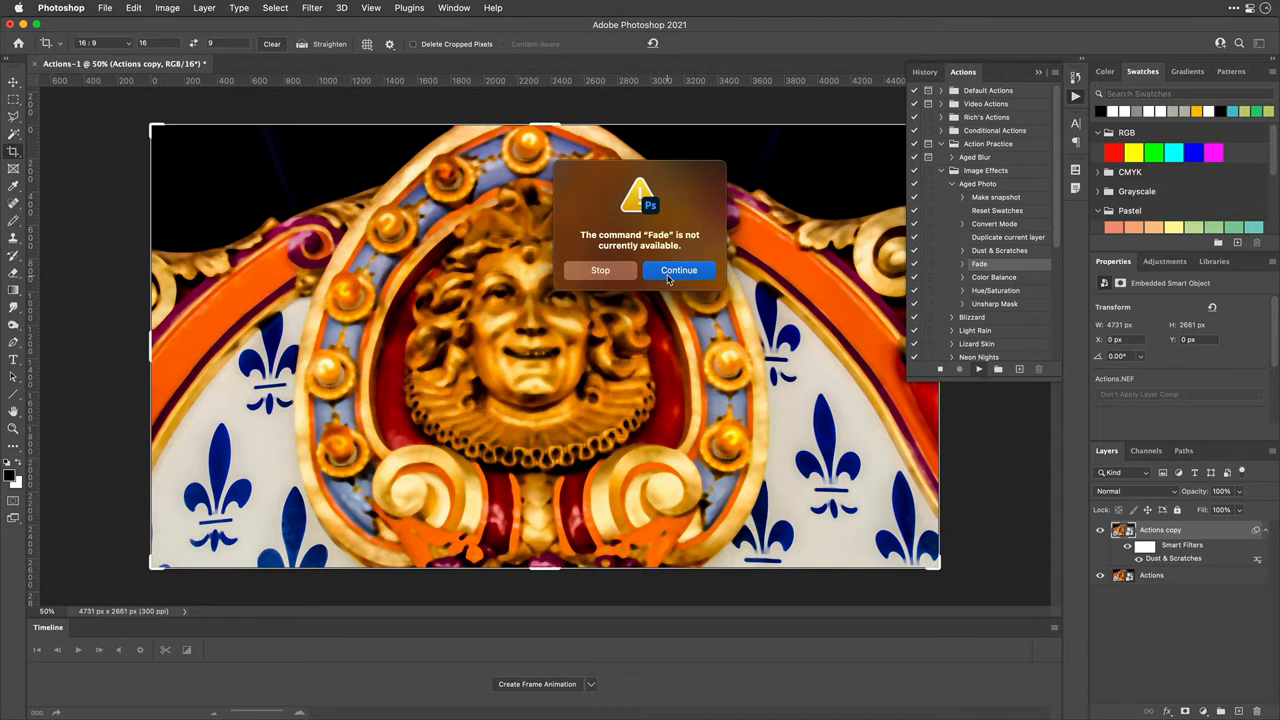
mouse_move(694, 278)
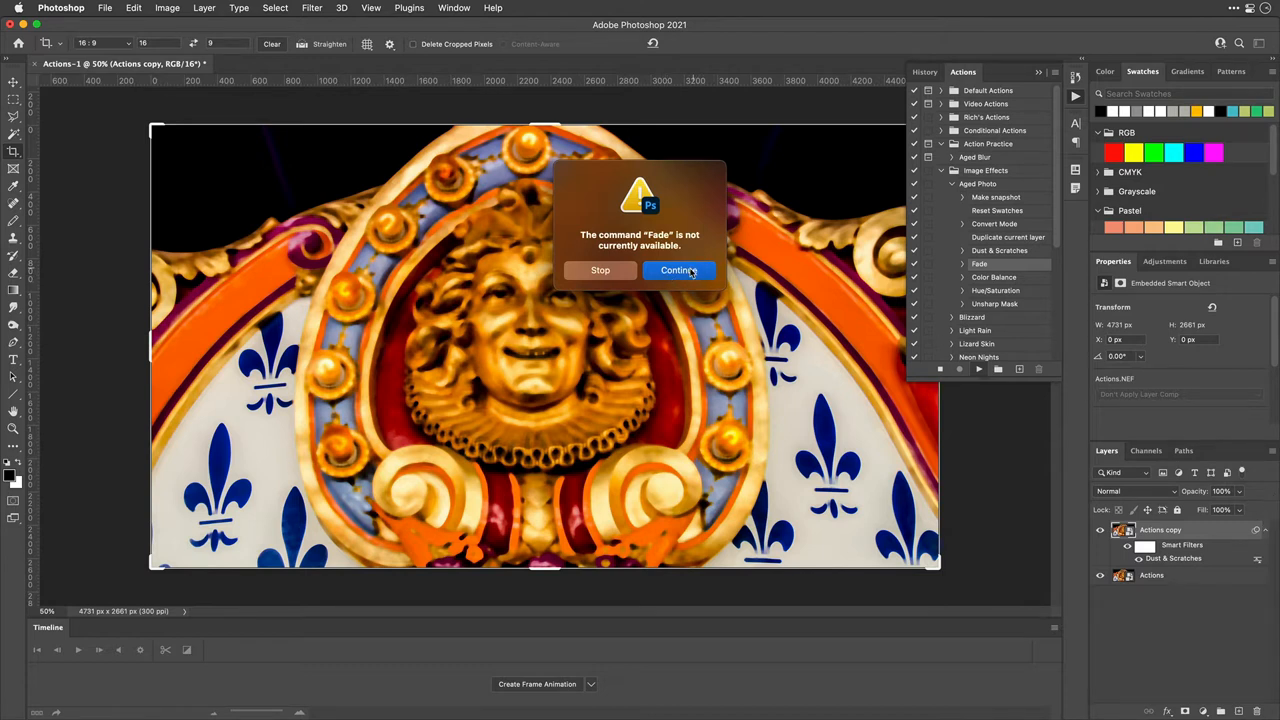
click(678, 270)
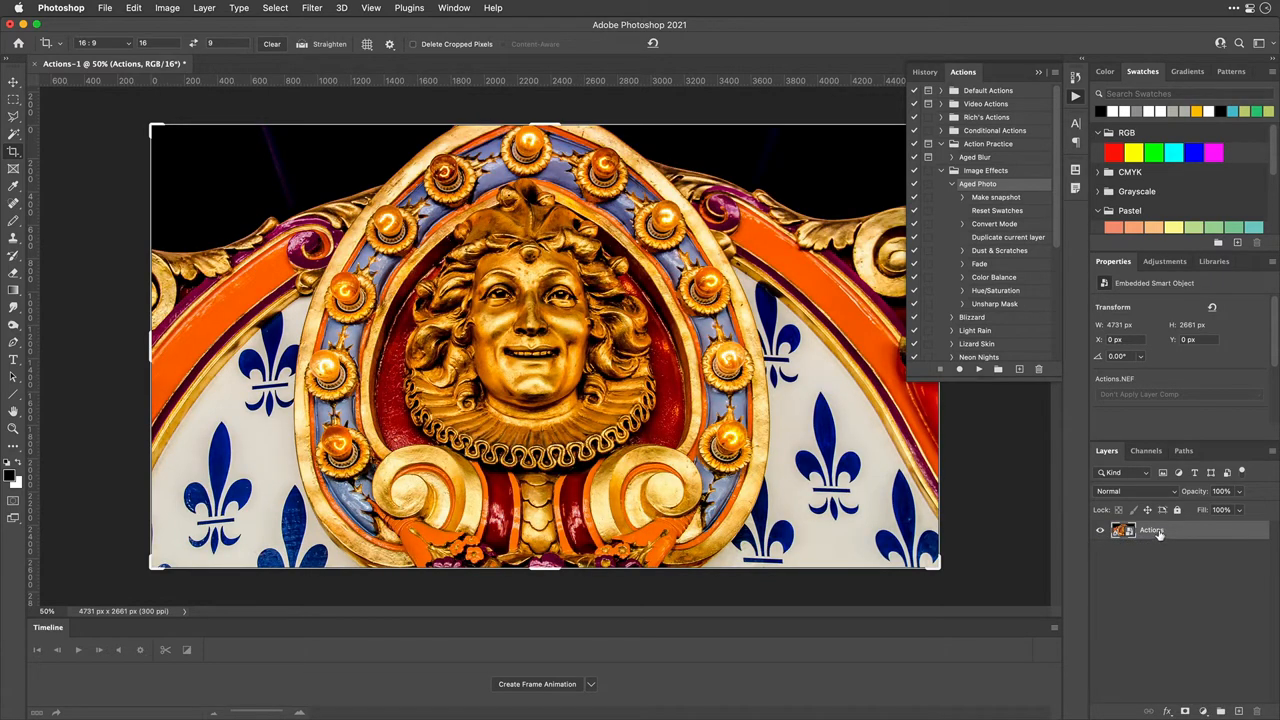
Step: Rasterize the photo layer, play Aged Photo, and toggle the aged copy's visibility to compare
right_click(1150, 530)
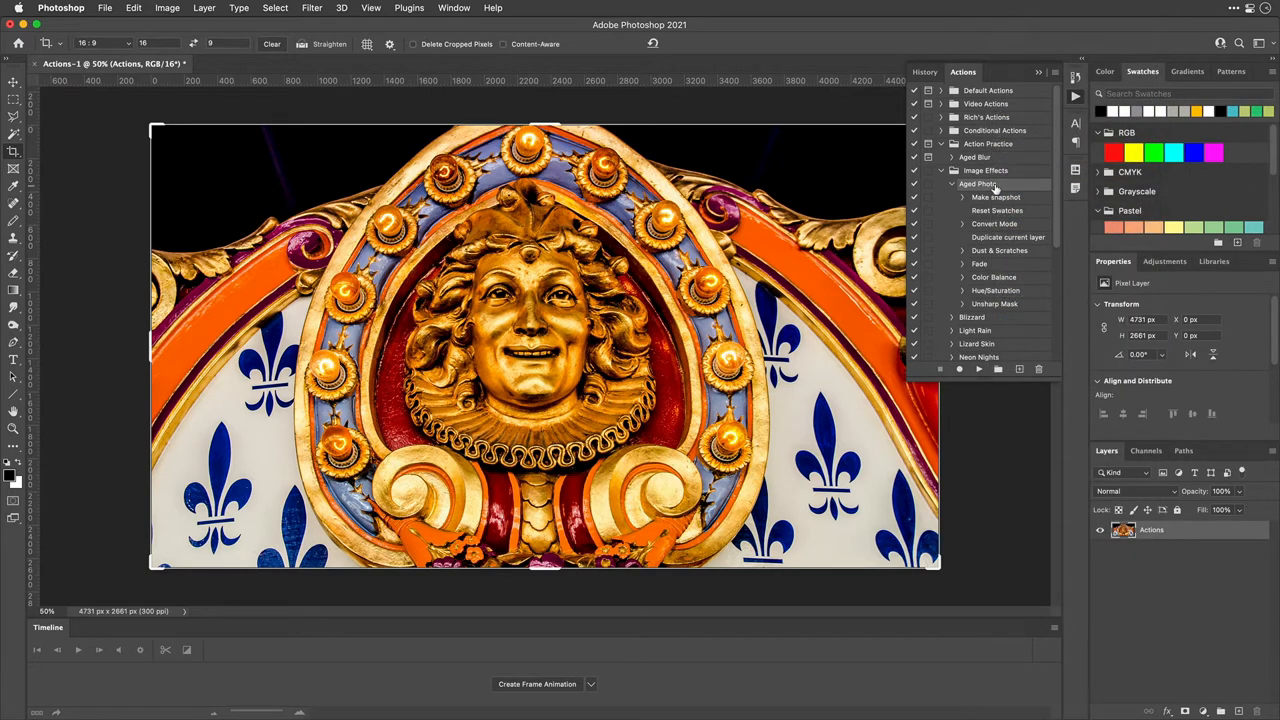
click(978, 368)
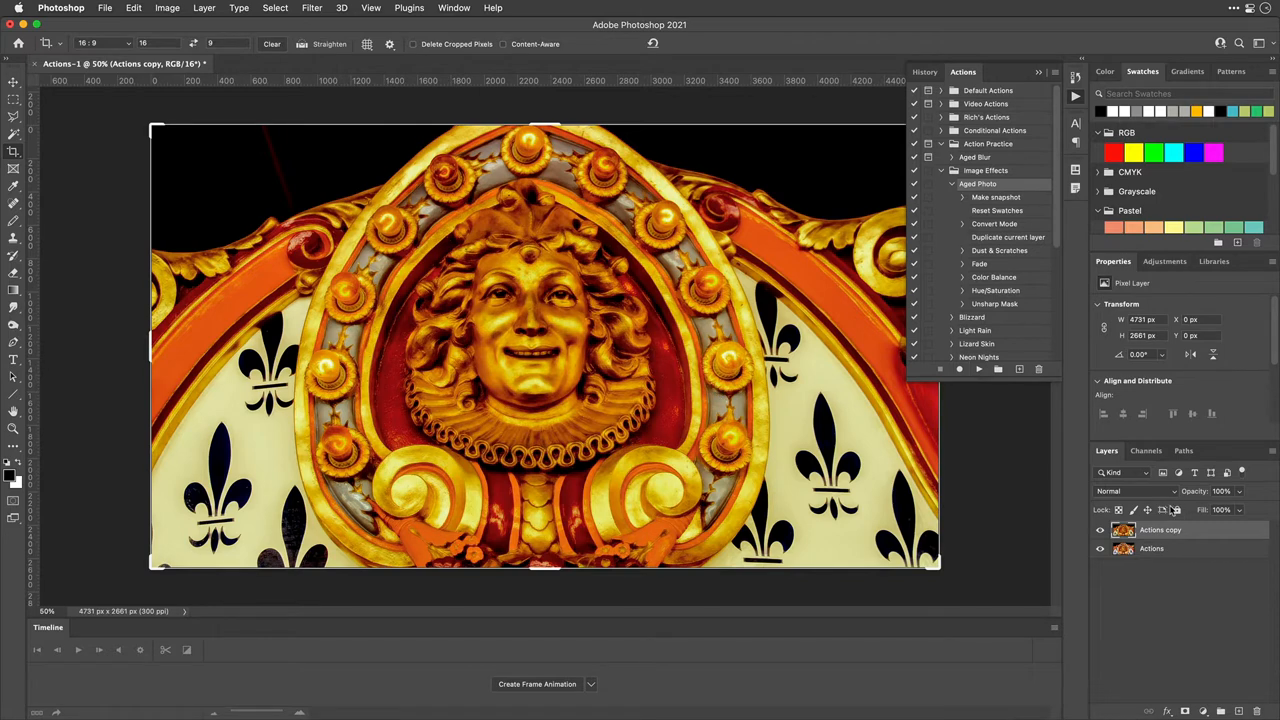
click(1100, 530)
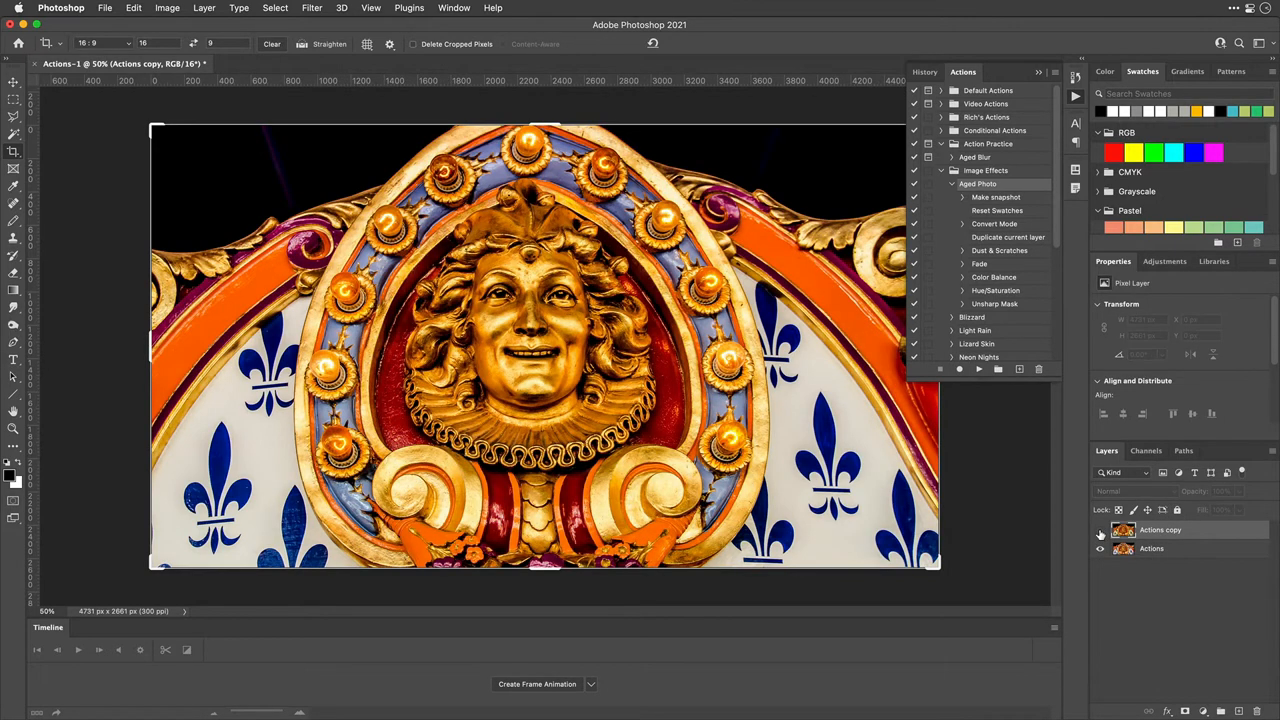
click(1100, 532)
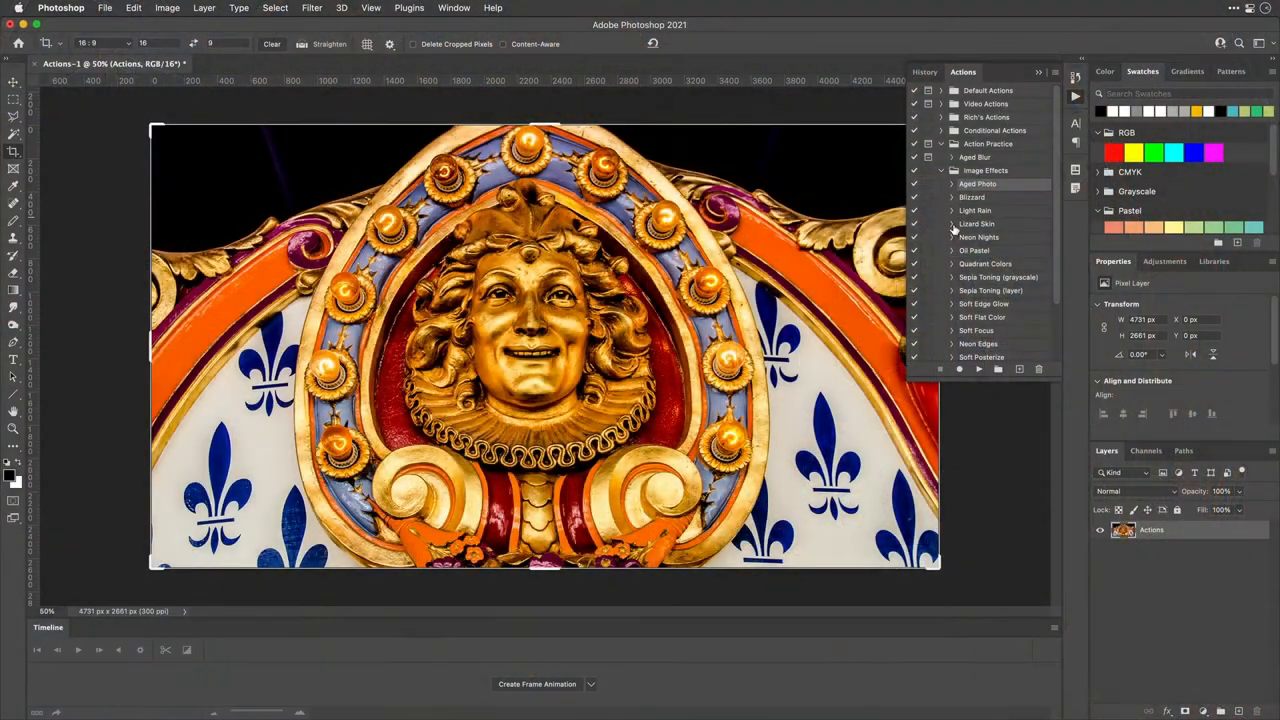
Step: Expand the Soft Edge Glow action and play its first steps, adding lightened Layer 1
click(952, 304)
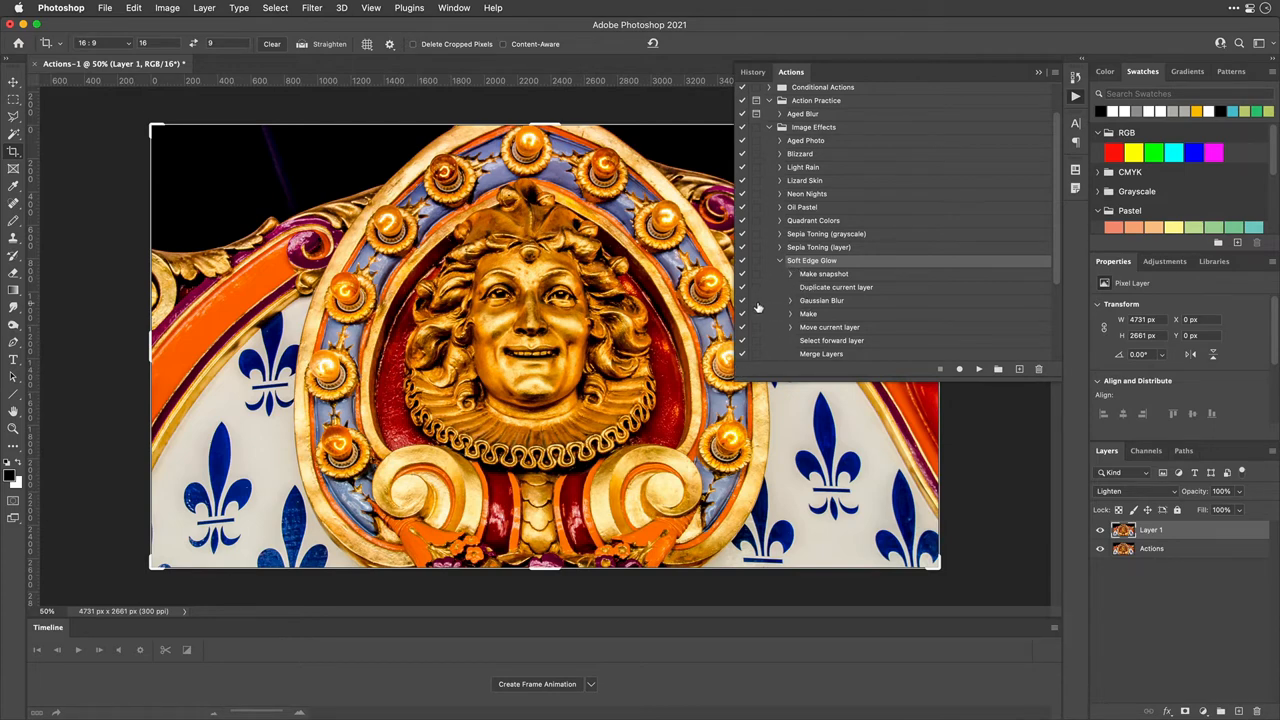
click(744, 300)
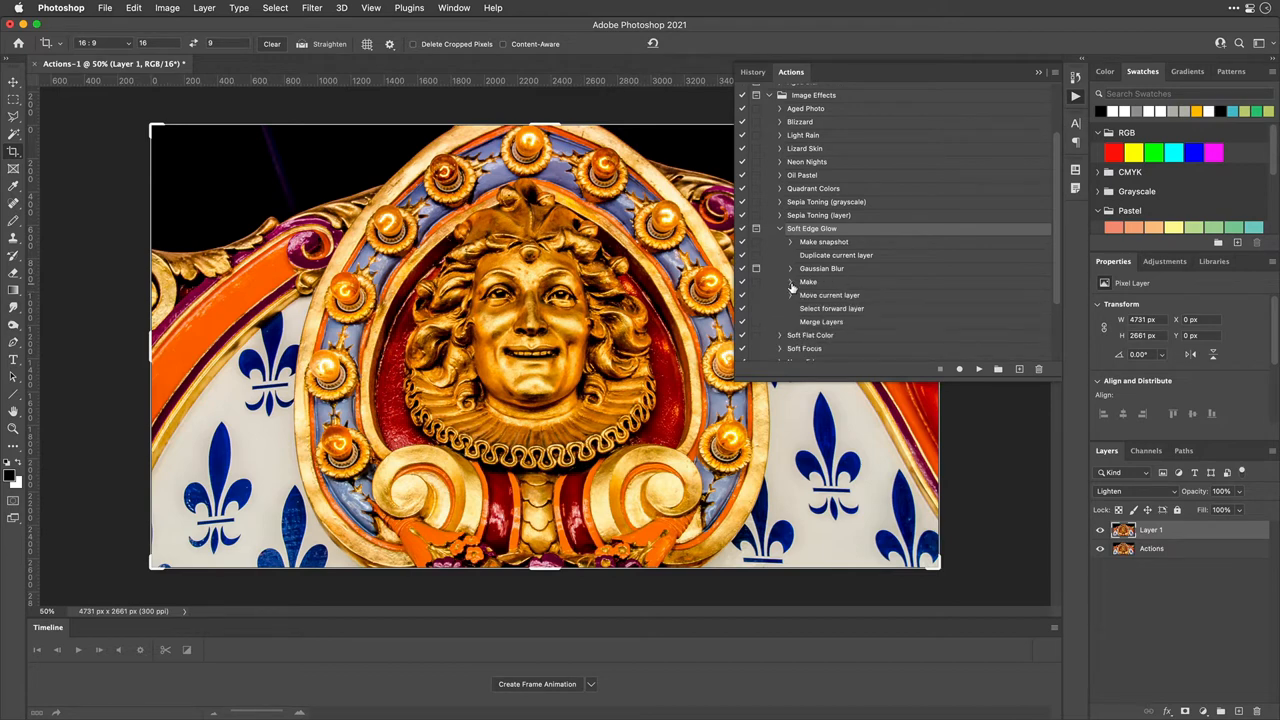
mouse_move(748, 282)
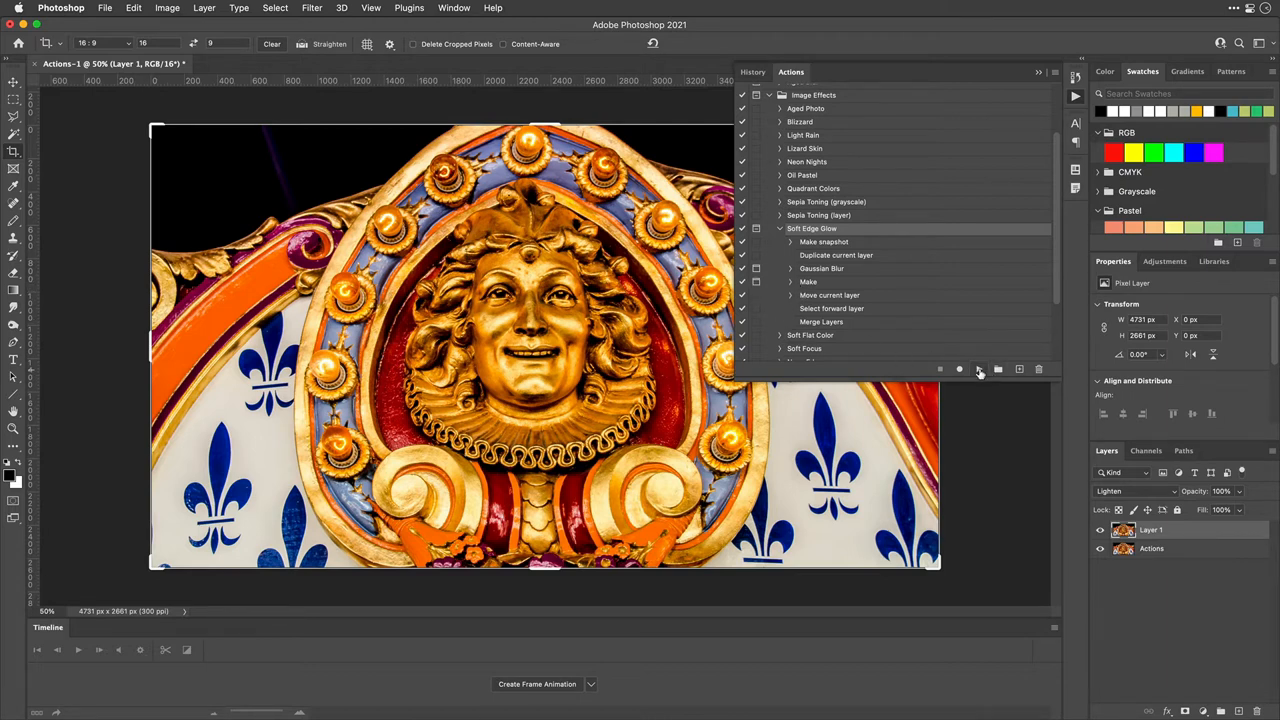
Step: Continue Soft Edge Glow and apply a Gaussian blur with a moderate radius
click(976, 368)
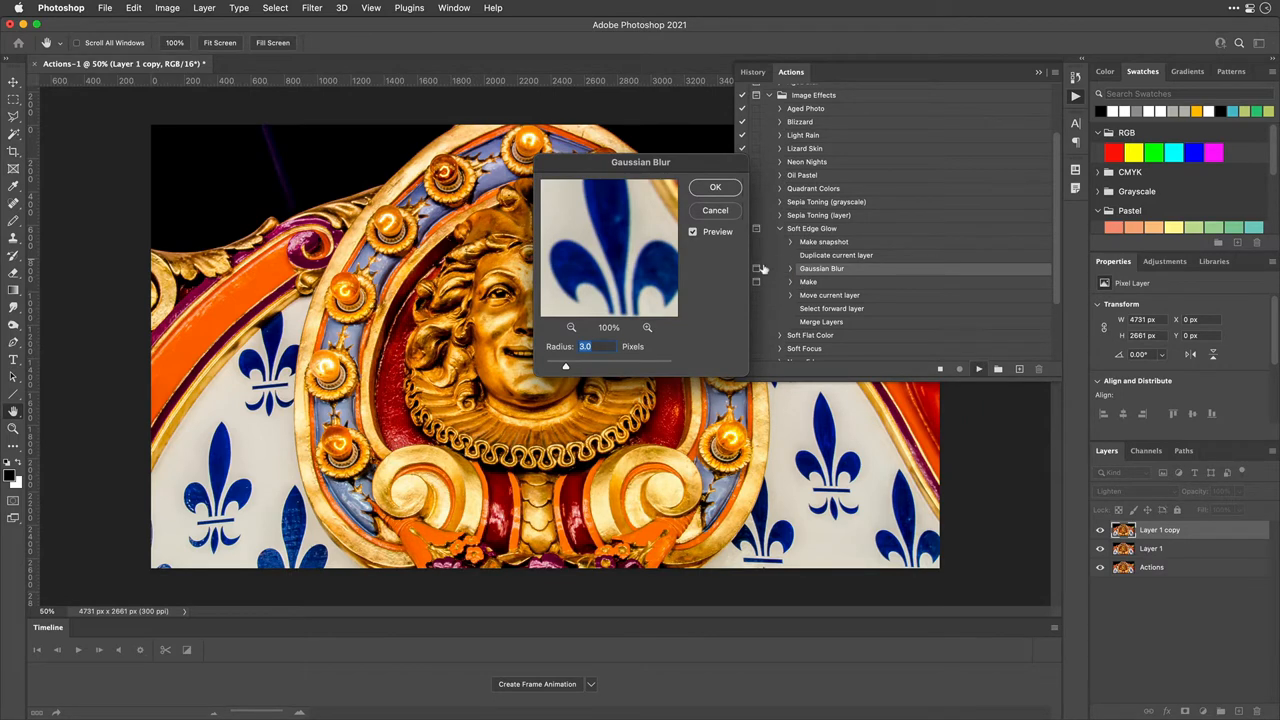
drag(564, 364, 574, 370)
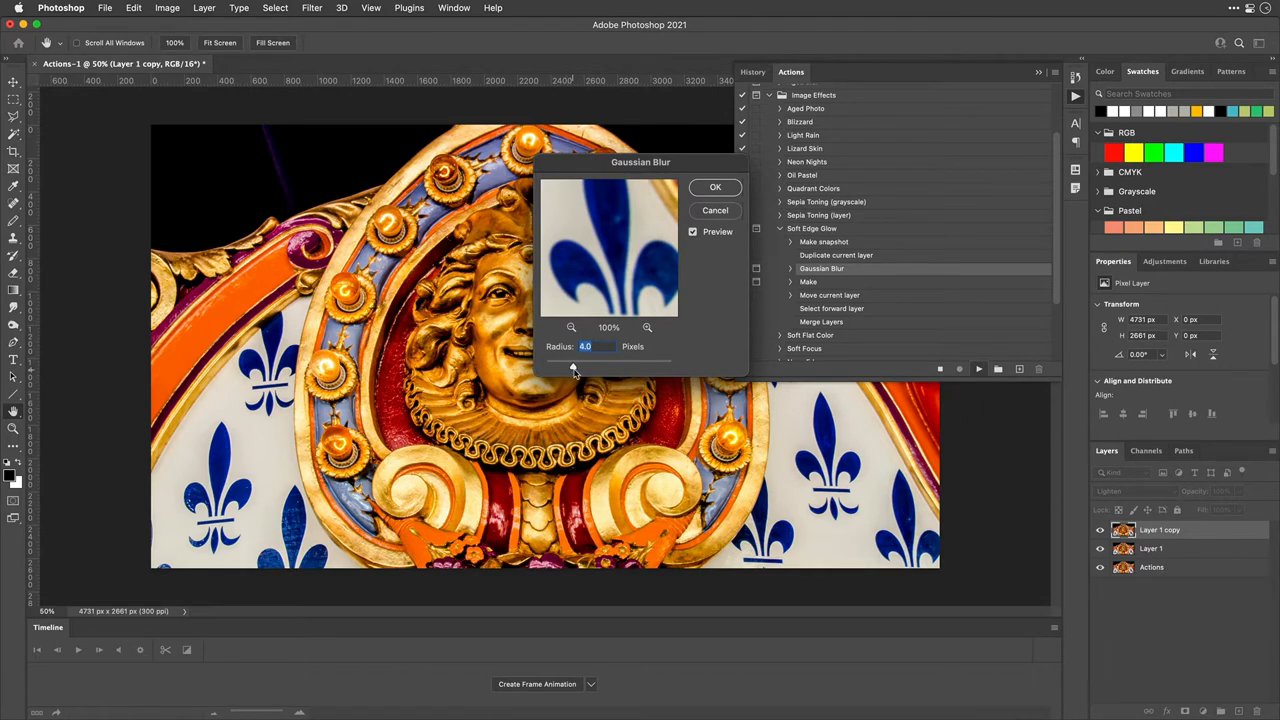
drag(572, 362, 614, 362)
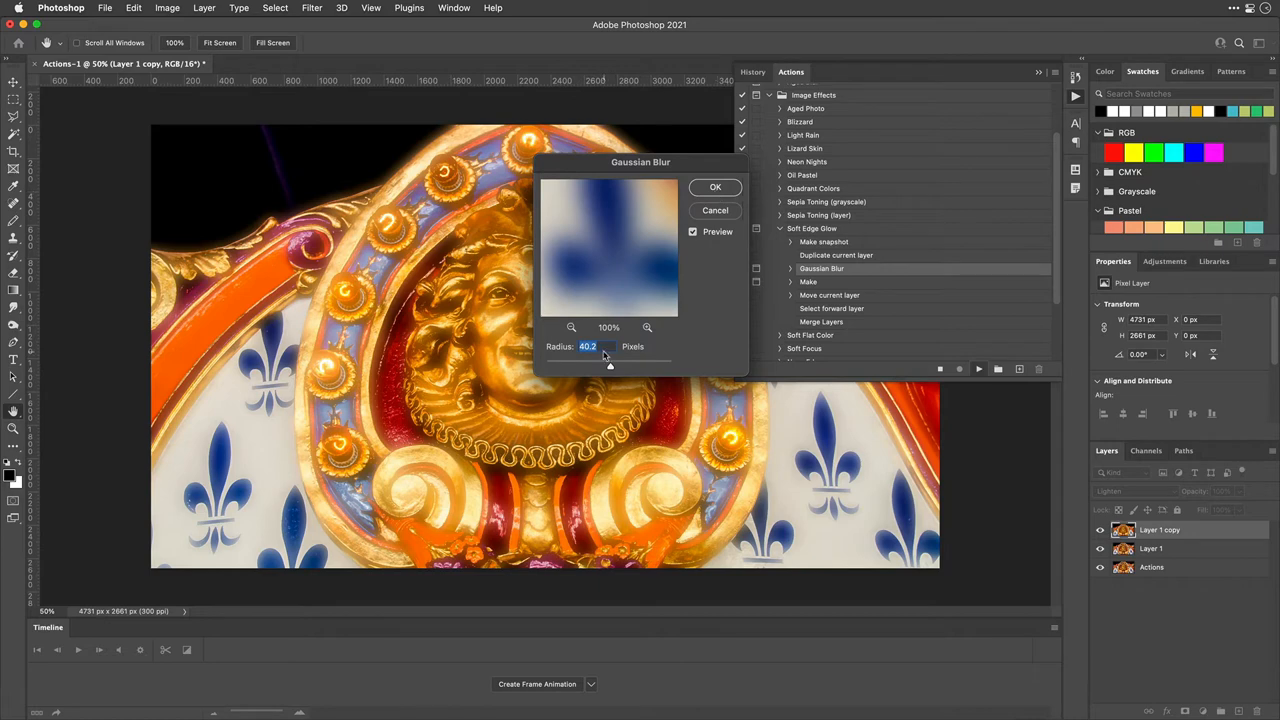
drag(608, 368, 596, 368)
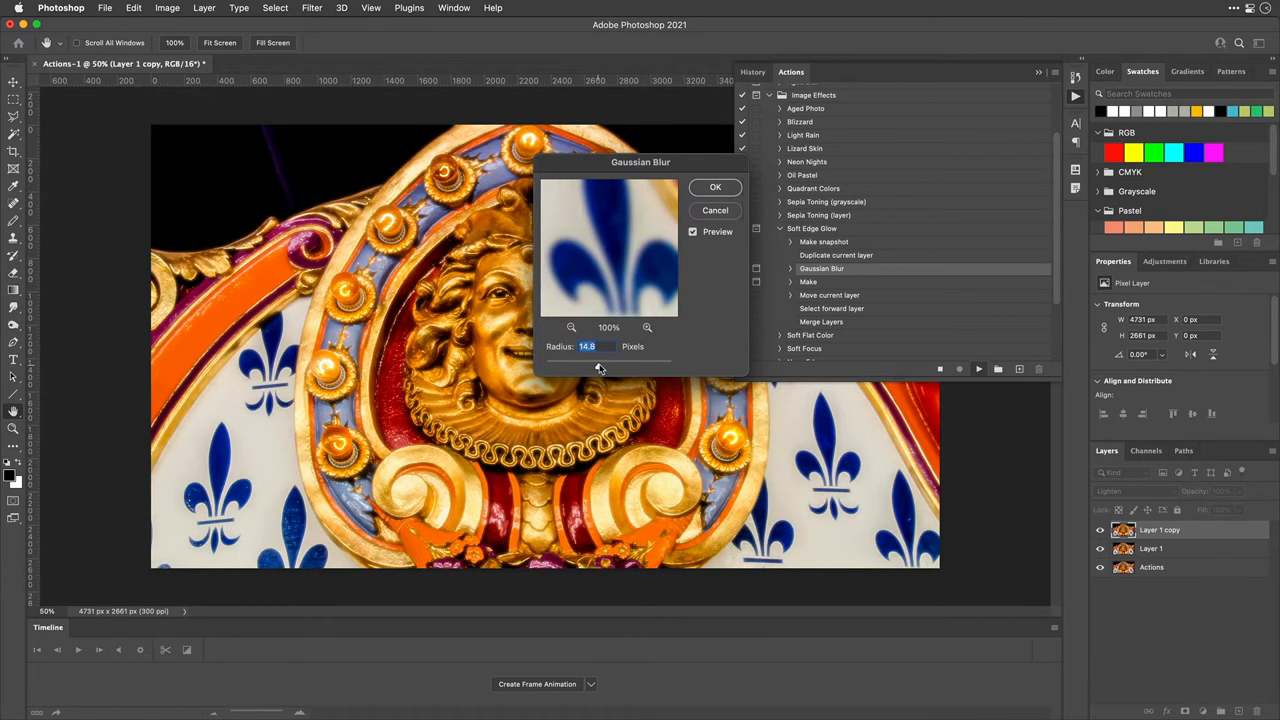
drag(588, 366, 602, 366)
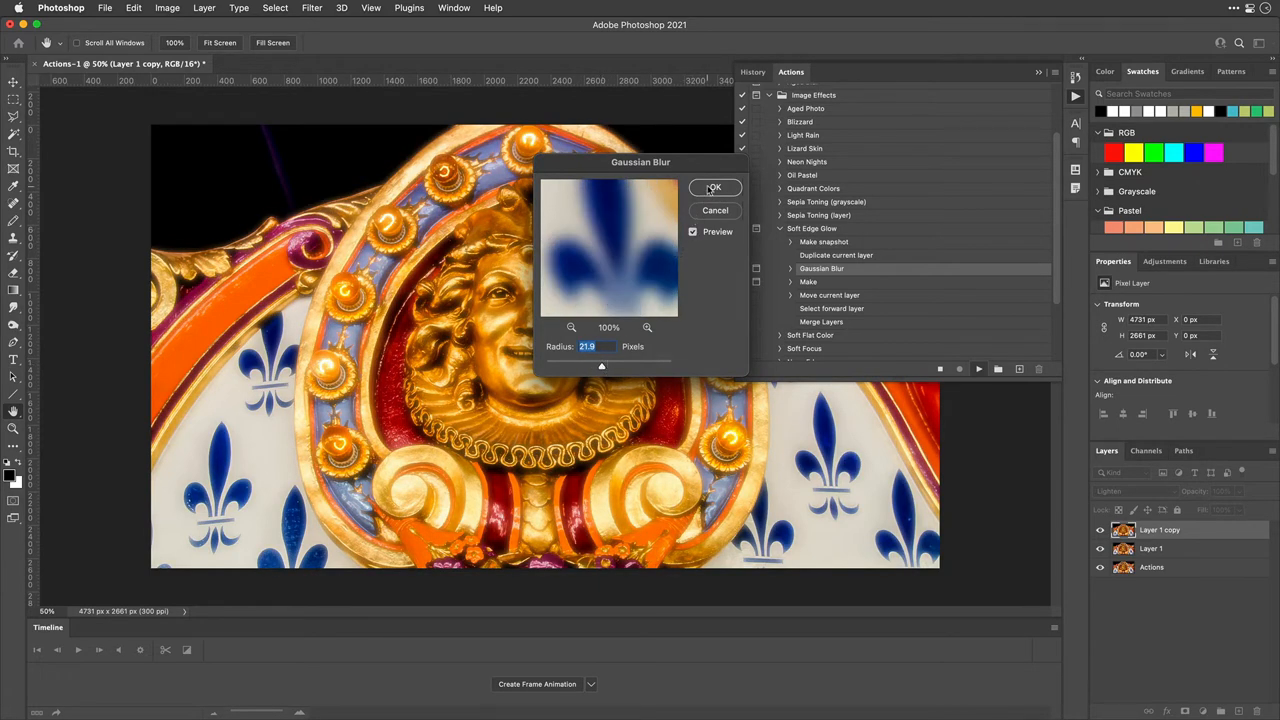
click(714, 188)
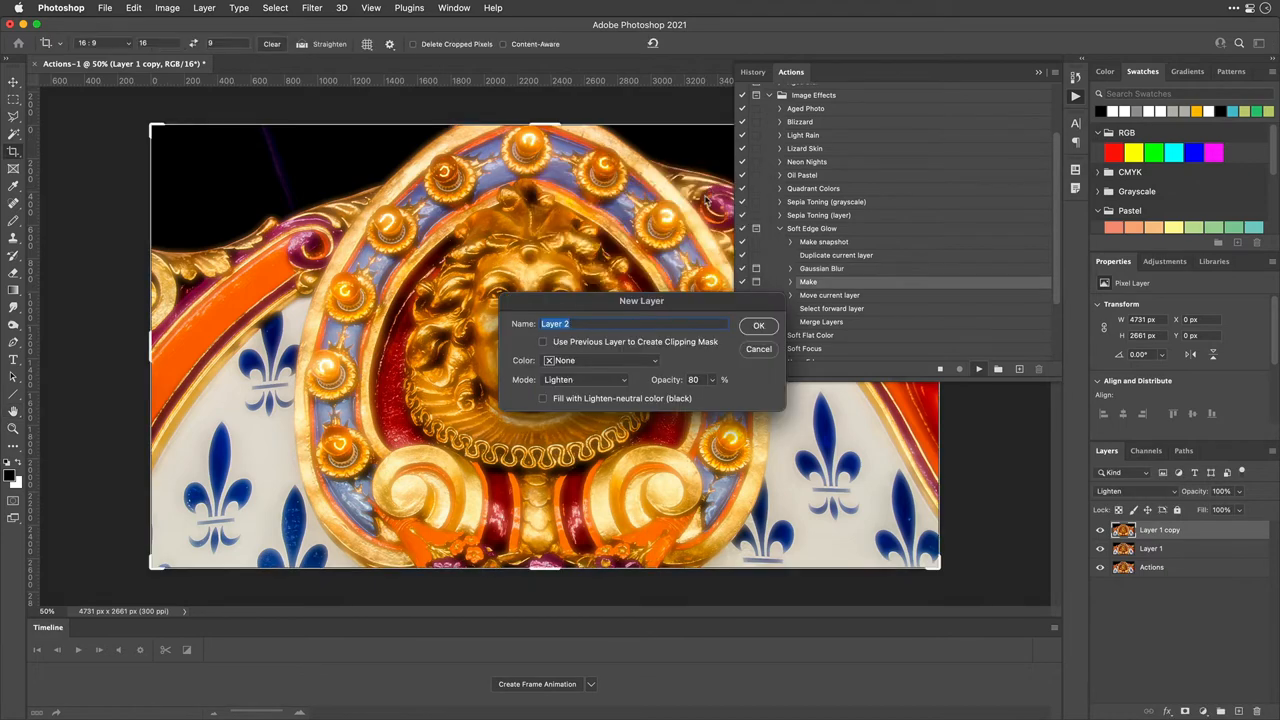
mouse_move(722, 360)
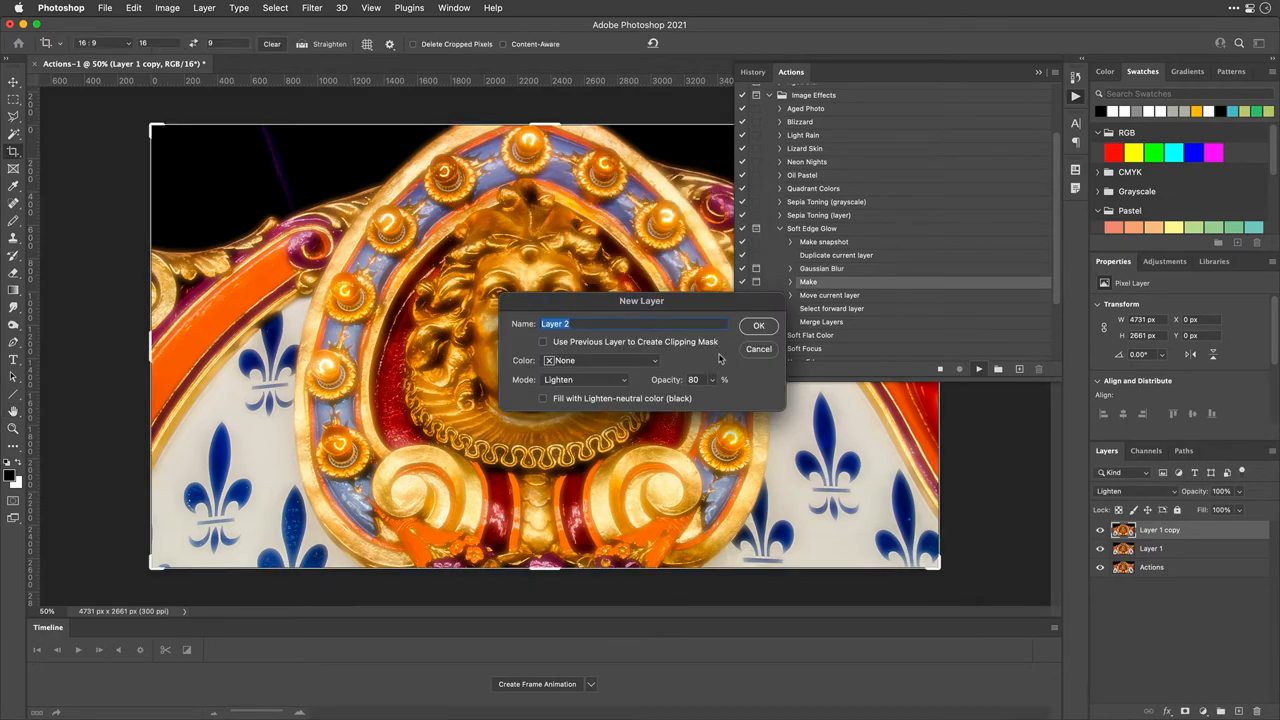
Step: Create the new Layer 2 with its blend mode changed from Lighten to Overlay
click(584, 380)
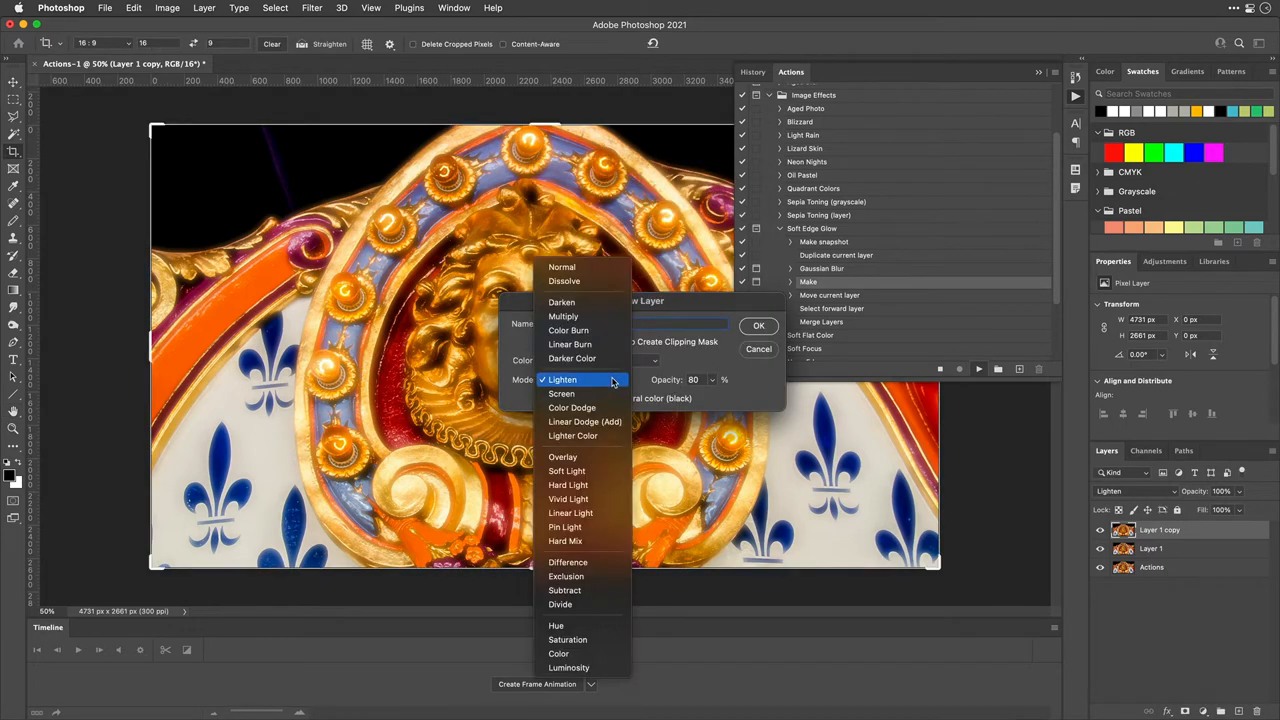
click(560, 392)
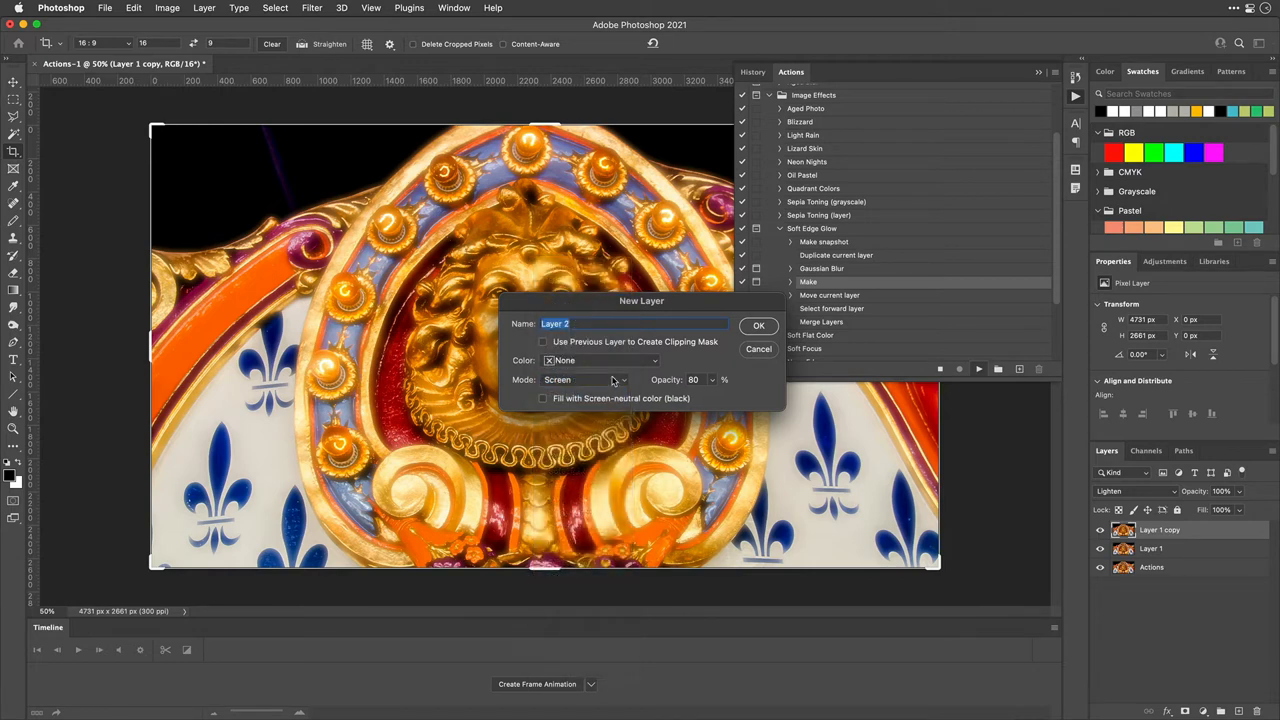
click(584, 380)
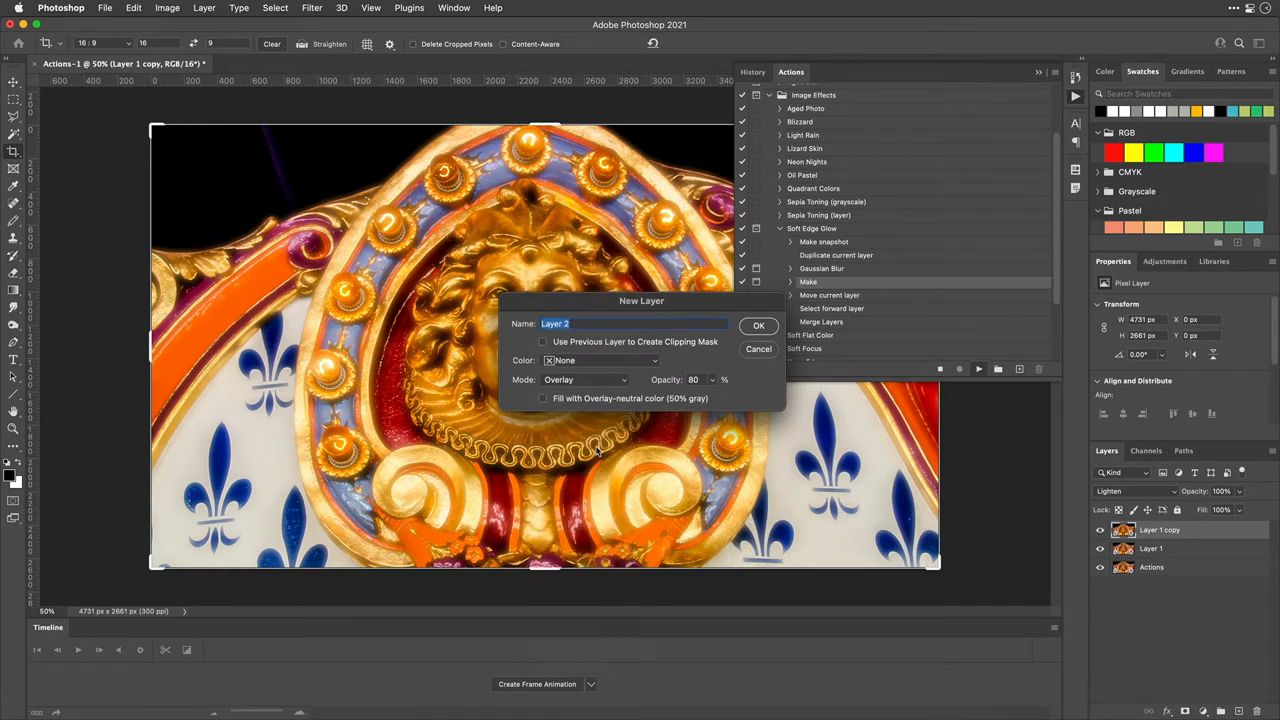
click(758, 324)
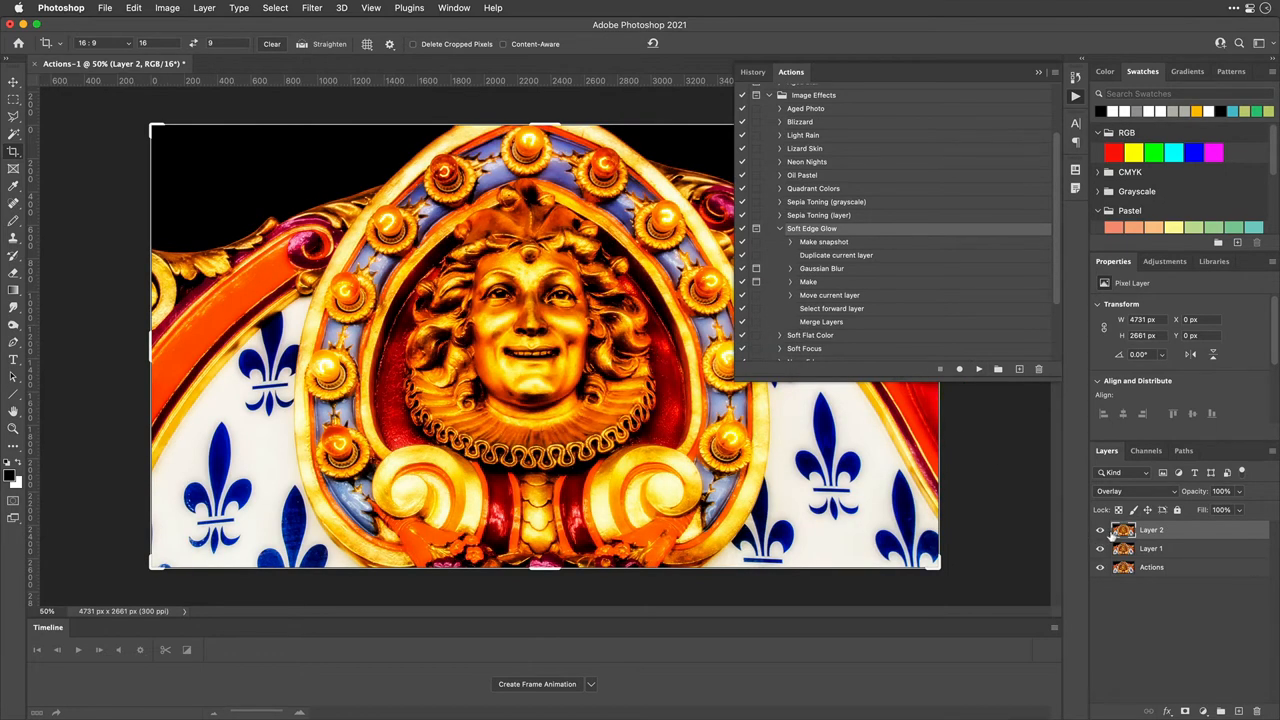
Step: Preview Screen and Multiply blending on Layer 2, then settle on Soft Light
click(1136, 492)
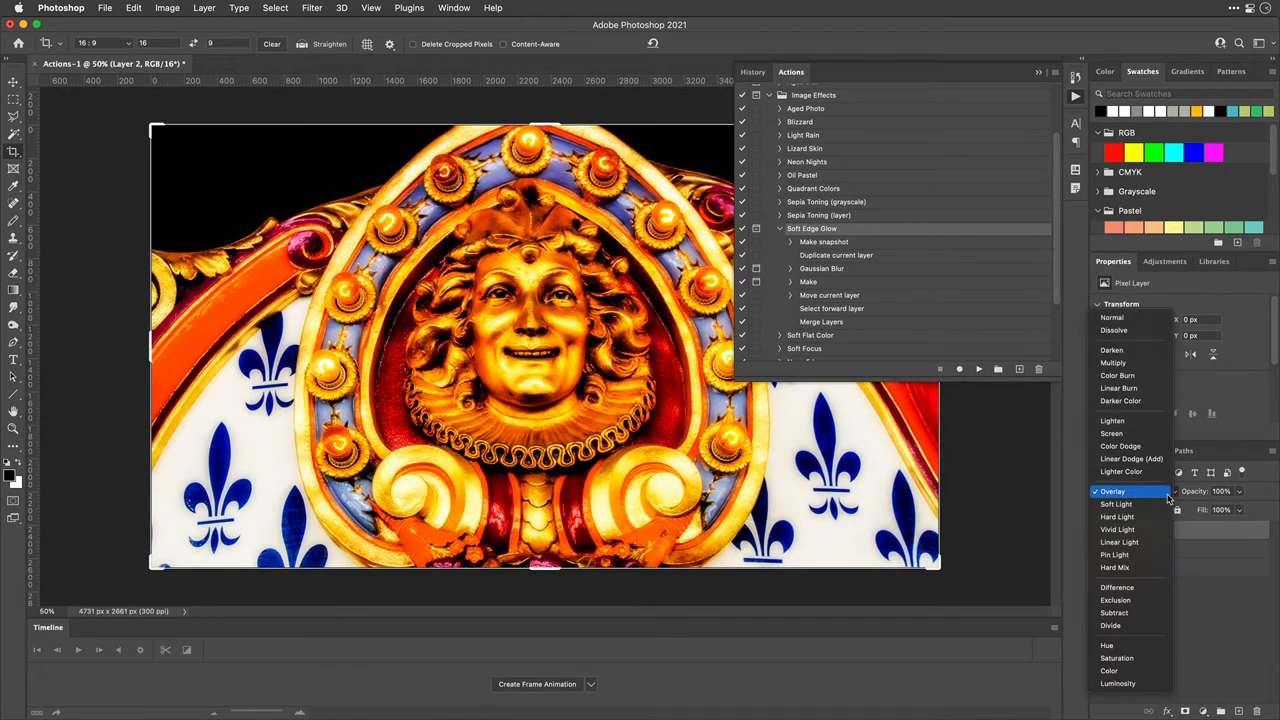
click(1112, 432)
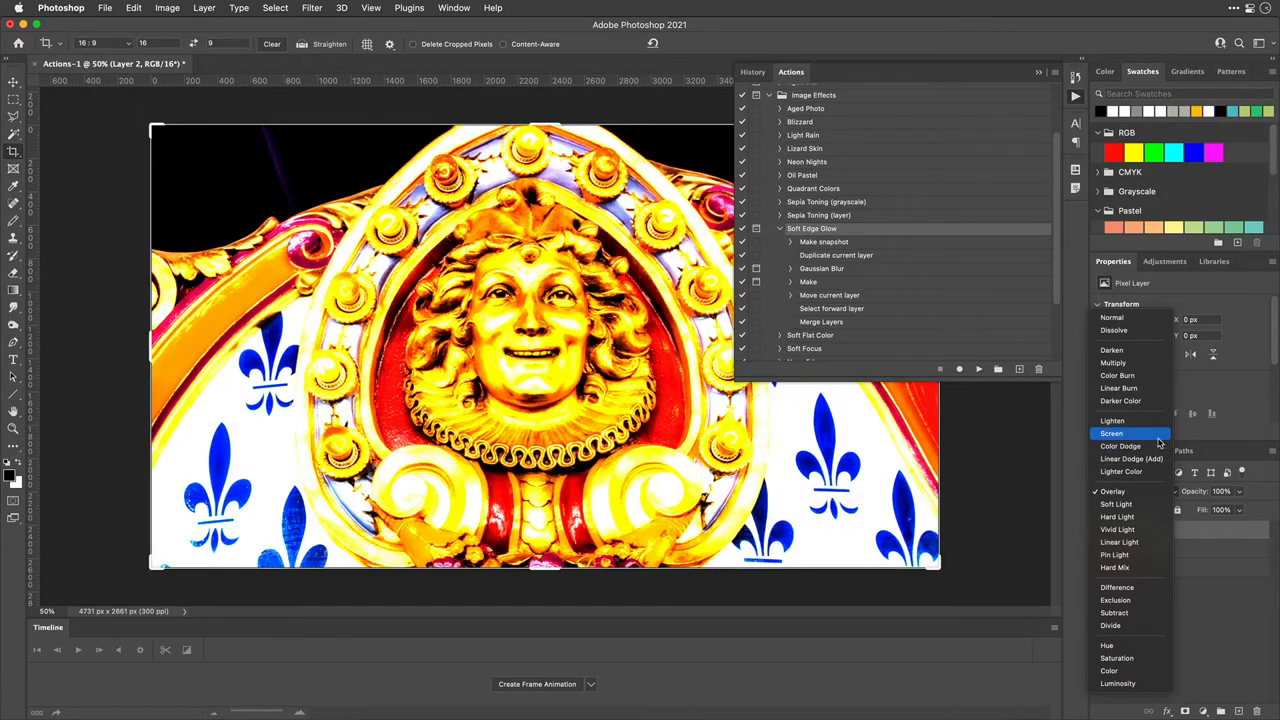
mouse_move(1120, 446)
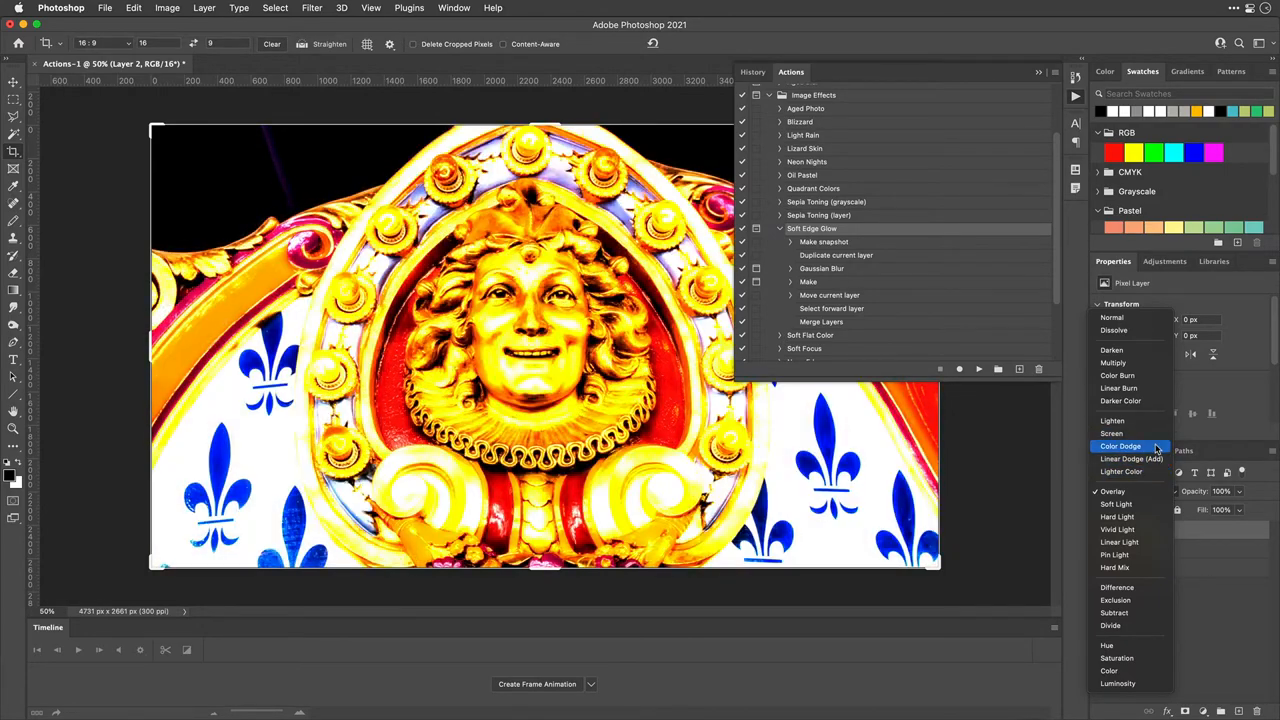
click(1112, 362)
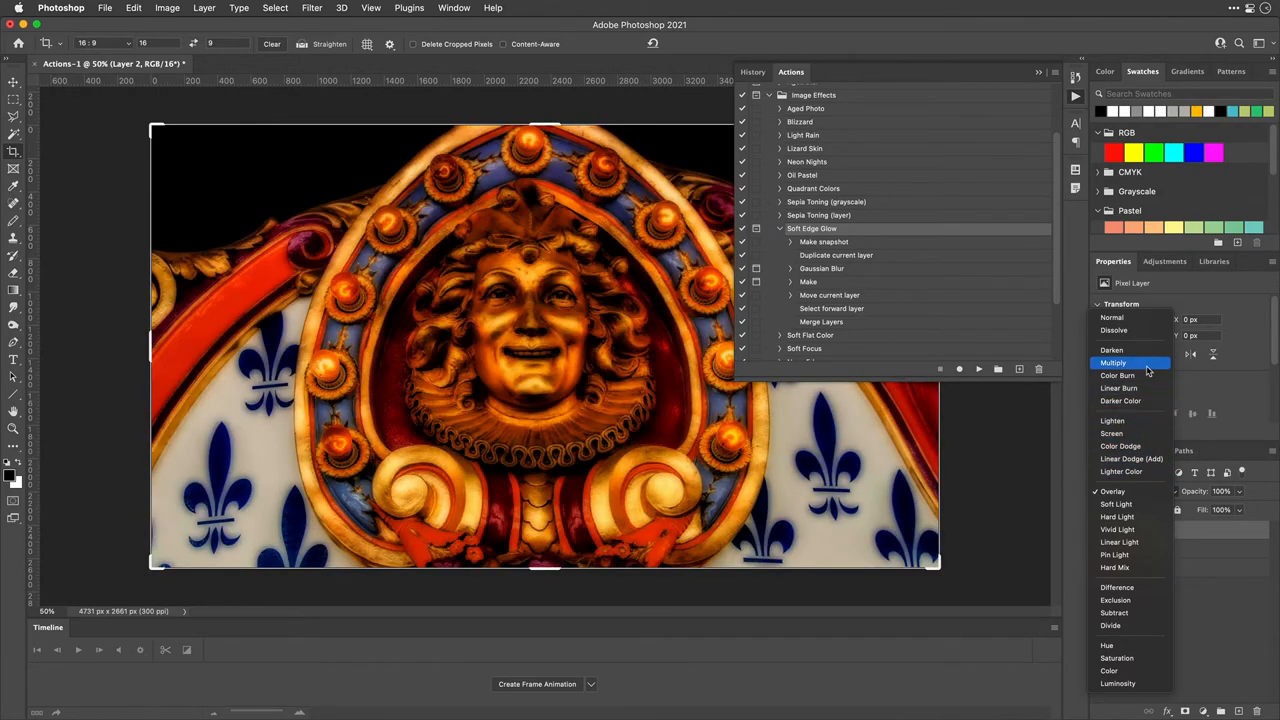
click(1116, 504)
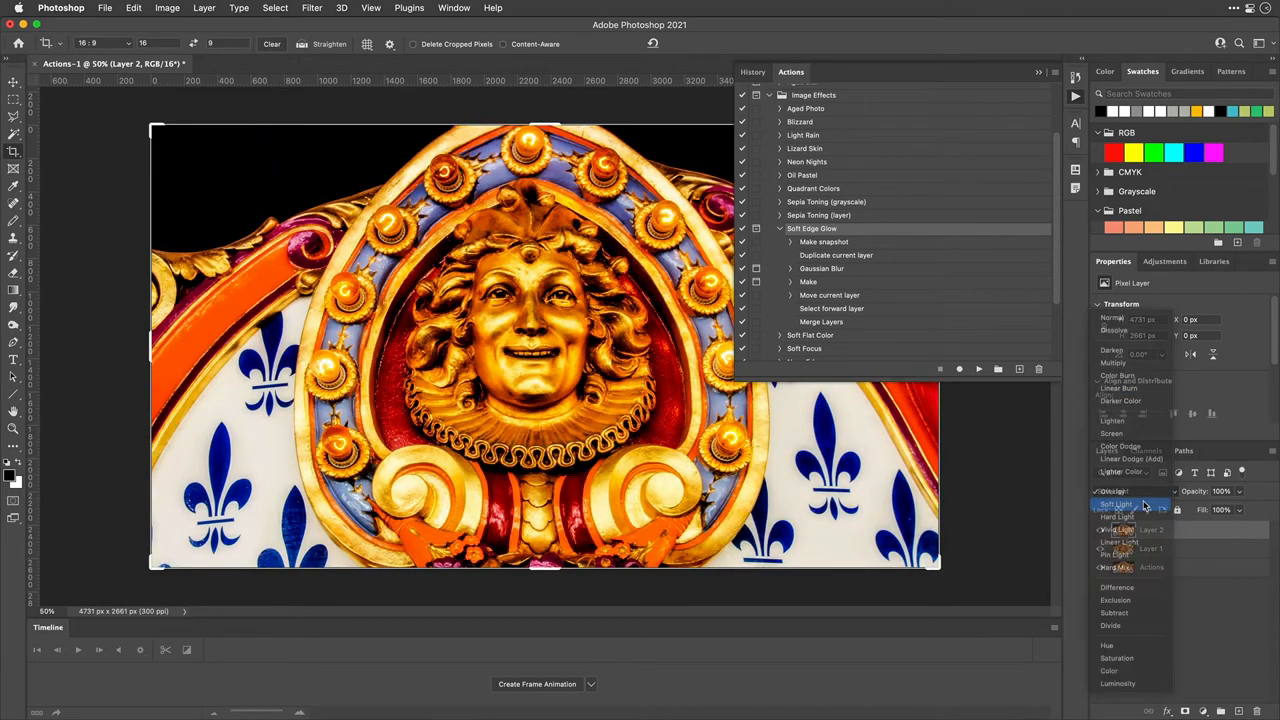
click(1116, 518)
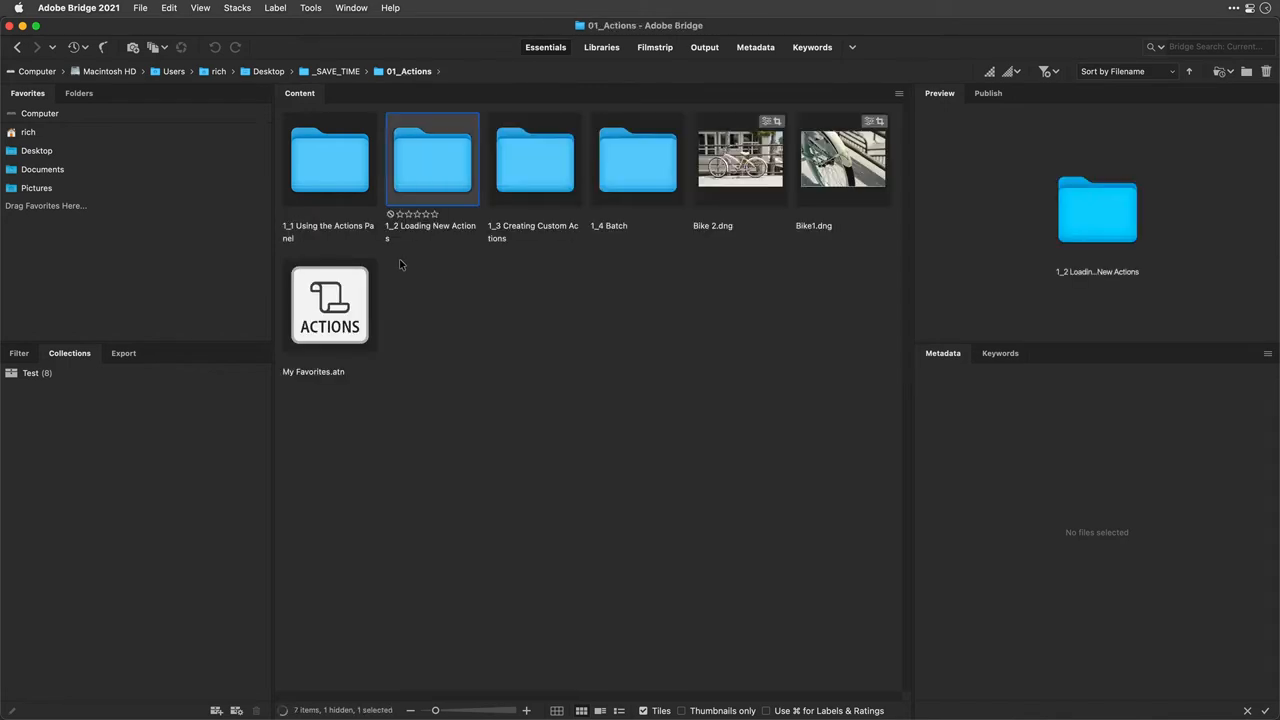
Step: Open a lesson folder inside the 01_Actions folder in Bridge
double_click(636, 158)
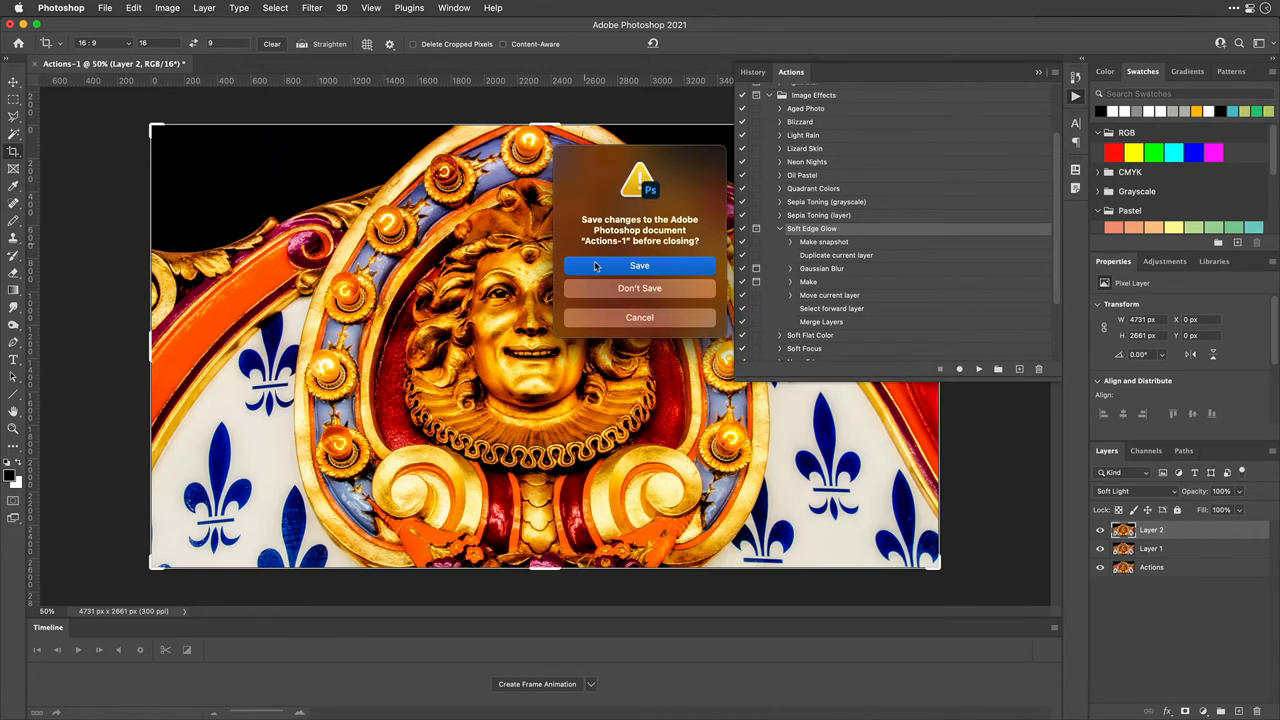
Step: Close the document without saving and start File > Automate > Batch with Image Effects' Soft Edge Glow action
click(640, 288)
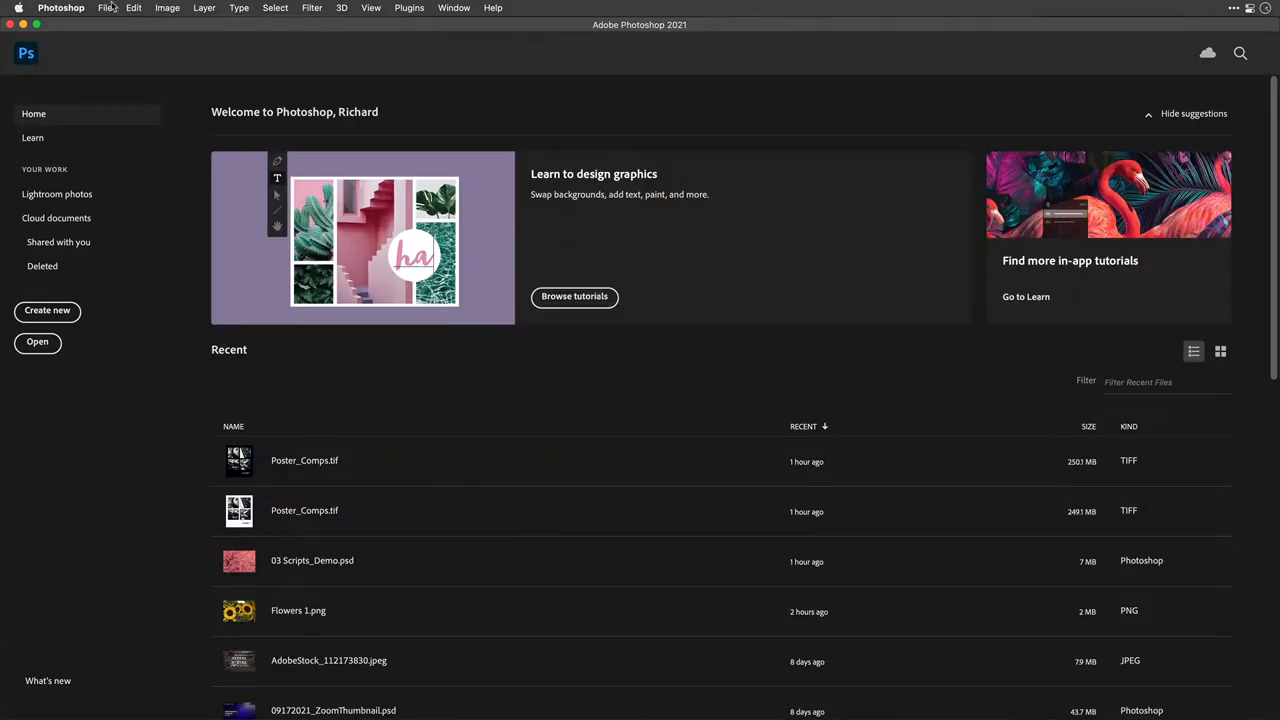
click(104, 8)
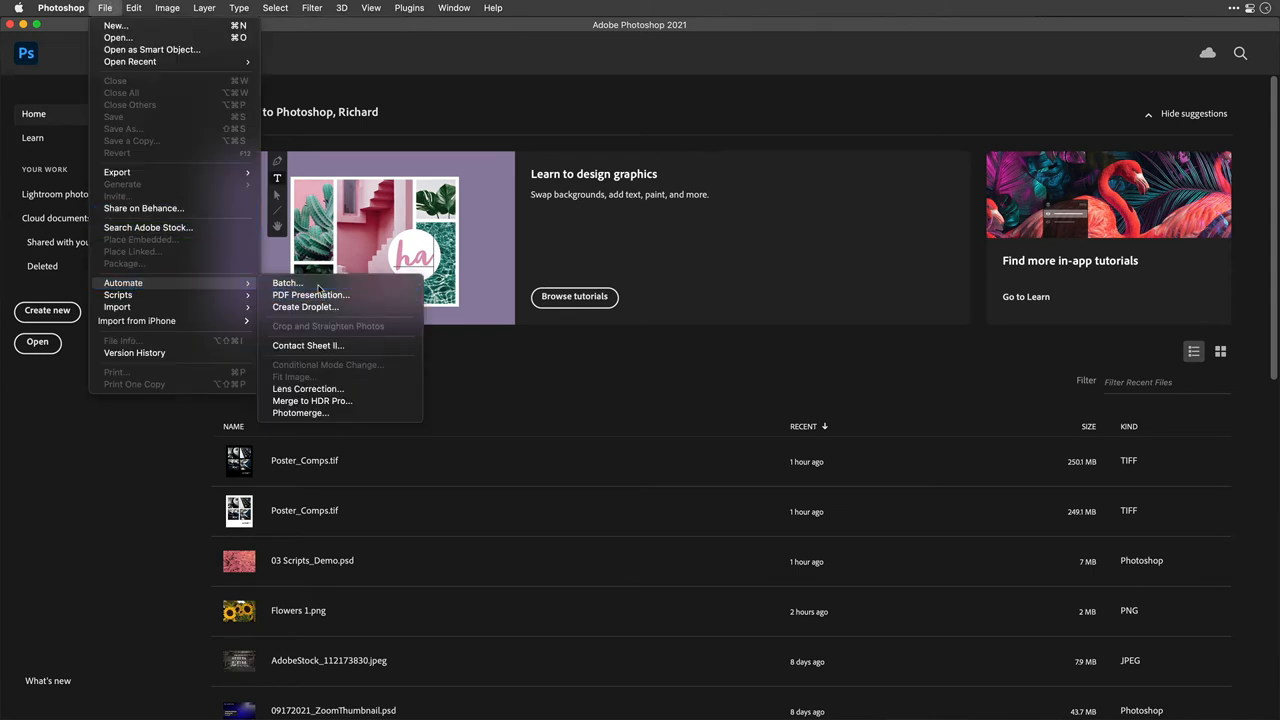
click(288, 282)
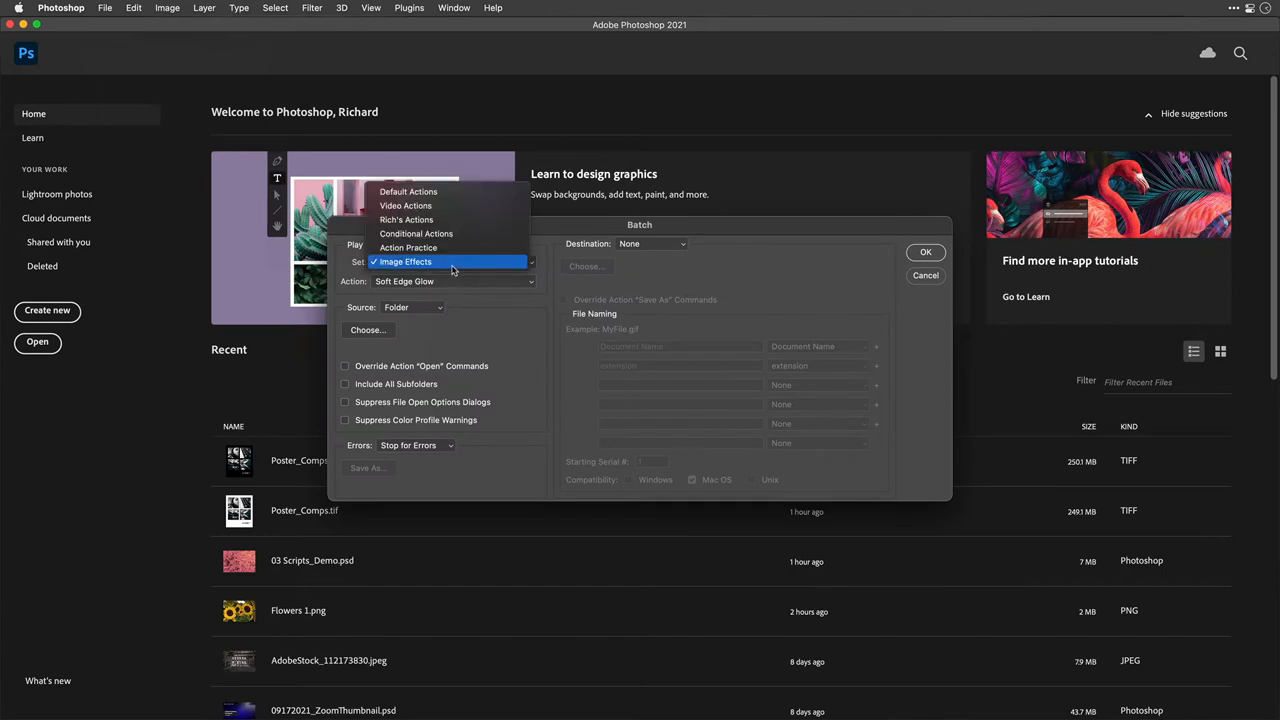
click(452, 280)
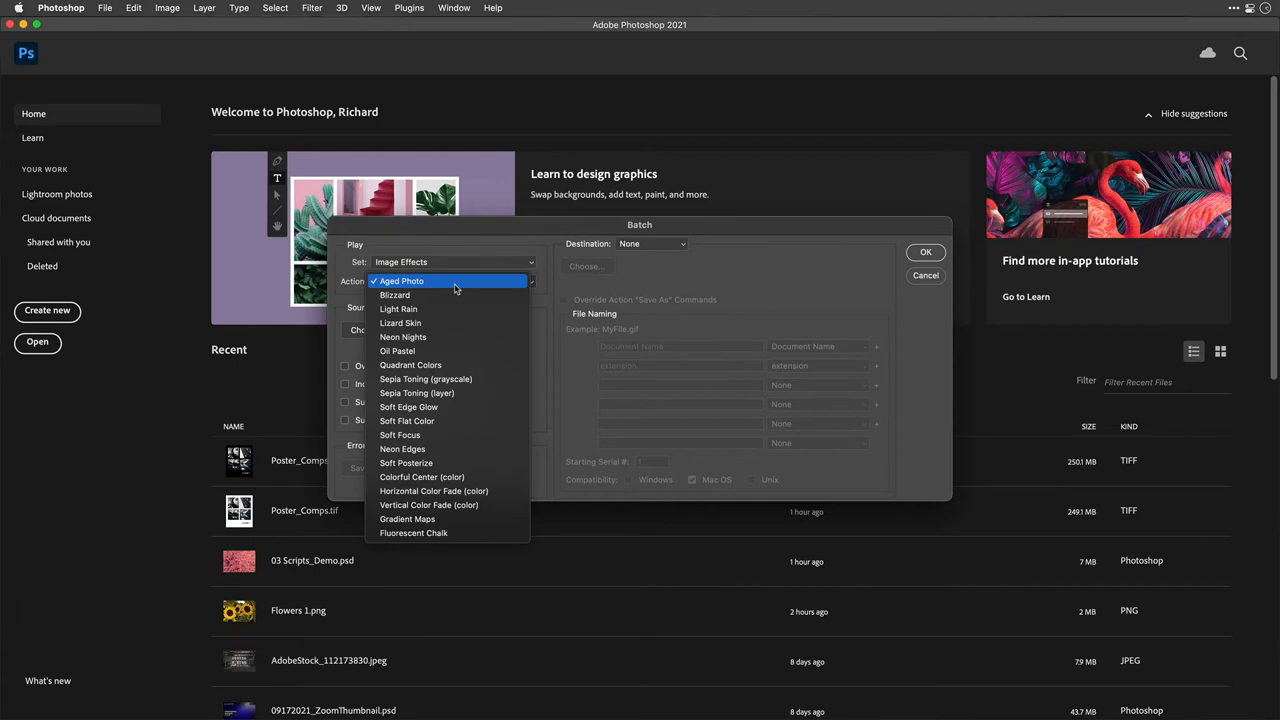
mouse_move(446, 408)
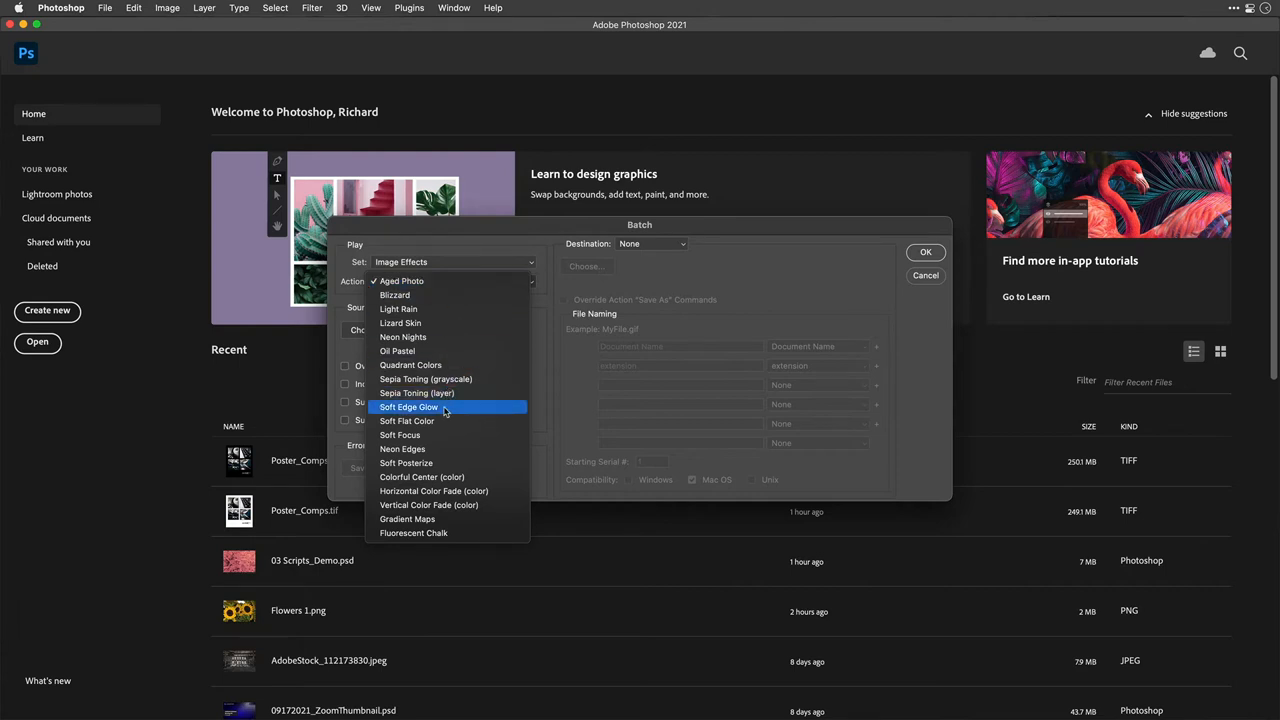
click(408, 406)
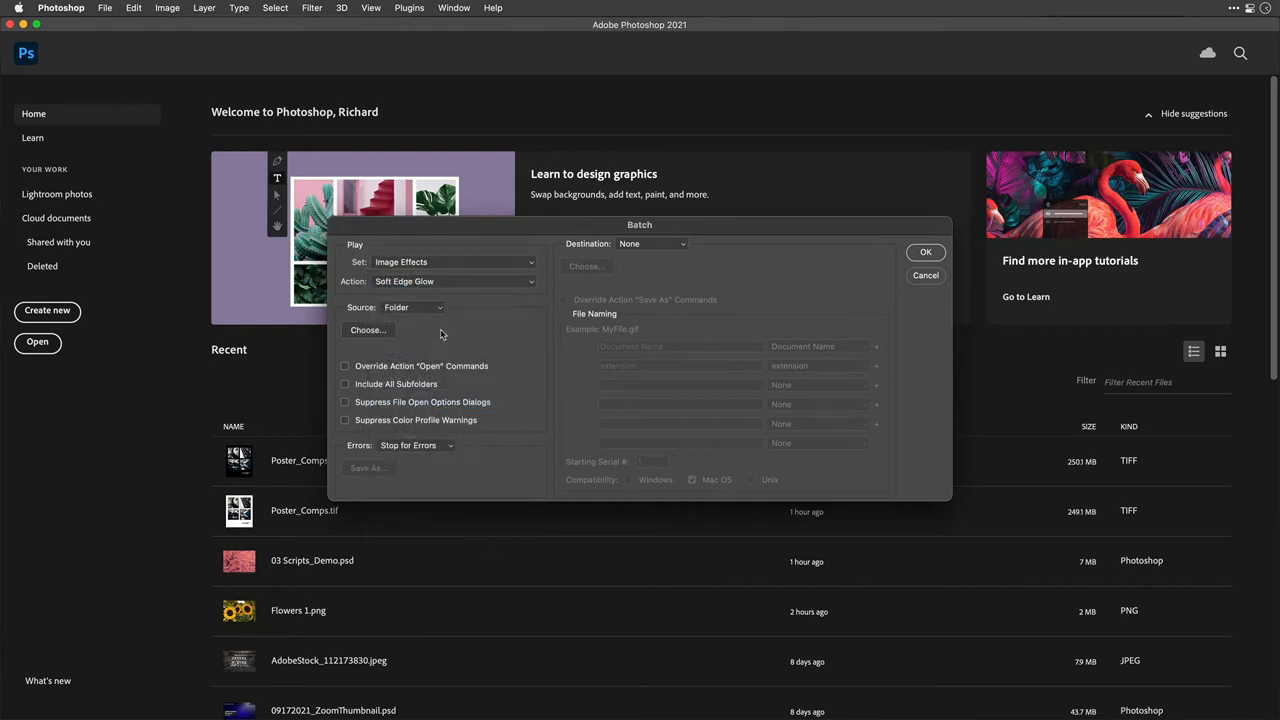
Step: Choose the 1_4 Batch folder inside _SAVE_TIME/01_Actions as the batch source folder
click(410, 308)
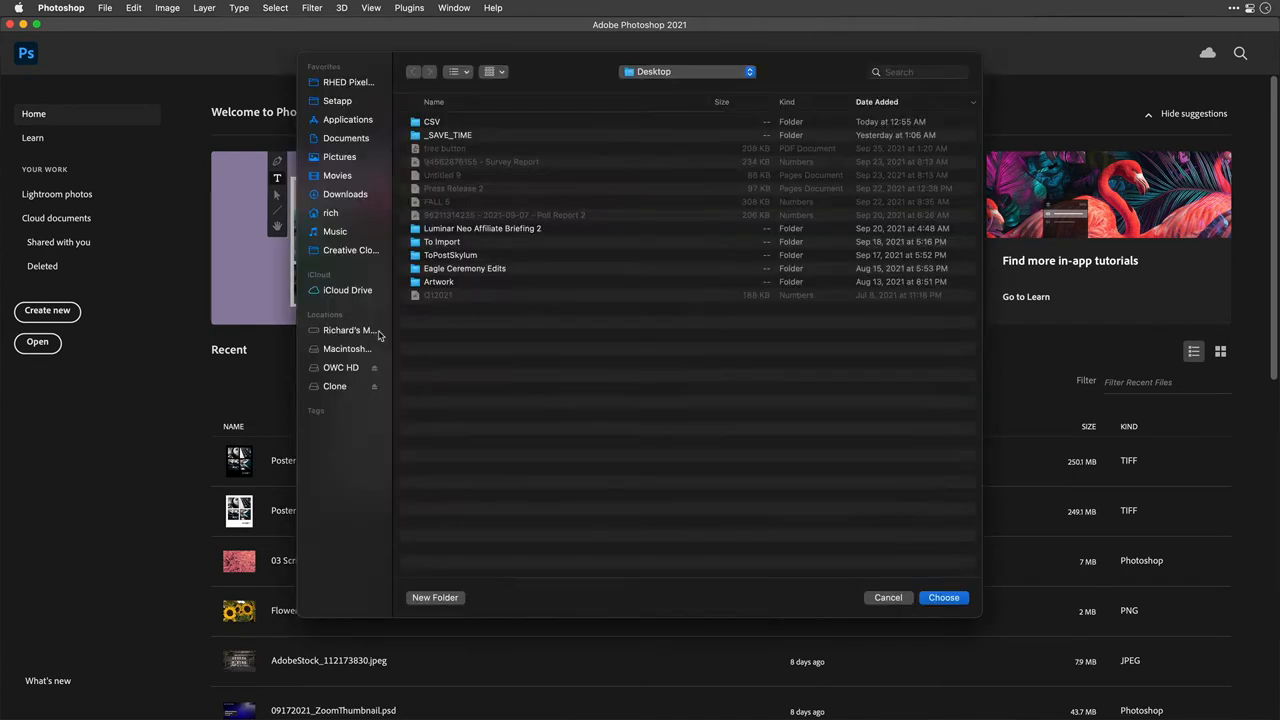
click(448, 160)
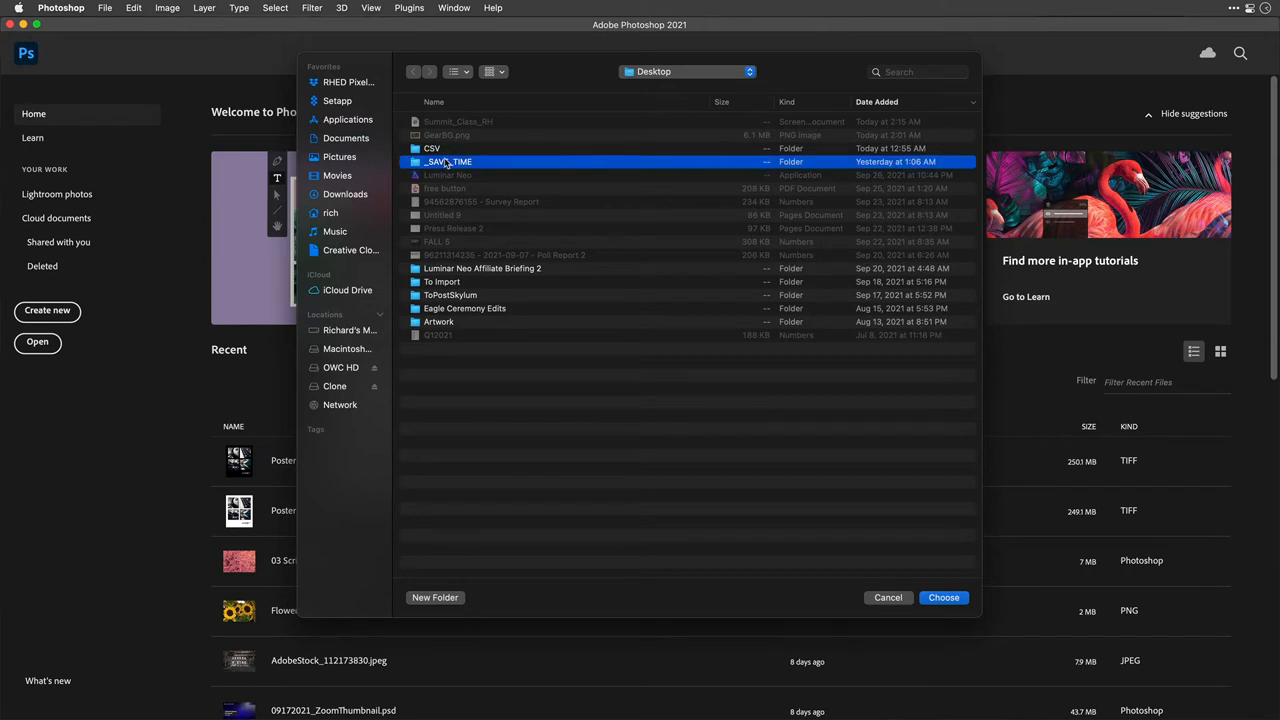
double_click(448, 160)
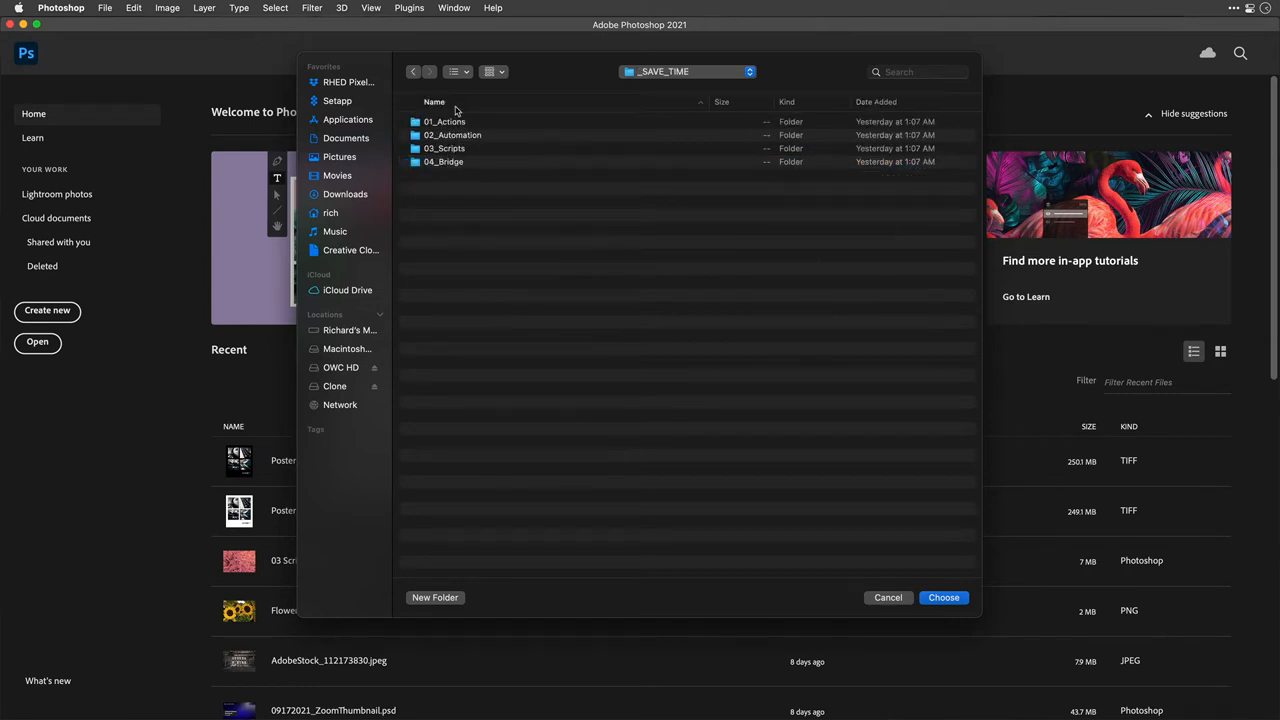
double_click(444, 122)
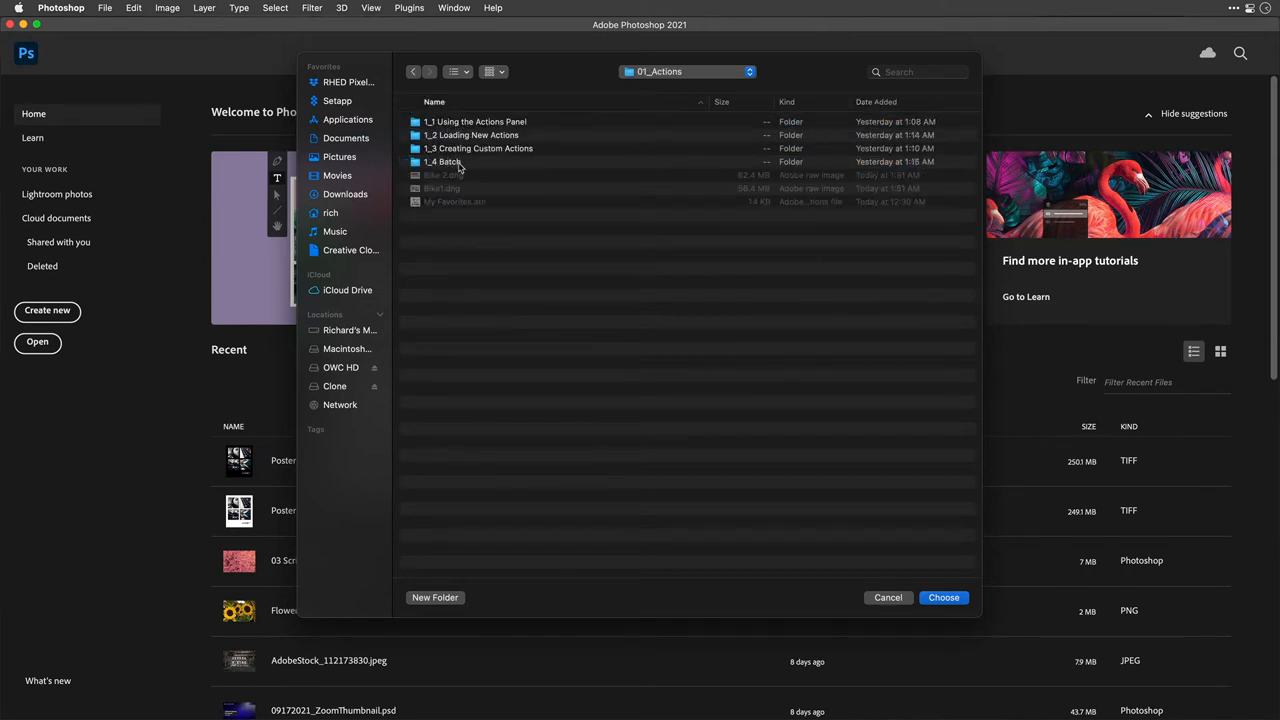
click(942, 596)
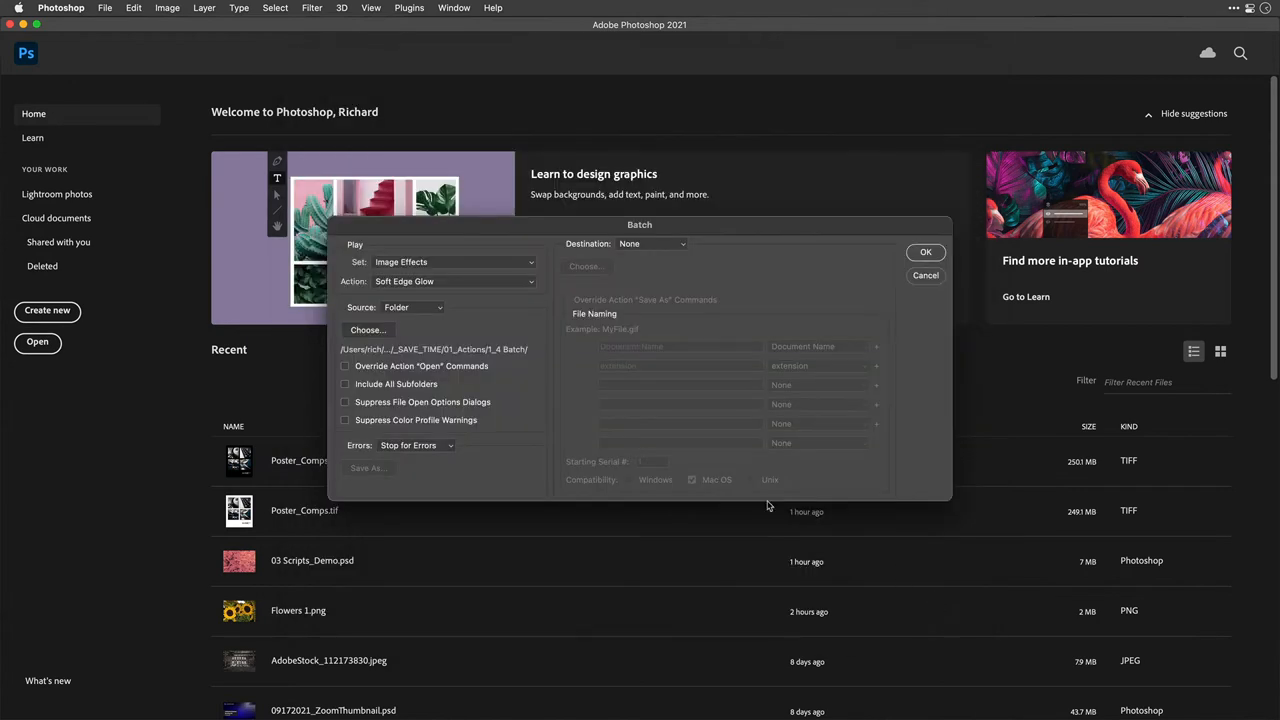
mouse_move(368, 376)
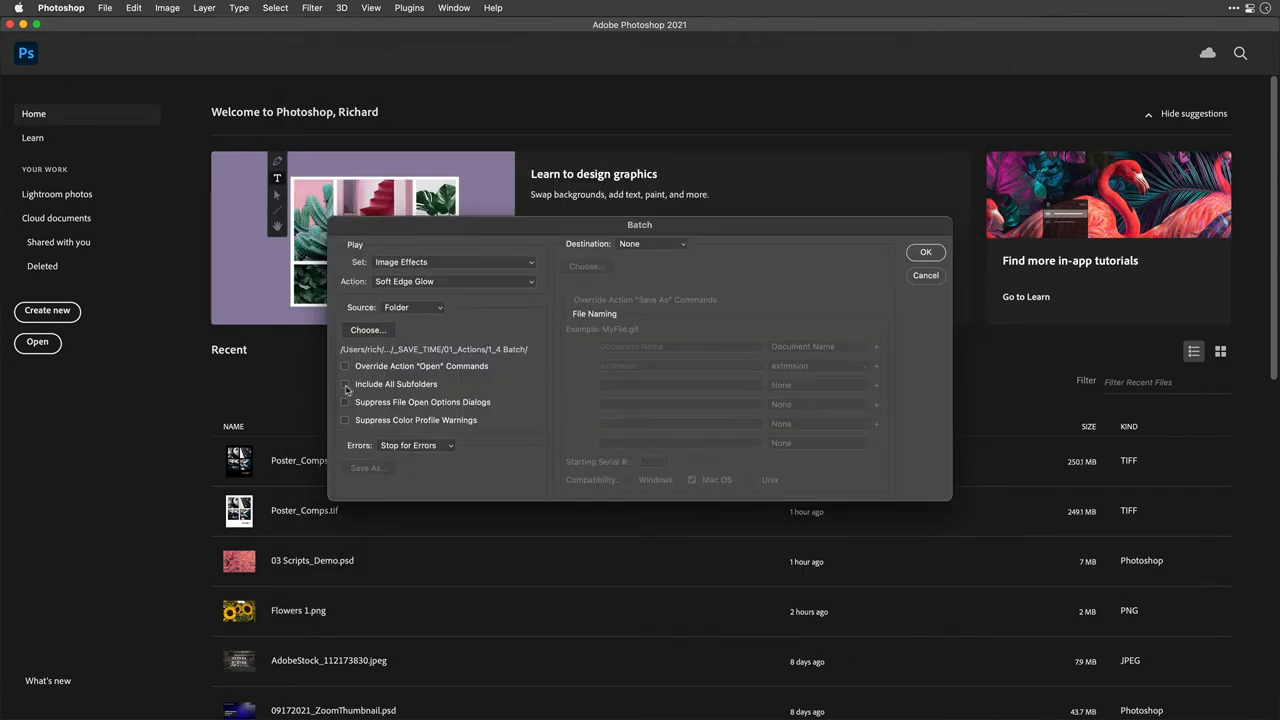
Step: Turn on Include All Subfolders and Suppress File Open Options Dialogs, then reveal the Destination choices
click(344, 384)
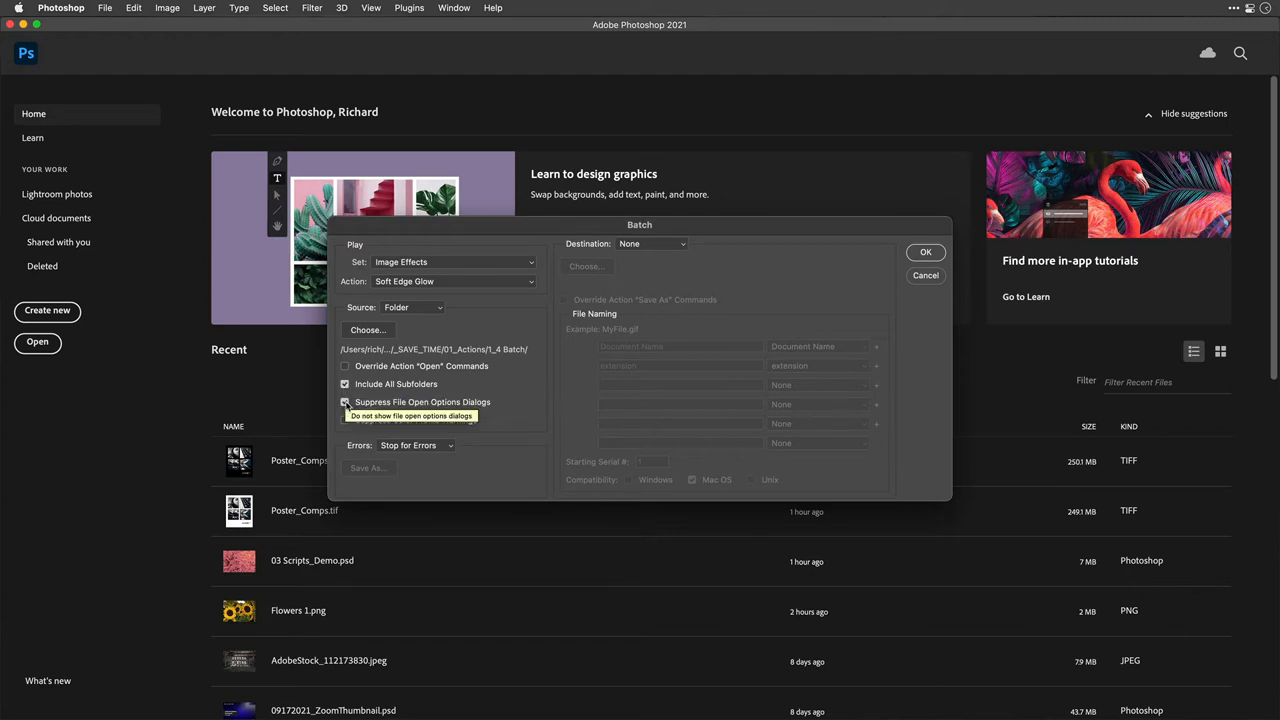
click(344, 400)
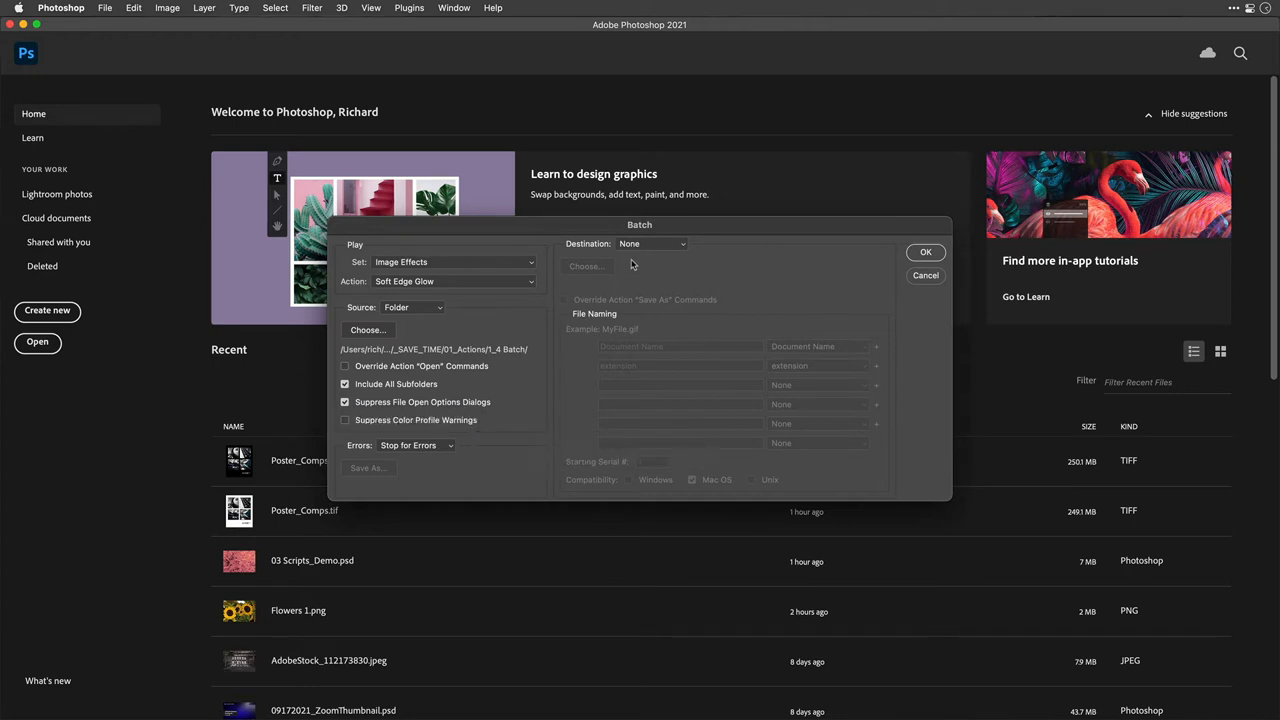
click(652, 244)
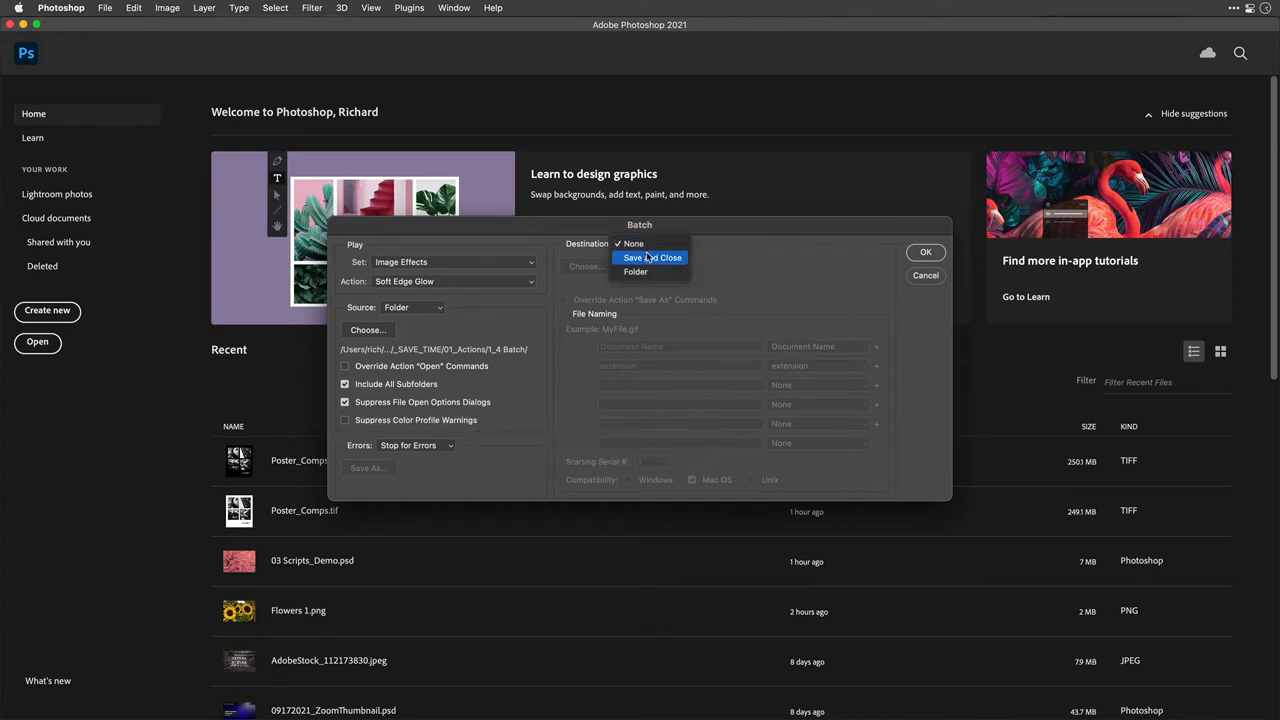
mouse_move(636, 272)
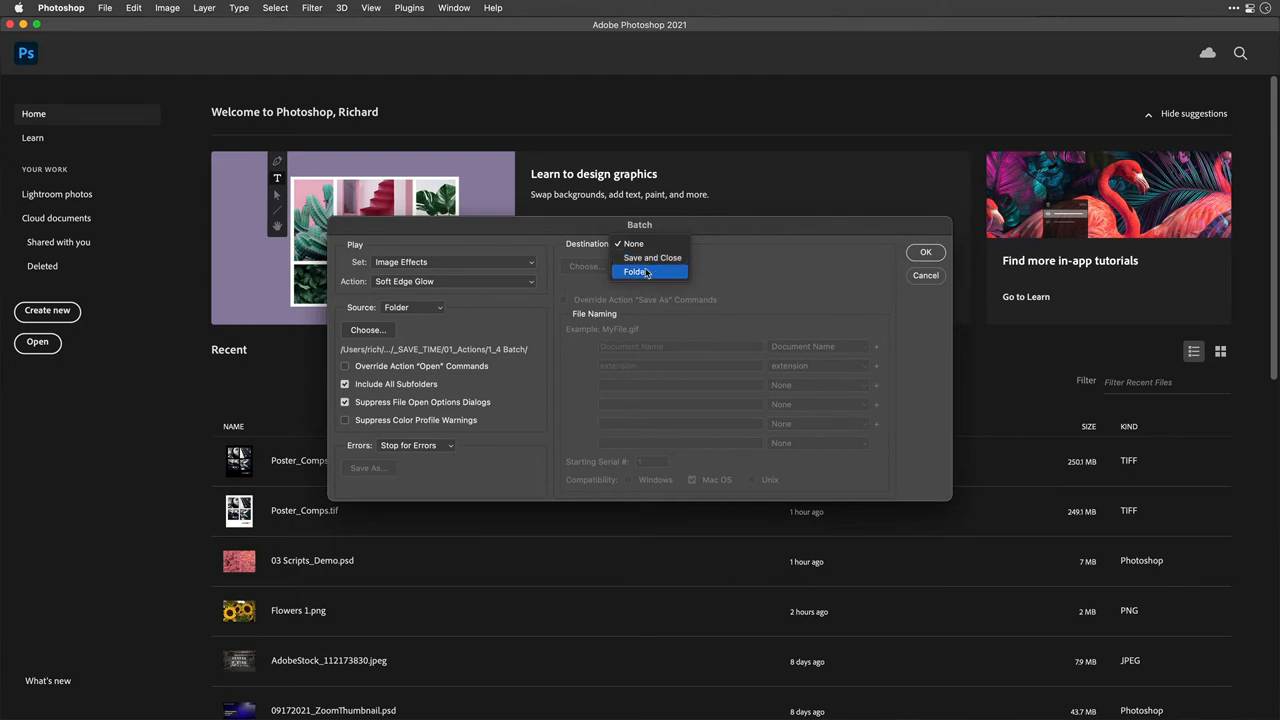
Step: Set Destination to Folder and choose a new 1_4_Results folder created inside 01_Actions
click(636, 272)
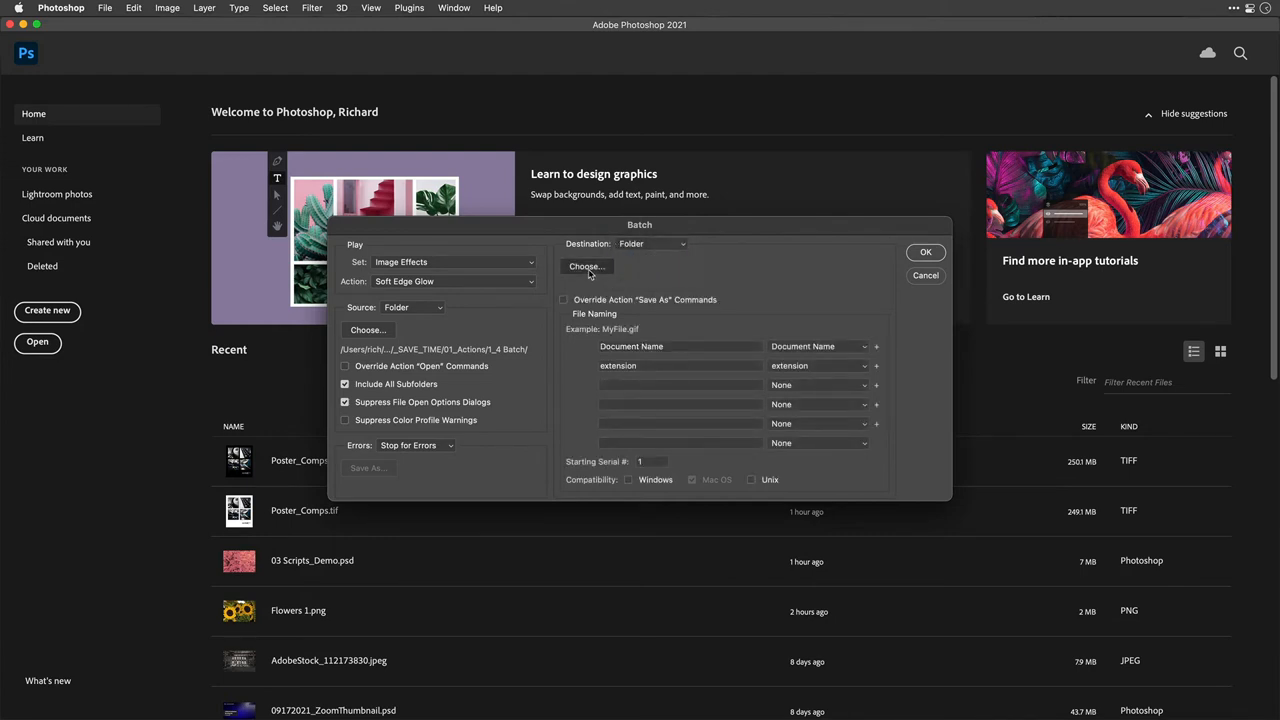
click(586, 266)
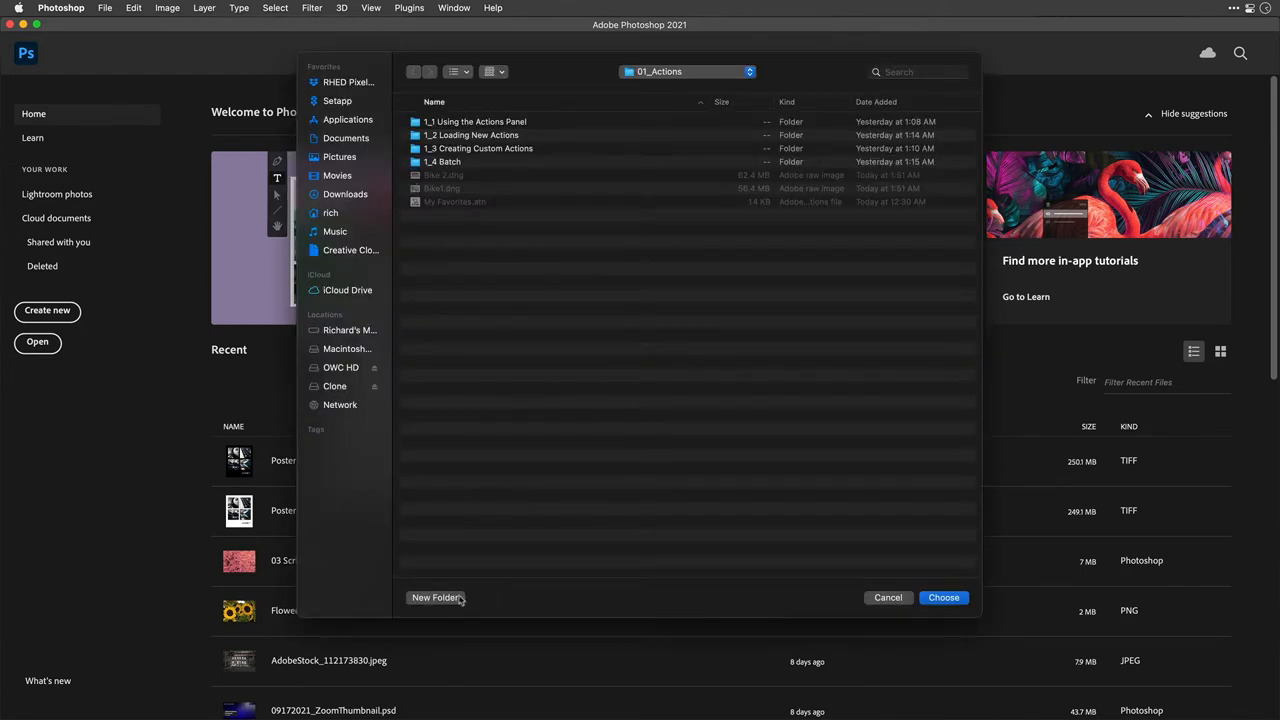
click(434, 596)
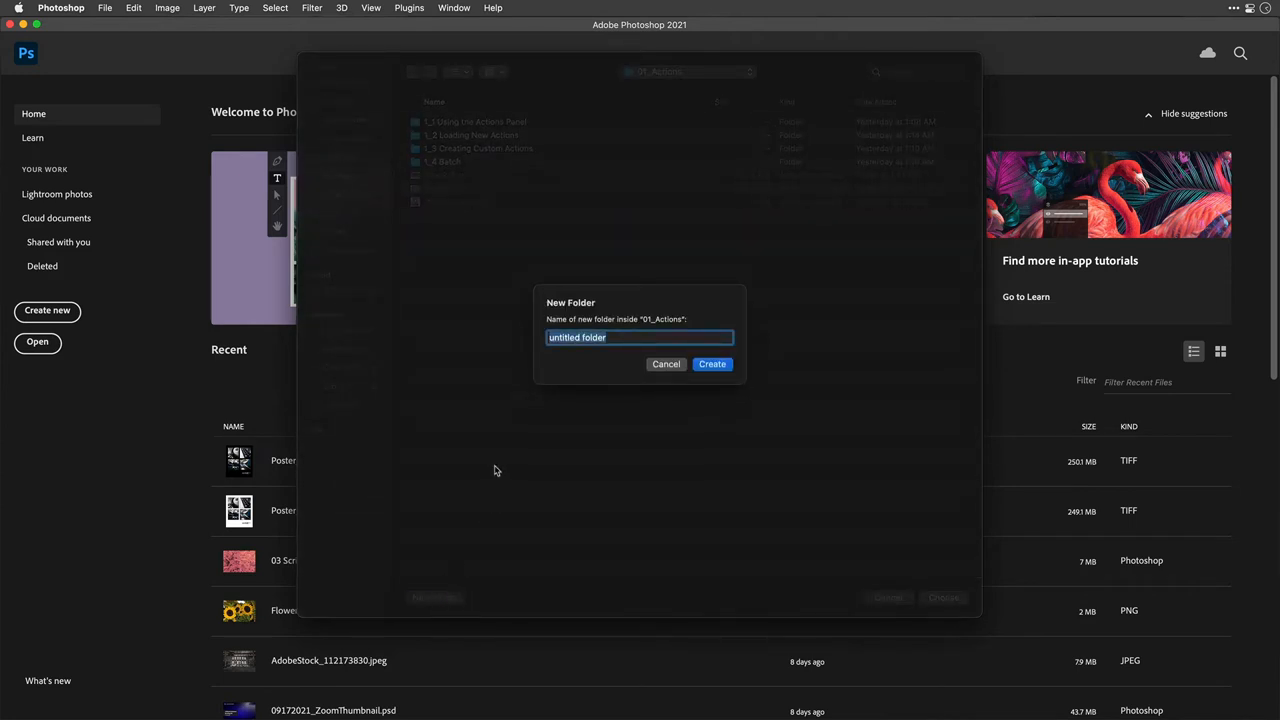
text(1_4_Resu)
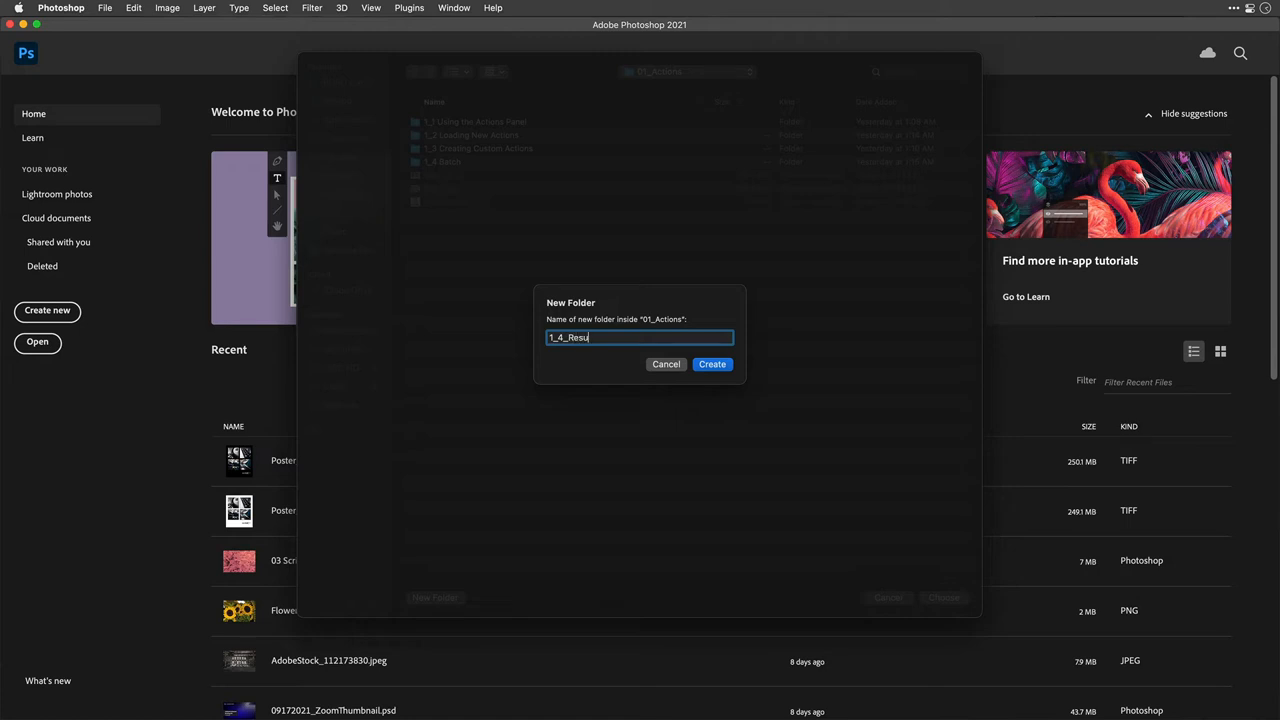
click(712, 364)
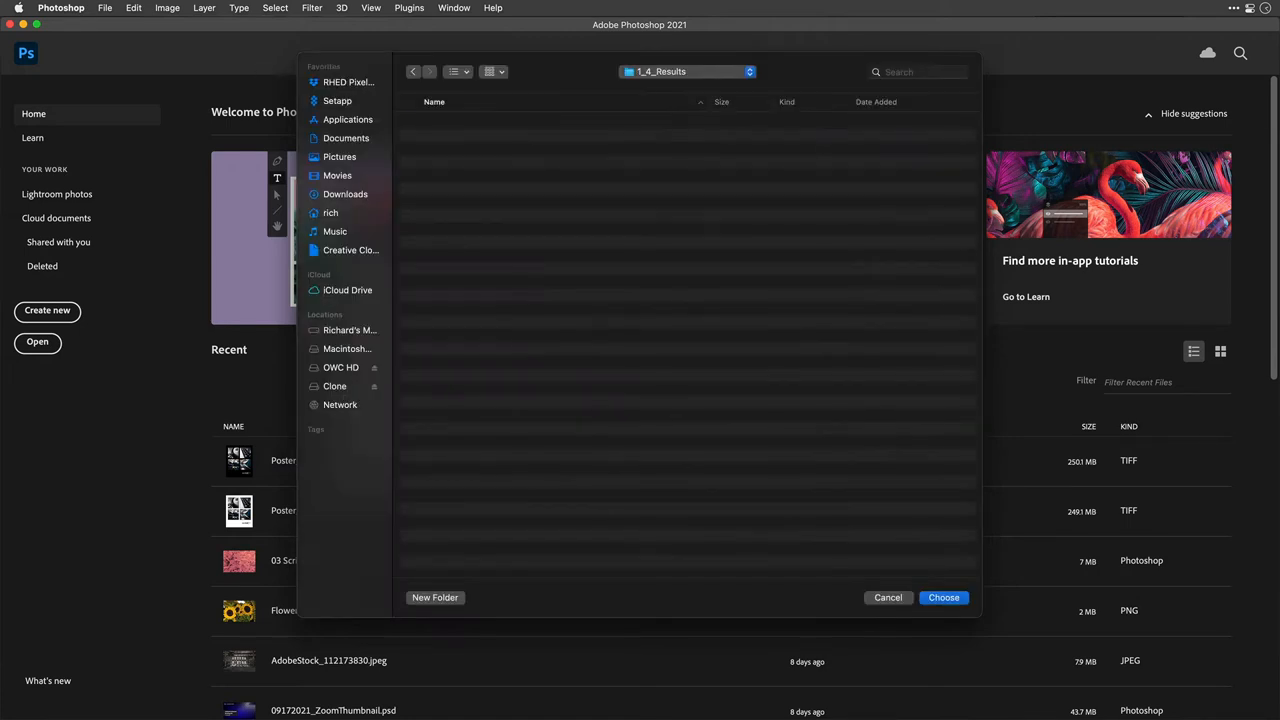
click(944, 596)
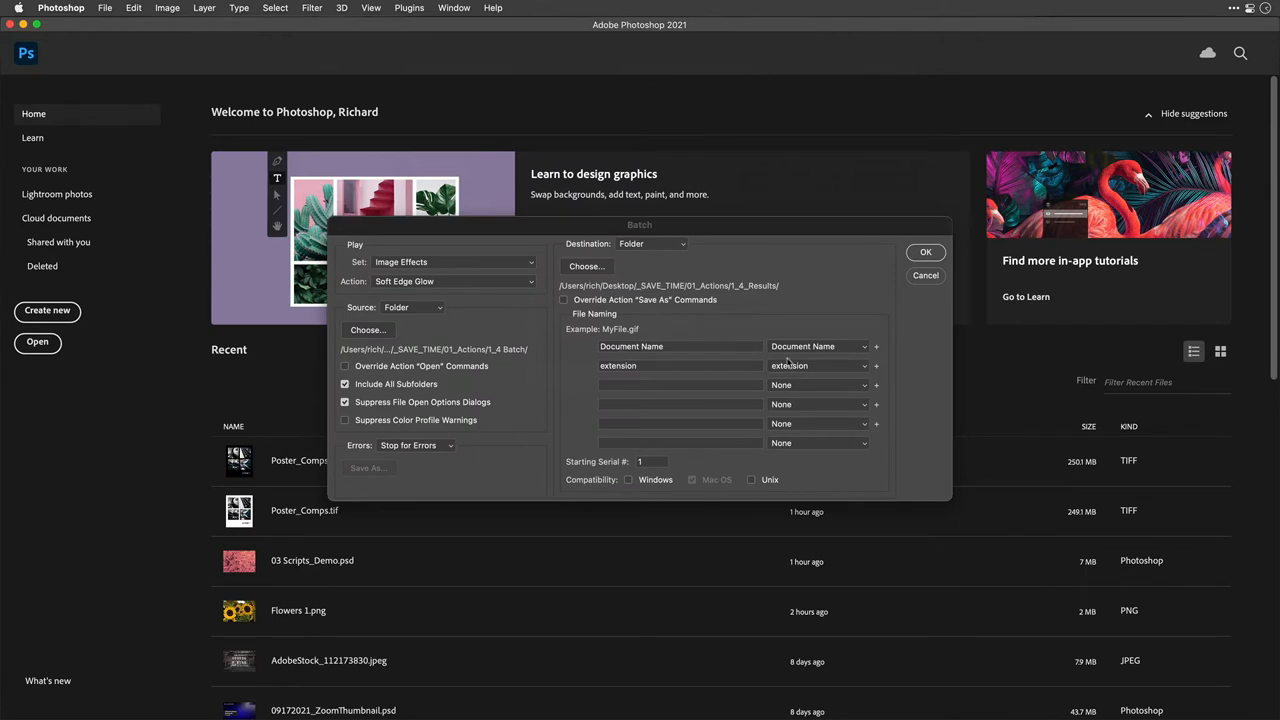
mouse_move(880, 356)
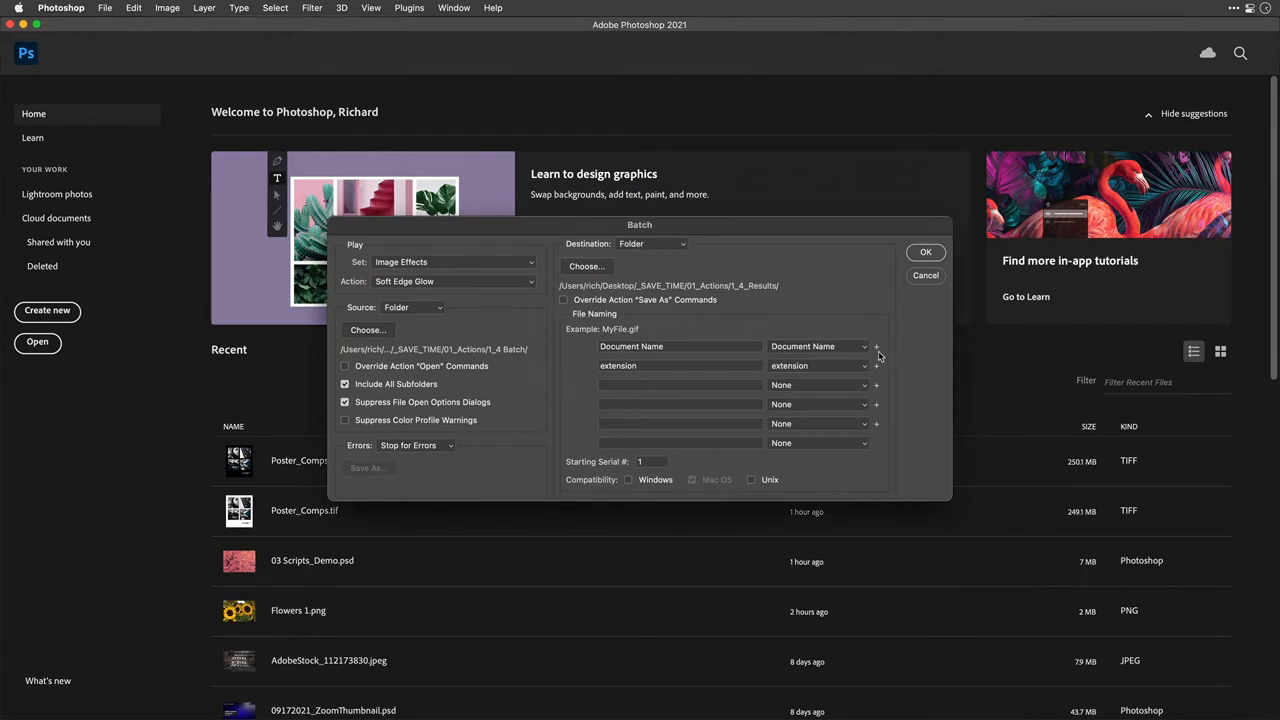
mouse_move(692, 356)
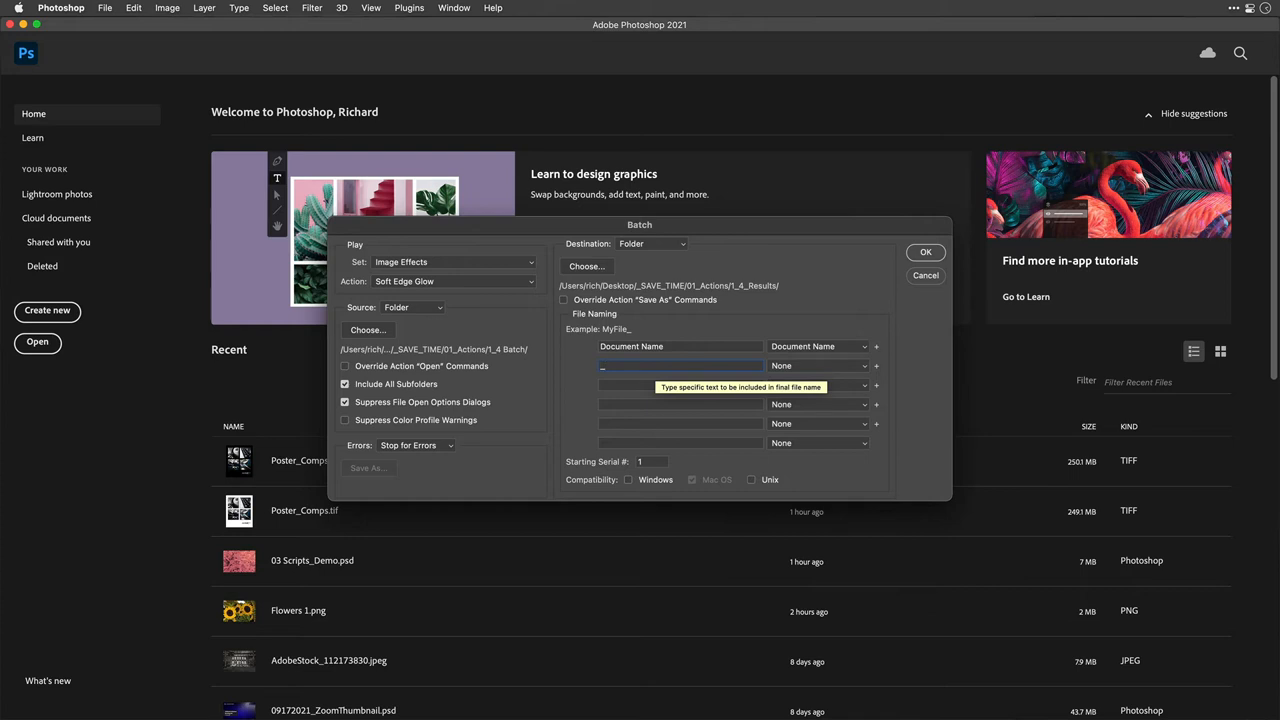
Step: Set file naming to Document Name + _processed + extension, giving MyFile_processed.gif
text(_processed)
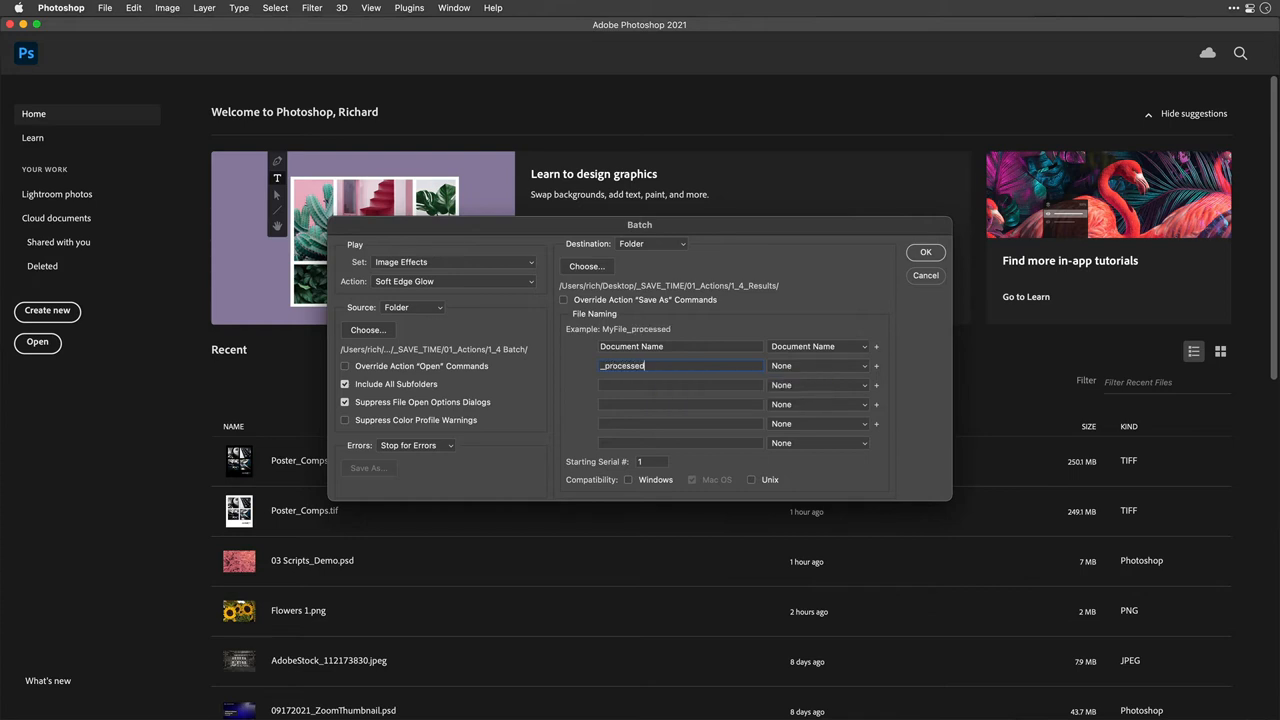
click(862, 364)
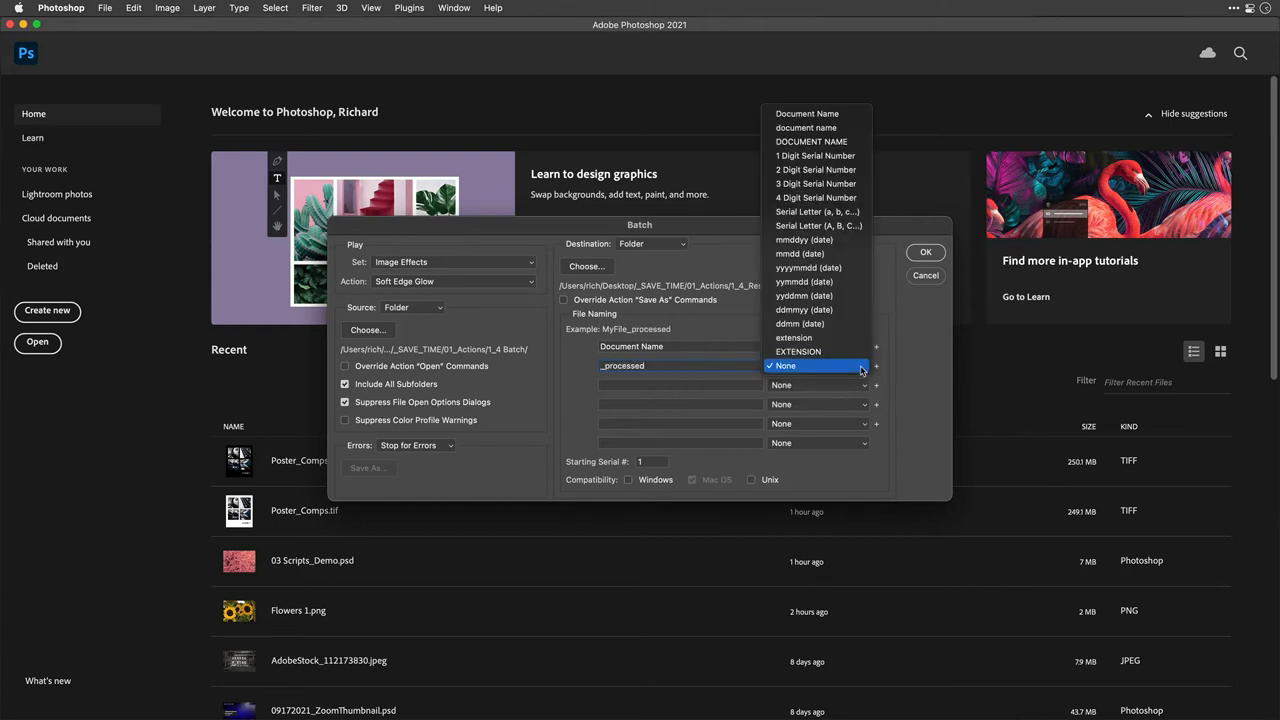
mouse_move(824, 128)
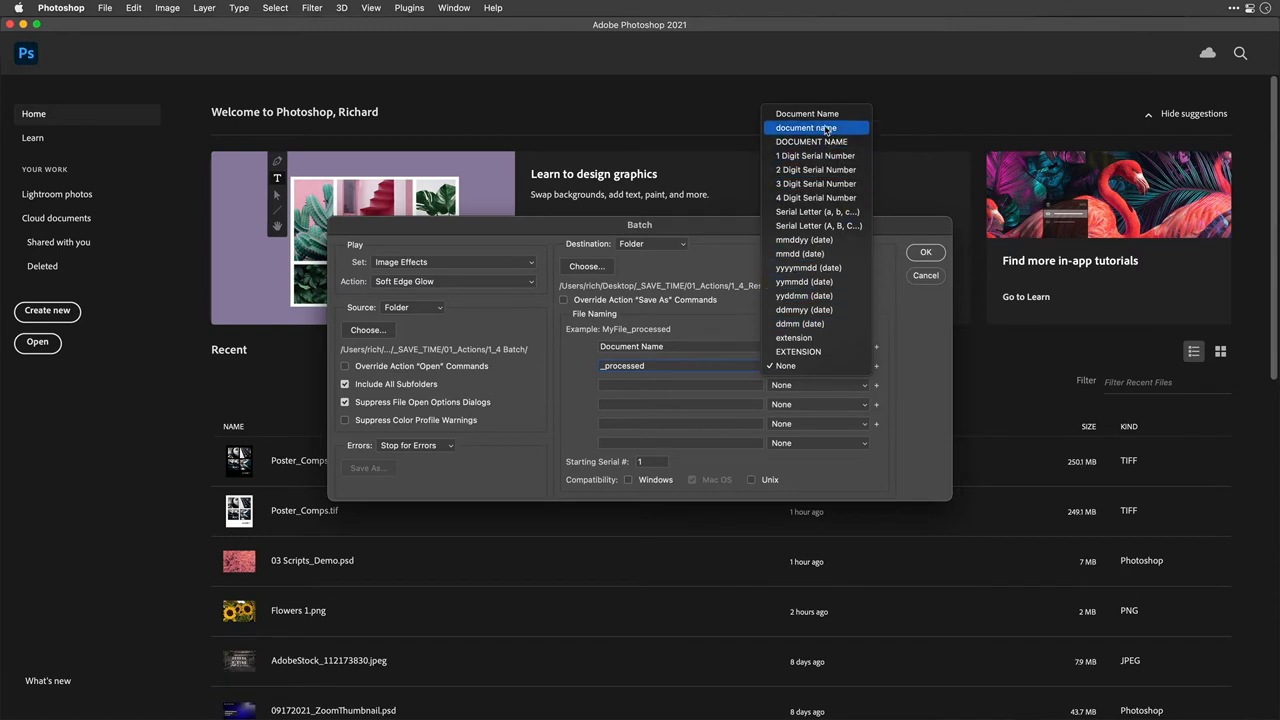
mouse_move(810, 364)
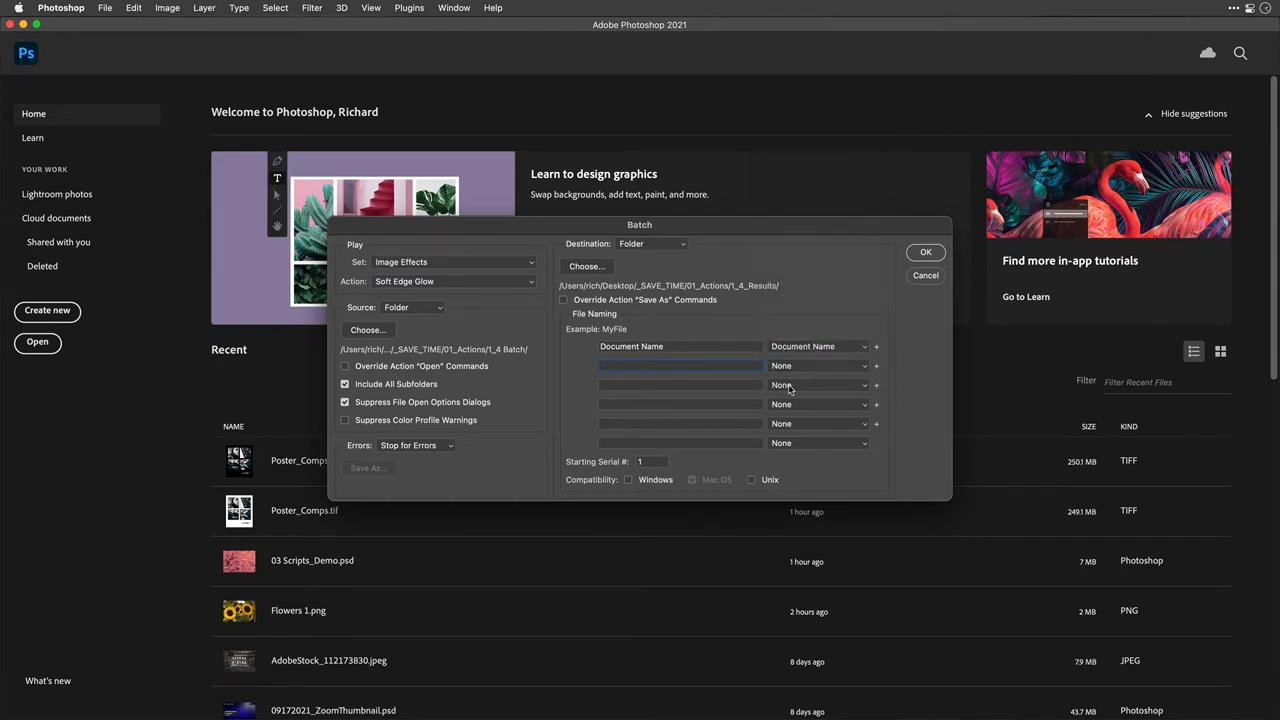
text(processed)
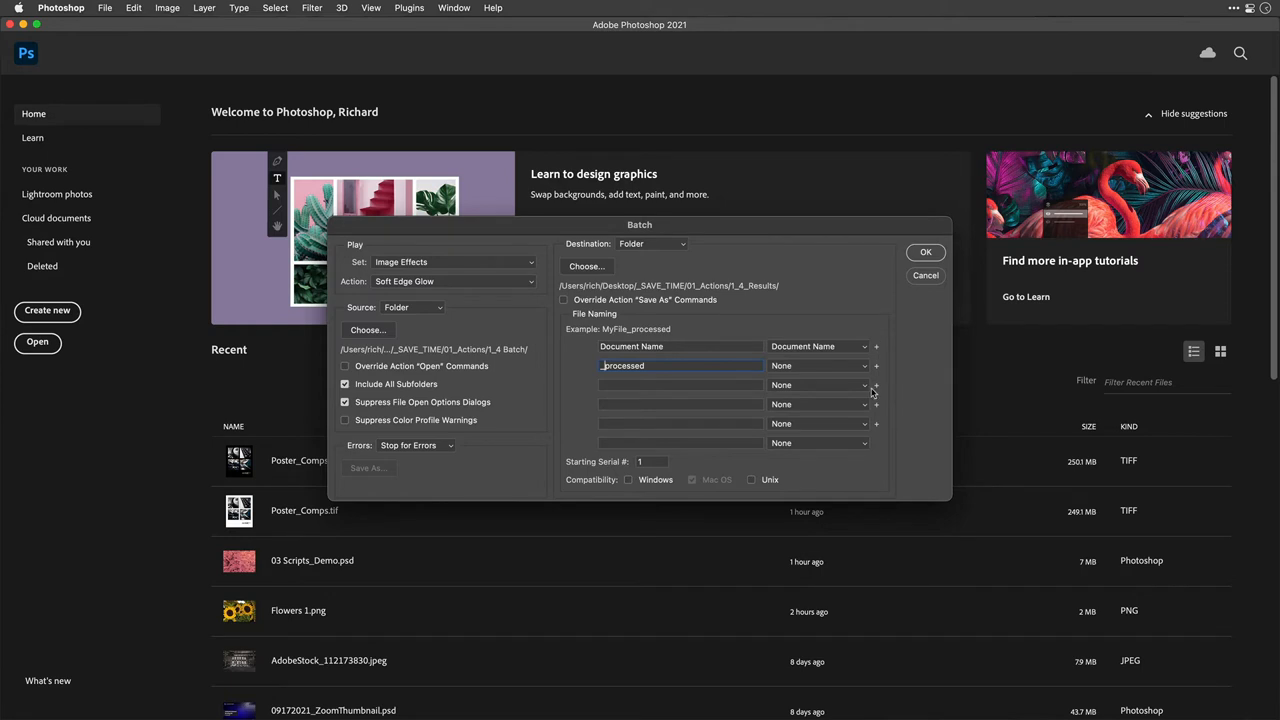
click(864, 384)
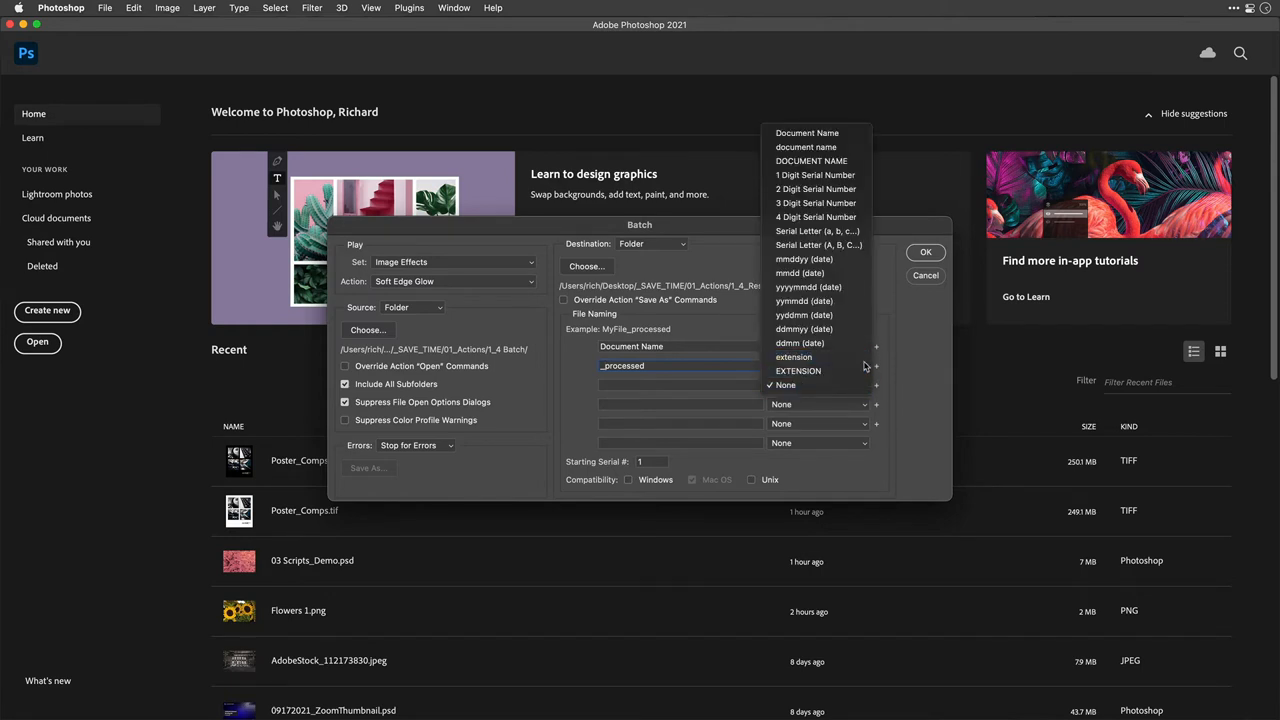
click(792, 356)
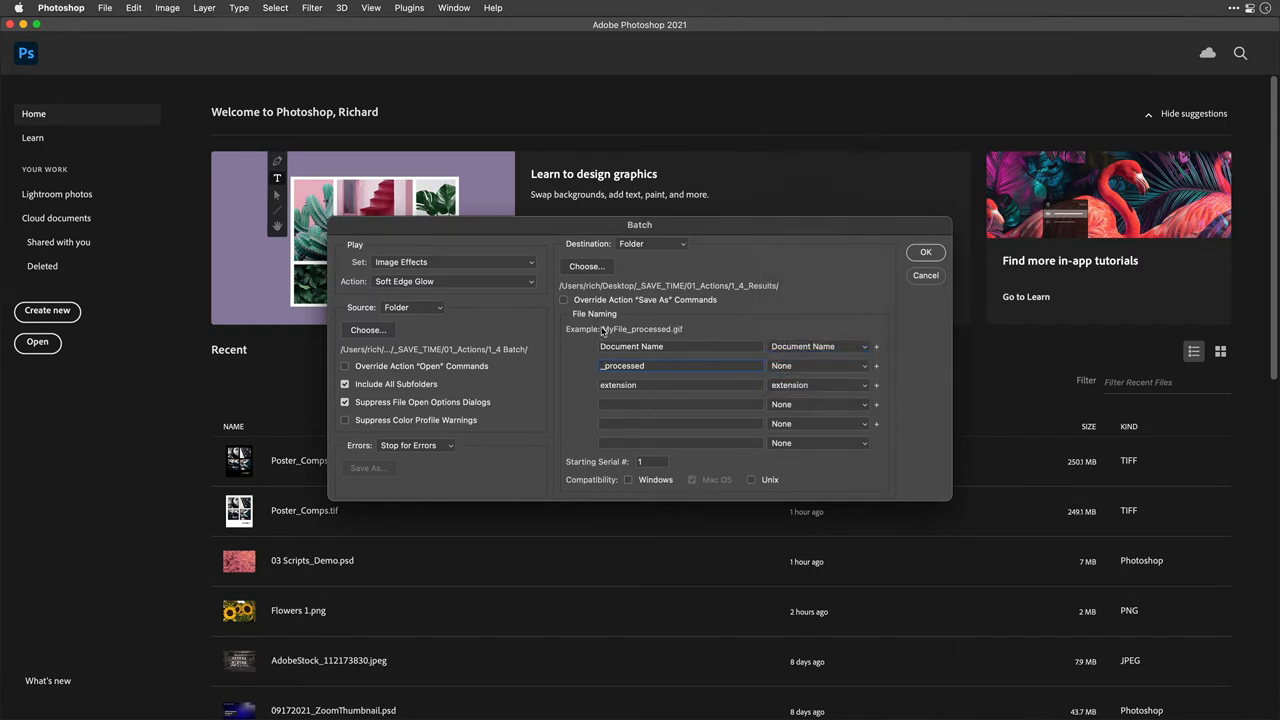
mouse_move(640, 328)
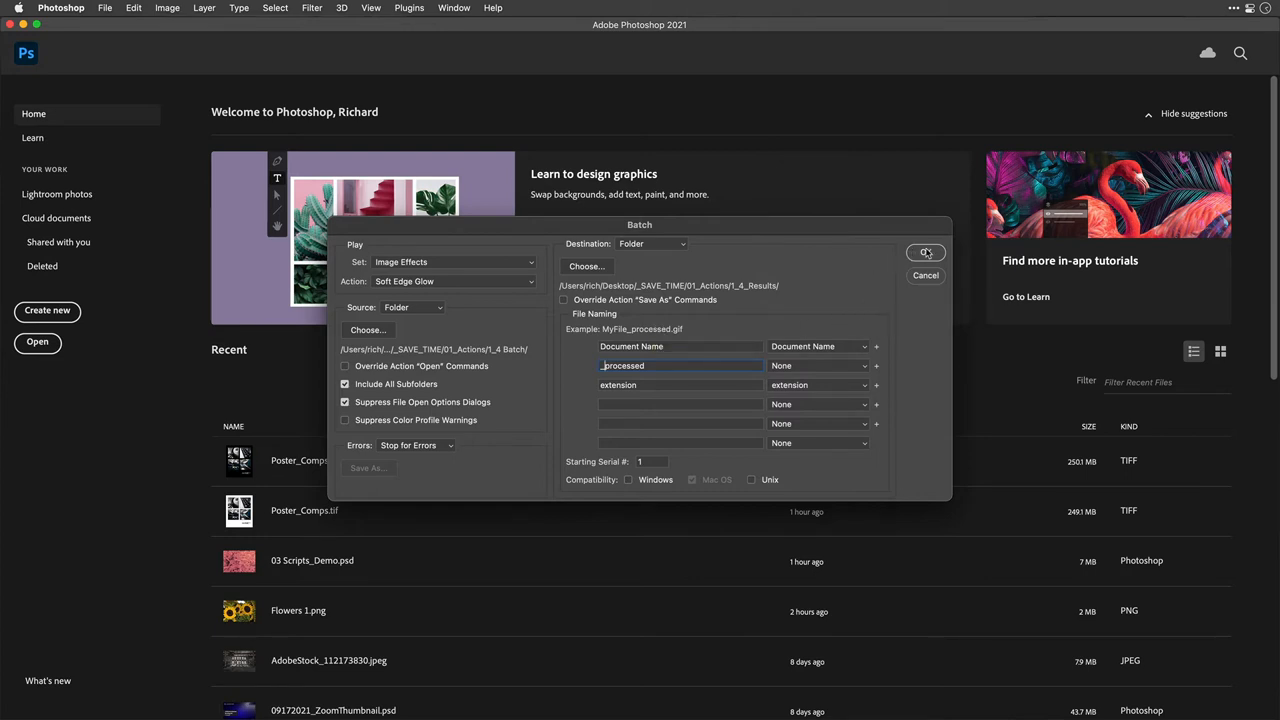
Step: Run the Soft Edge Glow batch and cancel the Gaussian Blur dialog it pauses on
click(924, 252)
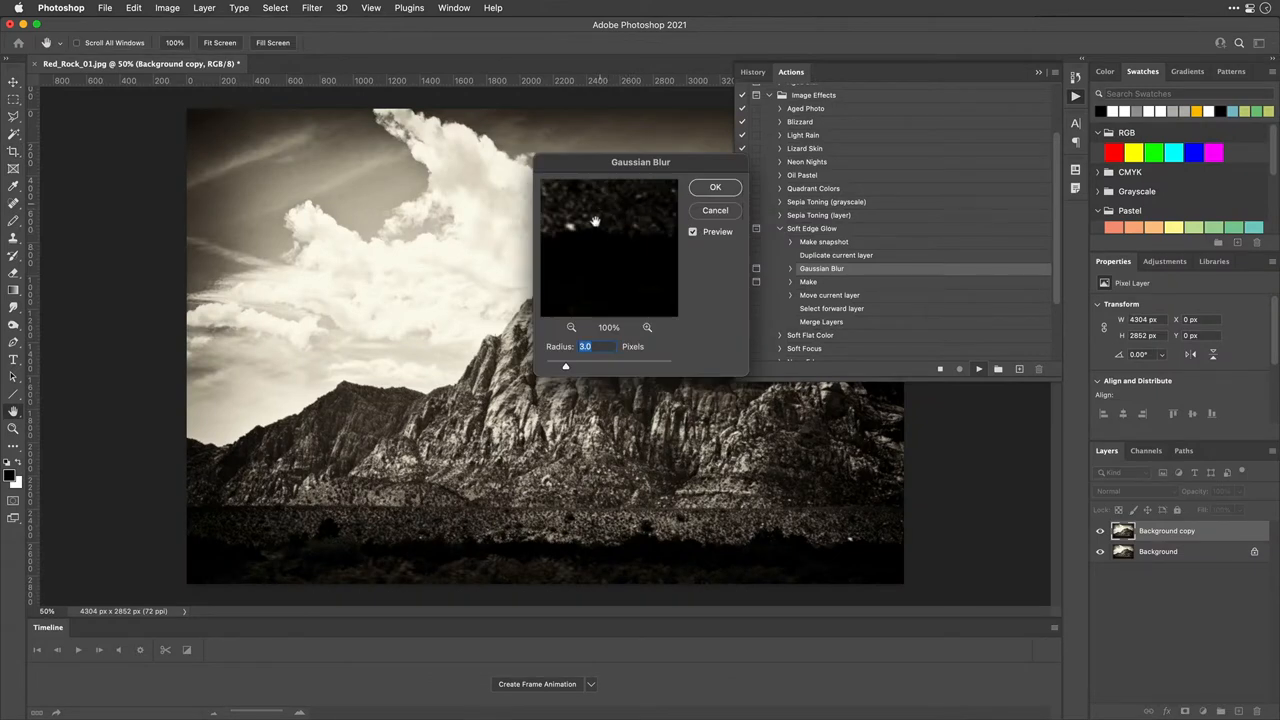
mouse_move(672, 218)
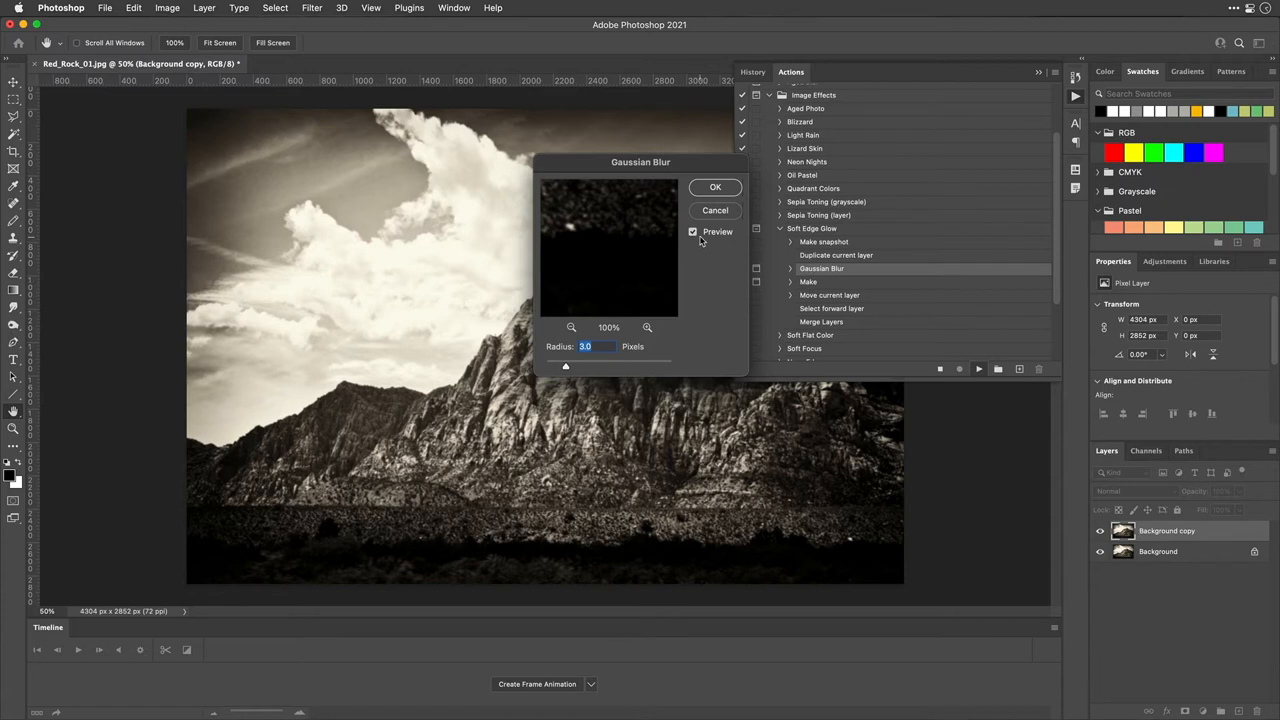
mouse_move(704, 220)
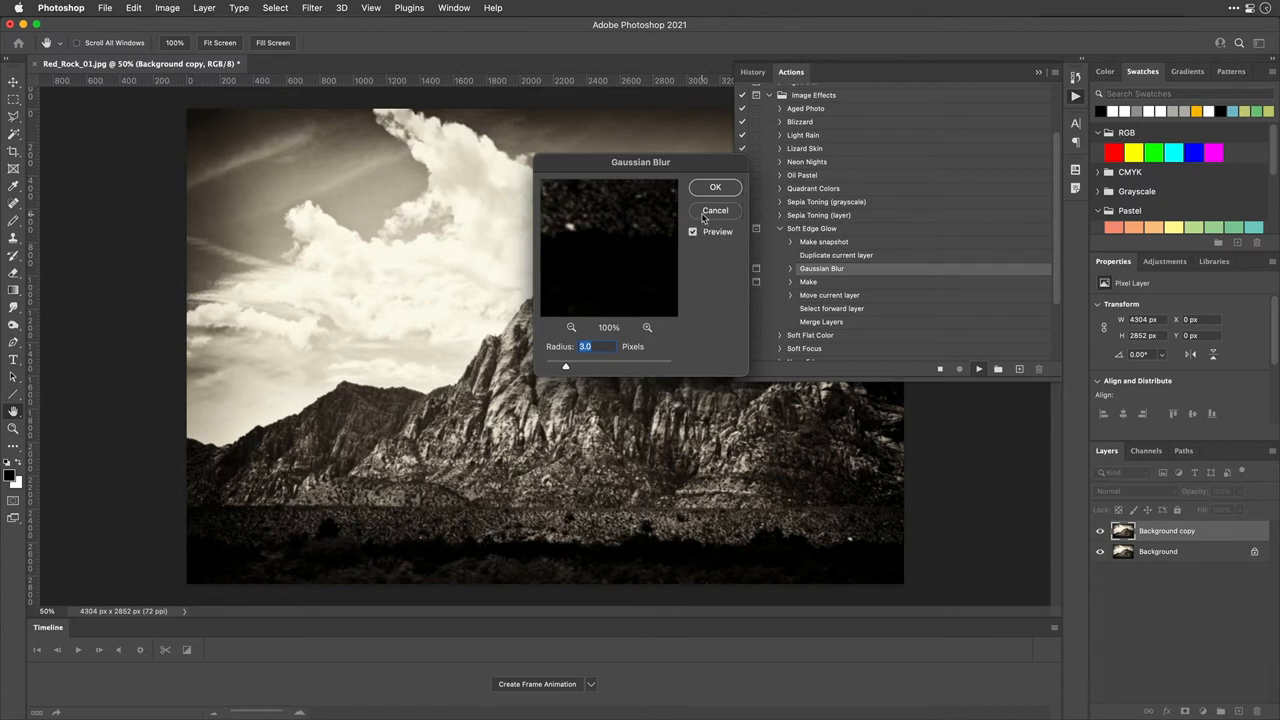
click(716, 210)
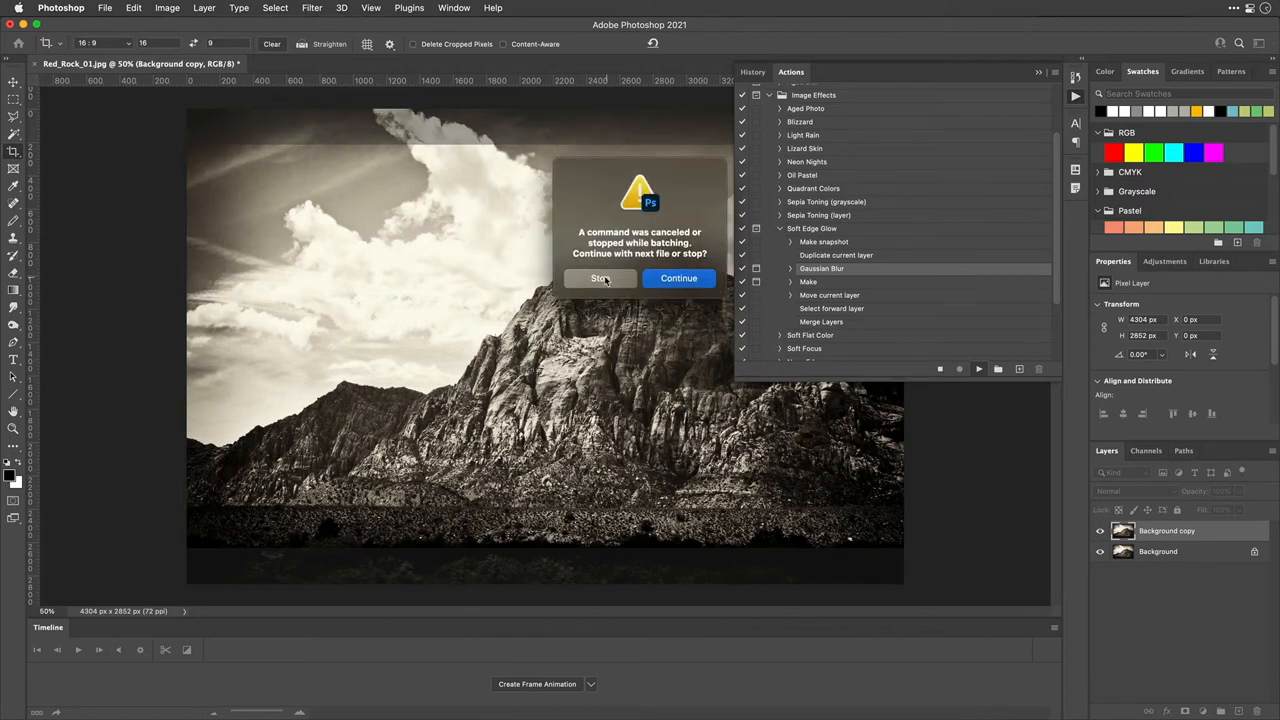
Step: Stop the batch and toggle off dialog pauses for the whole Soft Edge Glow action
click(600, 278)
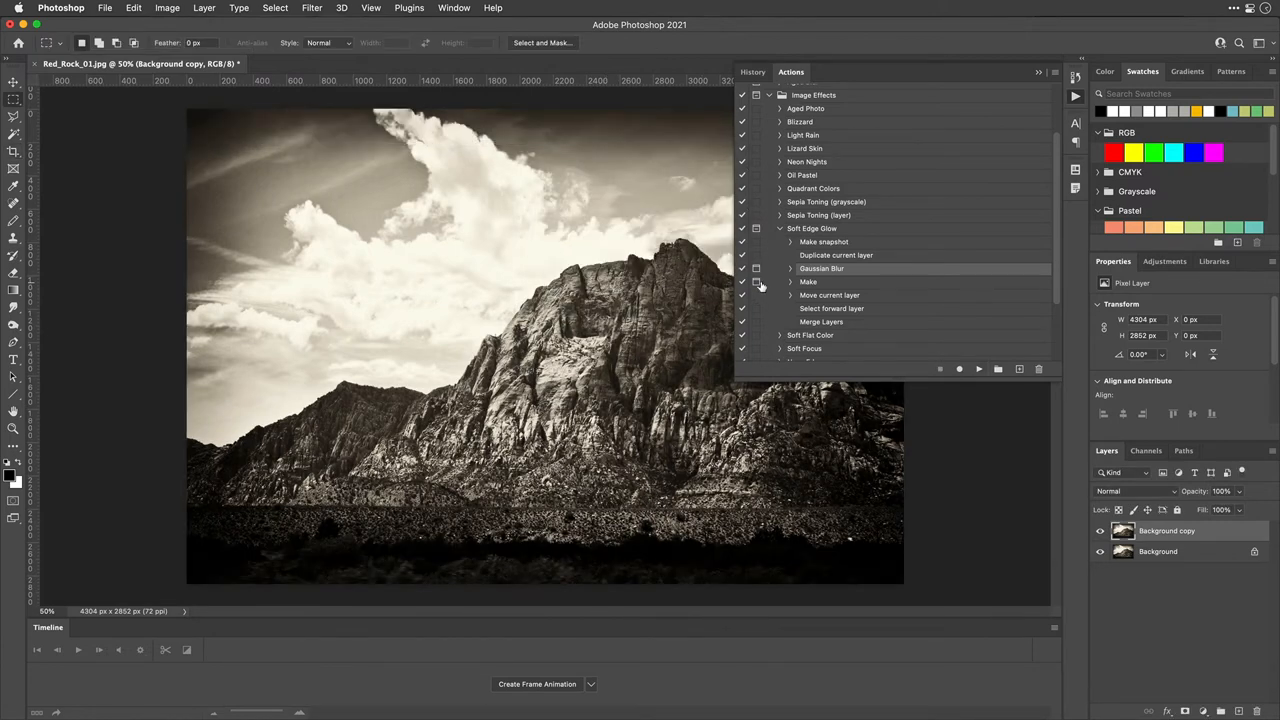
click(756, 268)
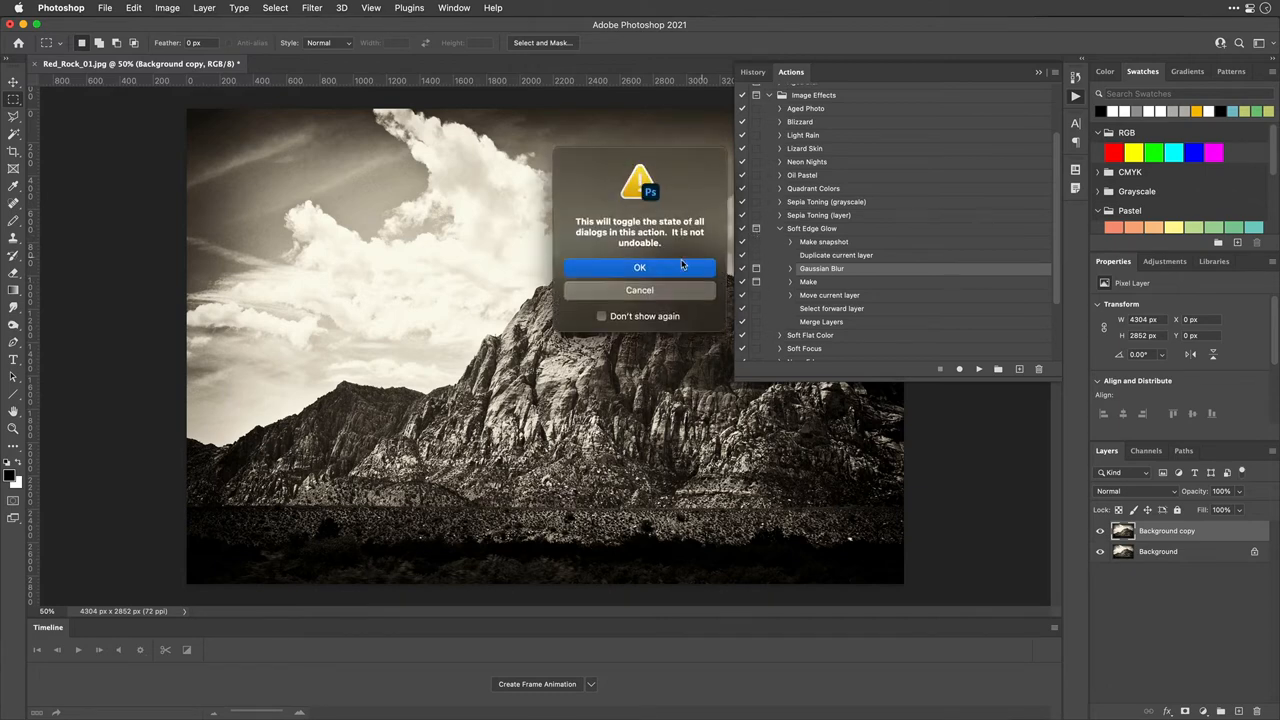
click(640, 268)
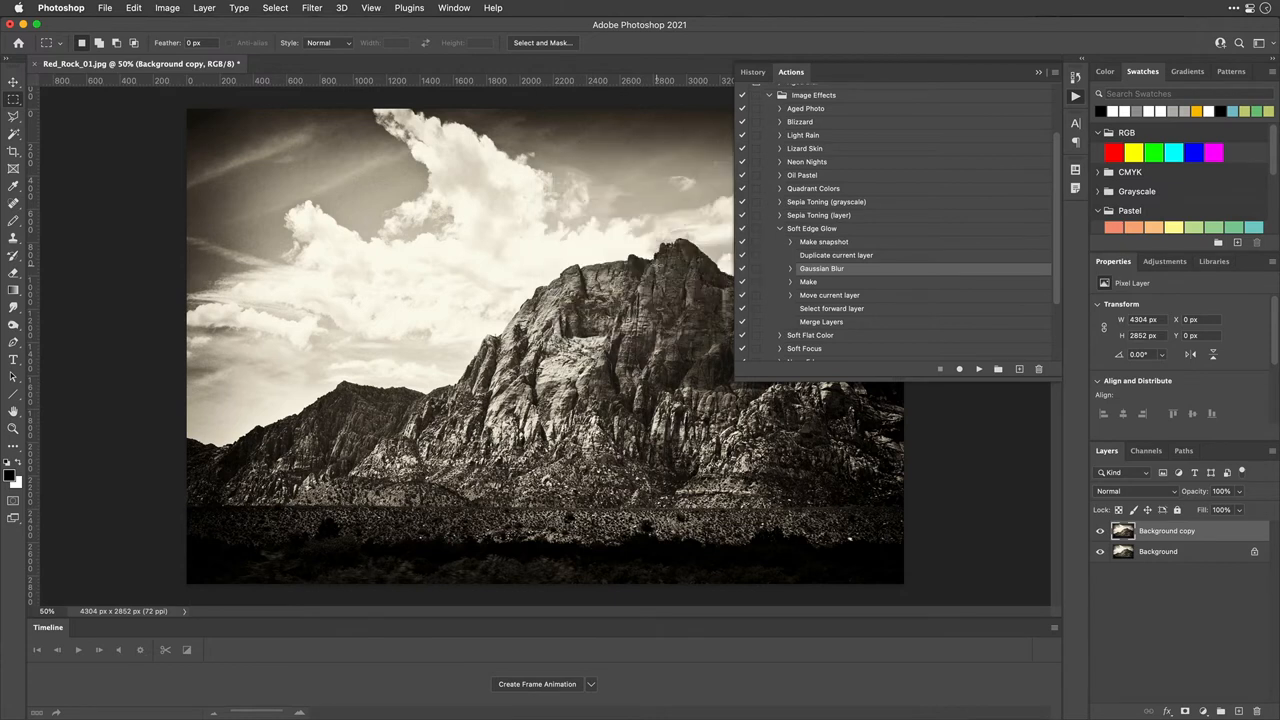
Step: Change the action's Gaussian Blur step to a radius of 16.3
double_click(820, 268)
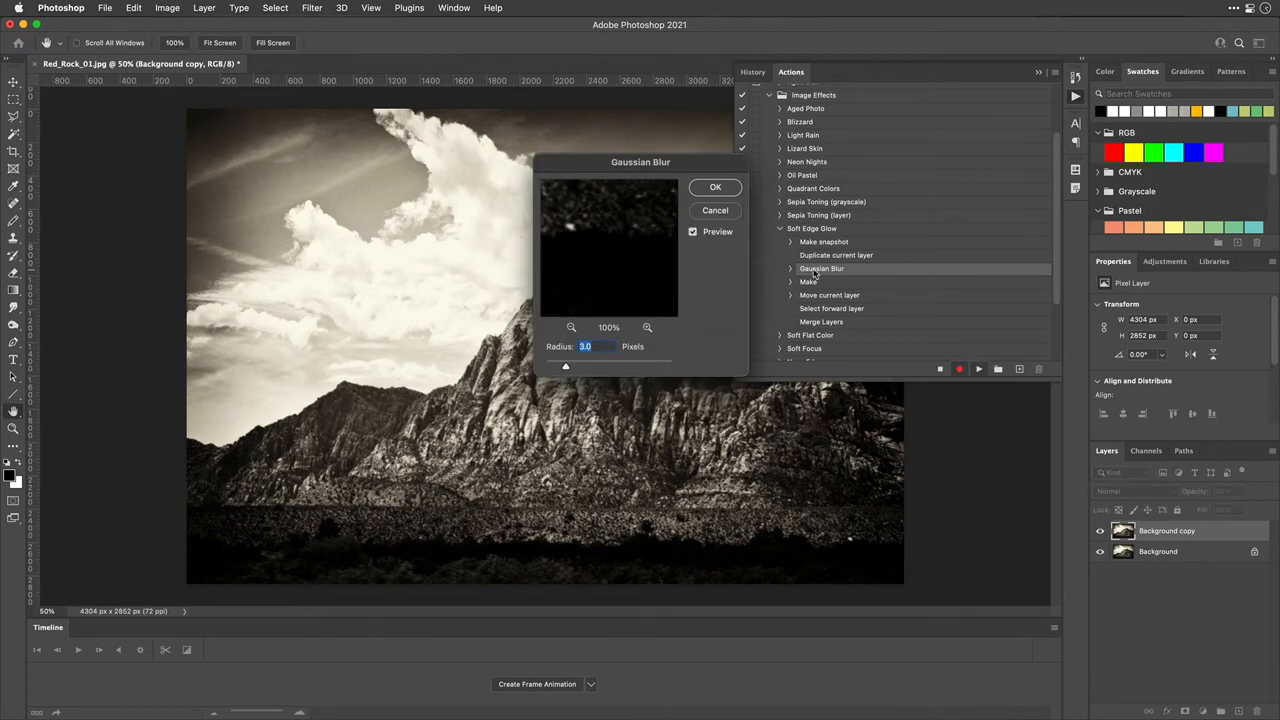
drag(564, 364, 578, 364)
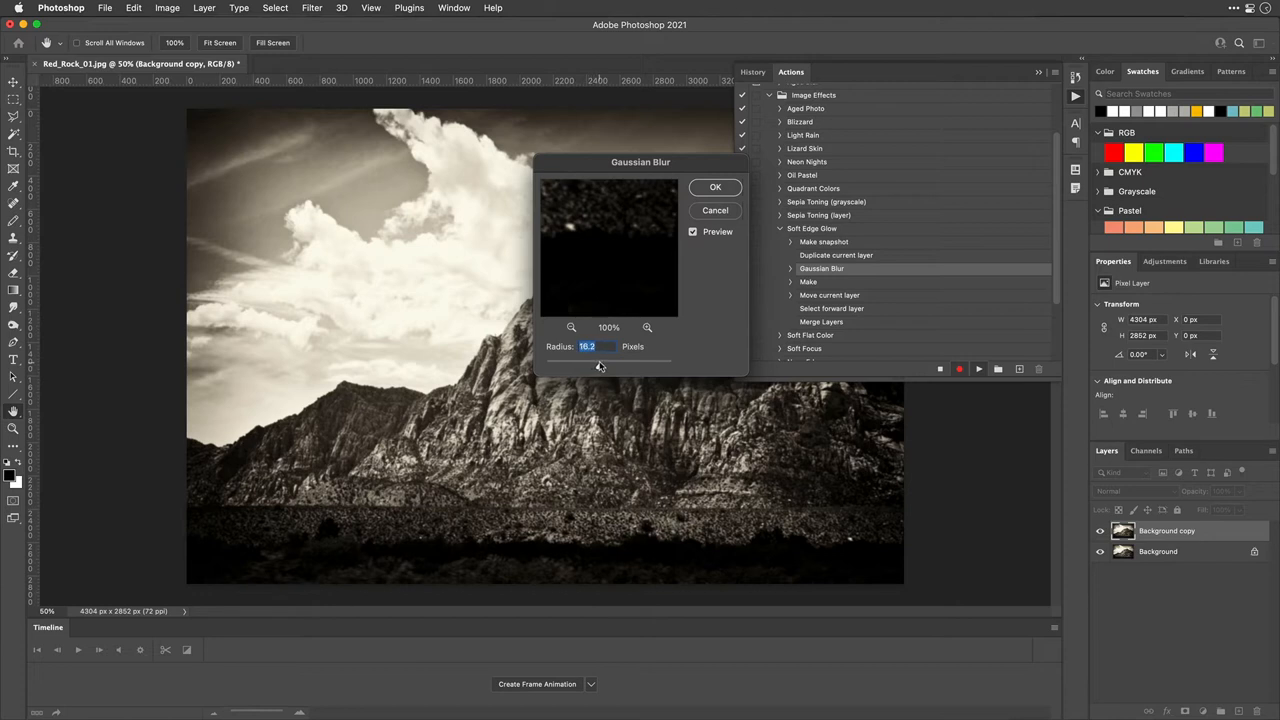
click(716, 188)
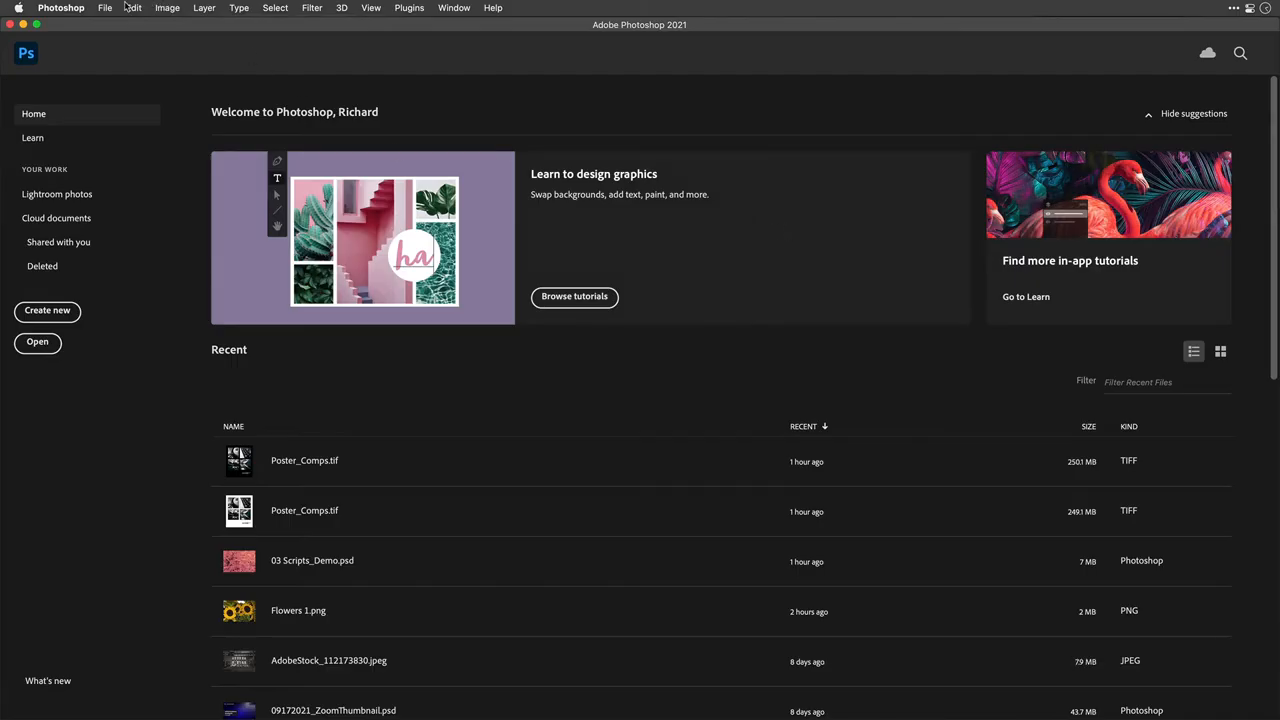
Step: Rerun the batch and accept maximum compatibility when saving the first Red Rock photo
click(104, 8)
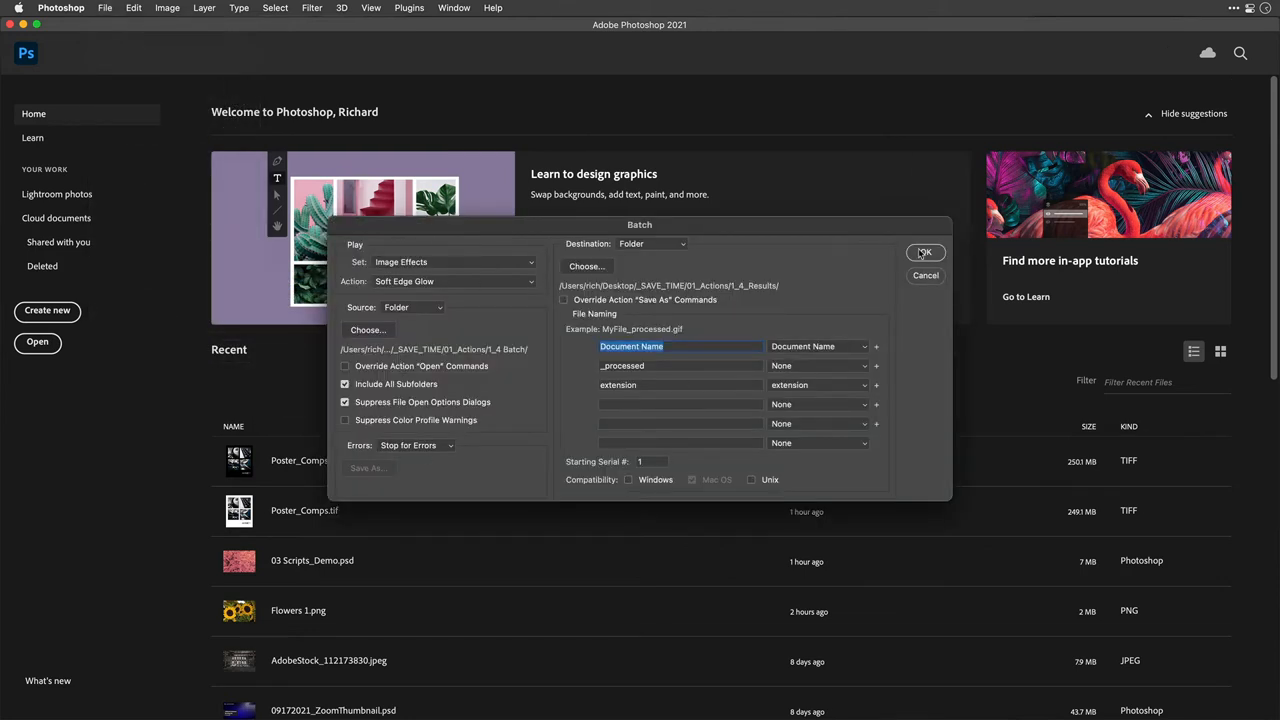
click(924, 252)
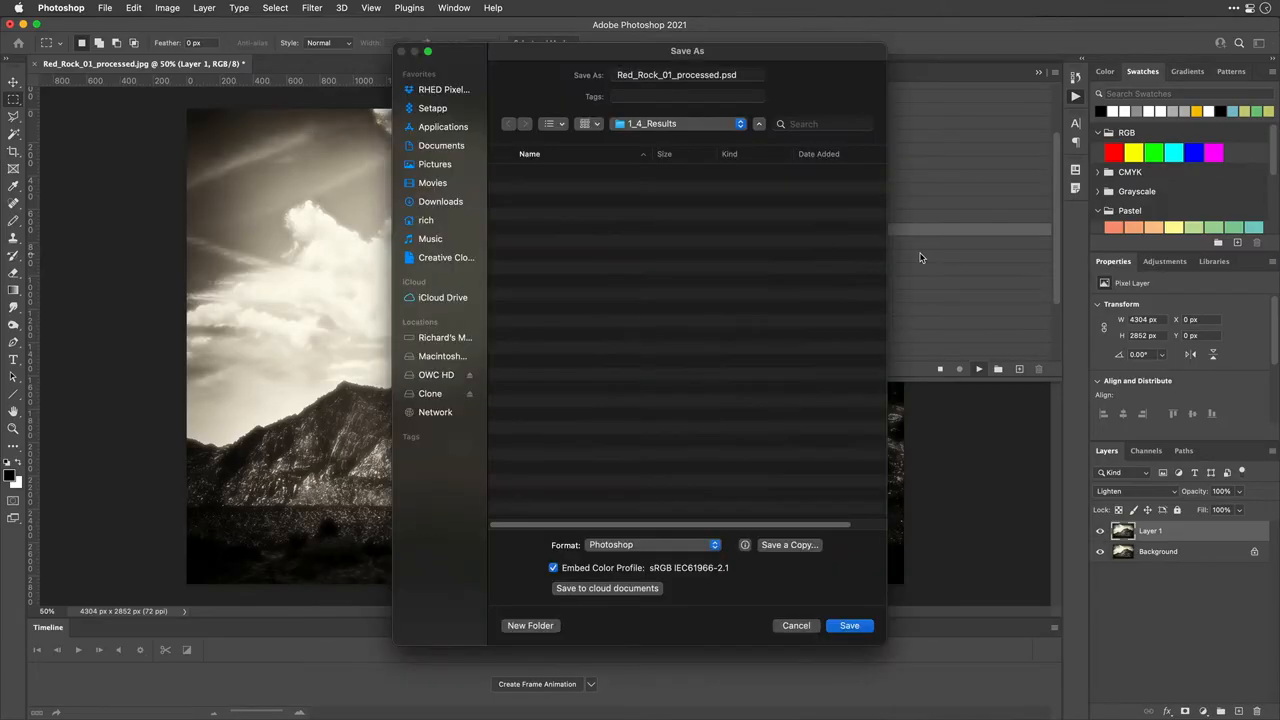
mouse_move(788, 534)
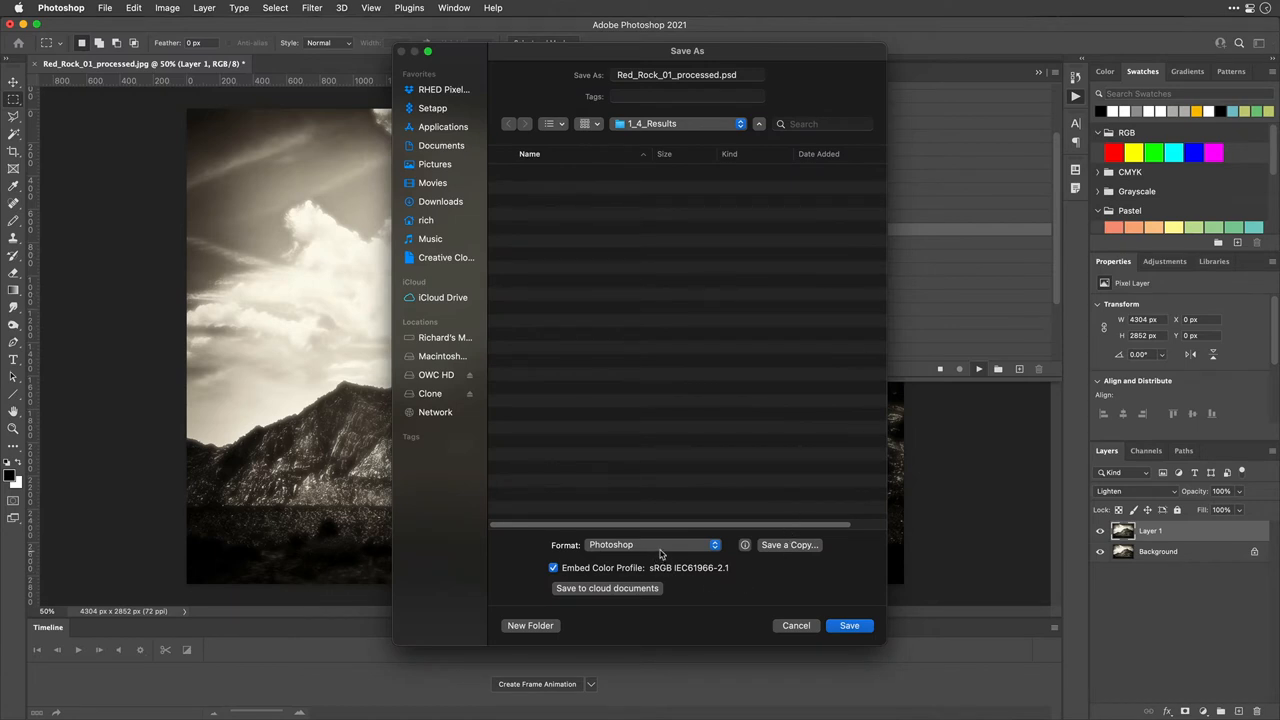
mouse_move(872, 600)
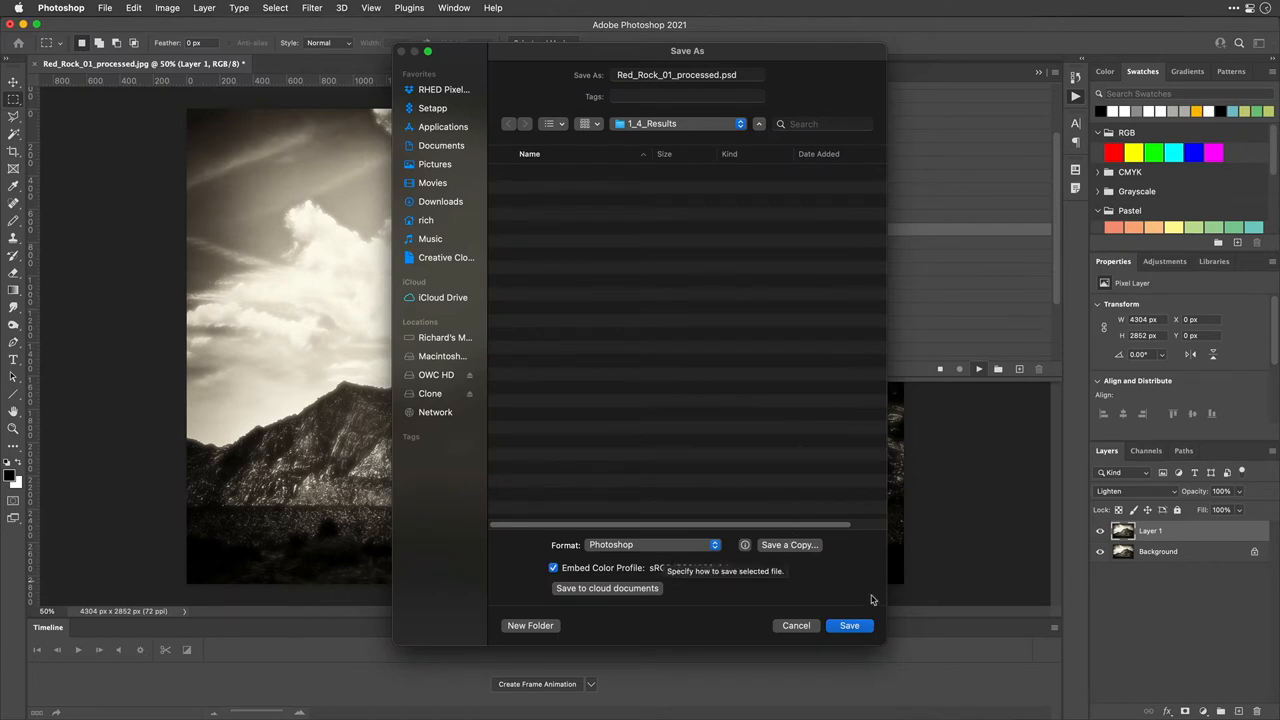
click(848, 624)
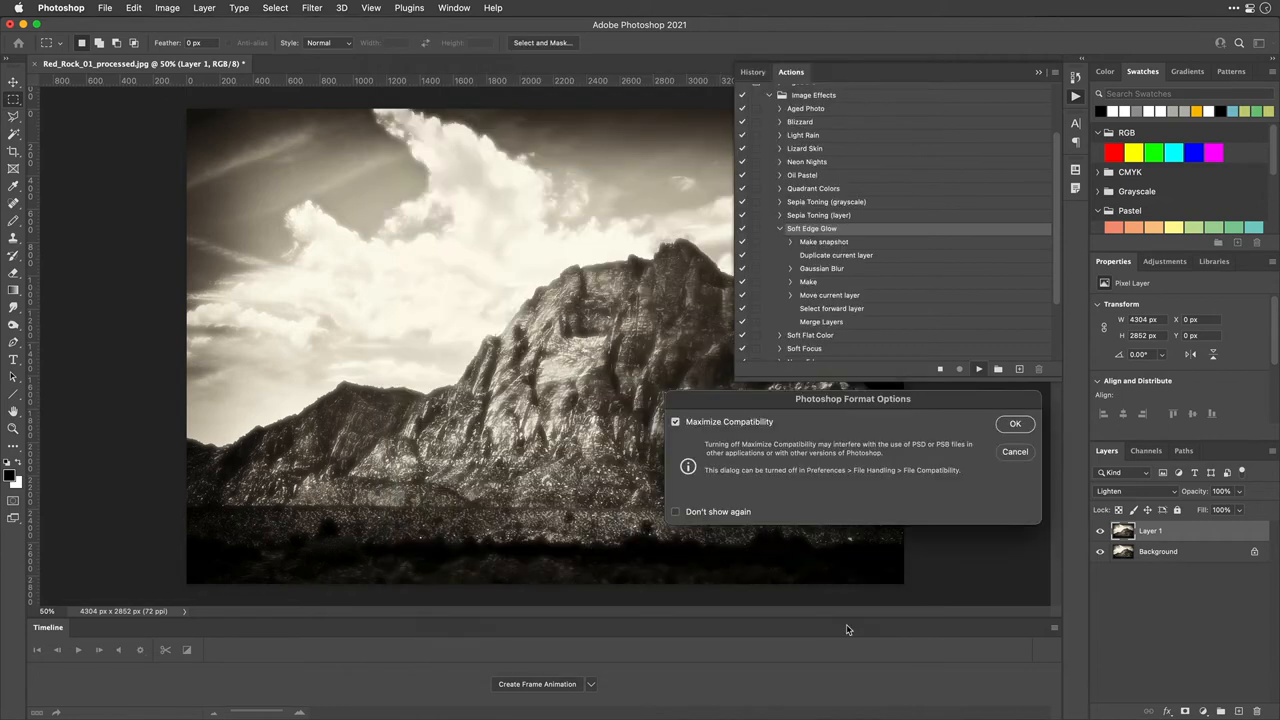
mouse_move(1016, 436)
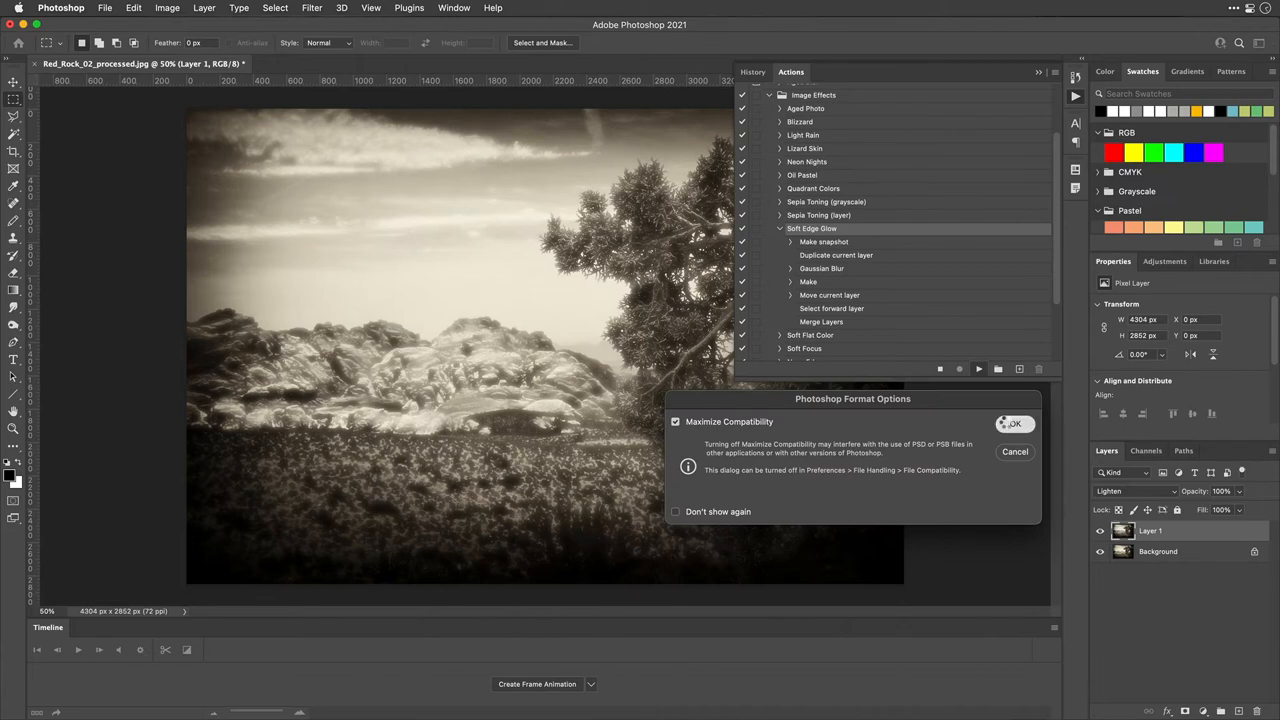
Step: Accept saving the second photo, cancel saving the third and stop the batch
click(1012, 424)
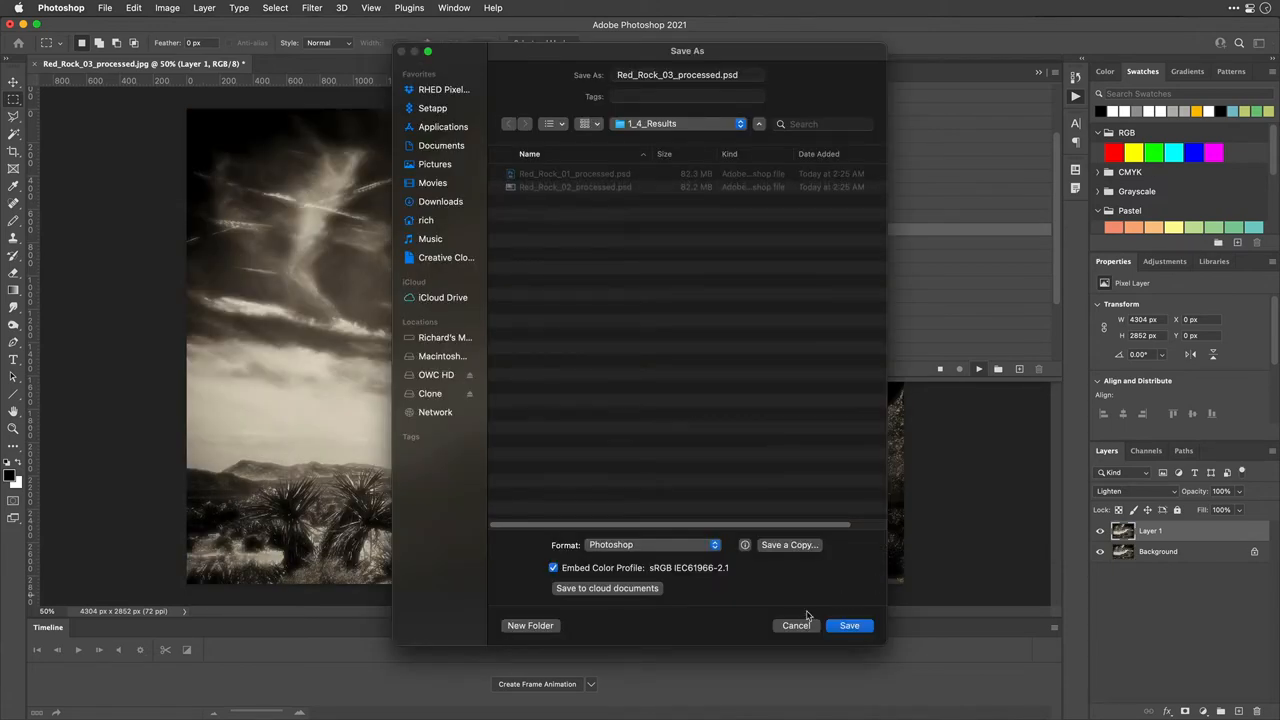
click(848, 624)
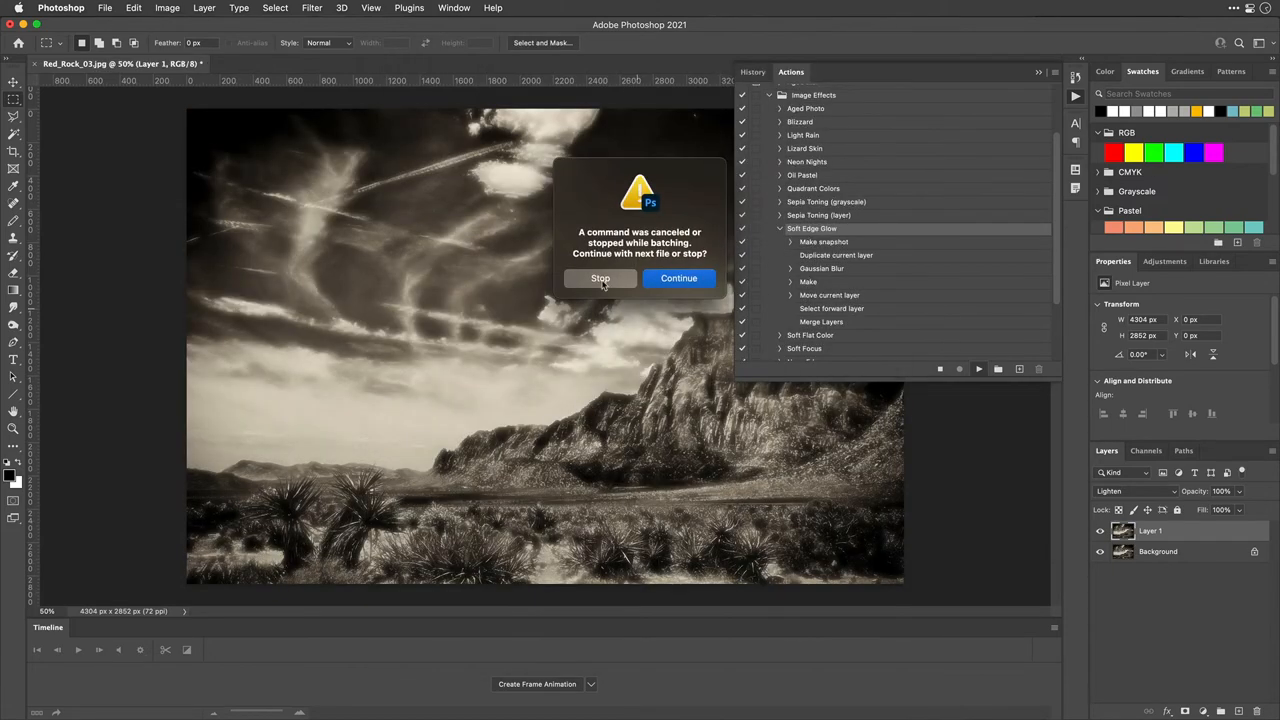
click(600, 278)
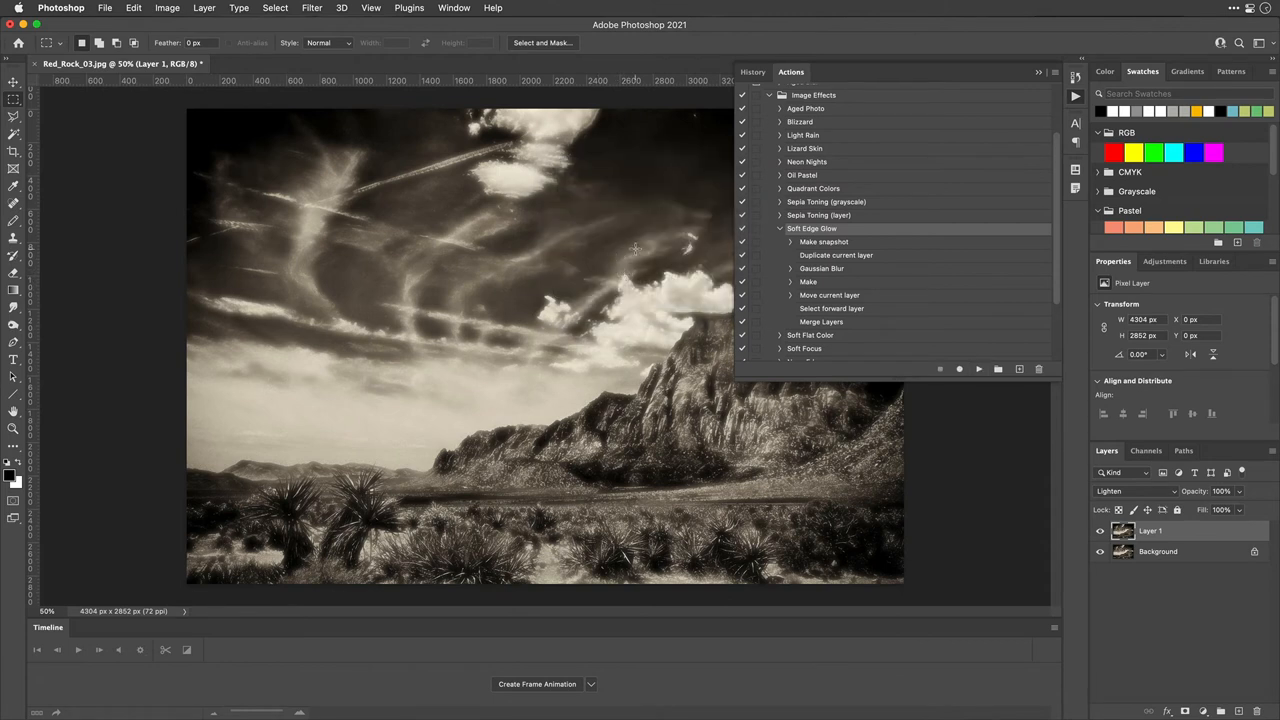
mouse_move(704, 210)
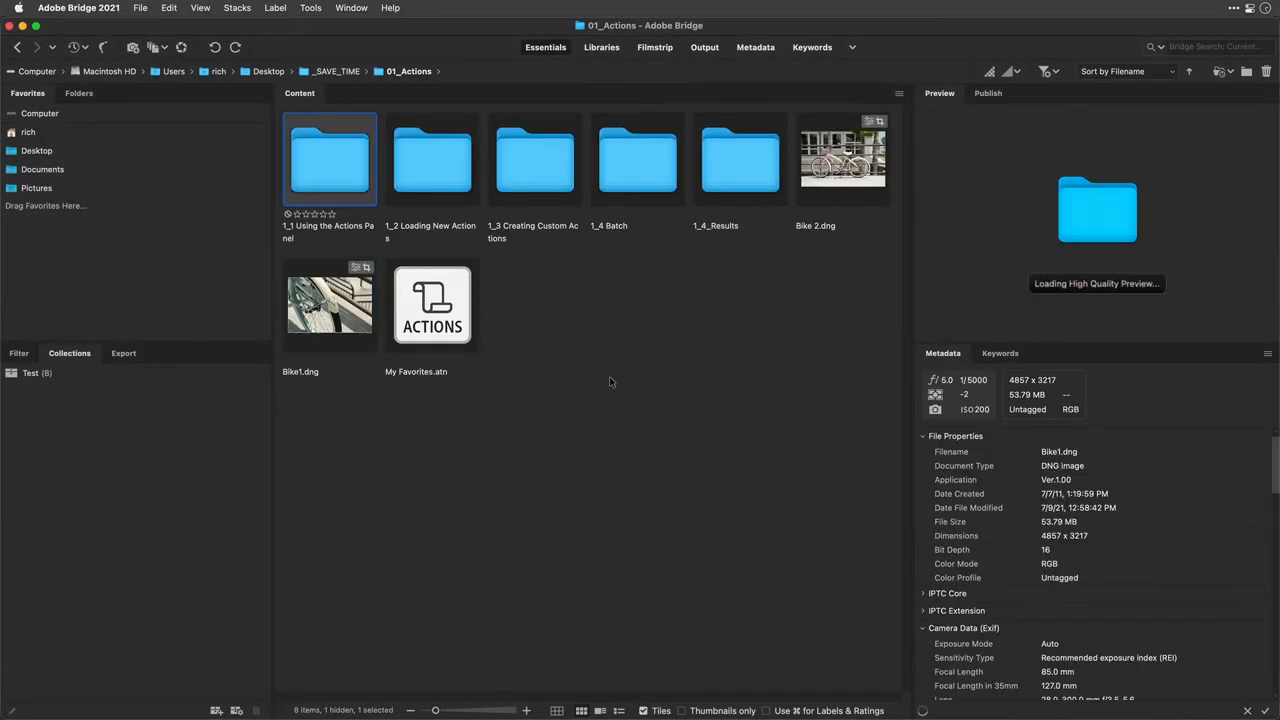
Step: Open both airplane TIFFs from the 1_3 Creating Custom Actions folder into Photoshop
double_click(534, 160)
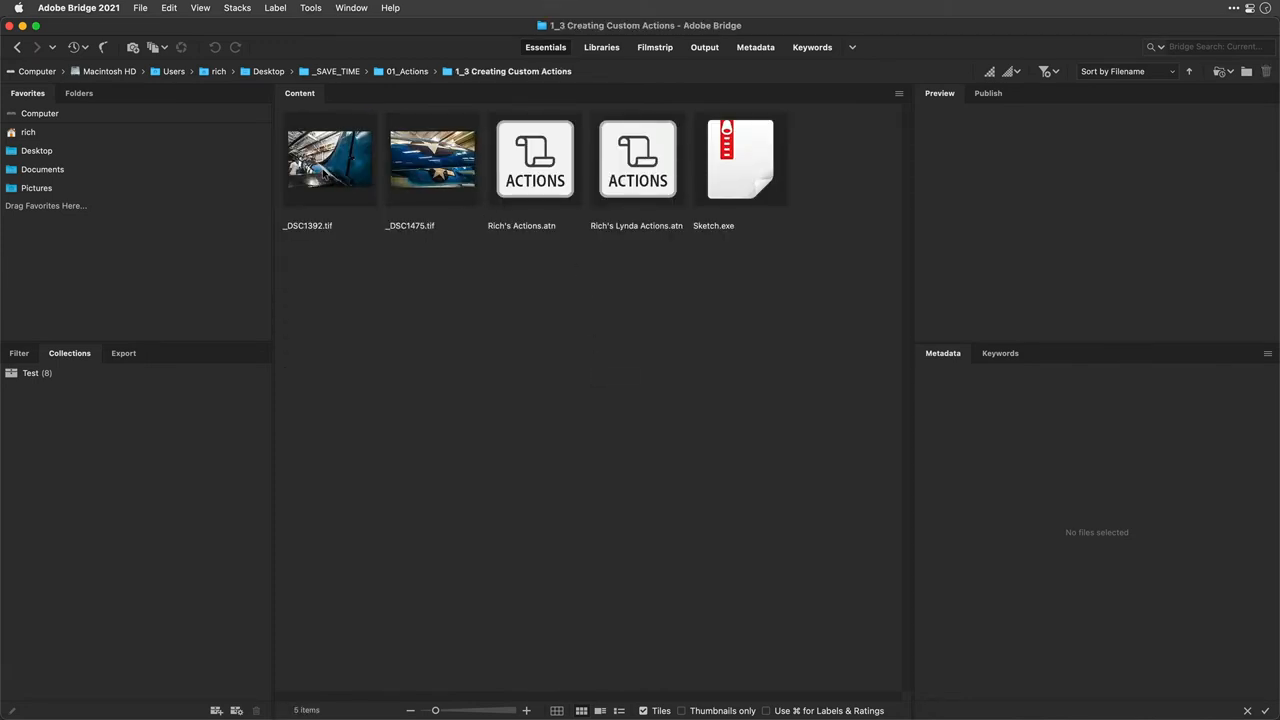
click(432, 158)
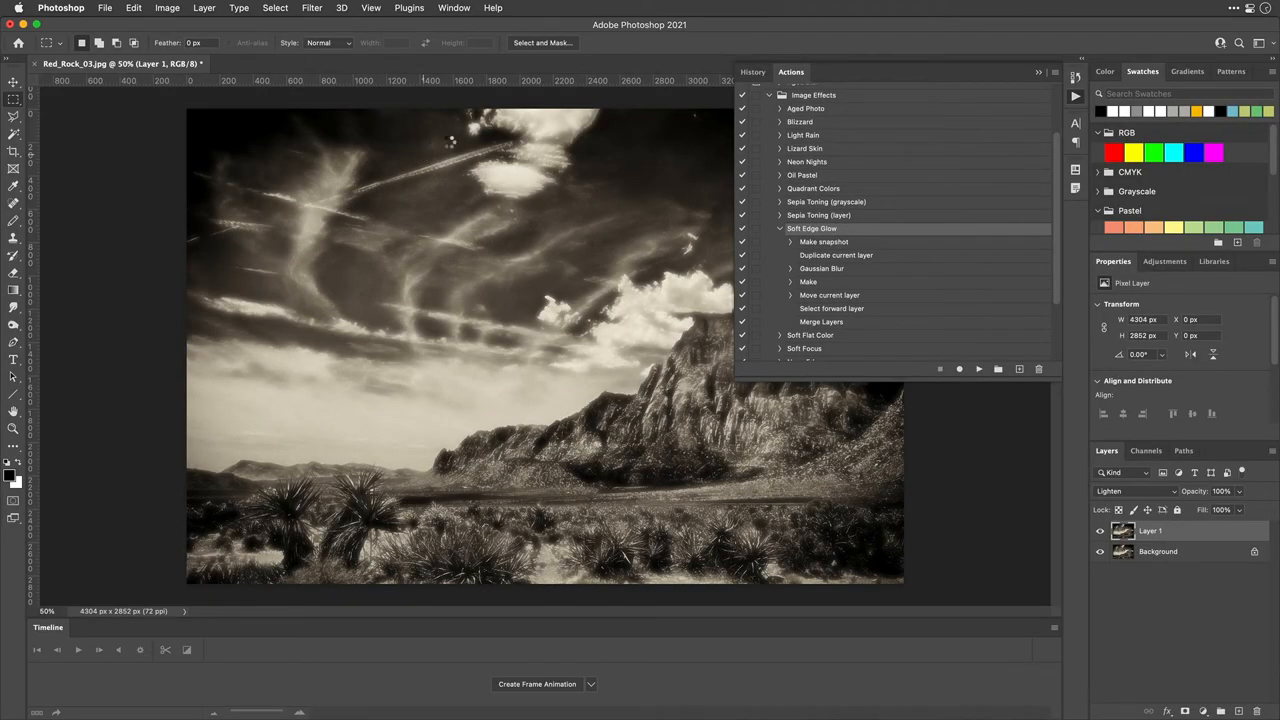
click(436, 62)
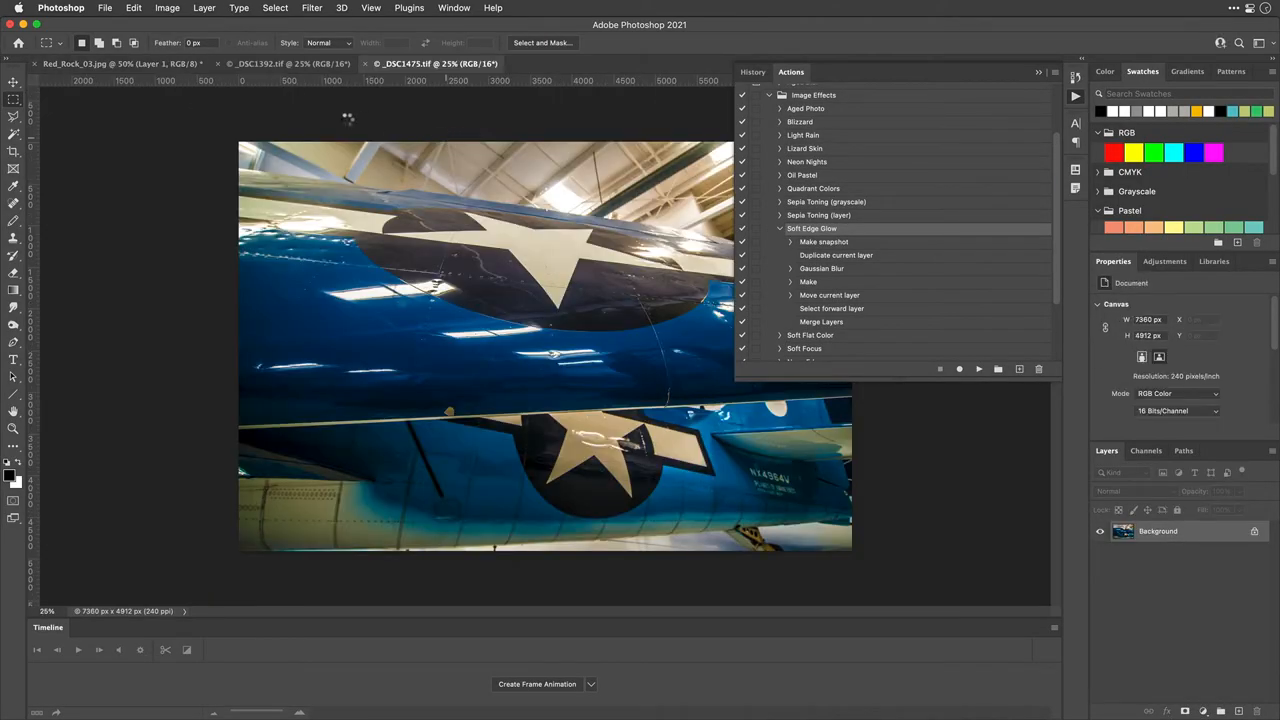
Step: Switch to the other airplane photo, collapse Image Effects and create a new RH Actions set
click(290, 62)
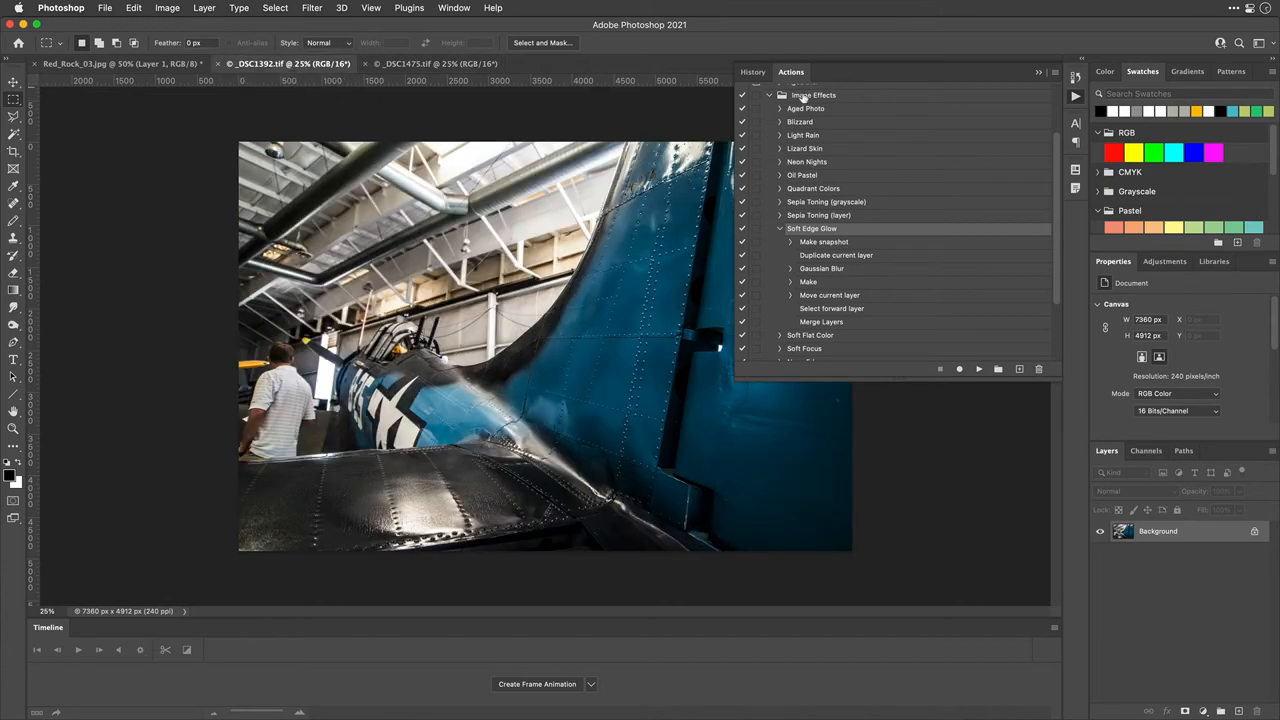
scroll(up, 3)
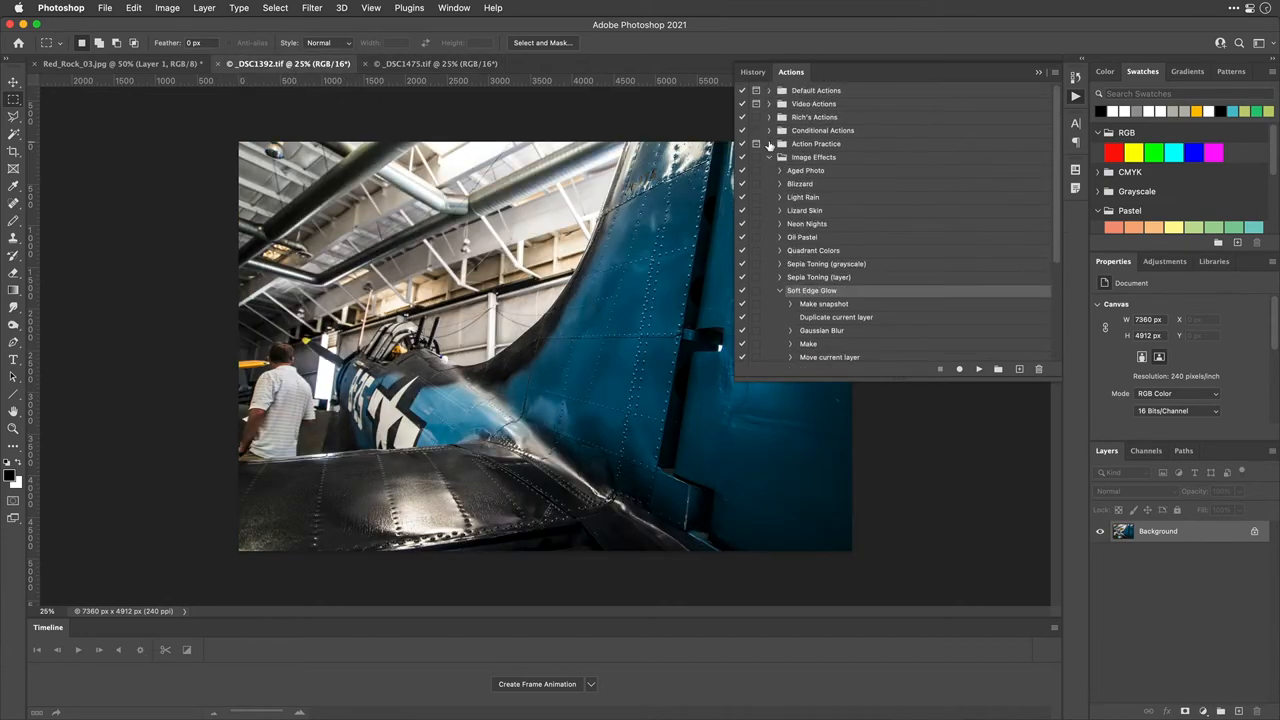
click(770, 156)
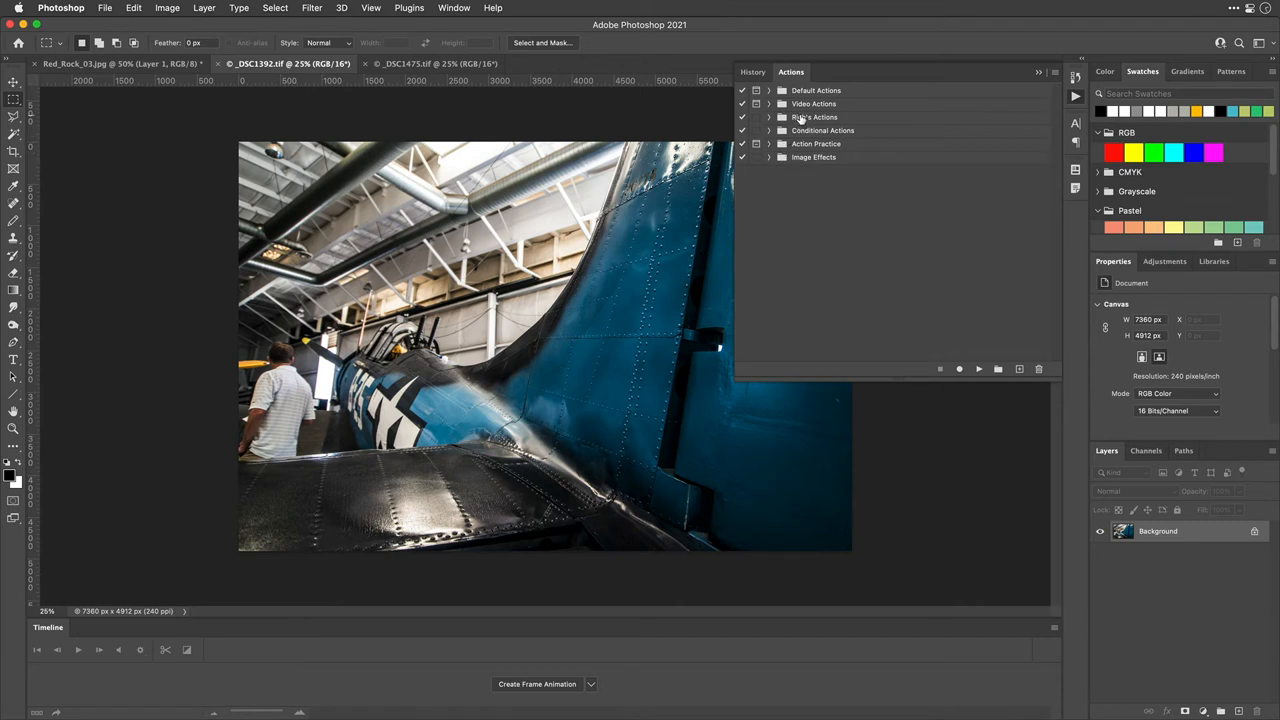
click(996, 368)
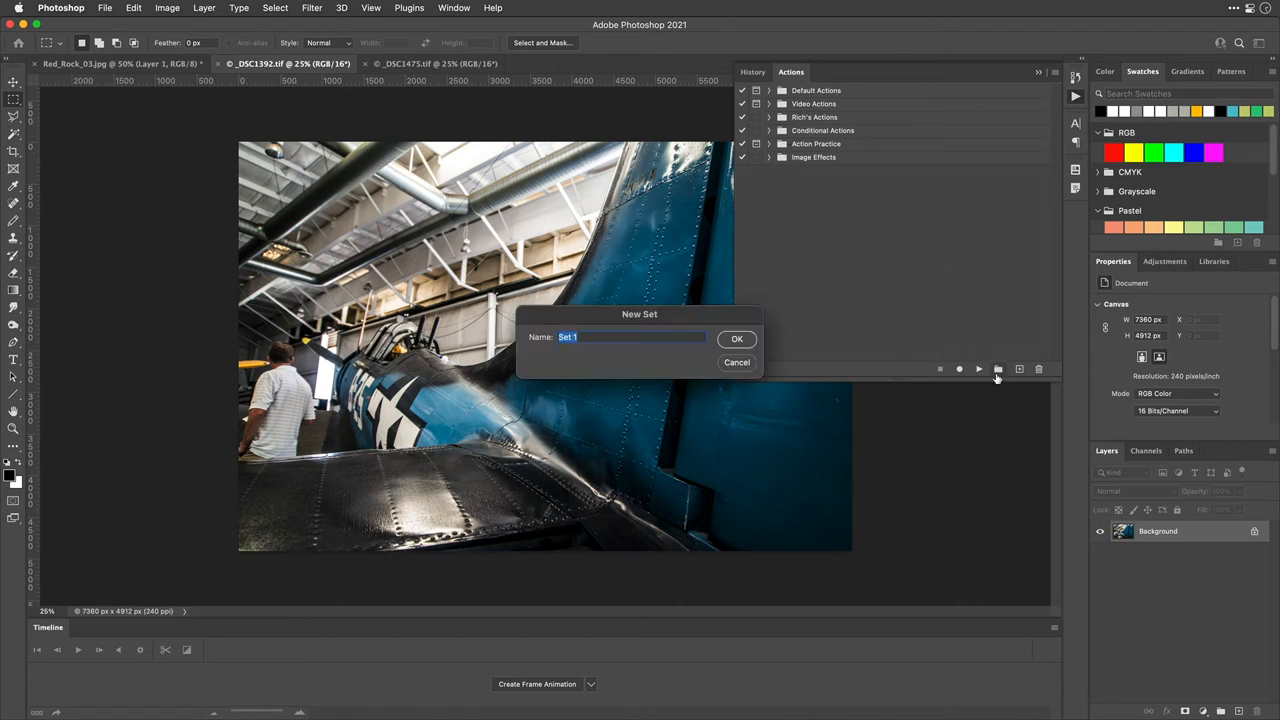
text(RH)
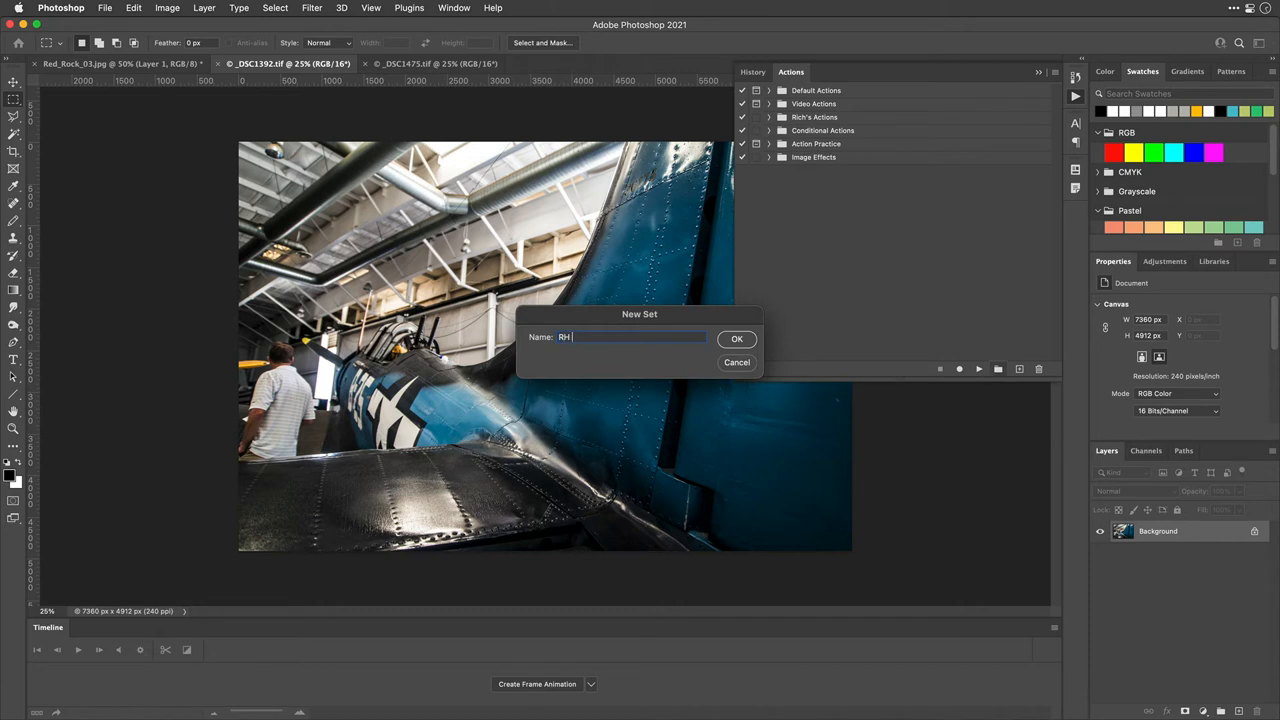
text(Actions)
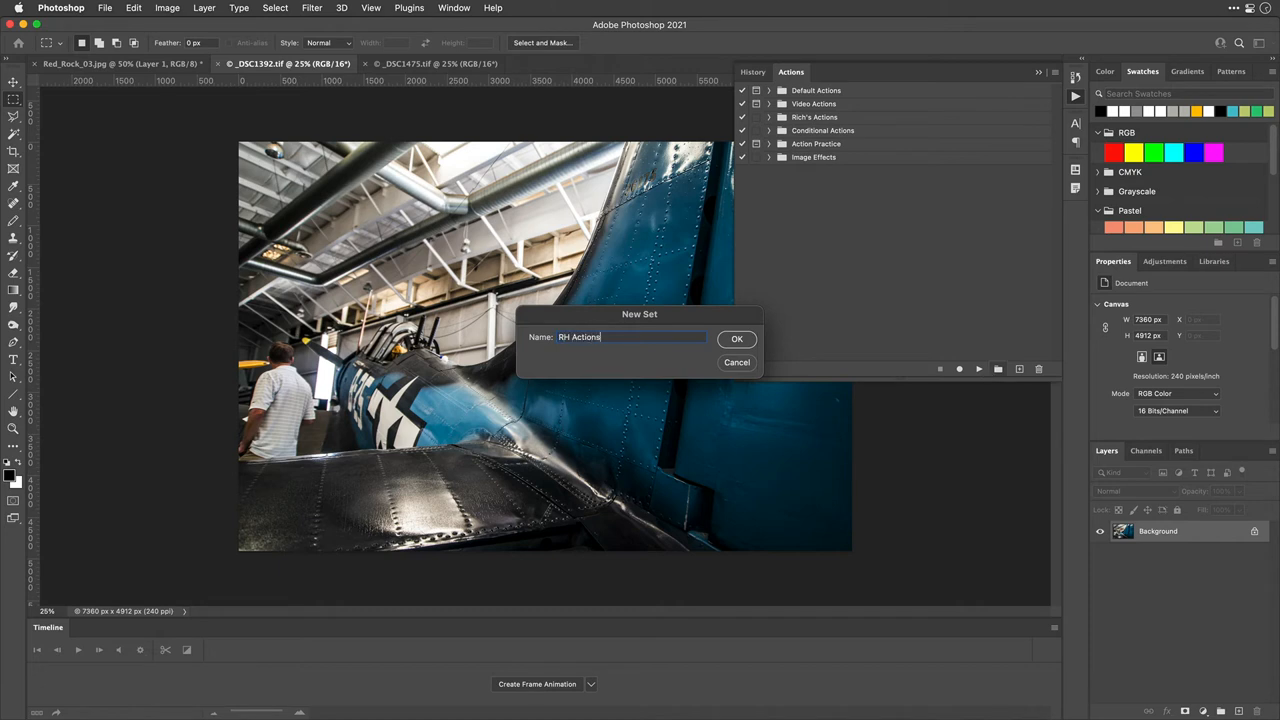
click(736, 338)
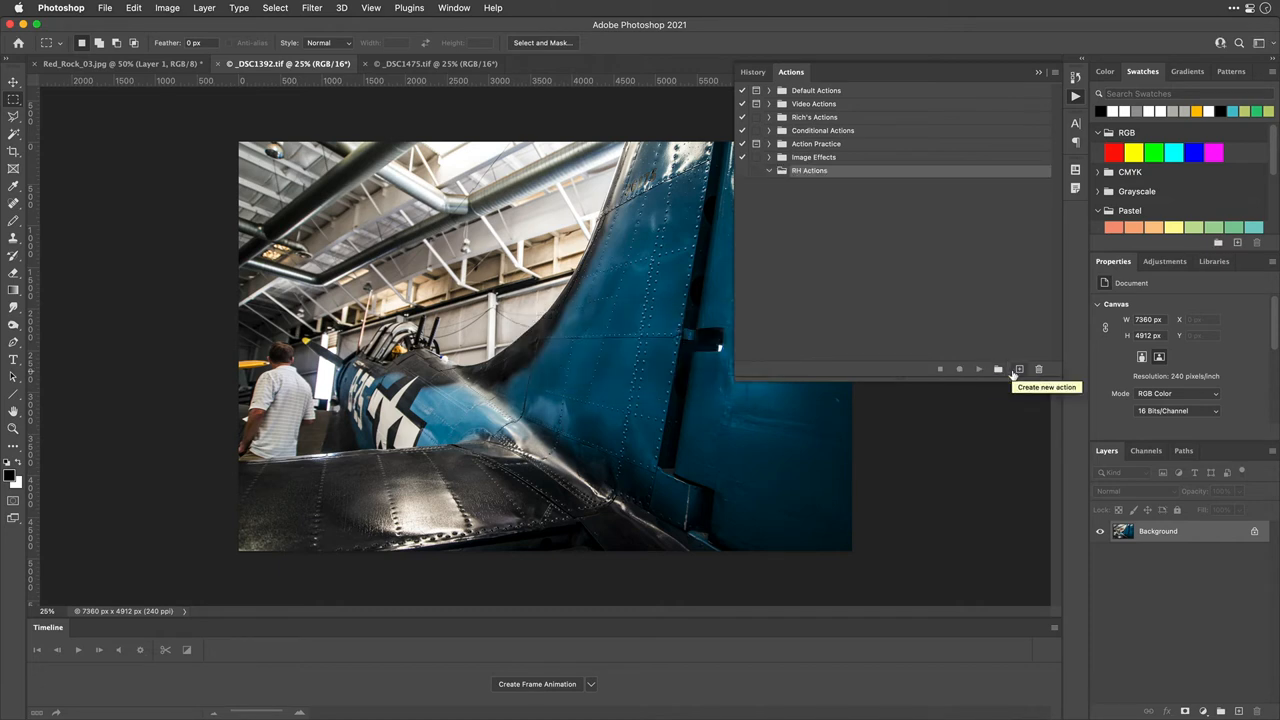
Step: Create a Sketch action in RH Actions and begin recording it
click(1020, 368)
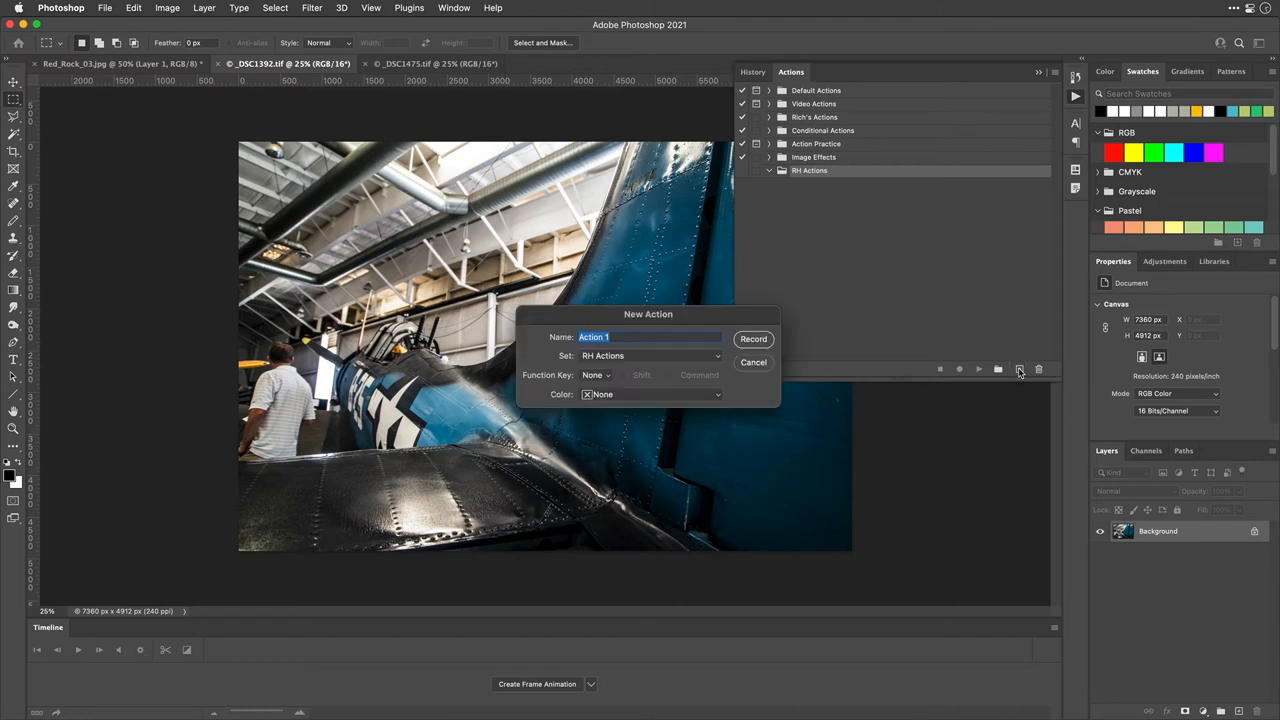
text(Sketc)
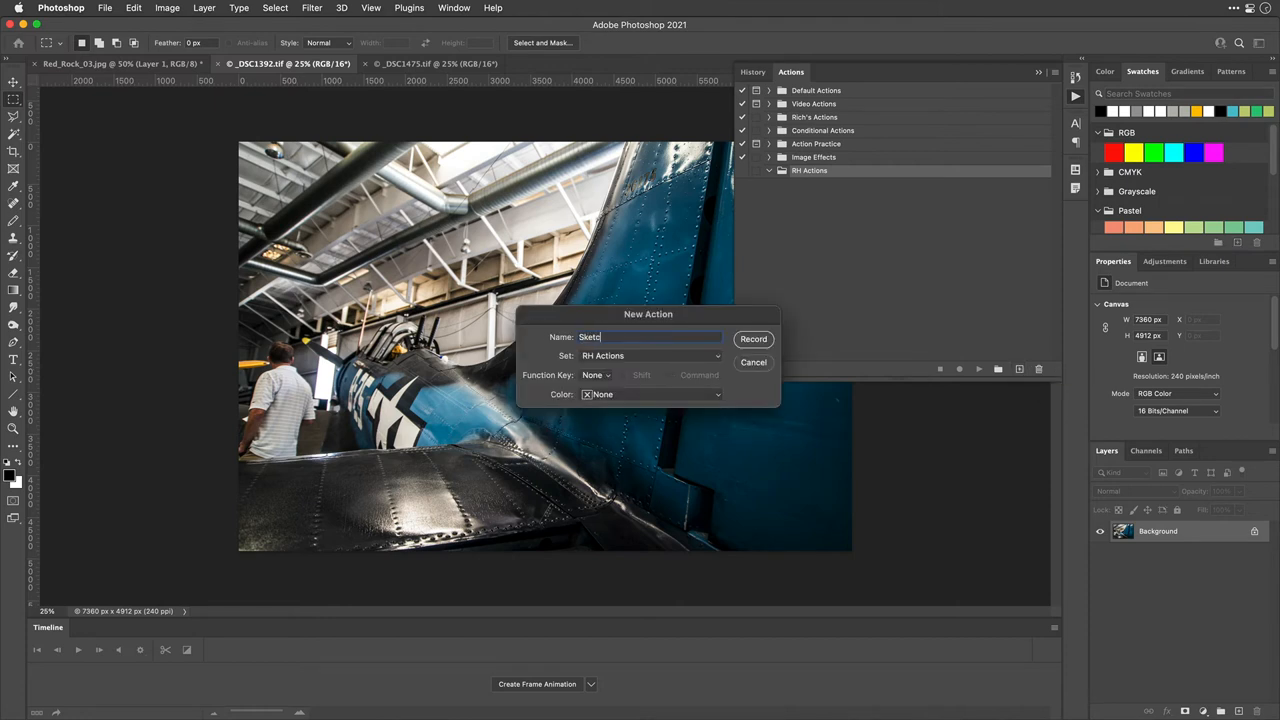
text(h)
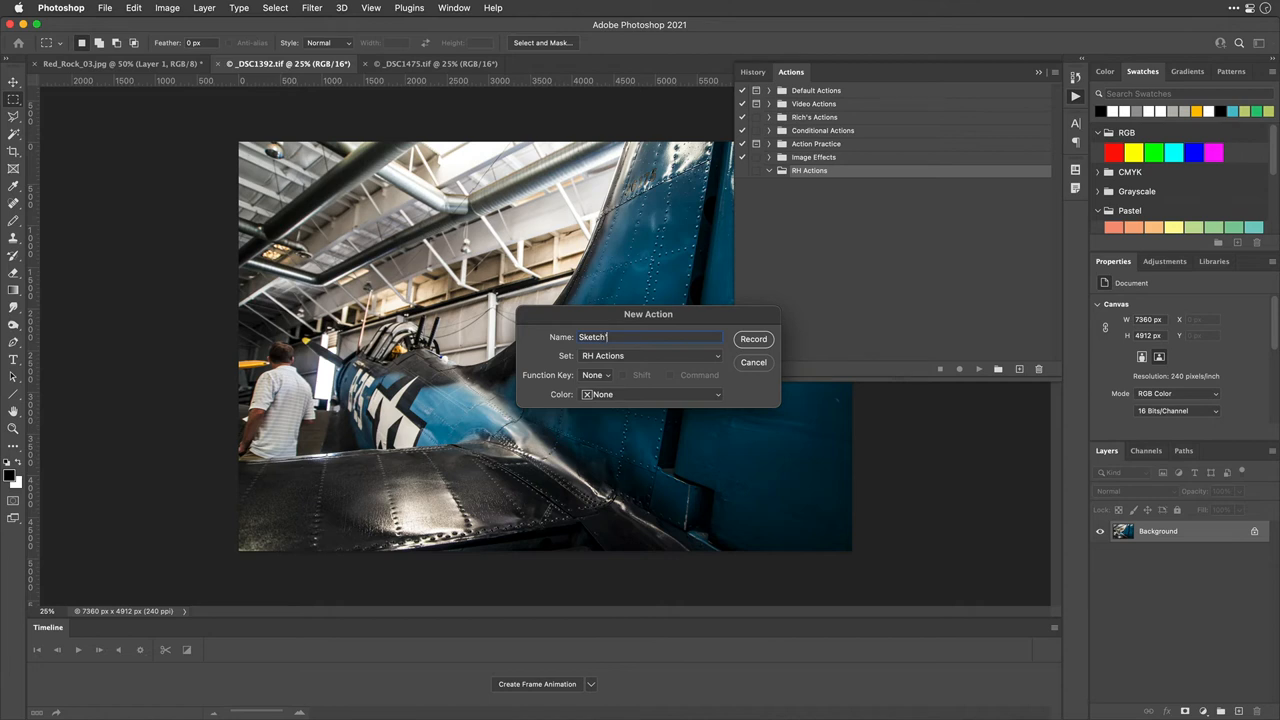
mouse_move(752, 348)
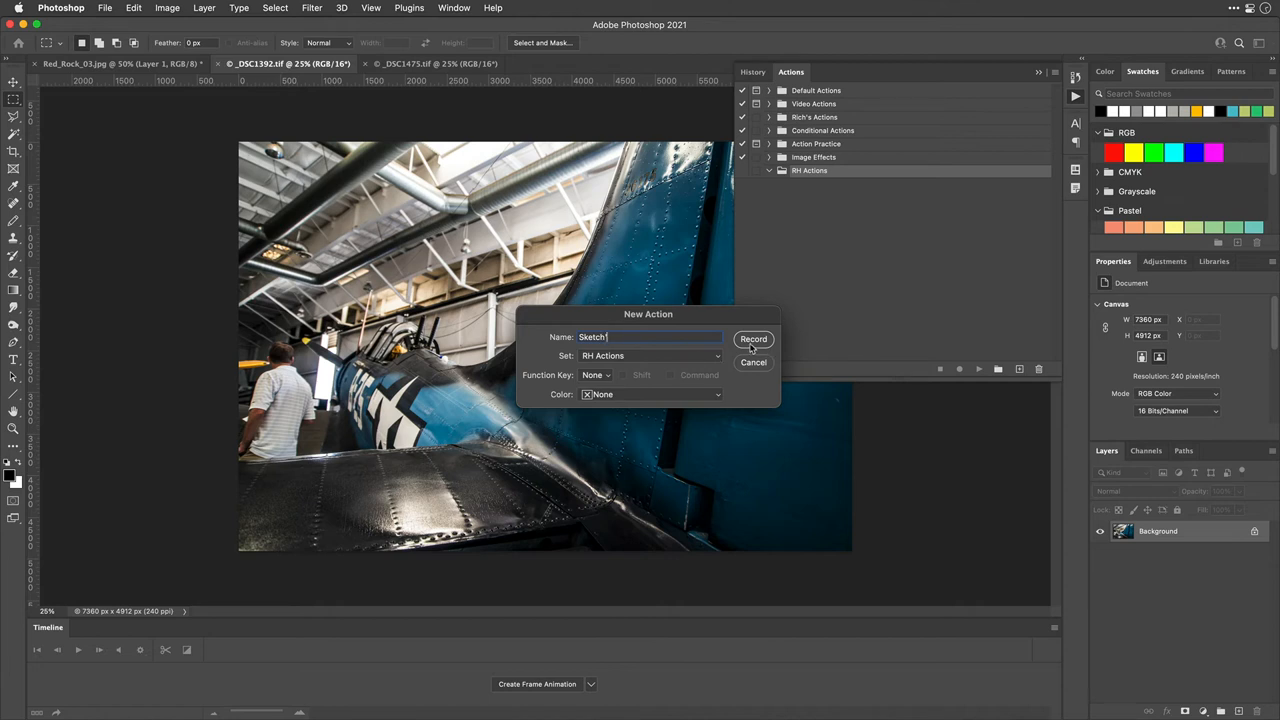
click(752, 338)
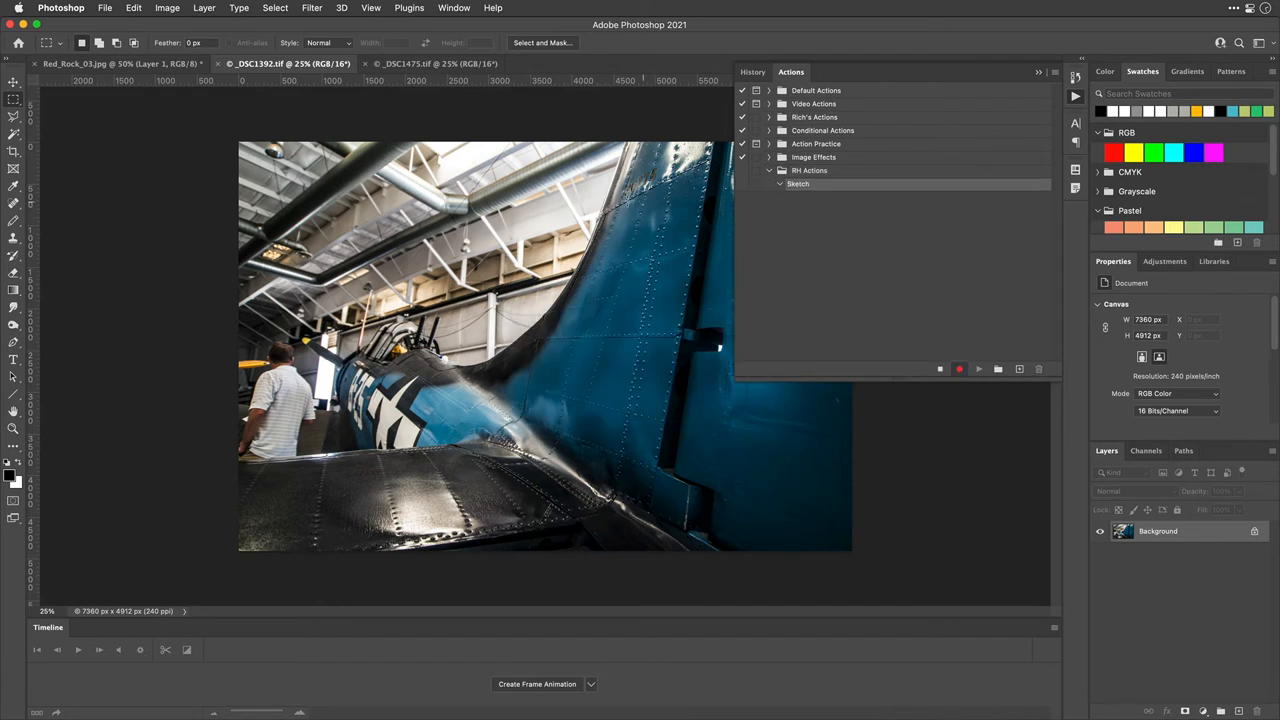
mouse_move(1066, 408)
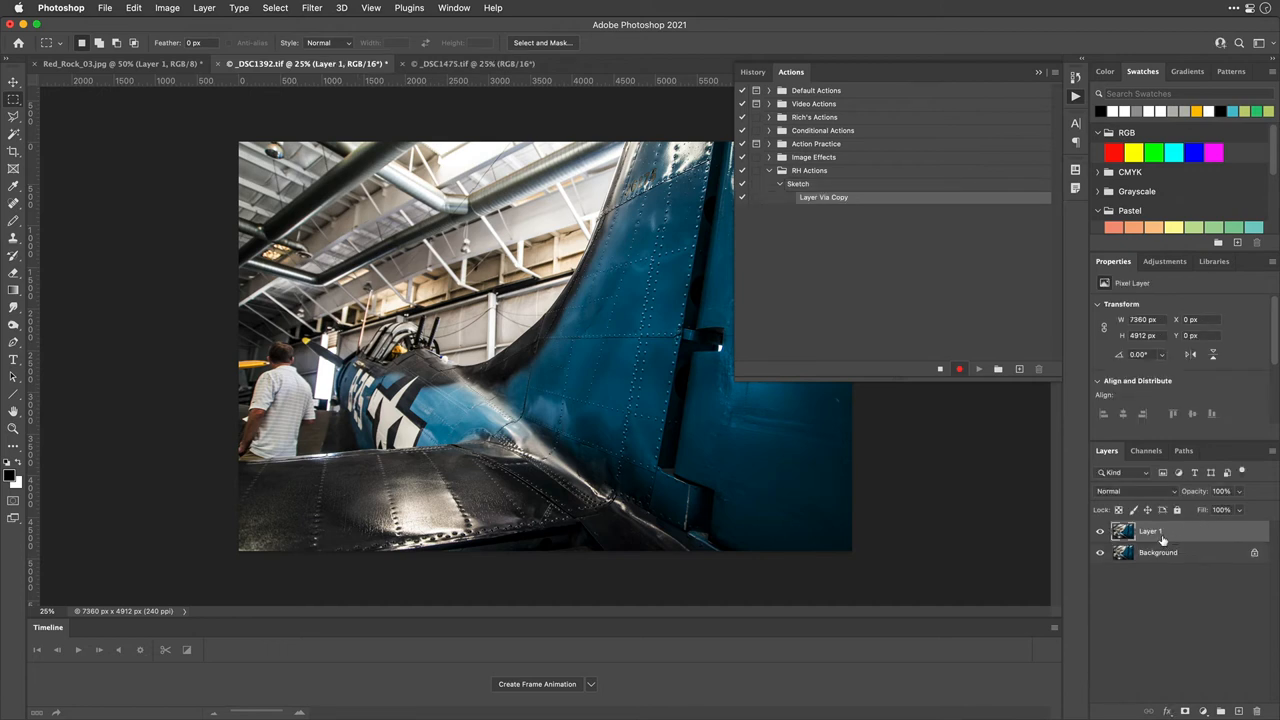
Step: Rename the duplicated layer Style and expand the recorded rename step in the action
double_click(1150, 532)
text(Style)
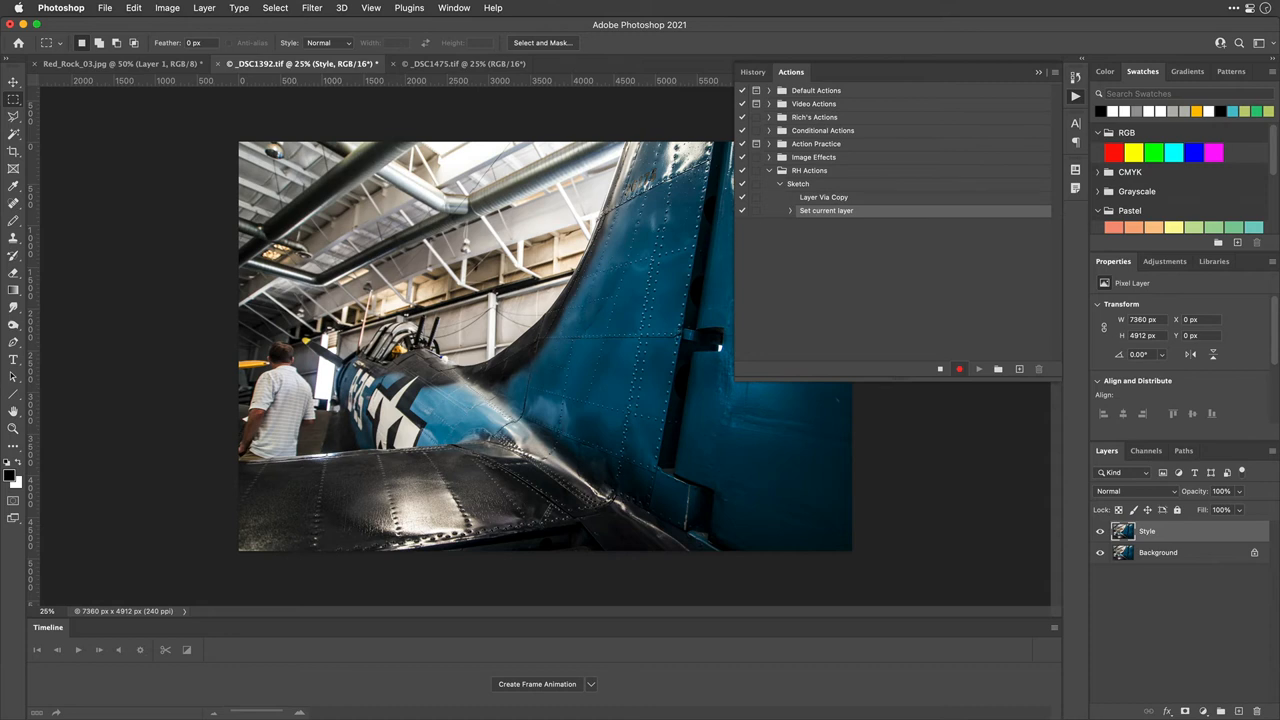
click(790, 210)
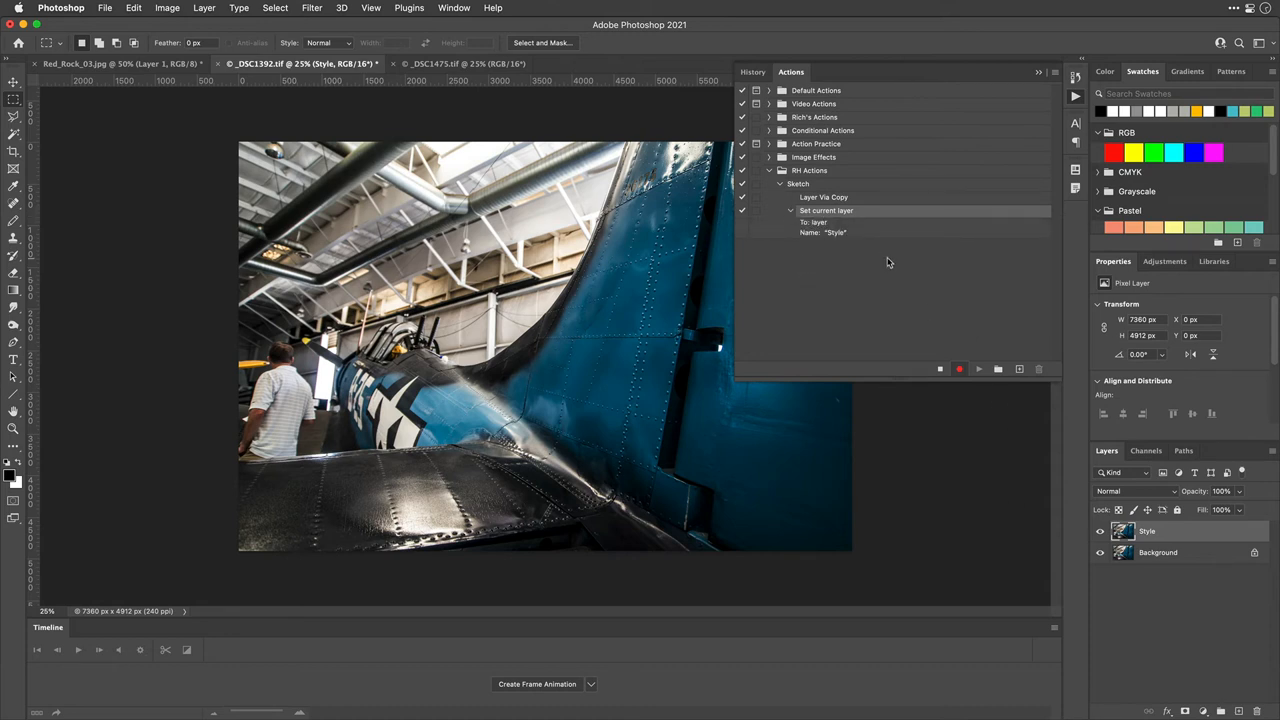
click(312, 8)
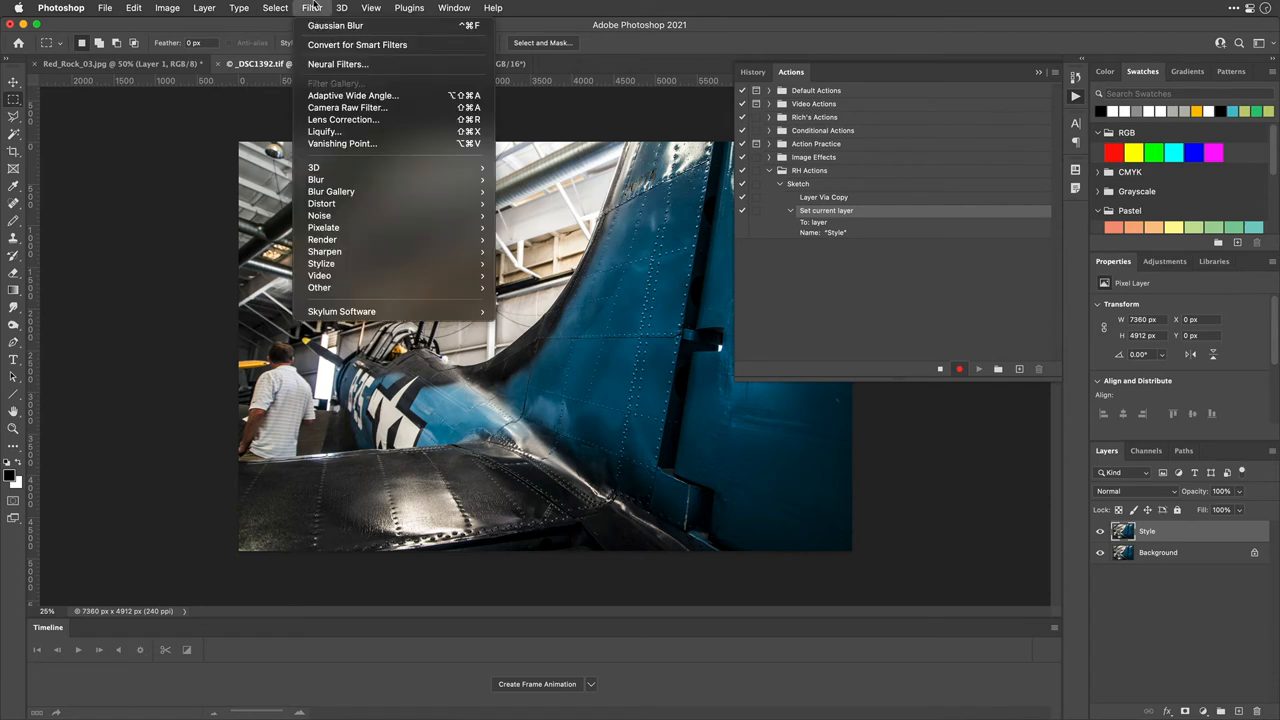
mouse_move(356, 44)
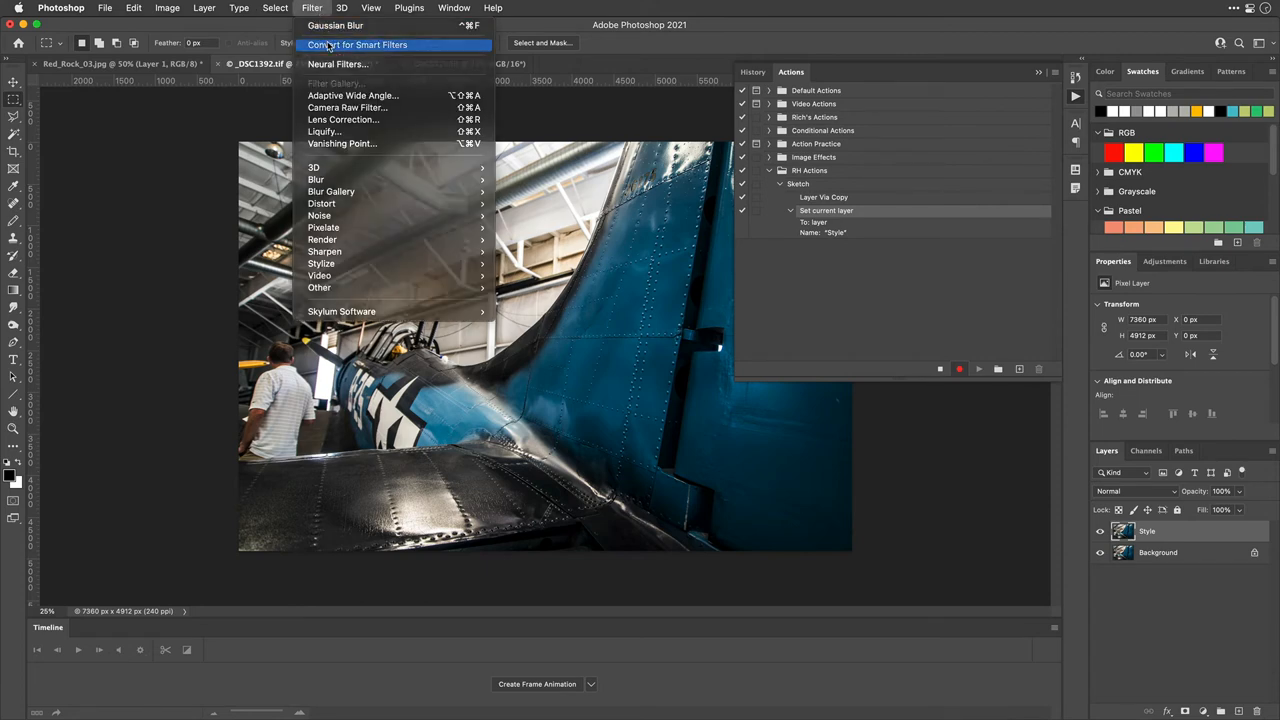
Step: Convert Style for smart filters, set Find Edges blending and add an Oil Paint filter
click(356, 44)
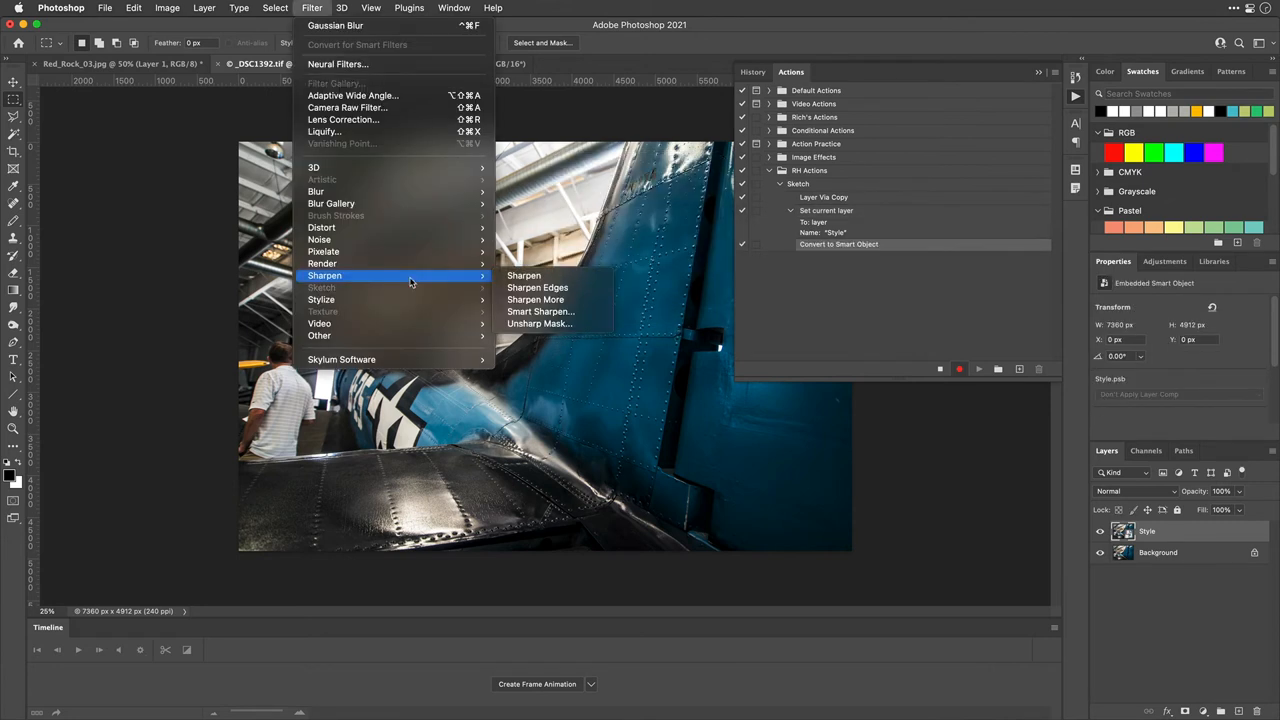
mouse_move(320, 300)
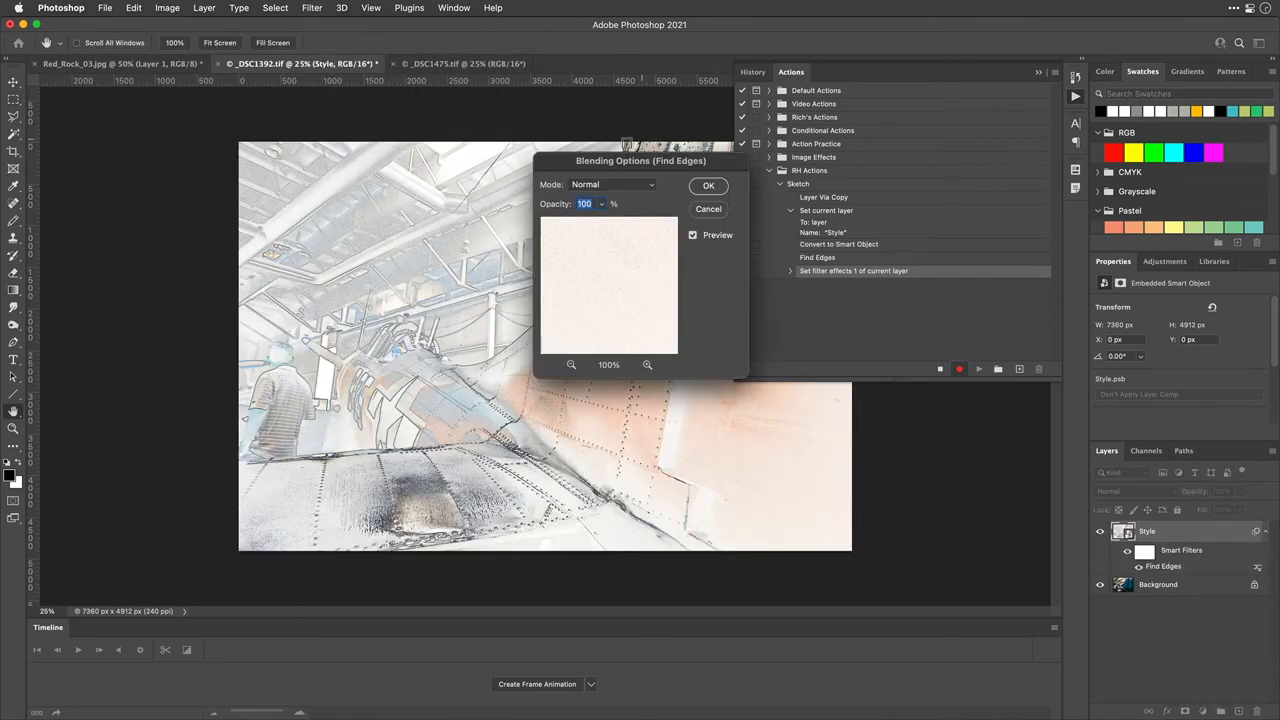
click(610, 184)
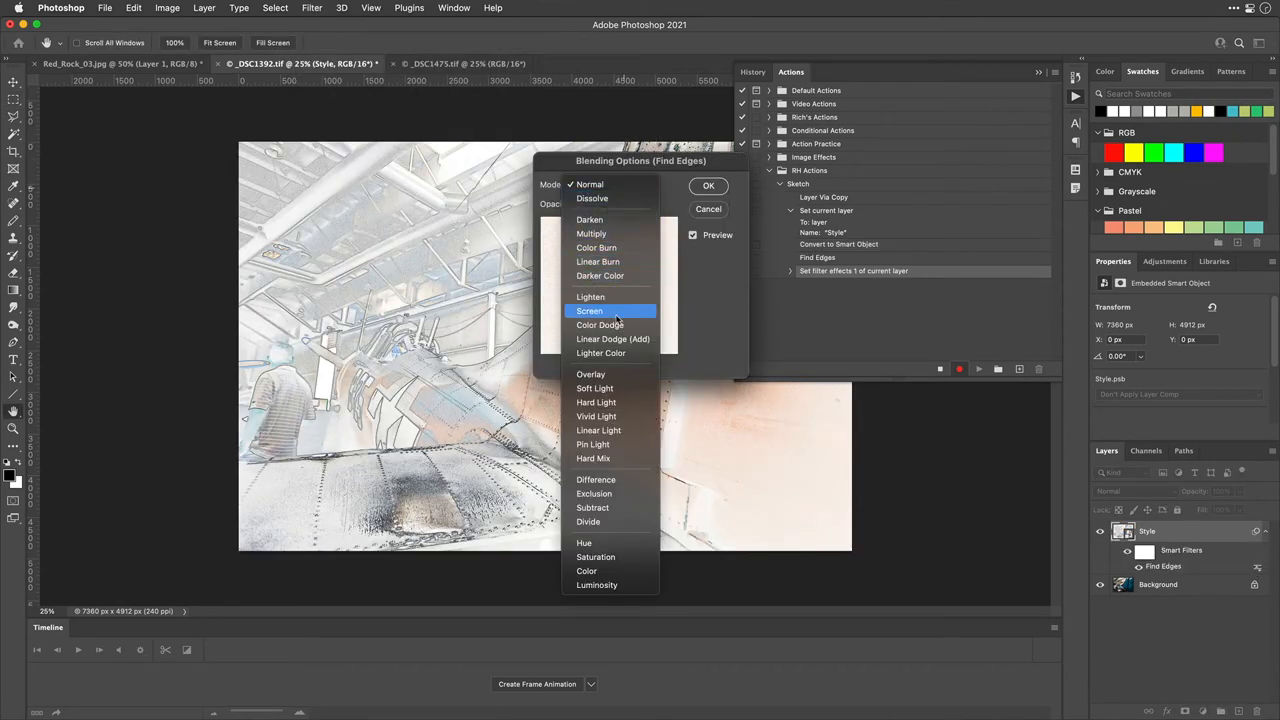
click(312, 8)
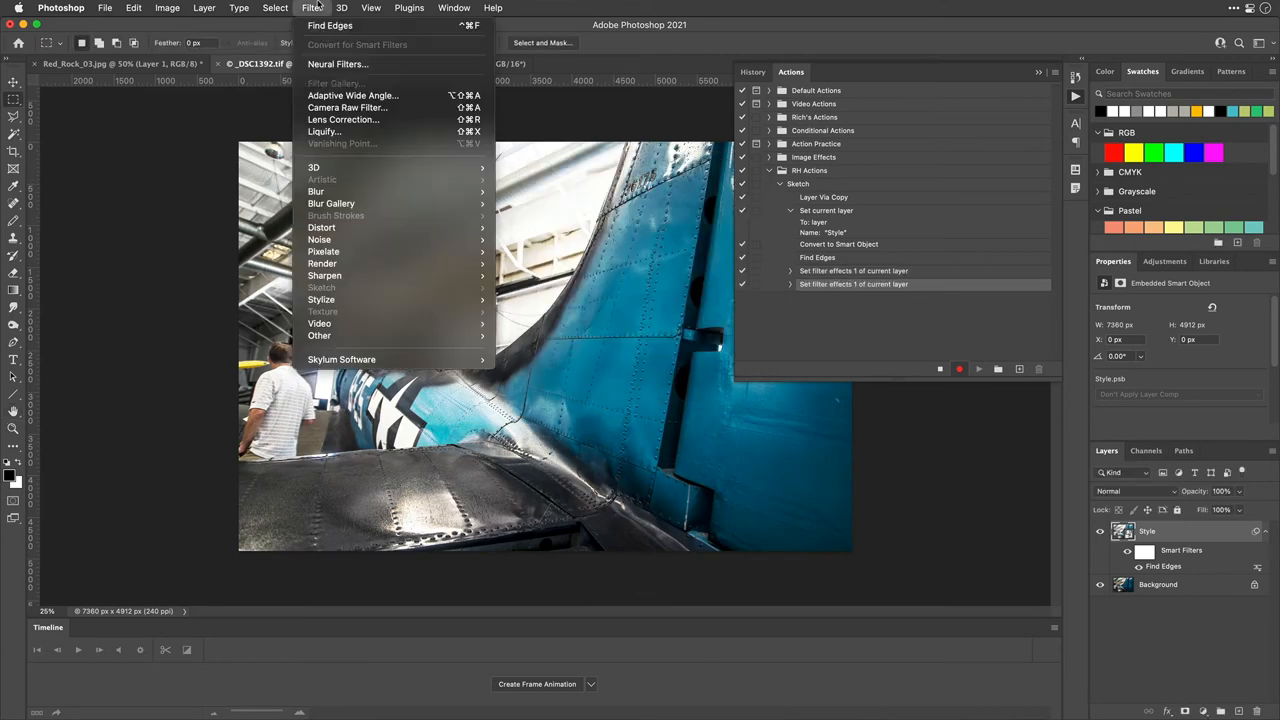
click(320, 300)
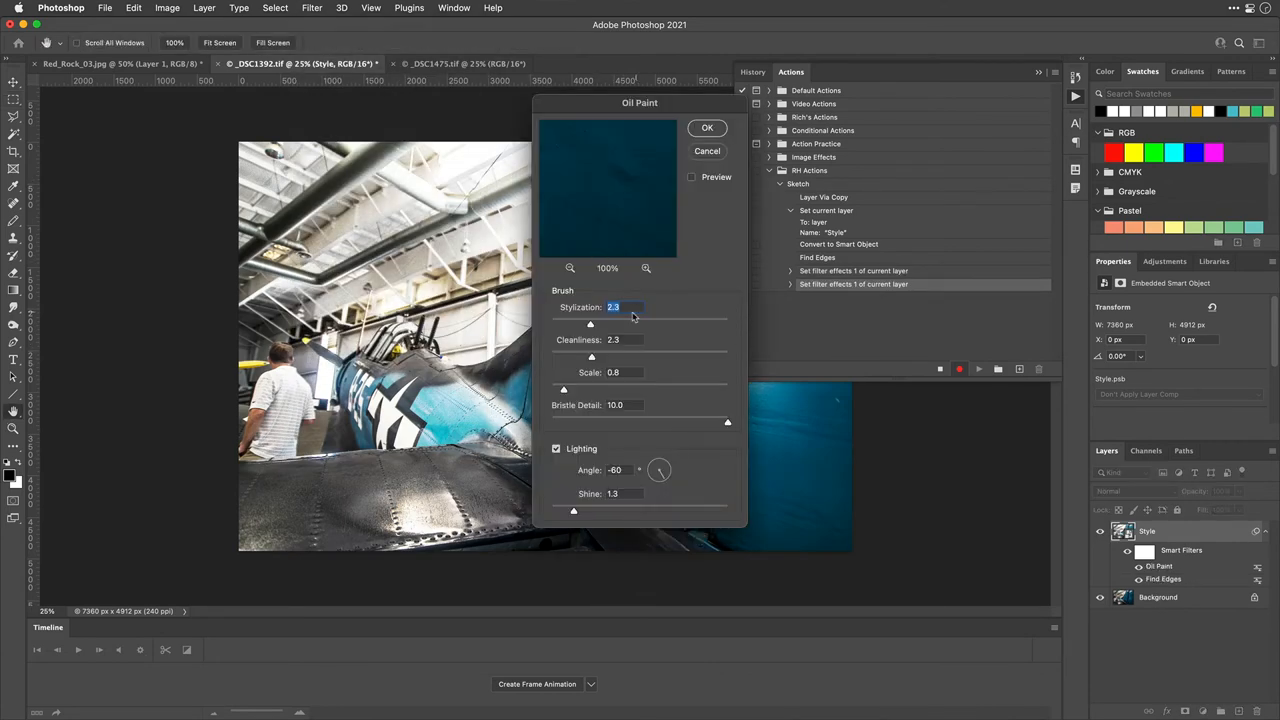
Step: Adjust the Oil Paint brush, blend it in Multiply mode and tweak its opacity
drag(590, 324, 660, 324)
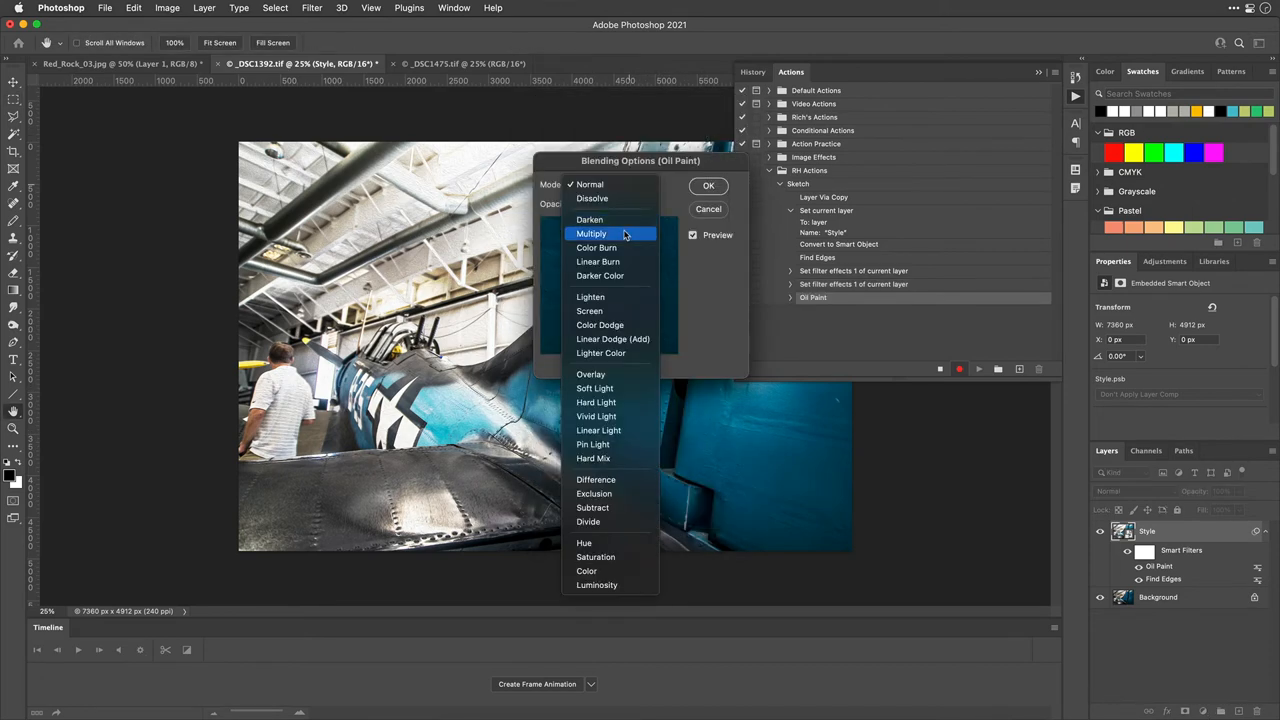
click(592, 232)
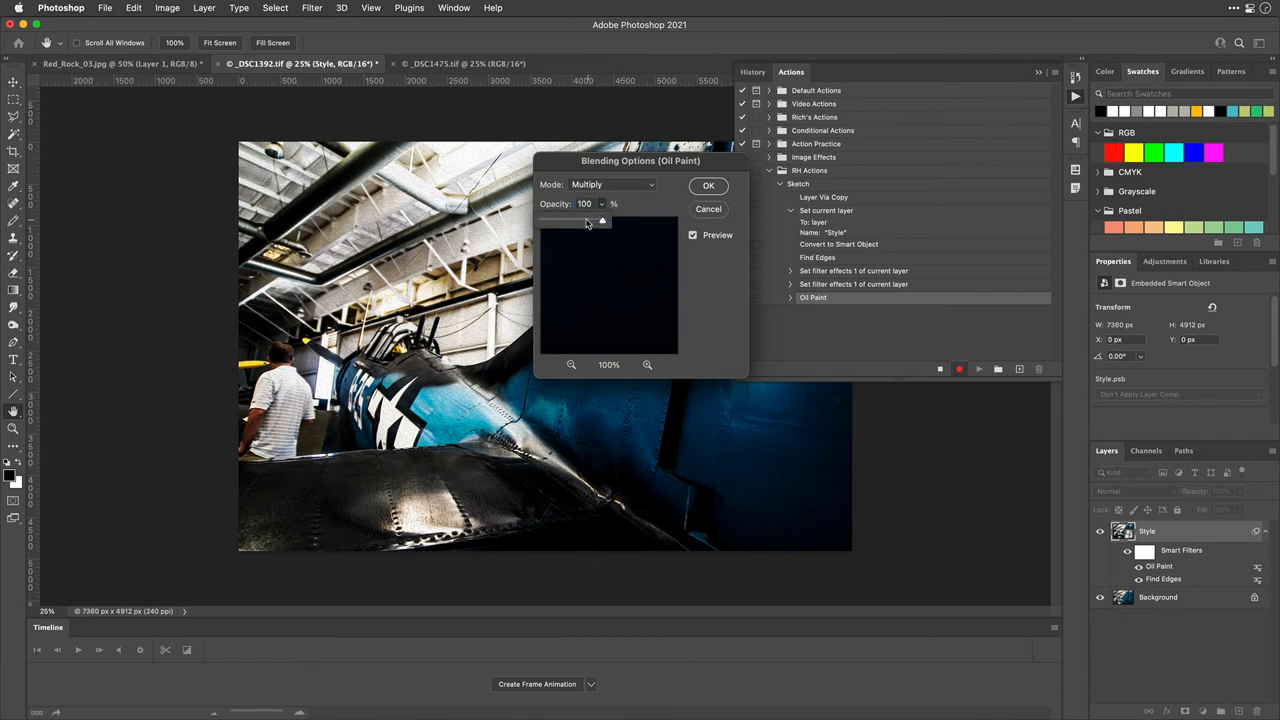
drag(602, 220, 564, 220)
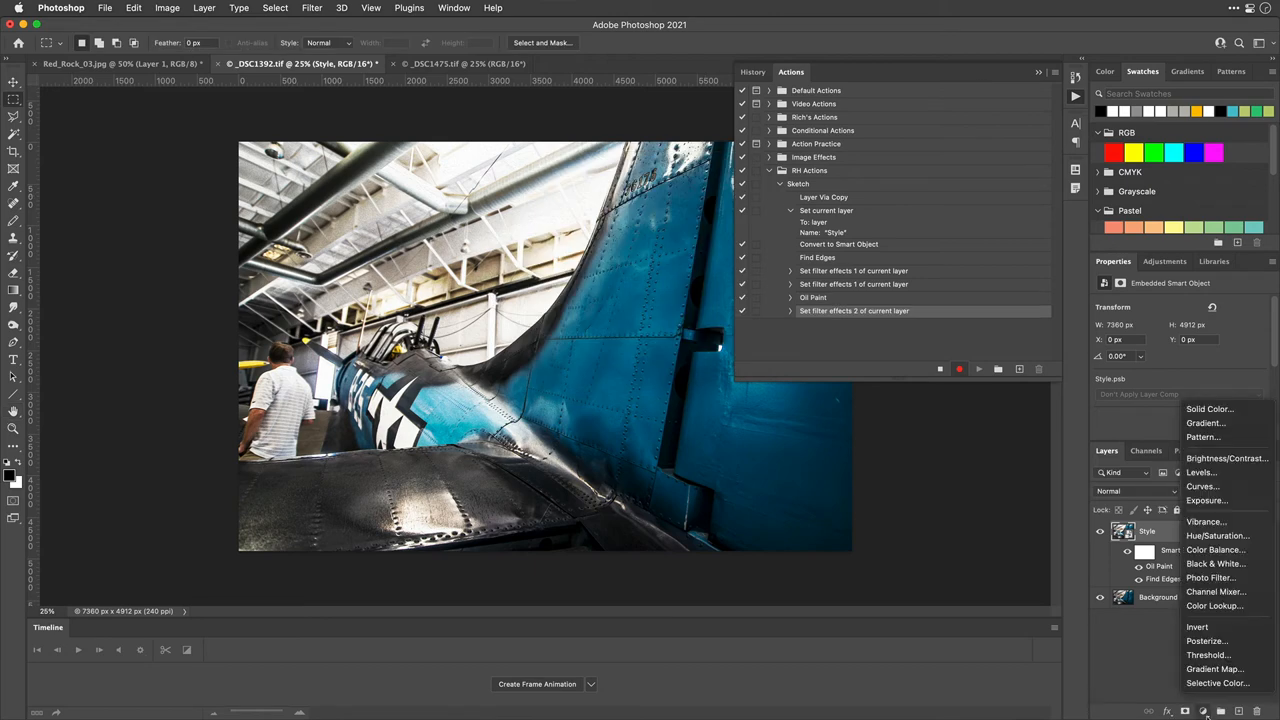
mouse_move(1208, 500)
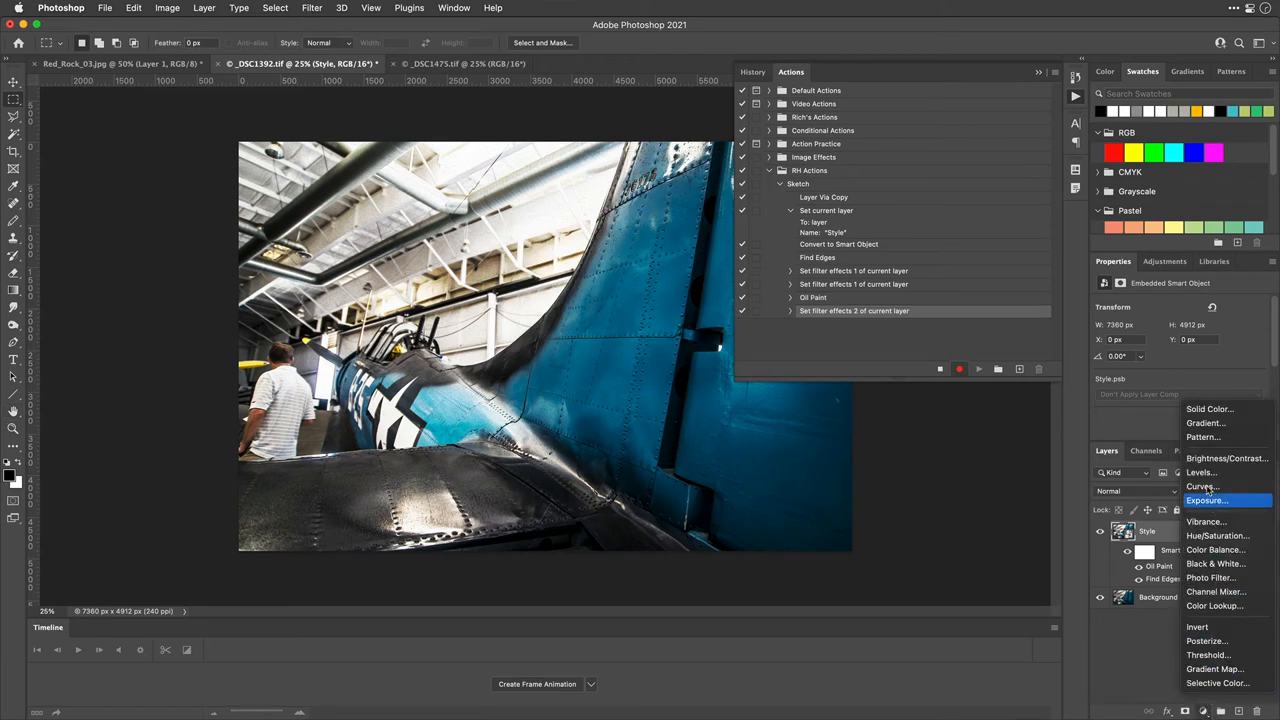
Step: Add a Pattern fill layer using a gray textured pattern
click(1204, 436)
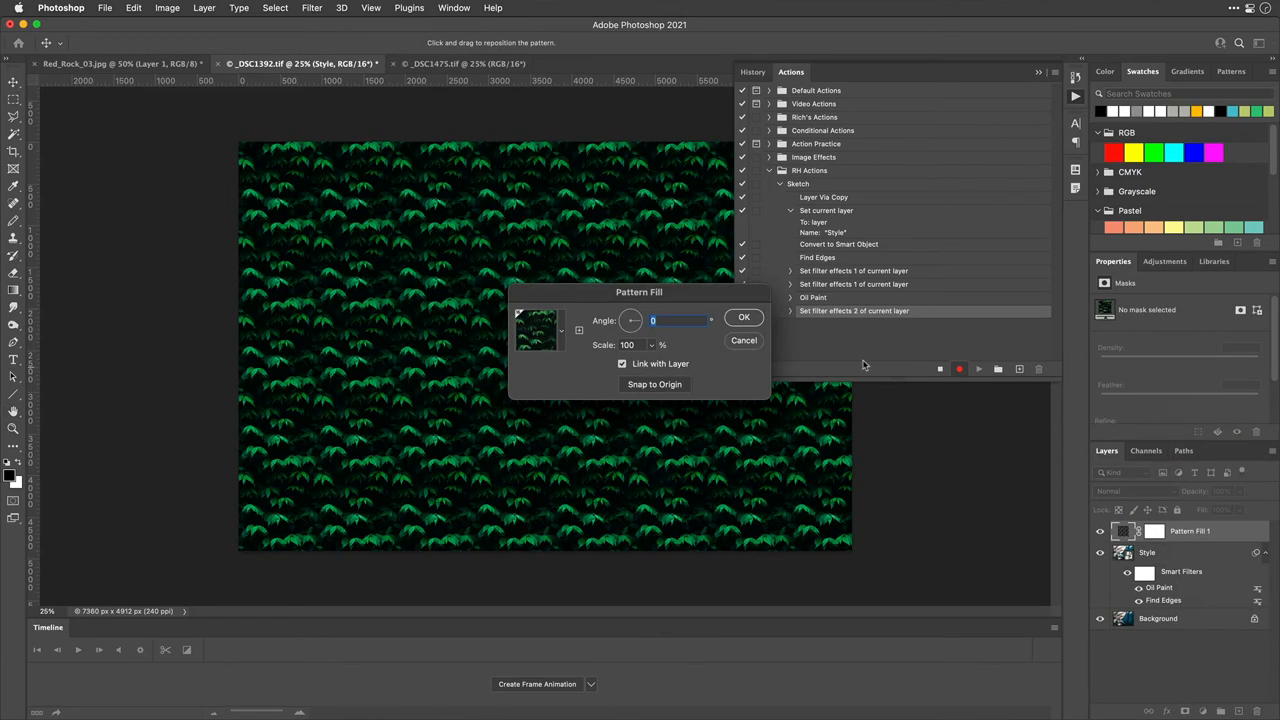
click(560, 332)
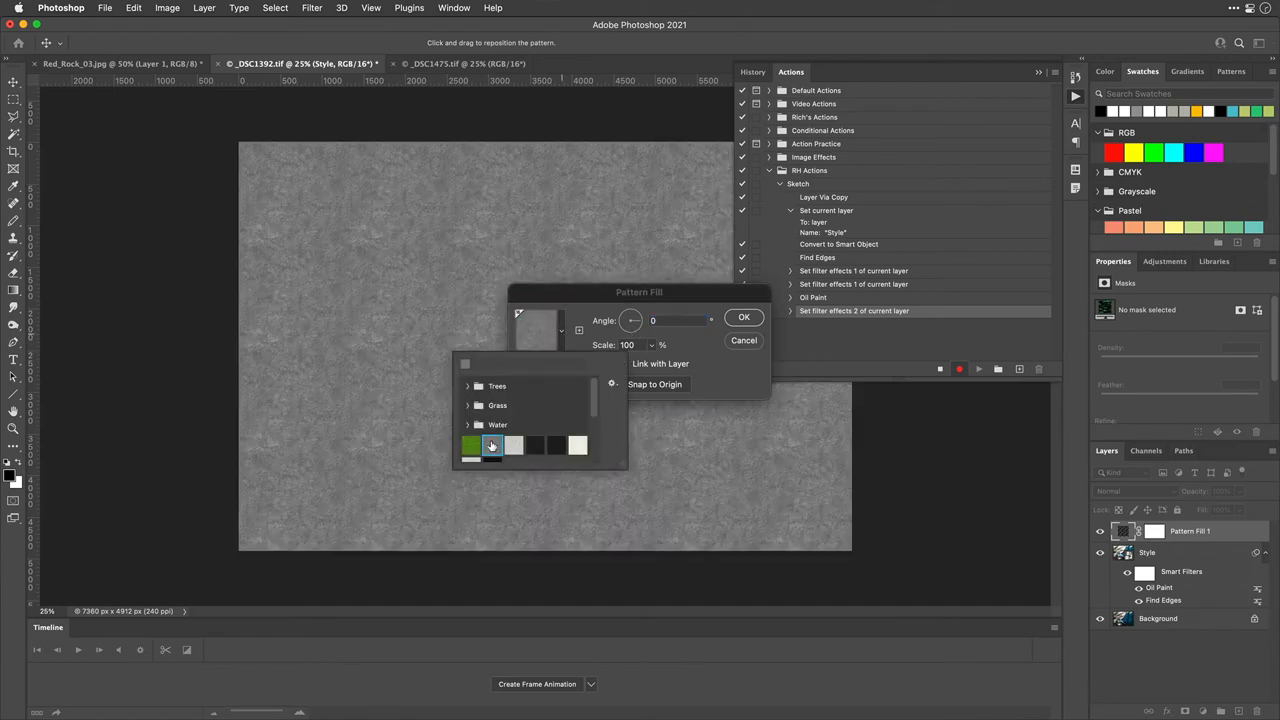
mouse_move(558, 398)
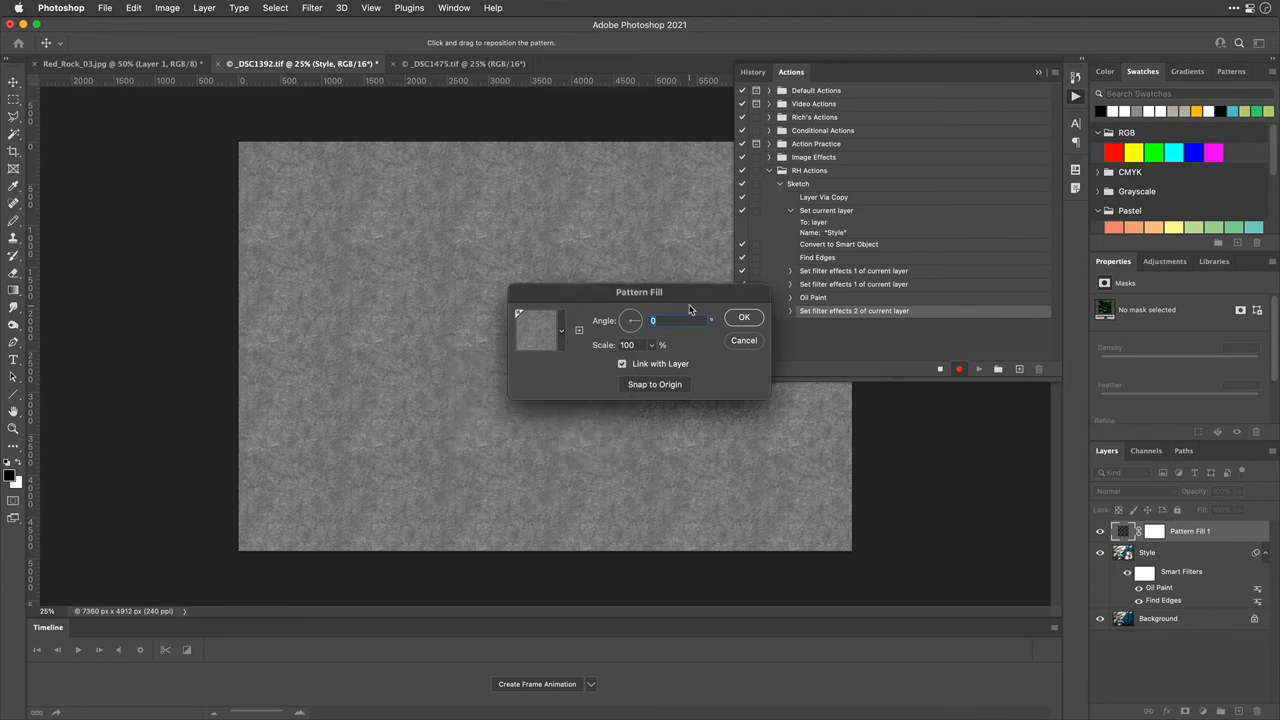
mouse_move(710, 348)
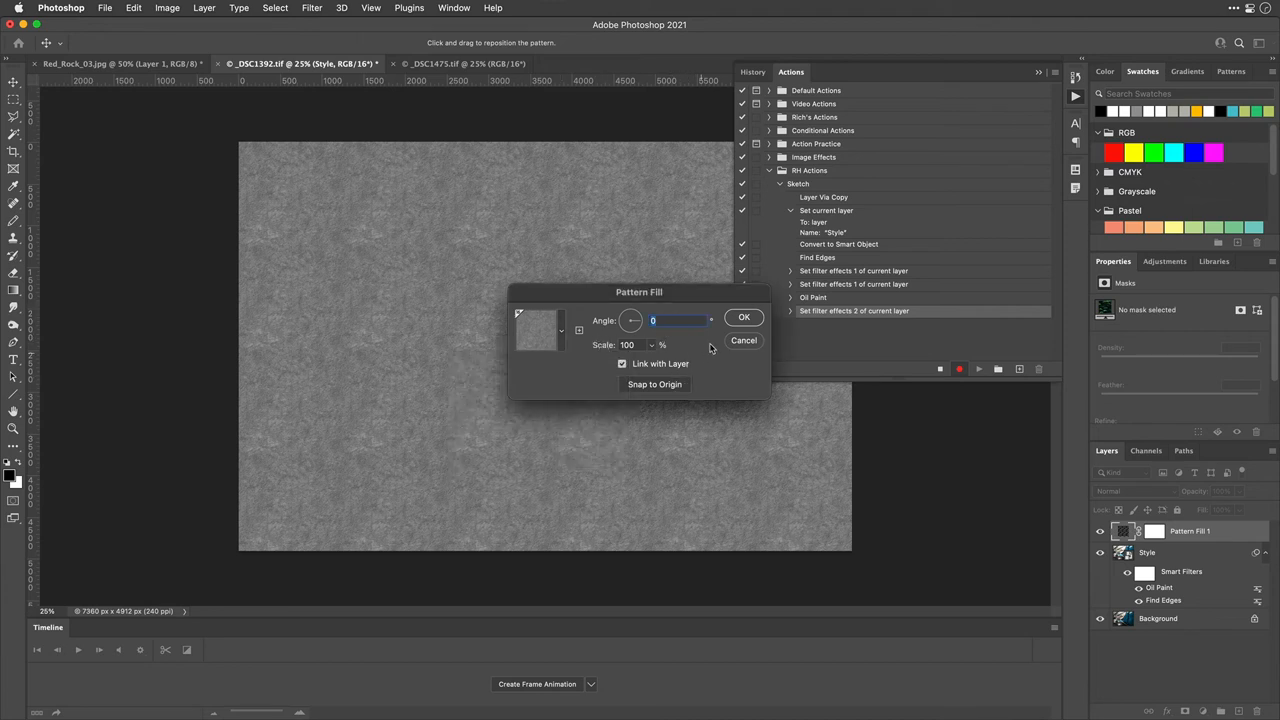
click(744, 316)
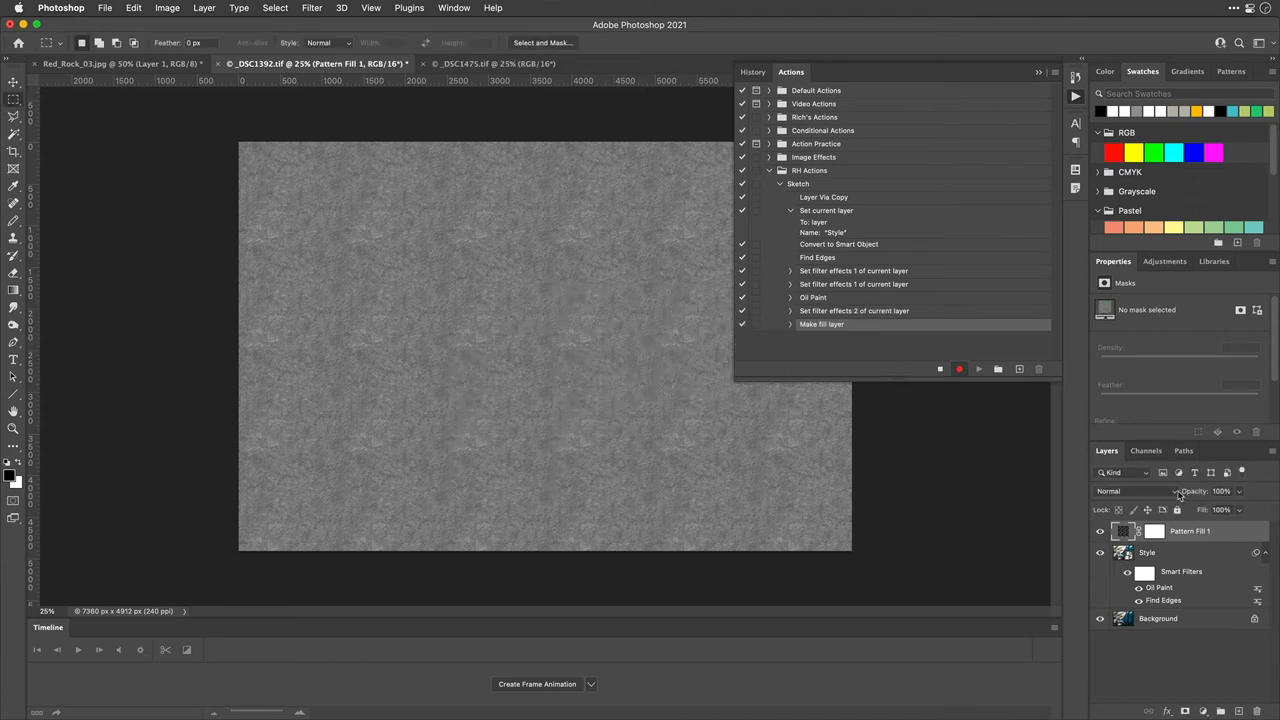
Step: Blend the pattern layer in Multiply (after trying Overlay) with Fill lowered to 48%
click(1120, 492)
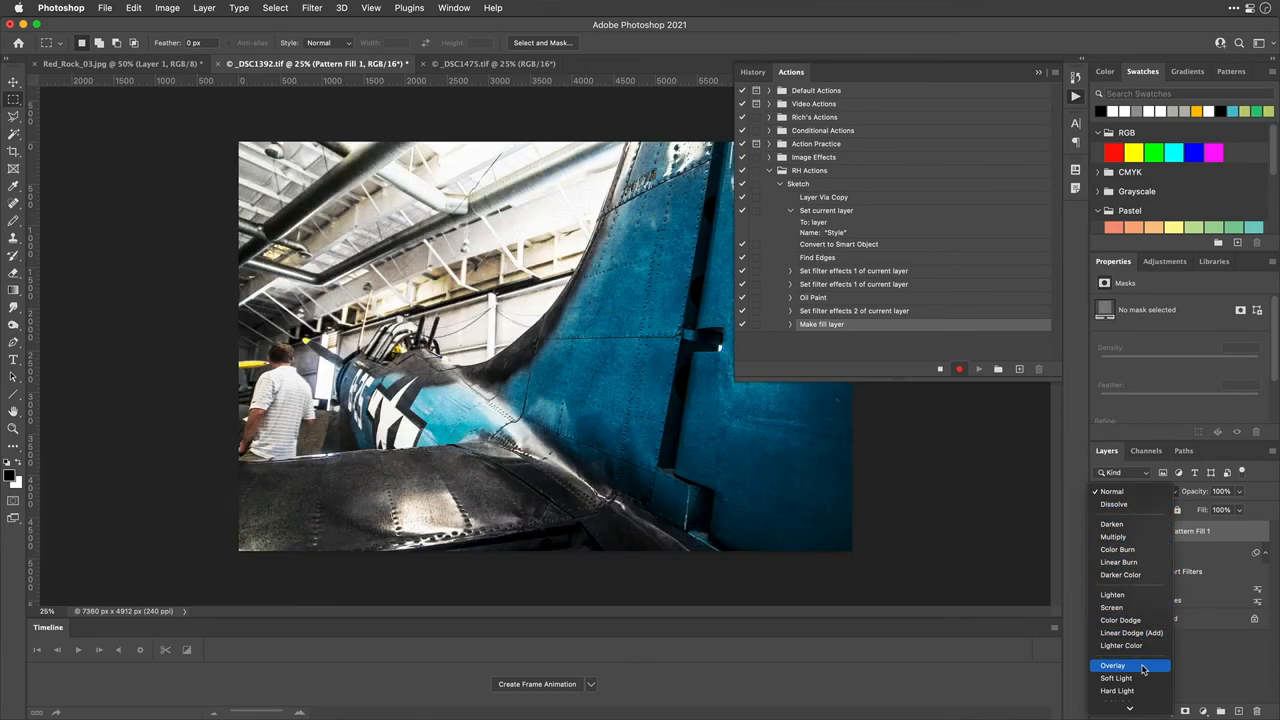
click(1112, 664)
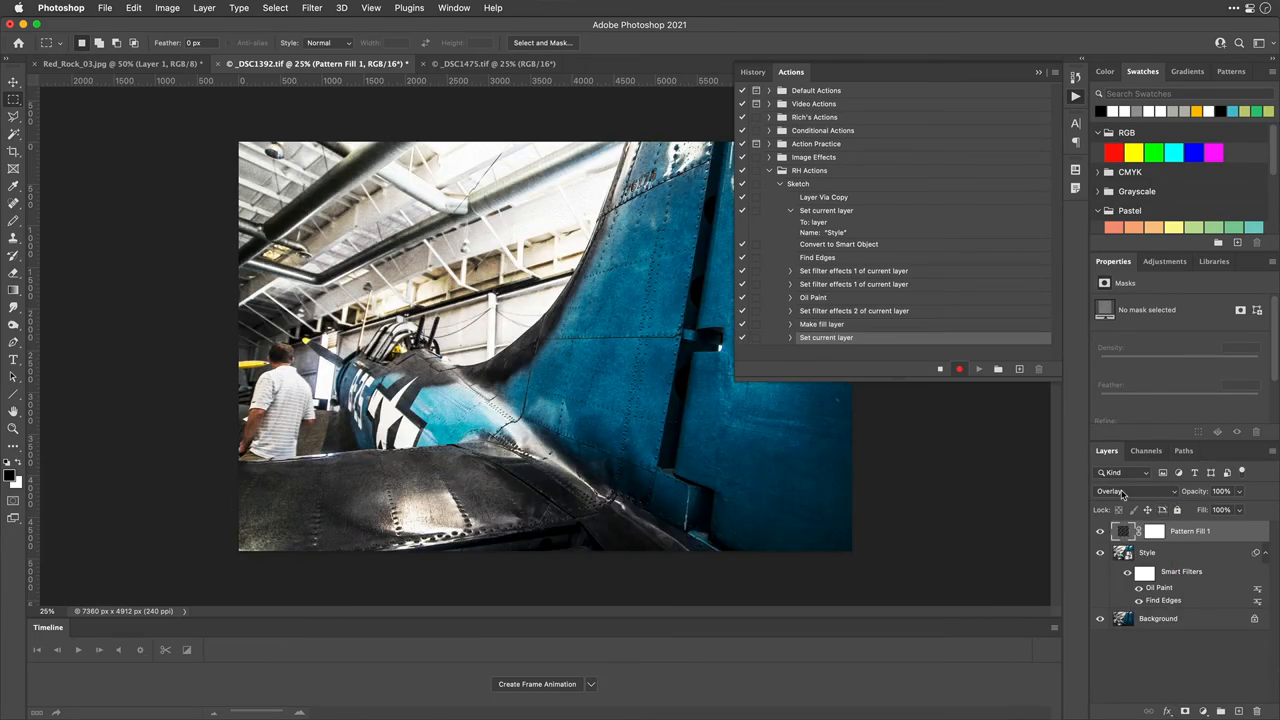
click(1112, 492)
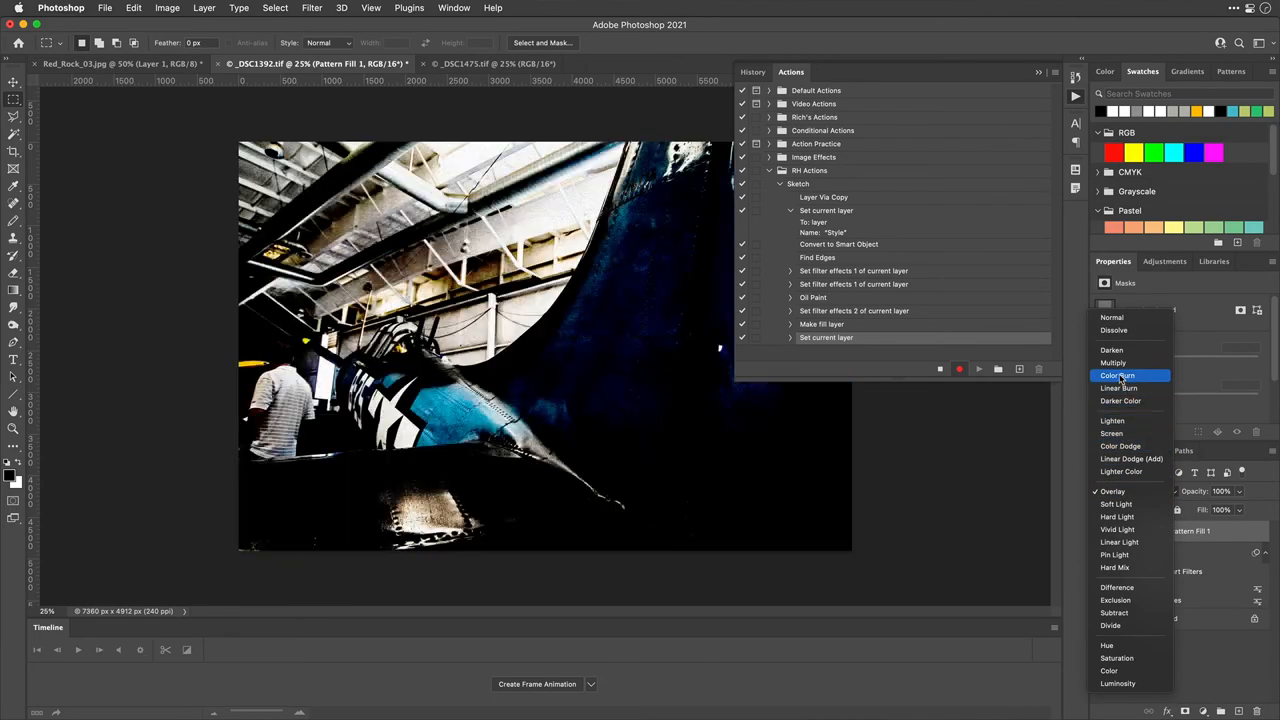
click(1112, 364)
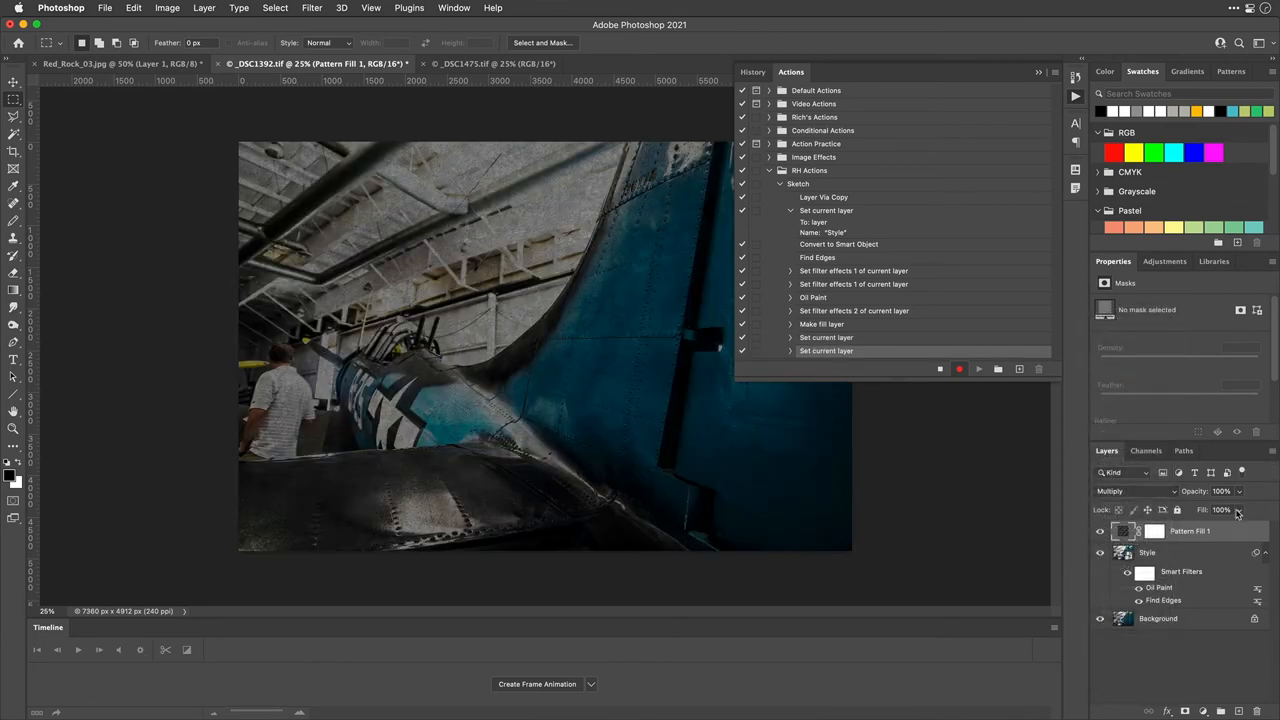
drag(1220, 520, 1208, 528)
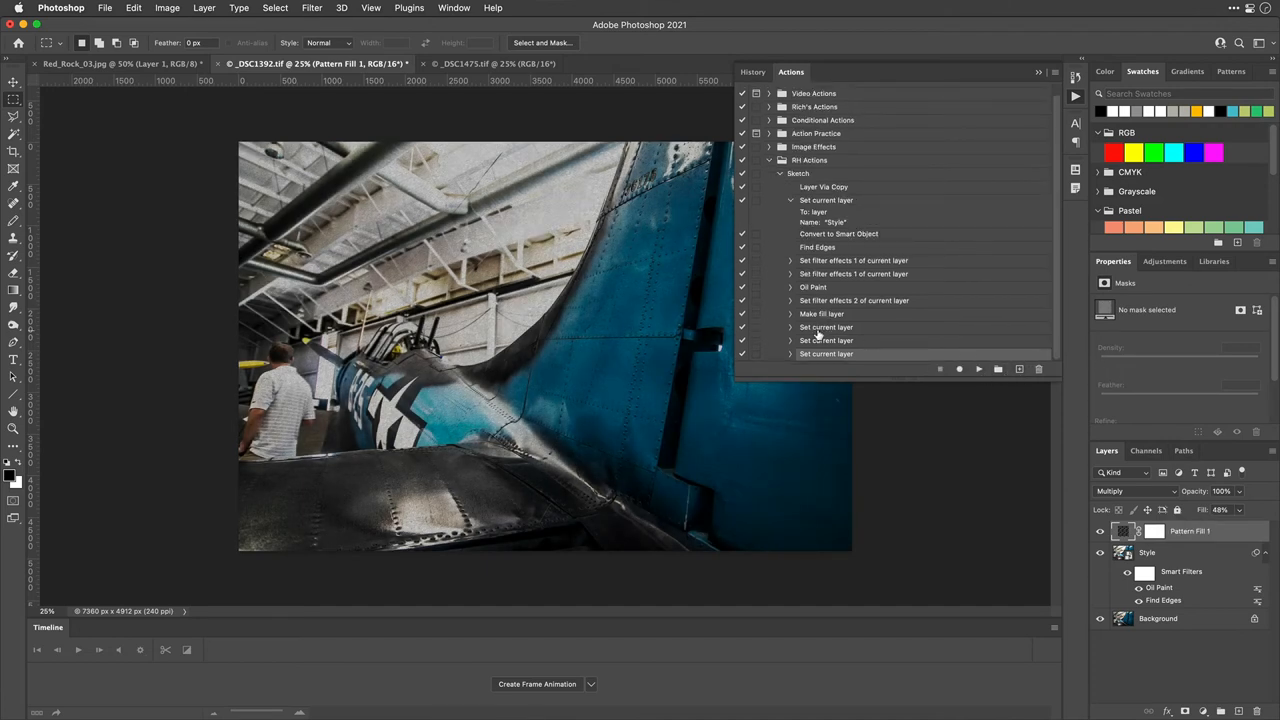
scroll(up, 3)
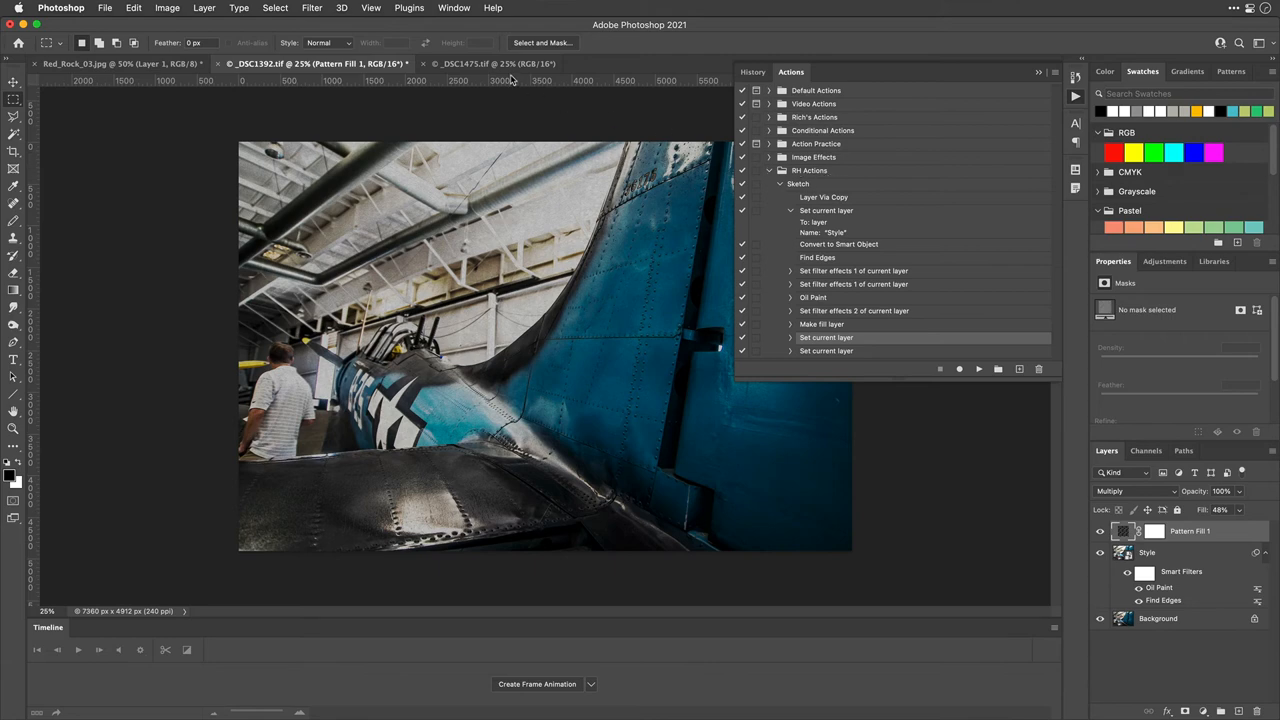
Step: Play the Sketch action on the _DSC1475.tif airplane photo with the star insignia
click(490, 62)
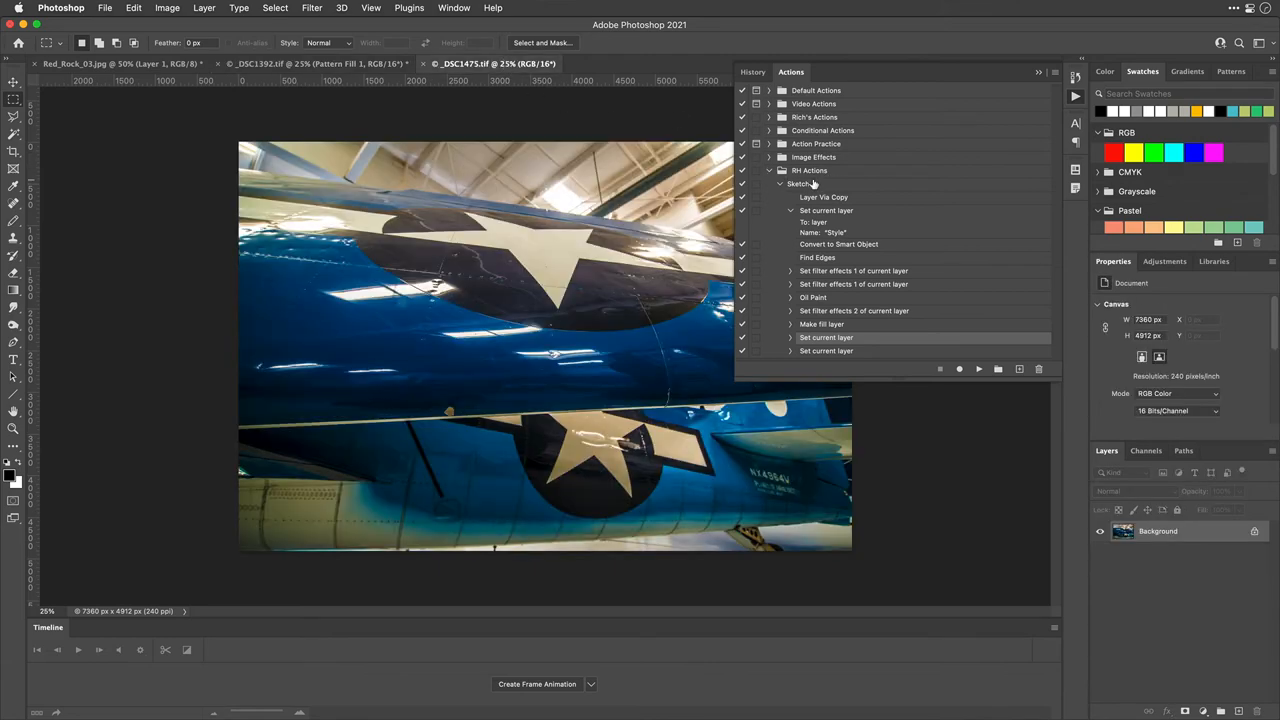
click(798, 184)
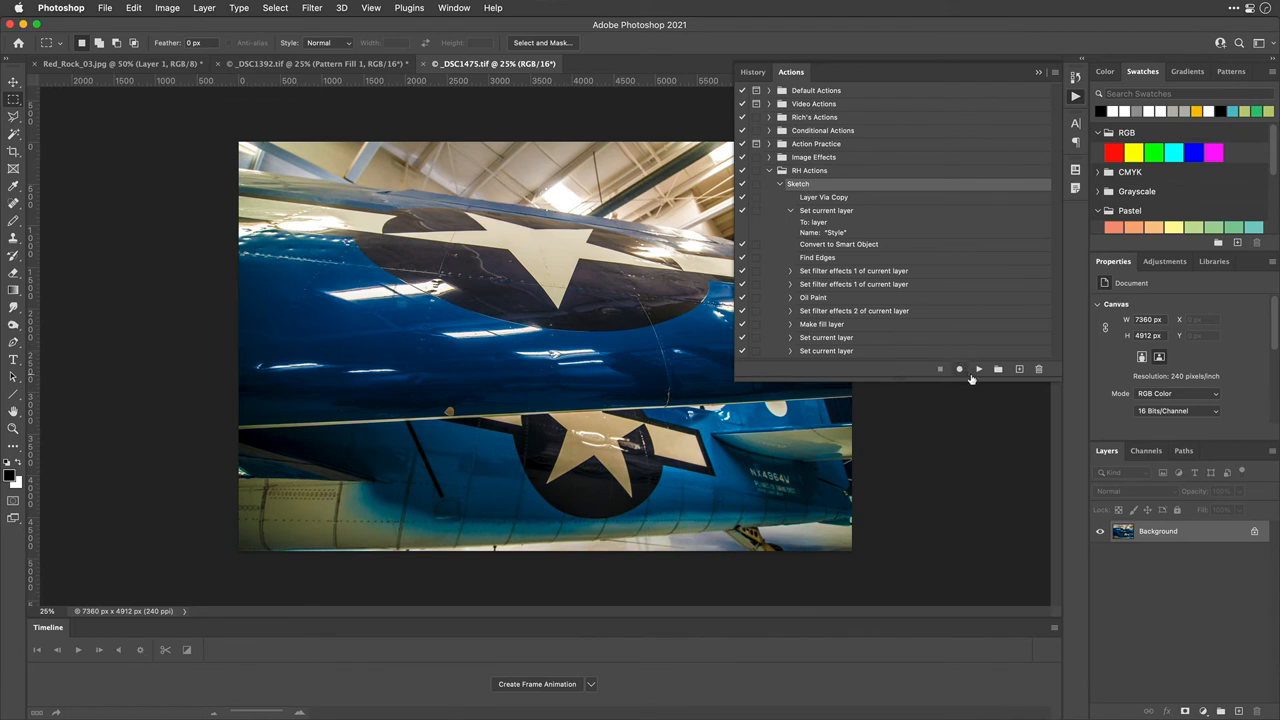
mouse_move(972, 370)
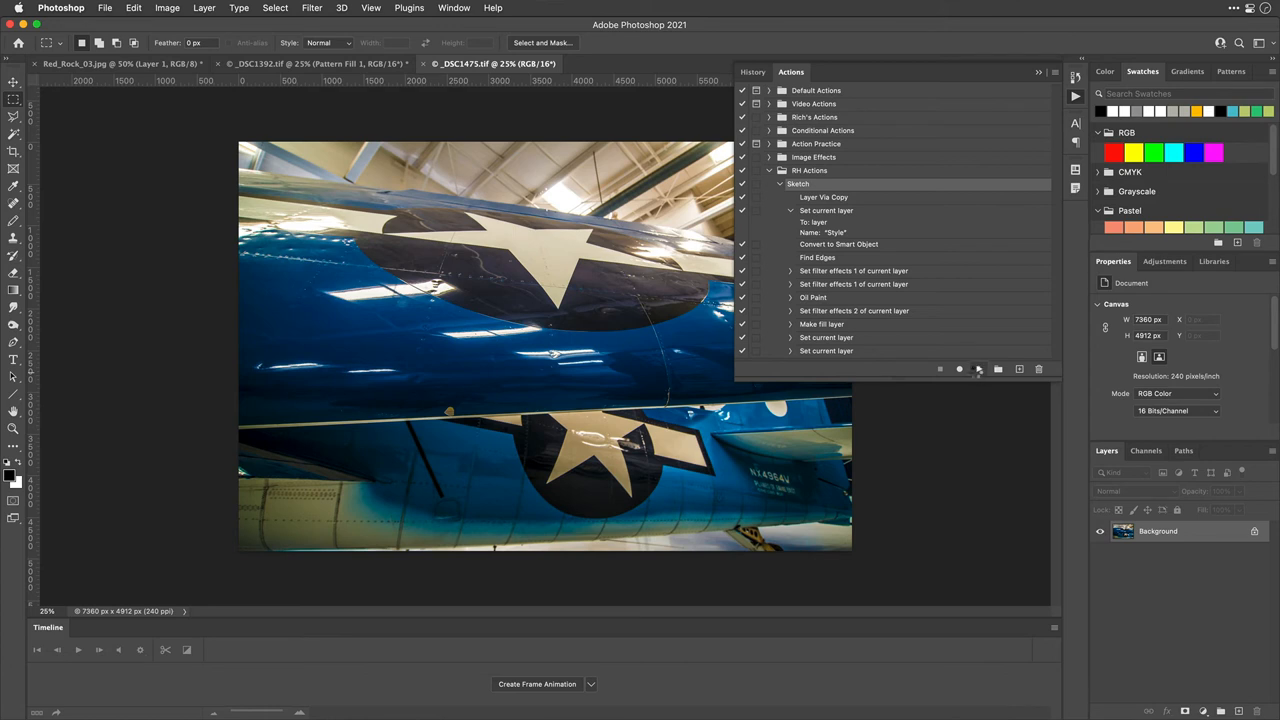
click(978, 368)
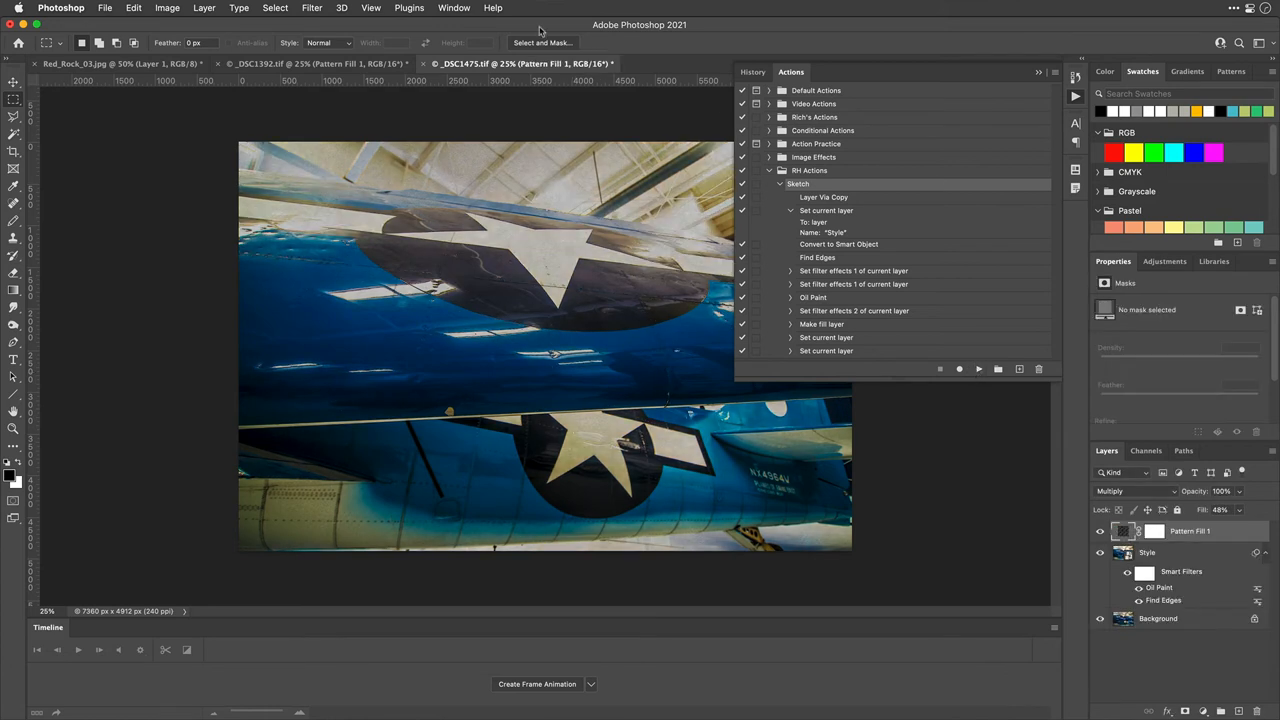
Step: Save Snapshot 1 of the sketched result in History and compare it with the original state
click(454, 8)
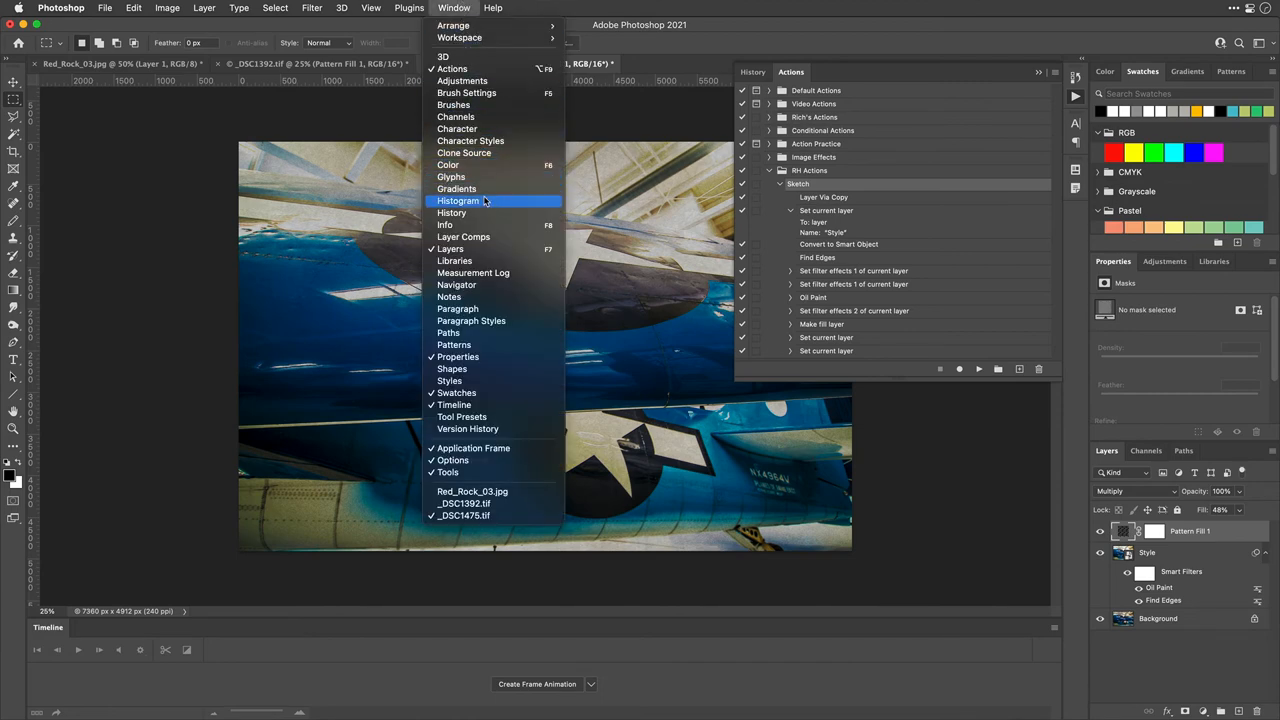
mouse_move(452, 212)
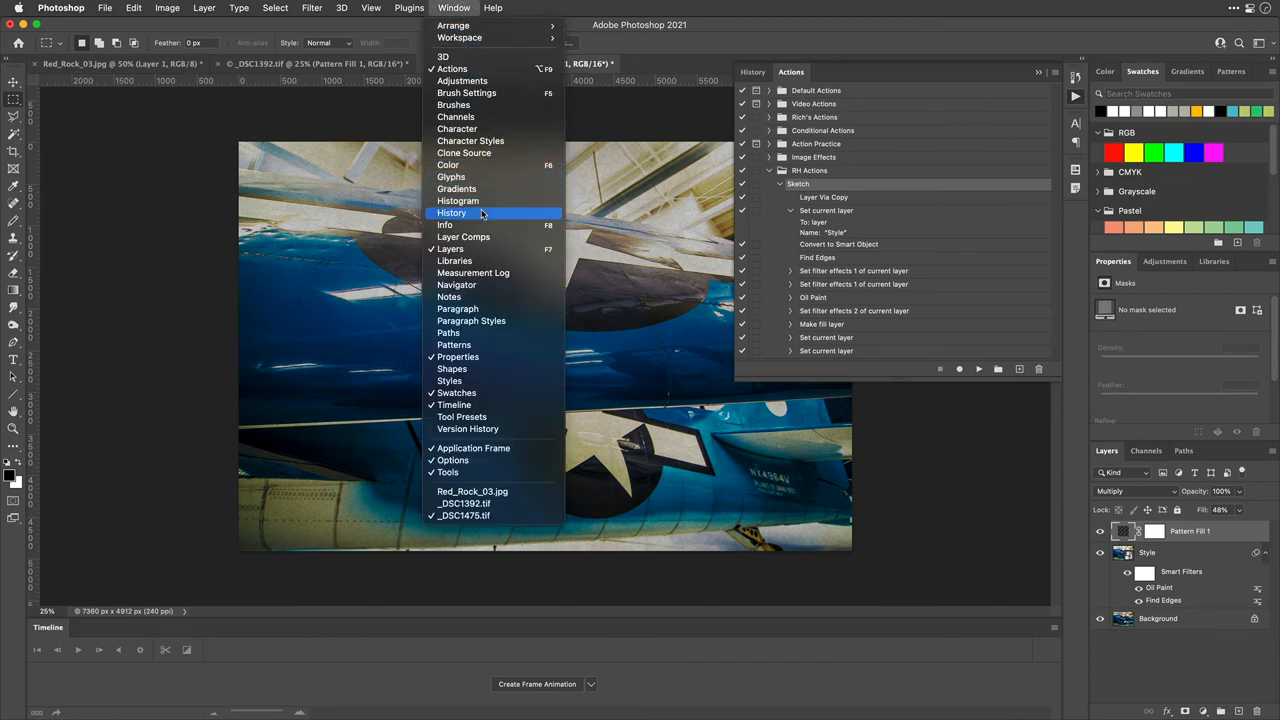
click(452, 212)
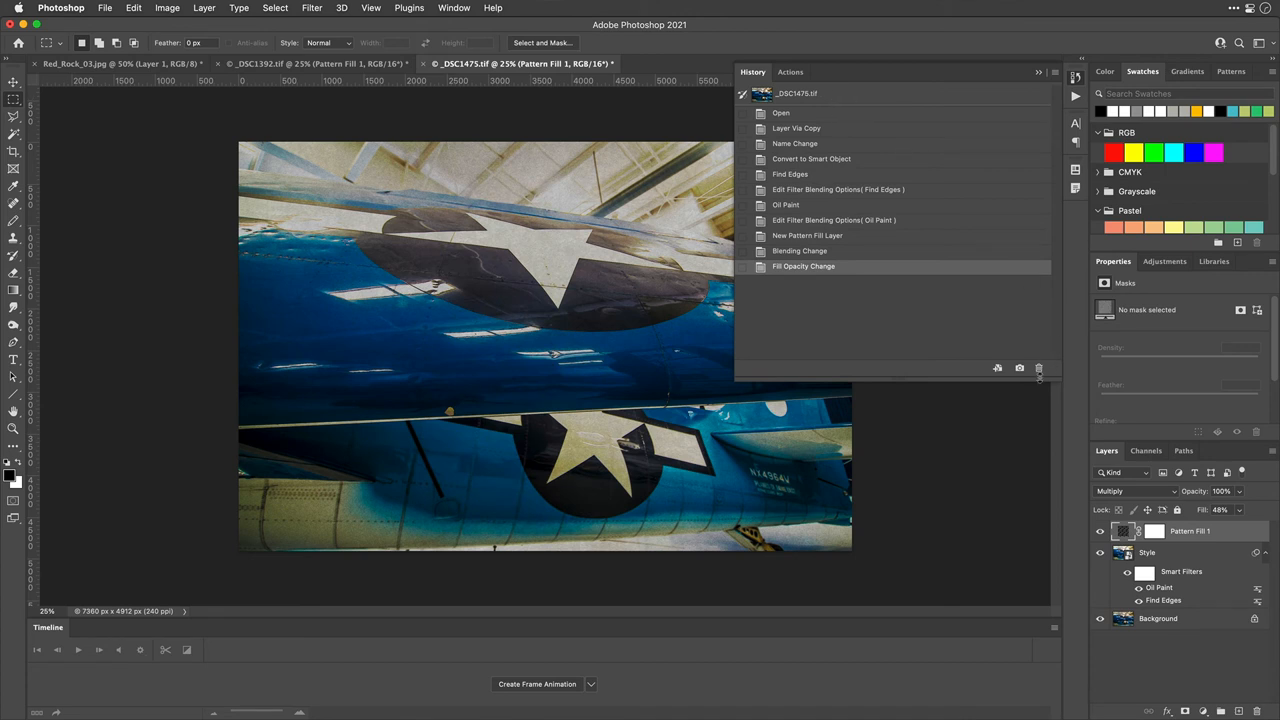
click(1020, 368)
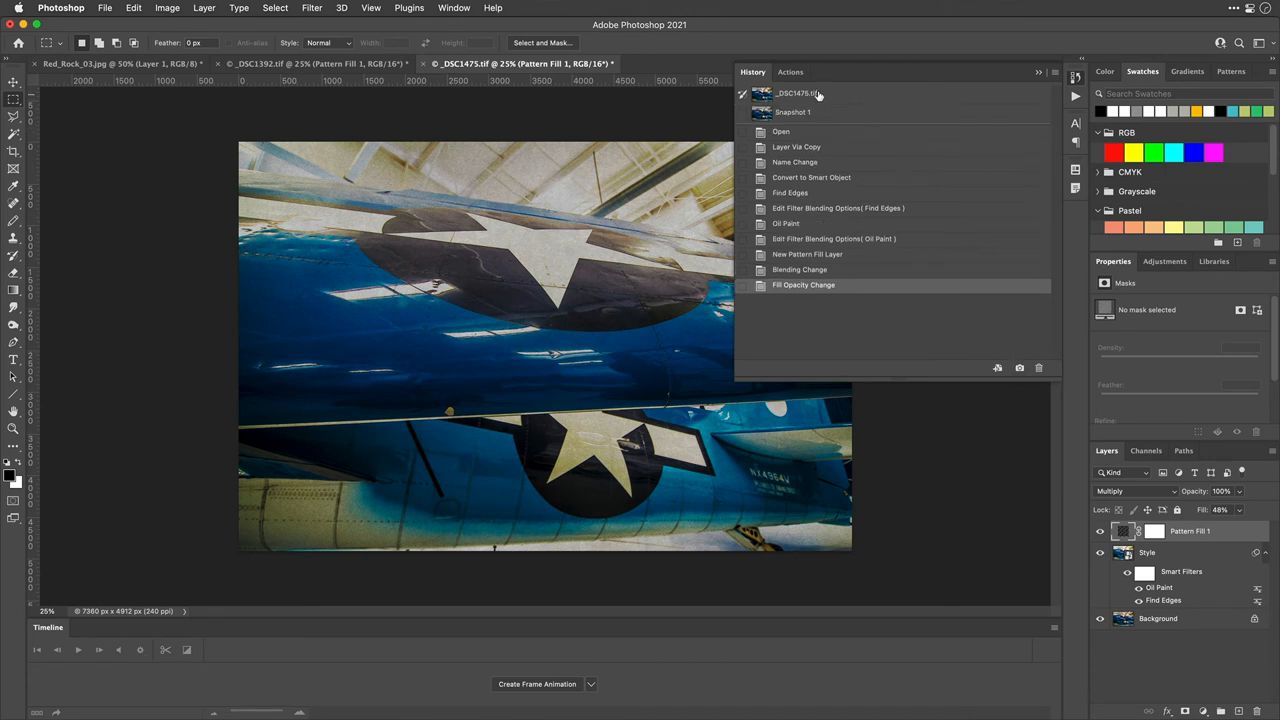
click(796, 94)
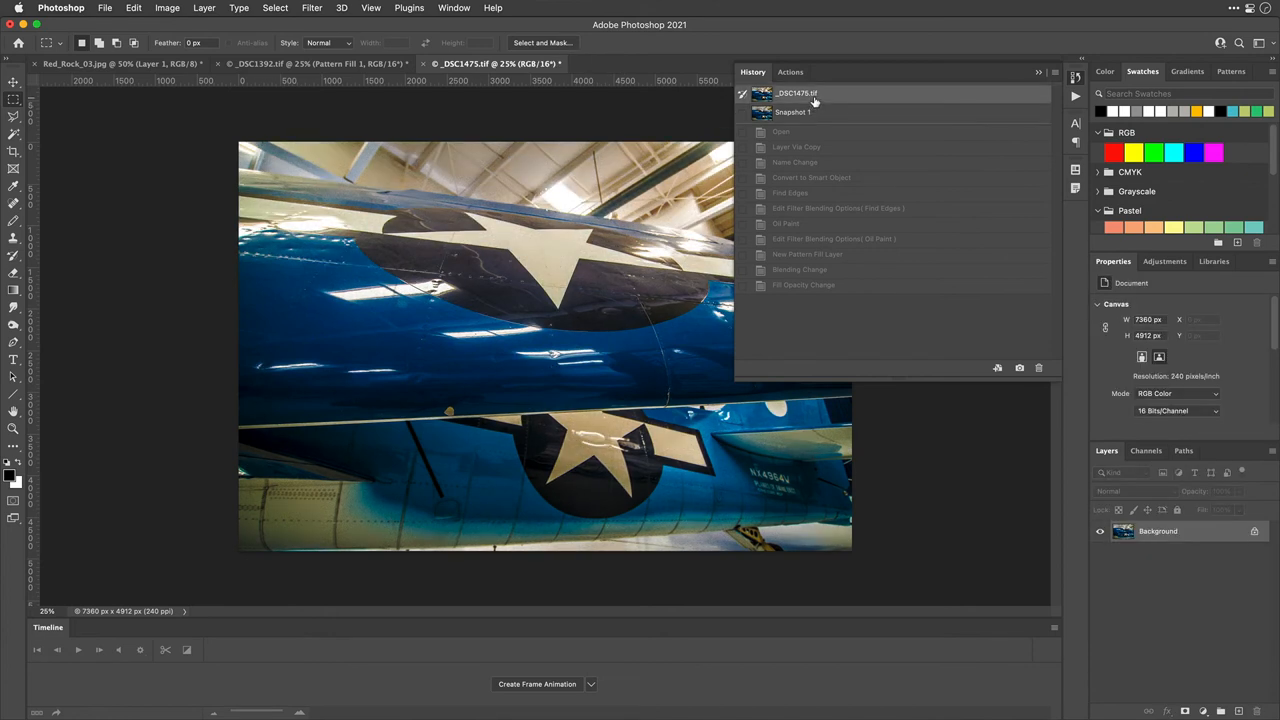
click(792, 112)
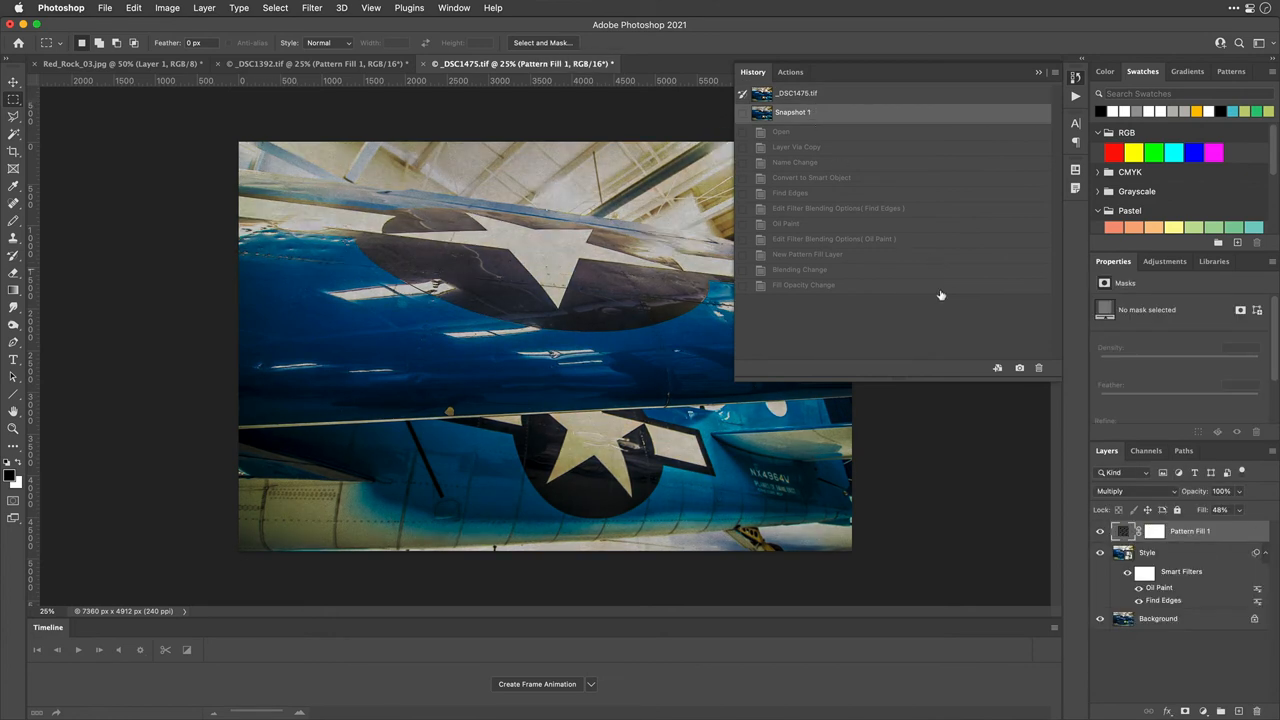
mouse_move(1024, 96)
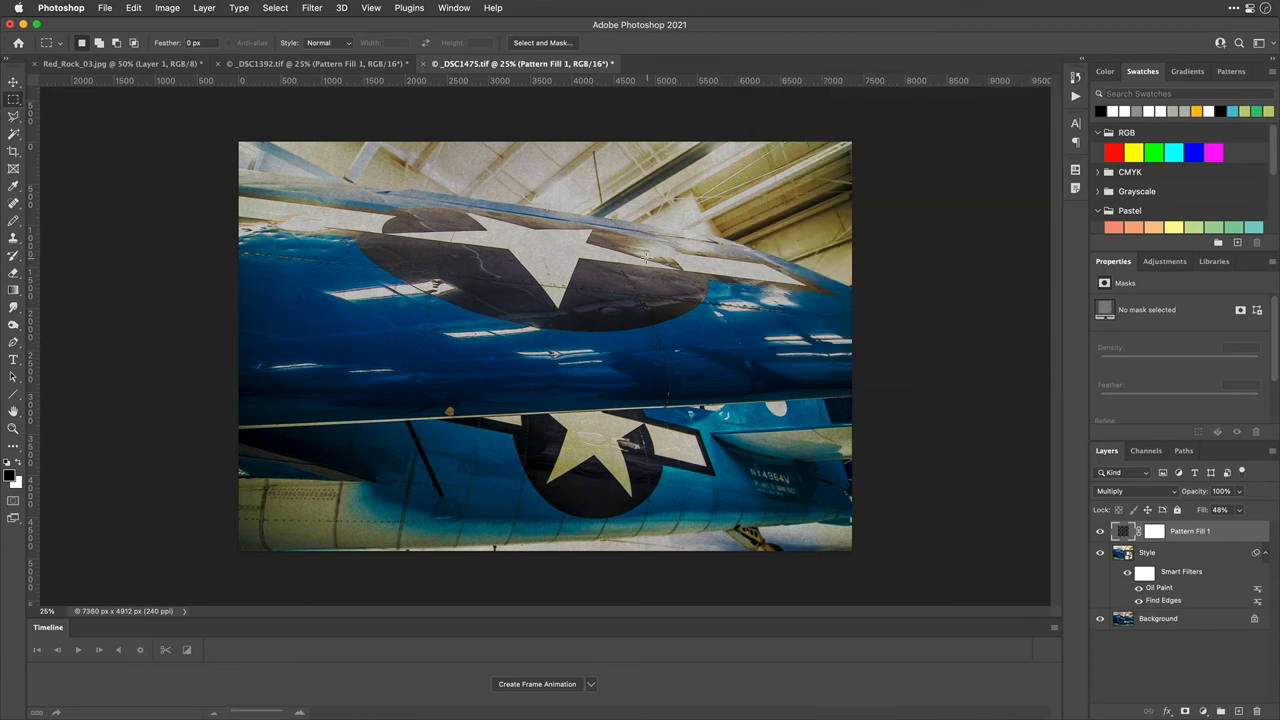
mouse_move(960, 496)
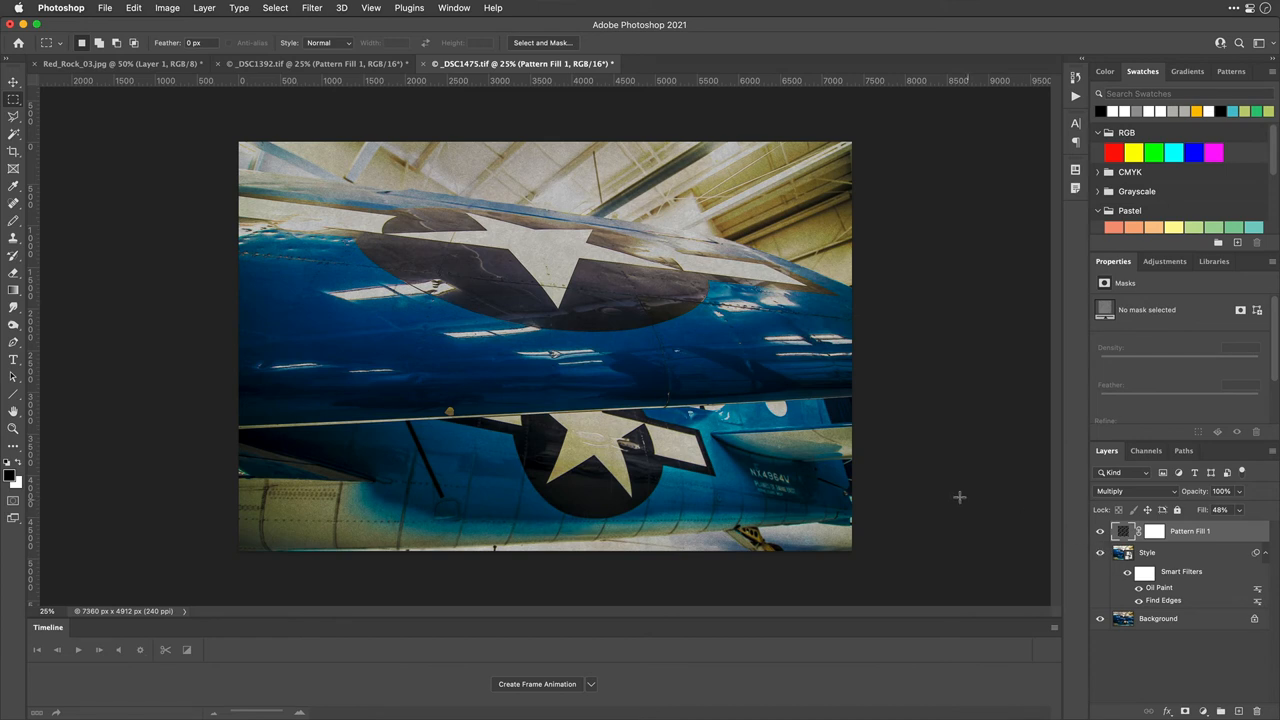
mouse_move(948, 478)
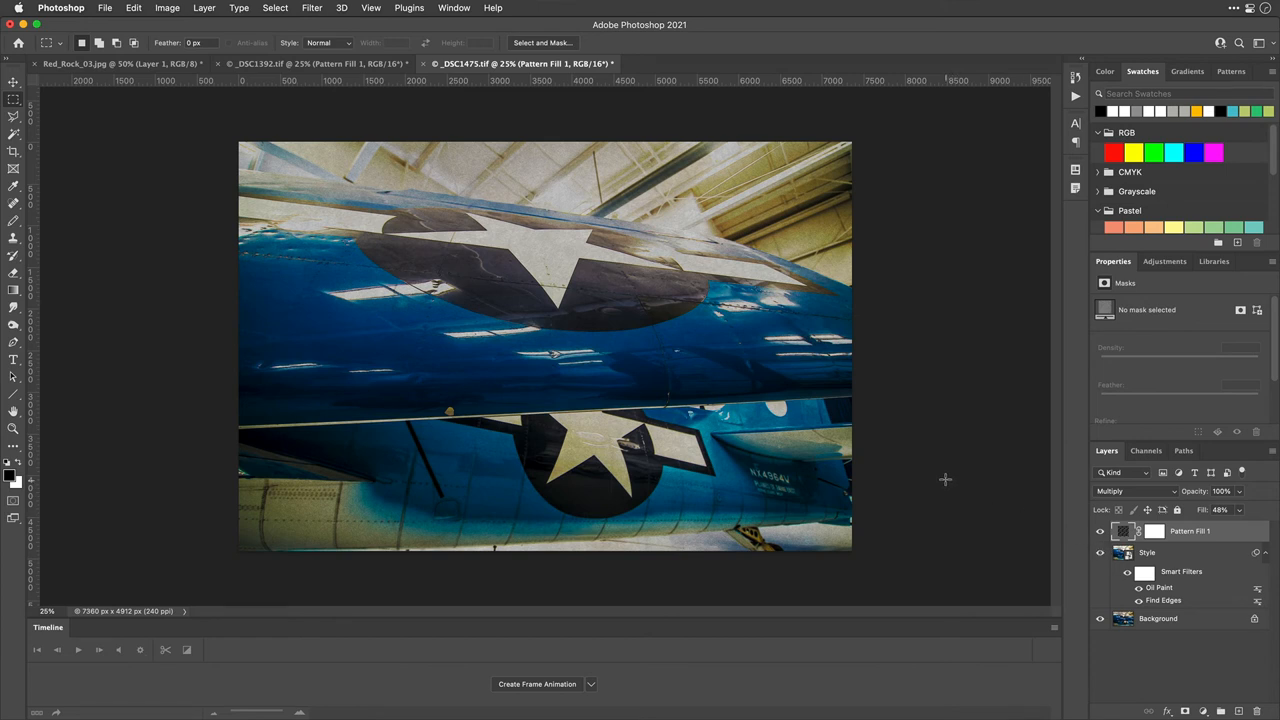
Step: Show the Actions panel from the Window menu
click(454, 8)
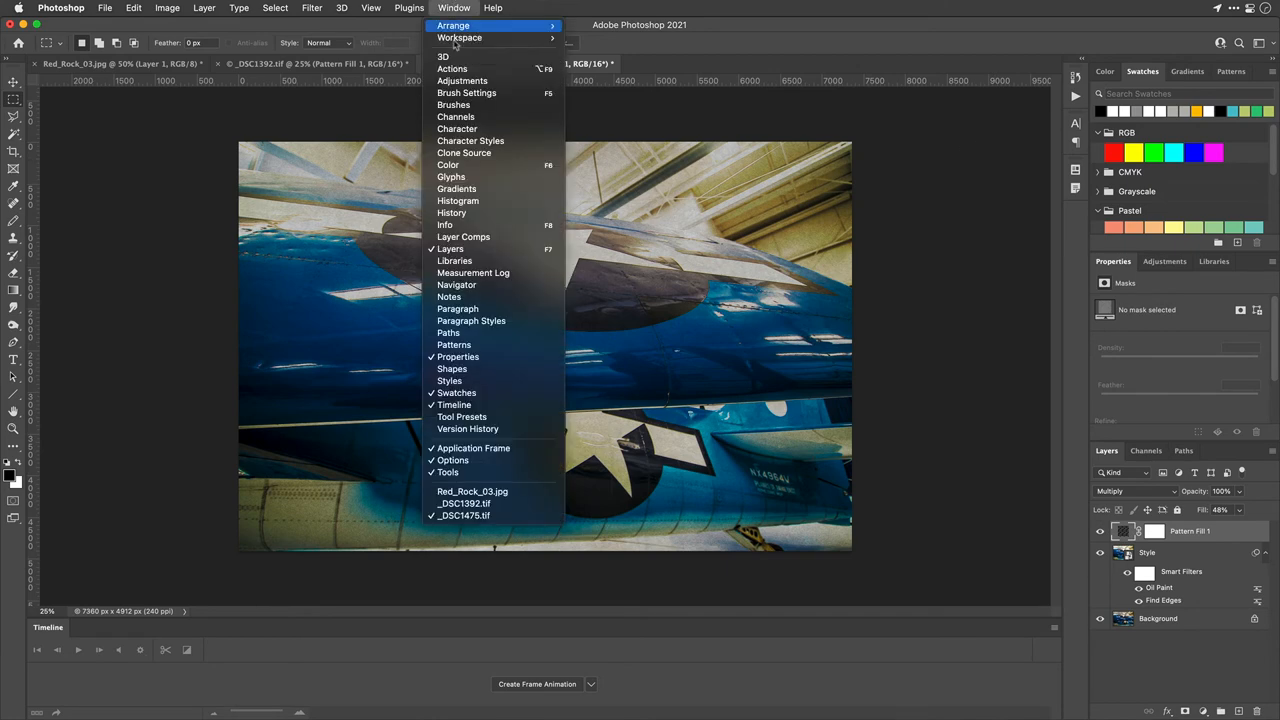
click(452, 68)
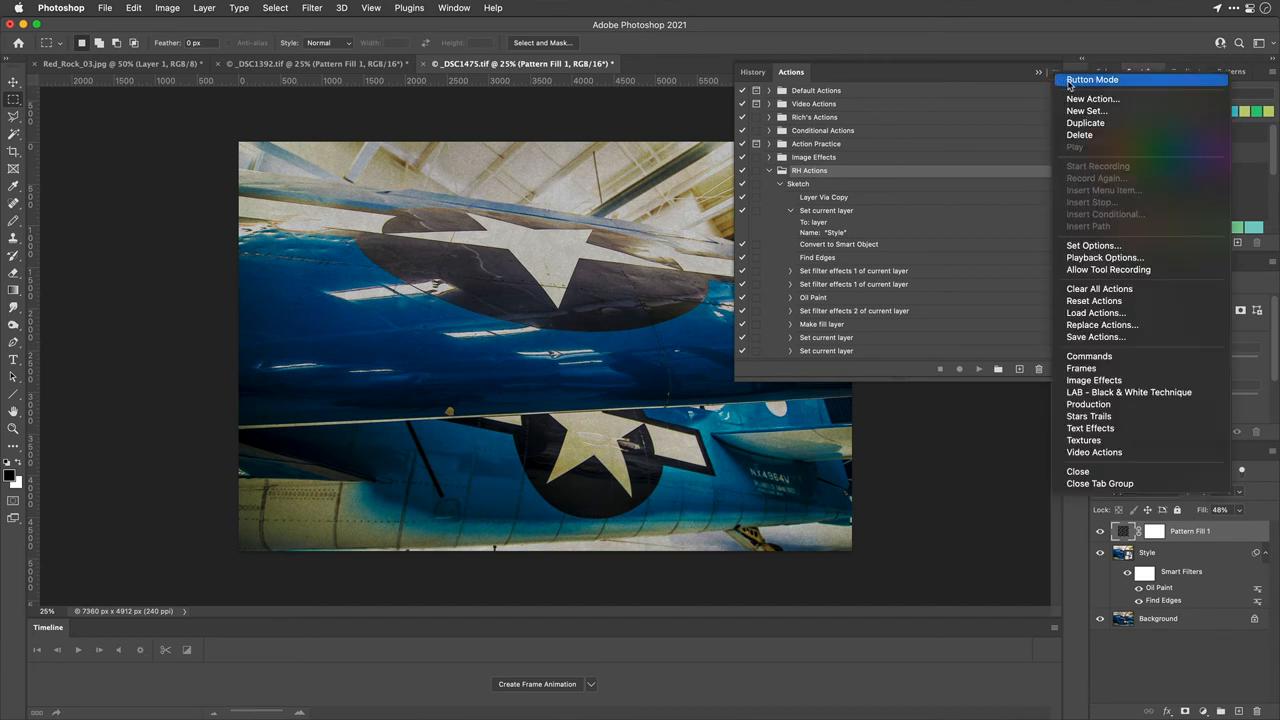
mouse_move(1100, 232)
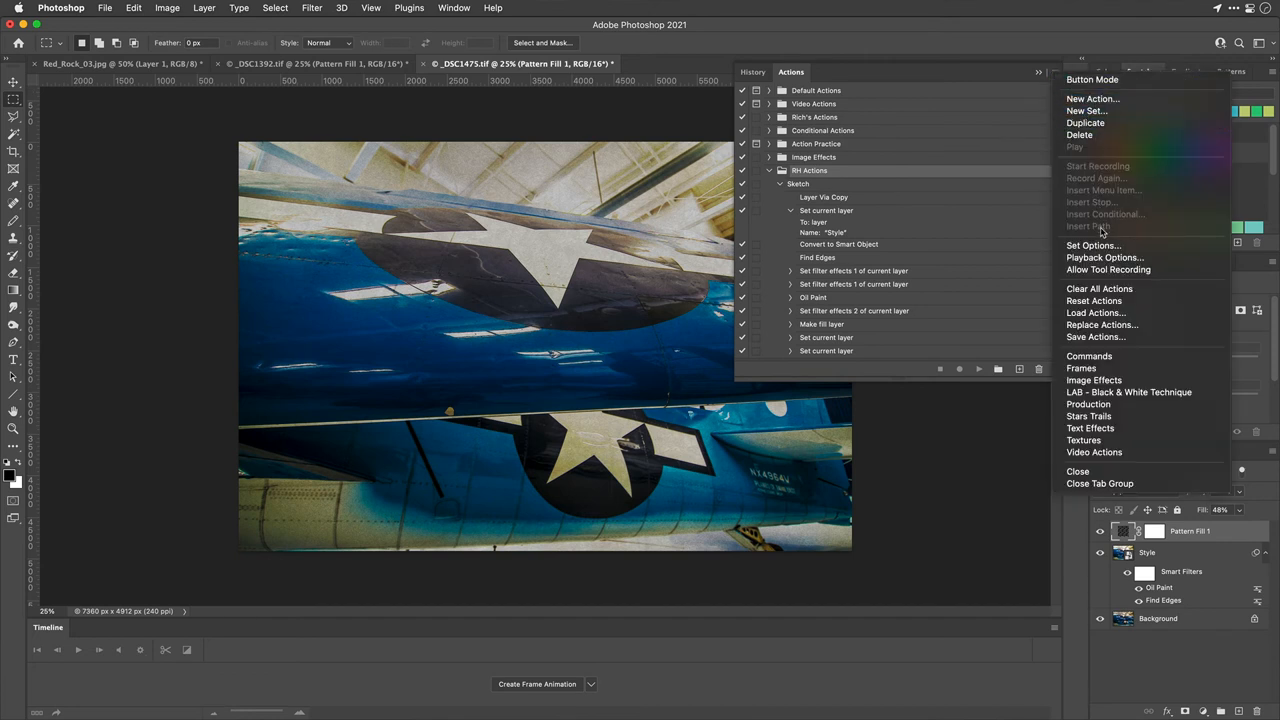
mouse_move(1124, 300)
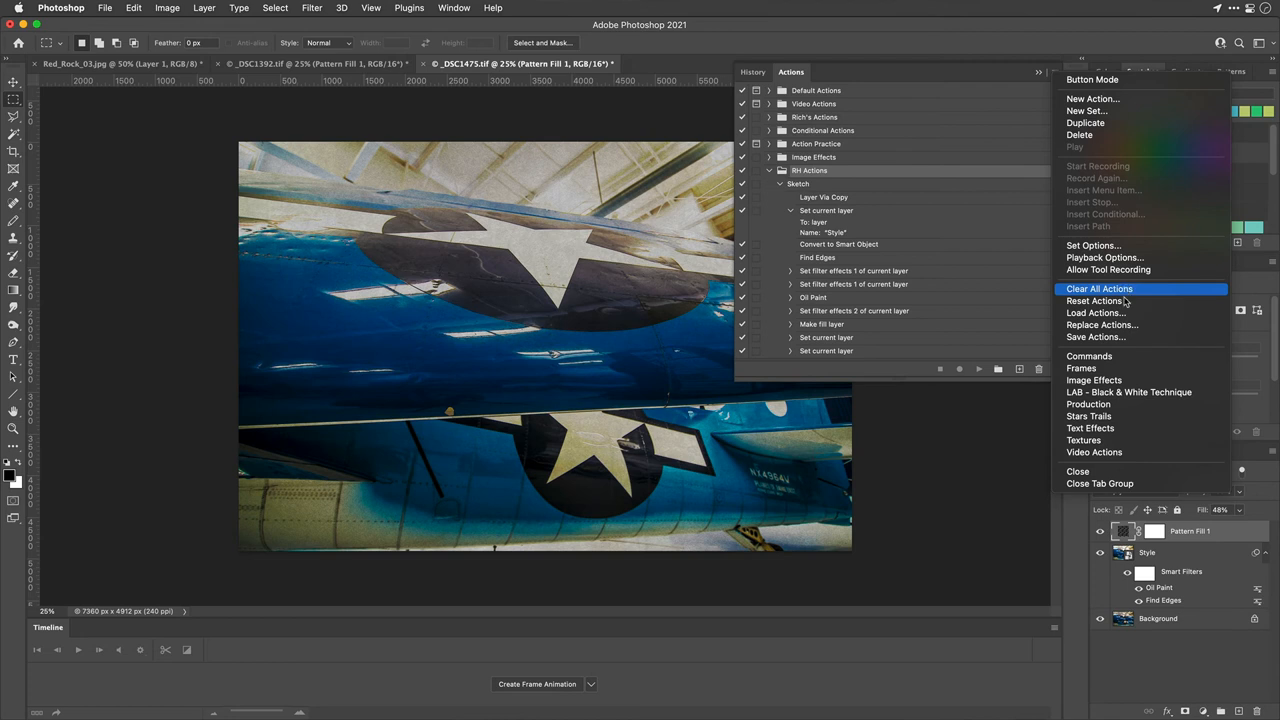
mouse_move(1094, 336)
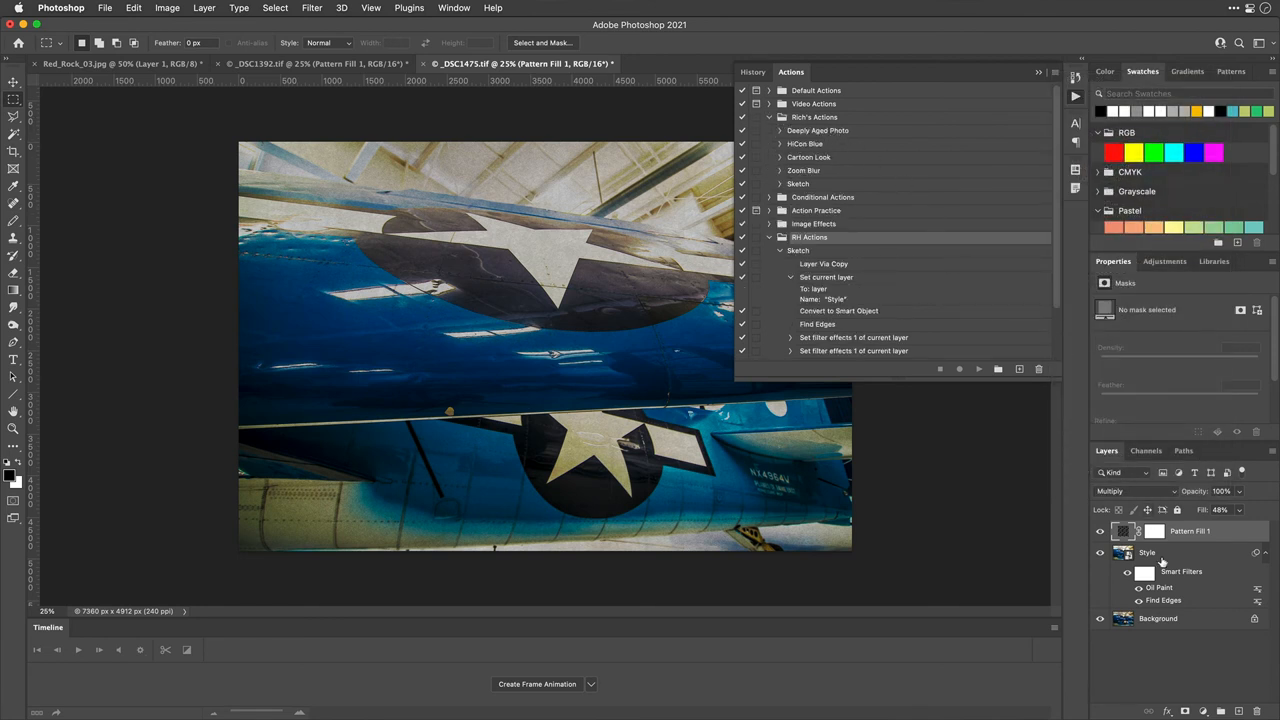
Step: Delete the Sketch effect layers and run the HiCon Blue action on the photo
click(1150, 552)
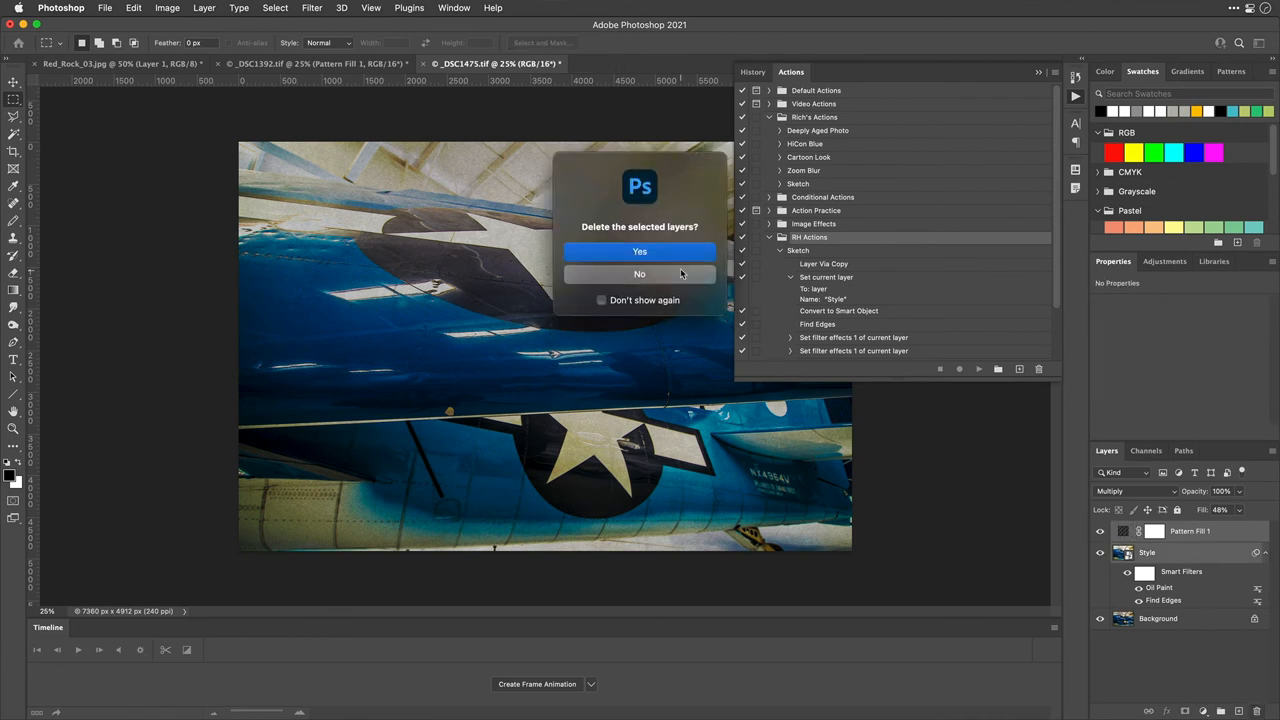
click(640, 252)
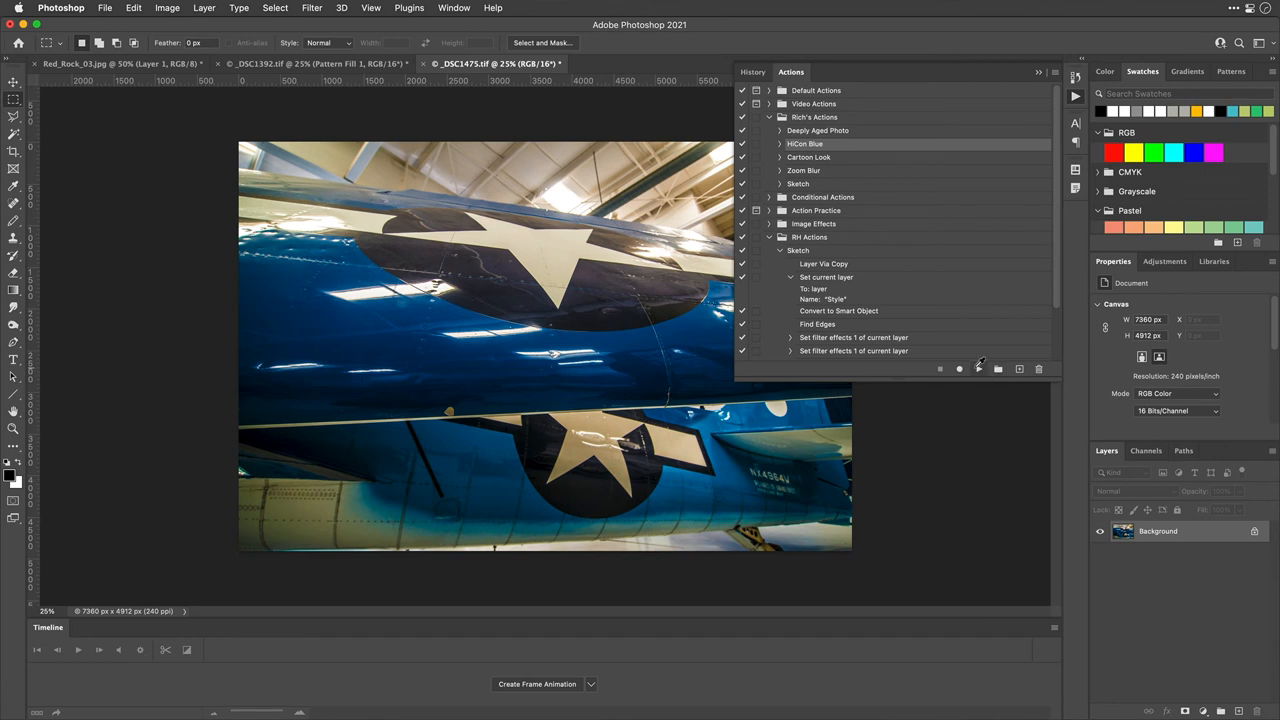
click(978, 368)
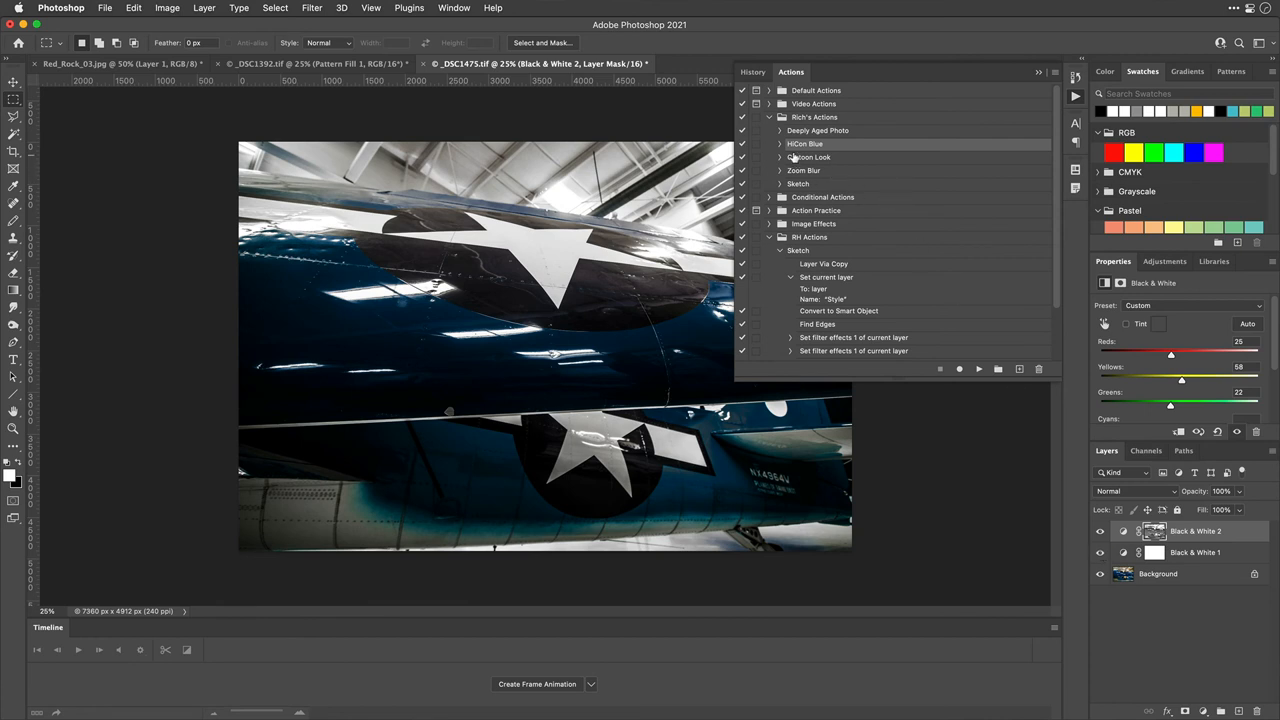
Step: Expand HiCon Blue to review its adjustment step settings, then close the documents
click(780, 144)
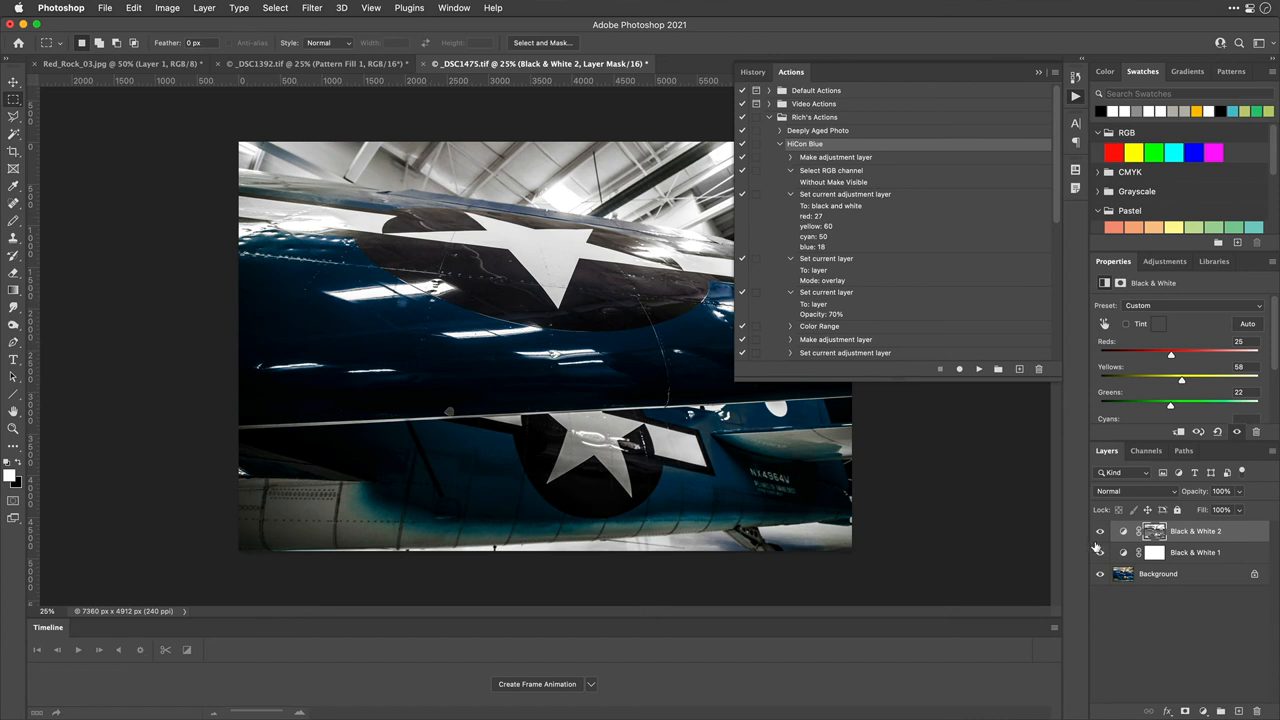
click(792, 156)
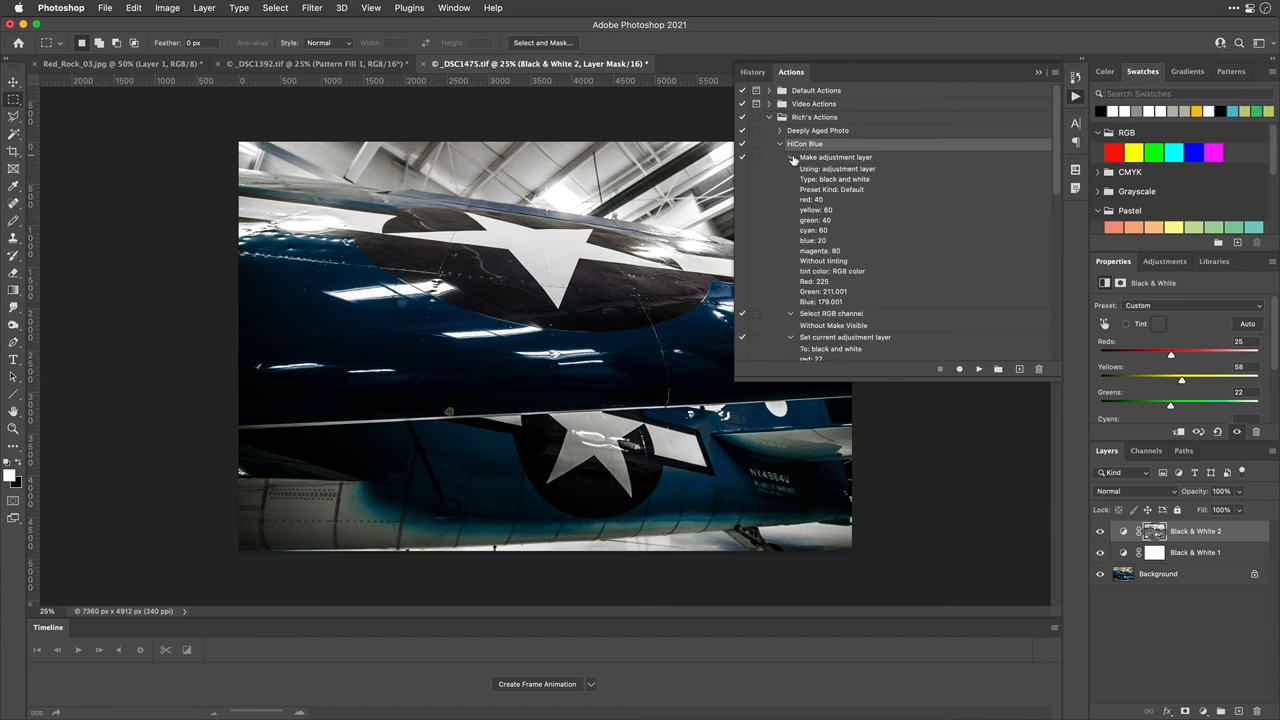
click(792, 156)
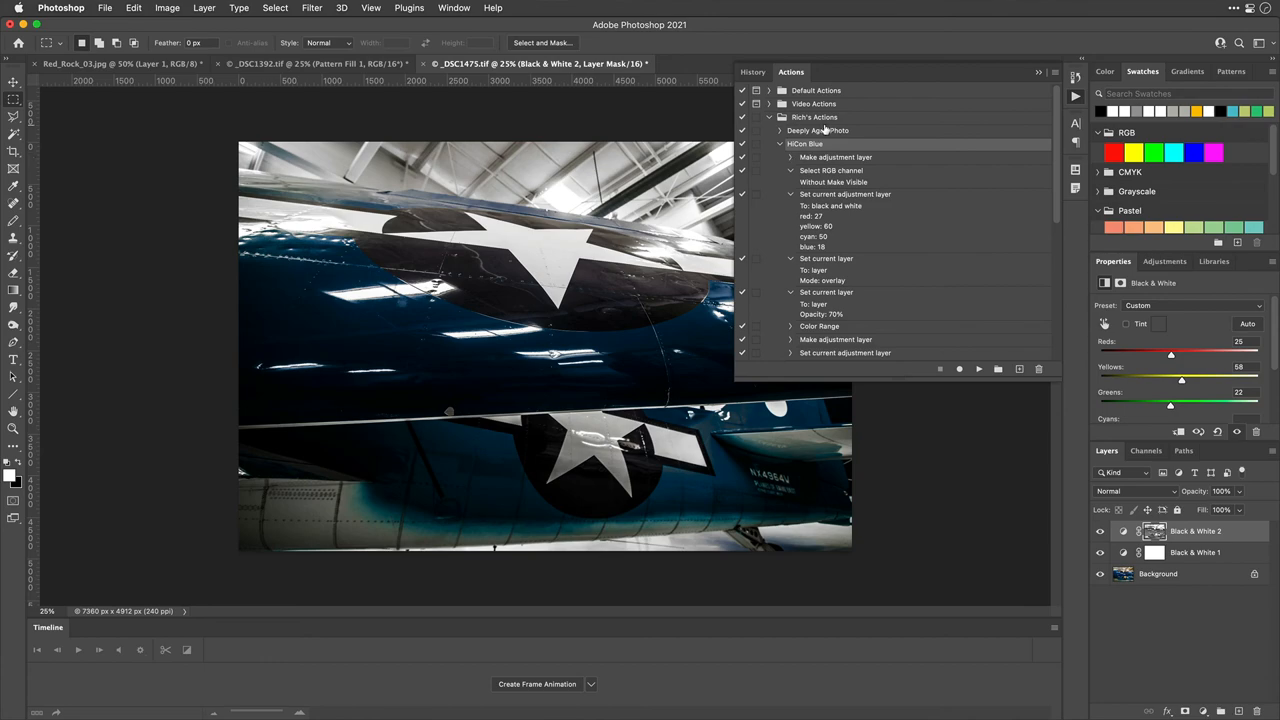
click(452, 8)
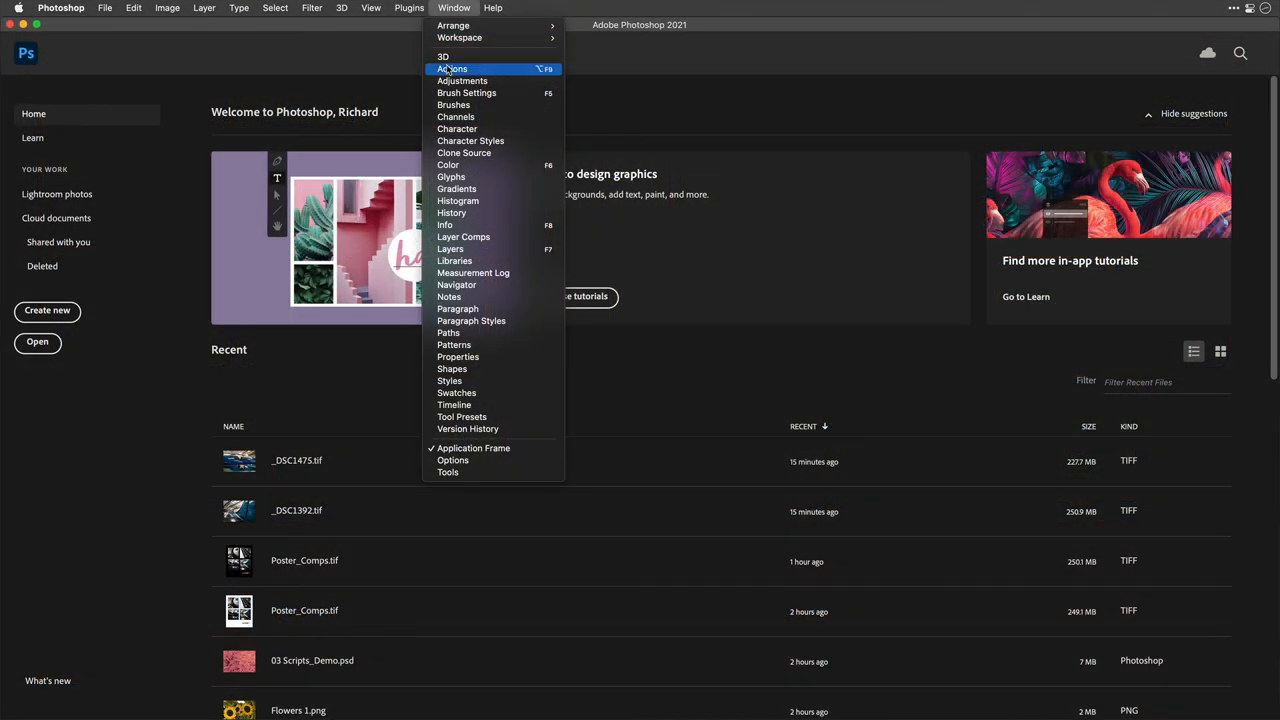
Step: Bring up the Zoom Blur action's options from the Actions panel
click(452, 68)
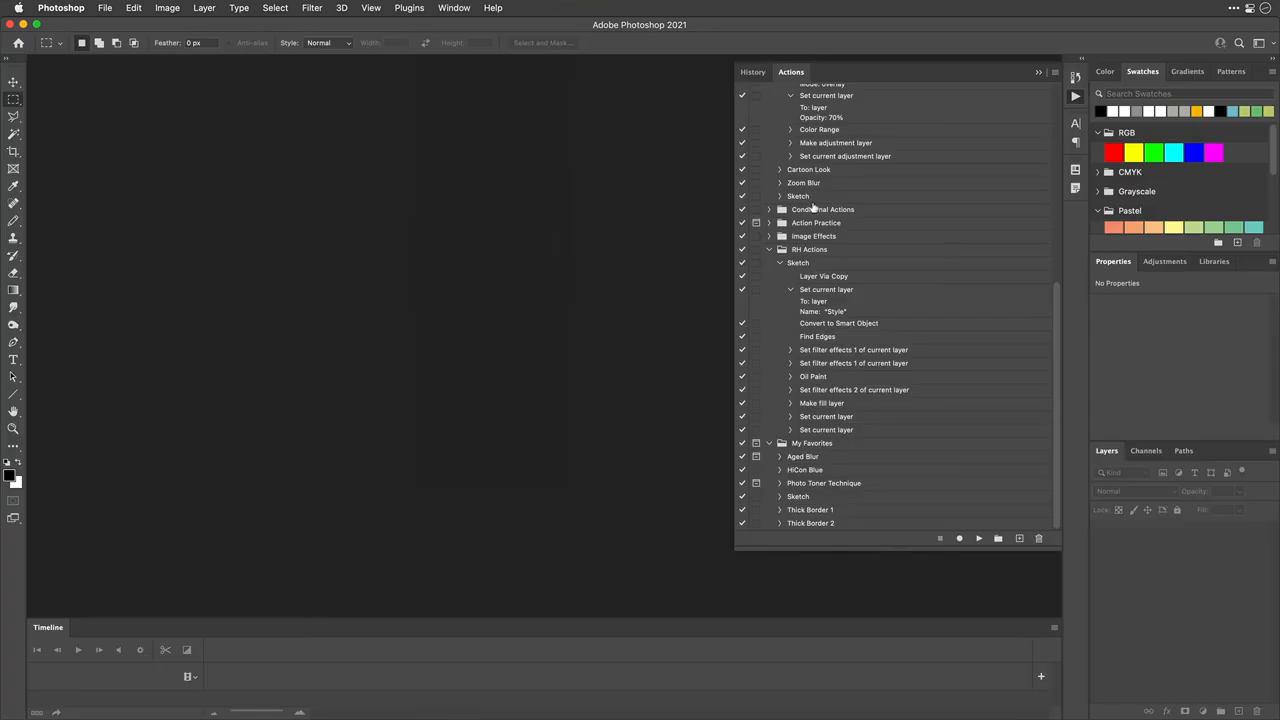
mouse_move(780, 184)
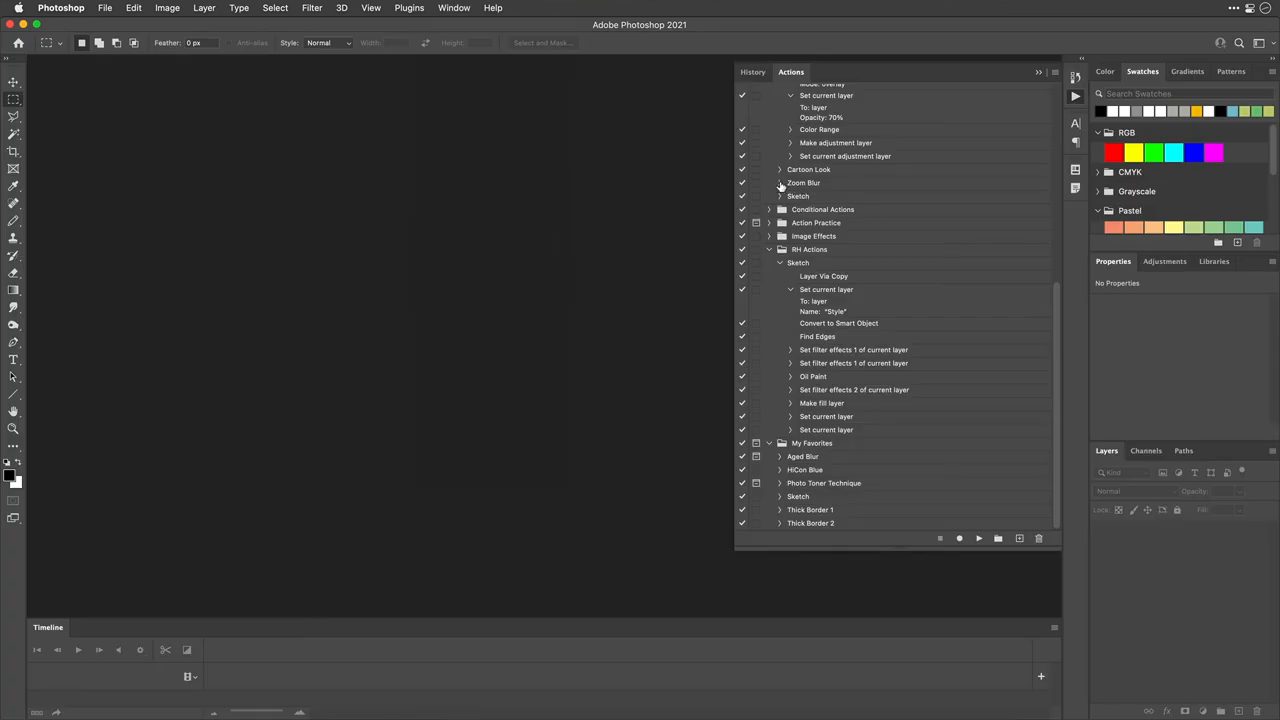
click(780, 184)
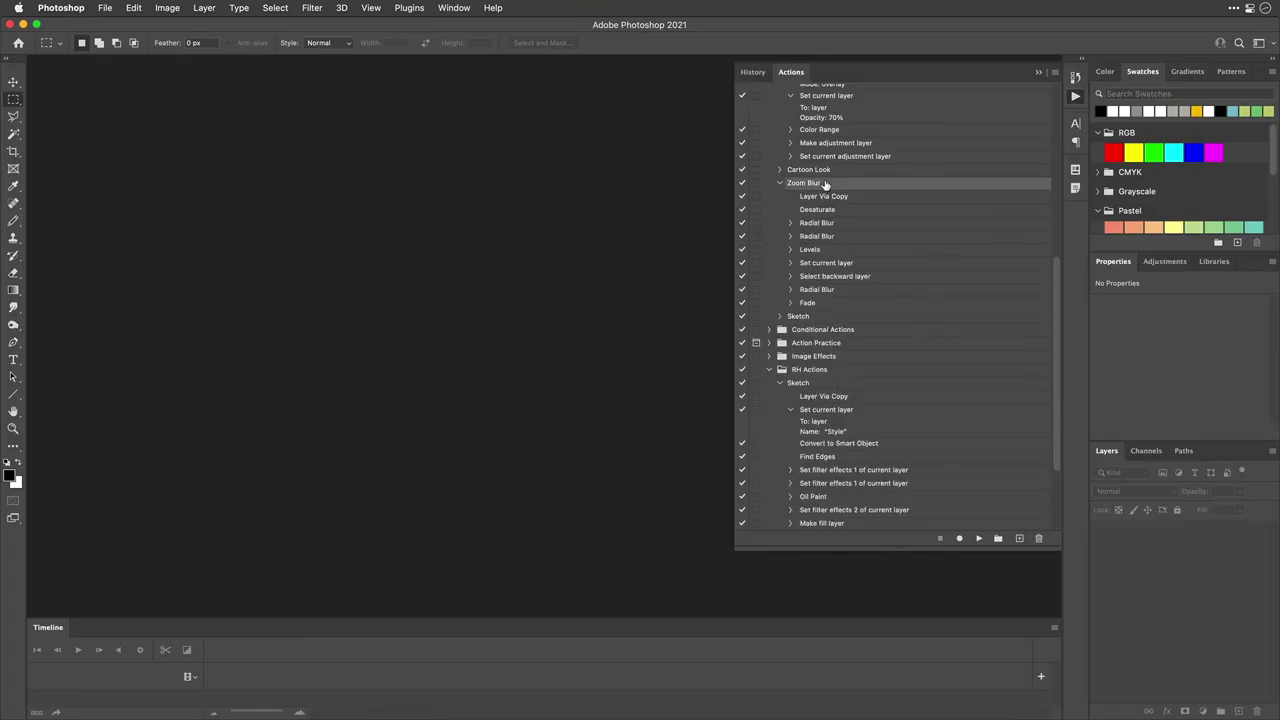
double_click(804, 184)
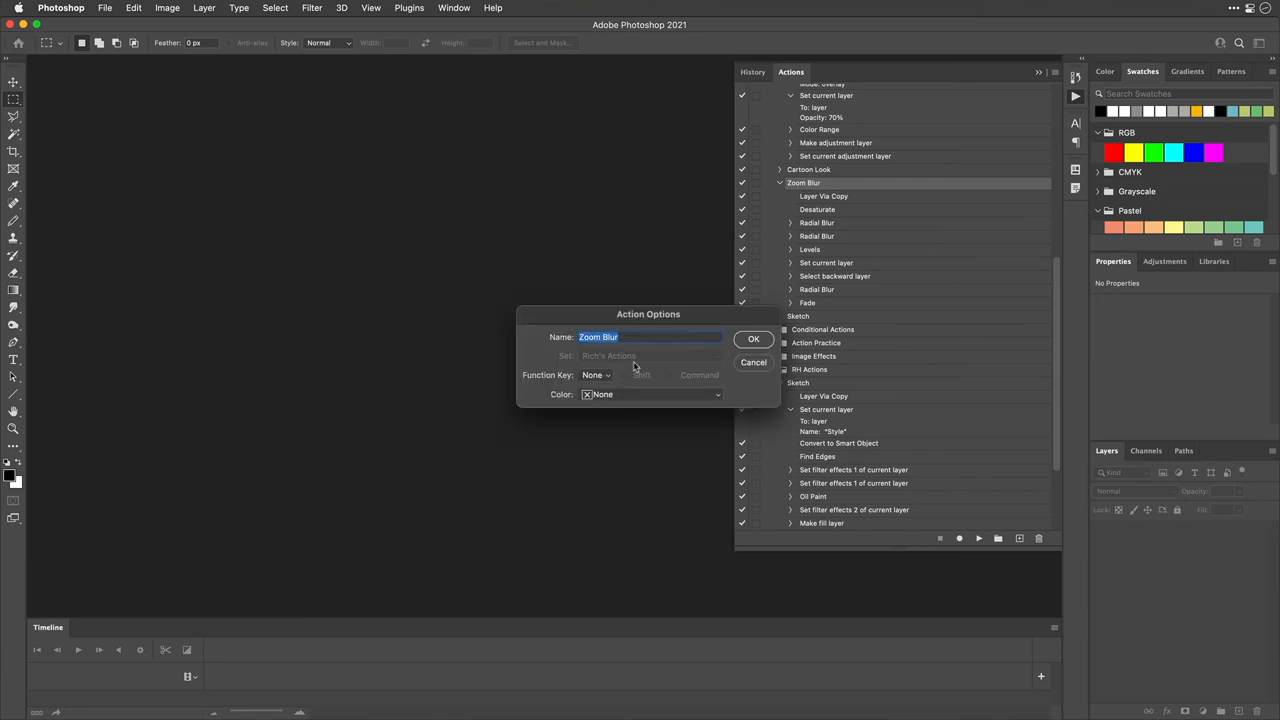
click(596, 374)
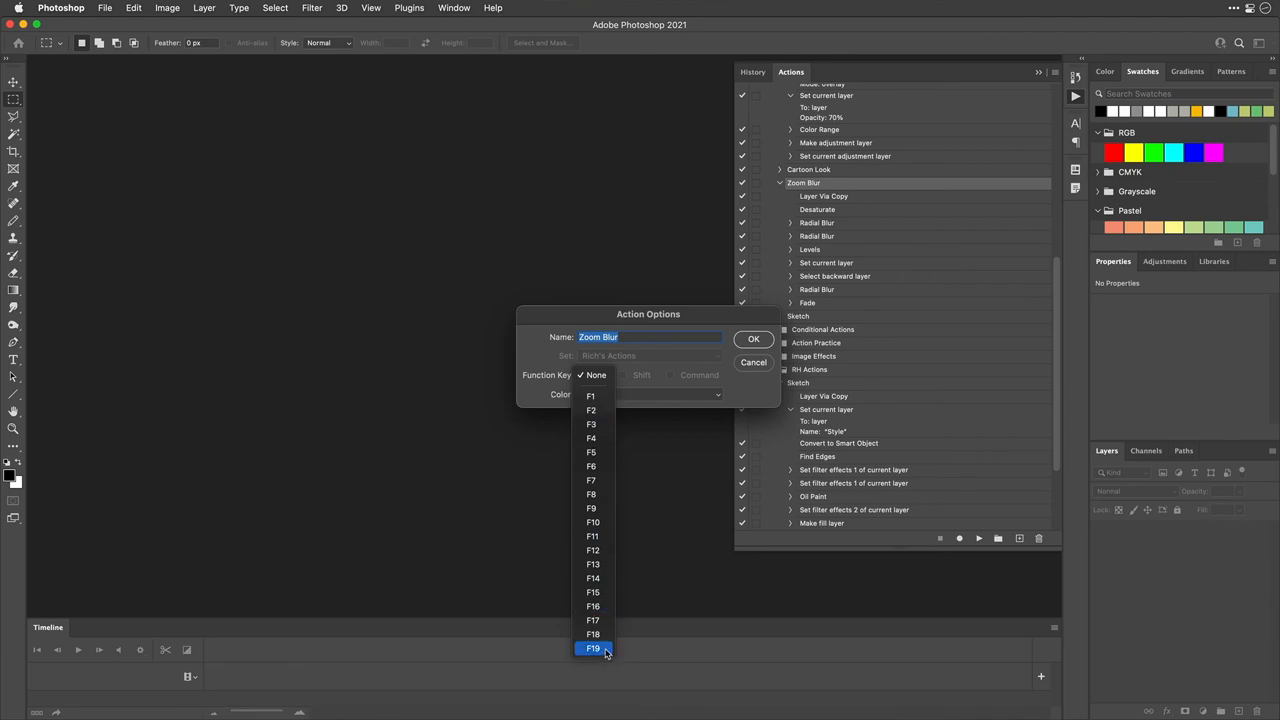
mouse_move(616, 452)
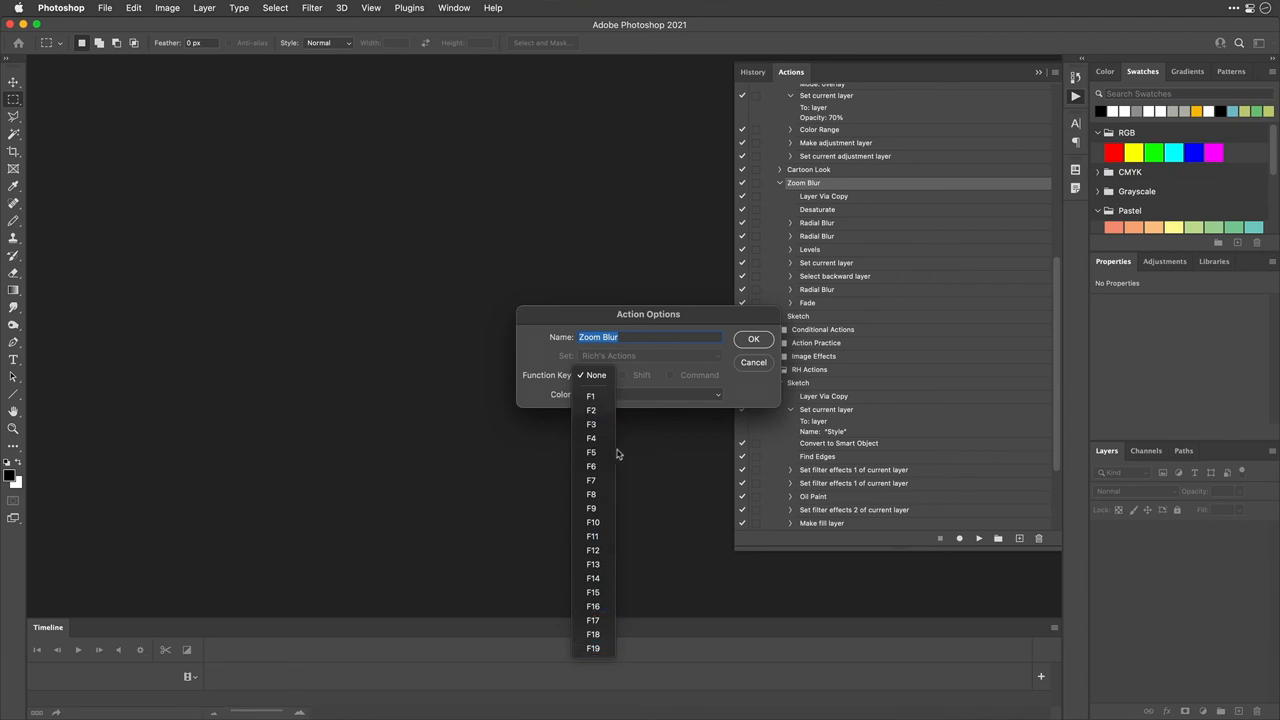
Step: Assign F5 and a red label to Zoom Blur, overriding the Brush Settings shortcut
click(590, 452)
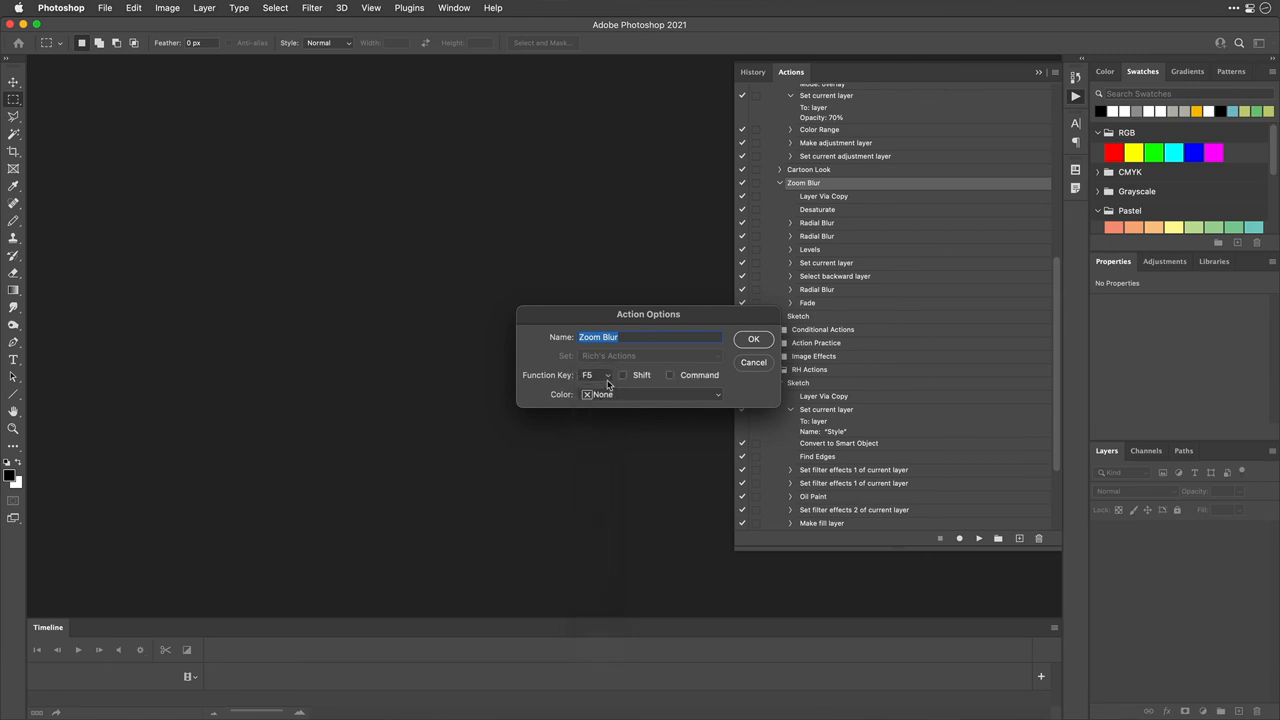
mouse_move(654, 376)
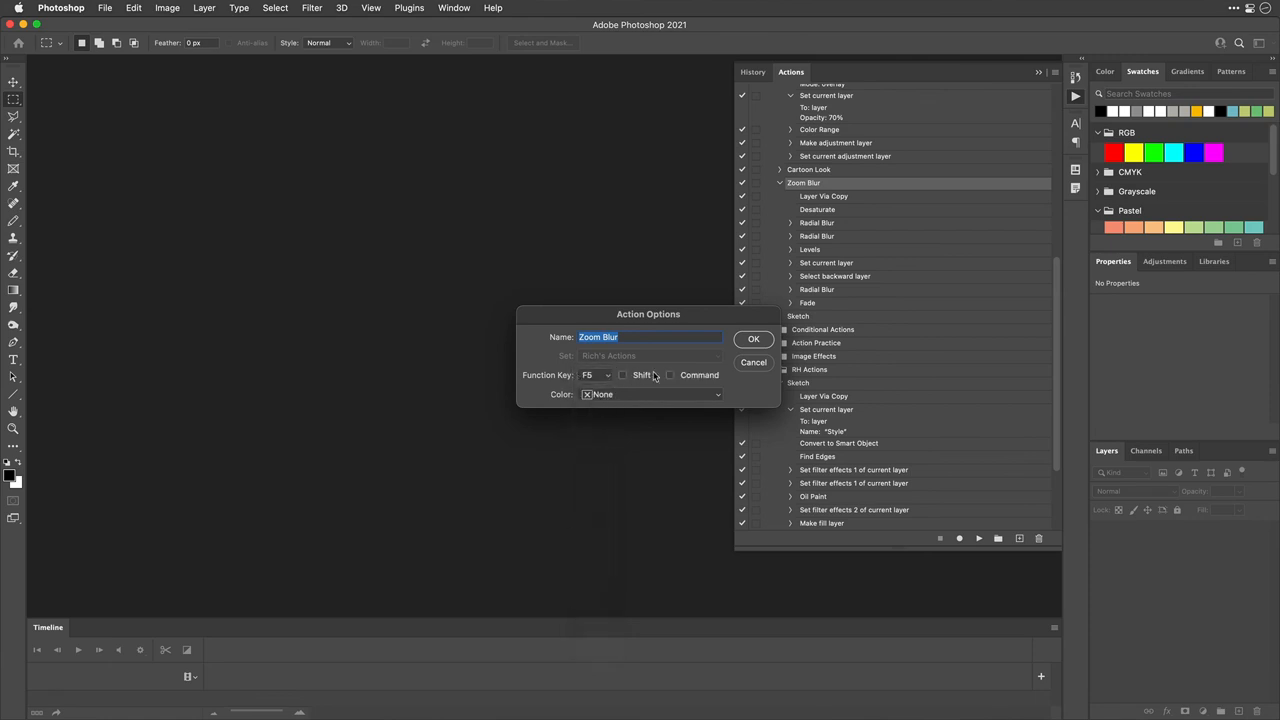
mouse_move(680, 384)
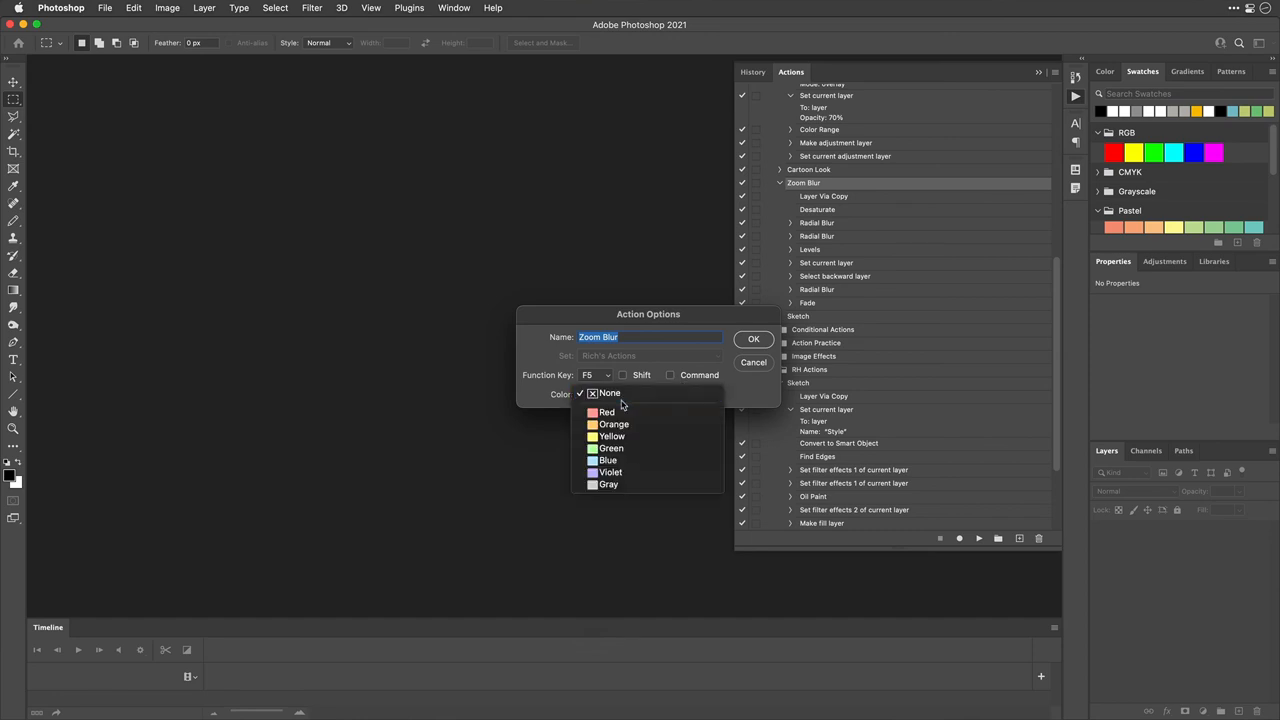
click(608, 412)
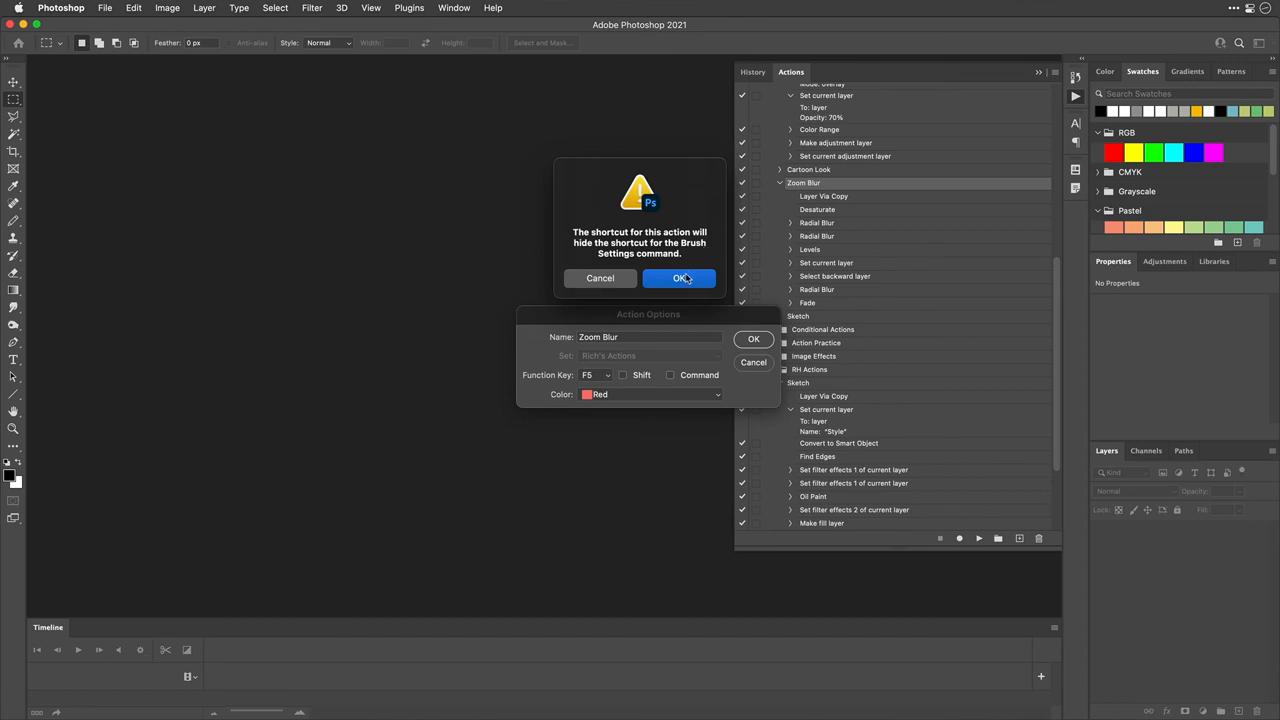
click(680, 278)
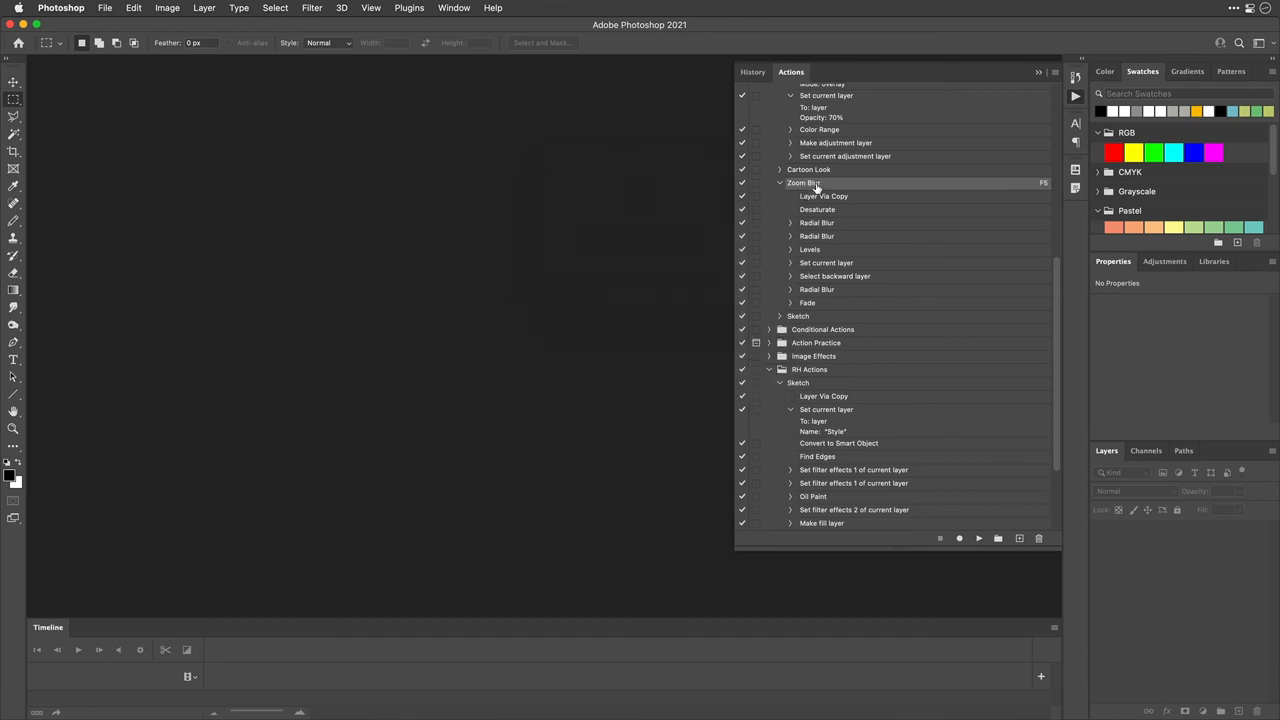
mouse_move(868, 188)
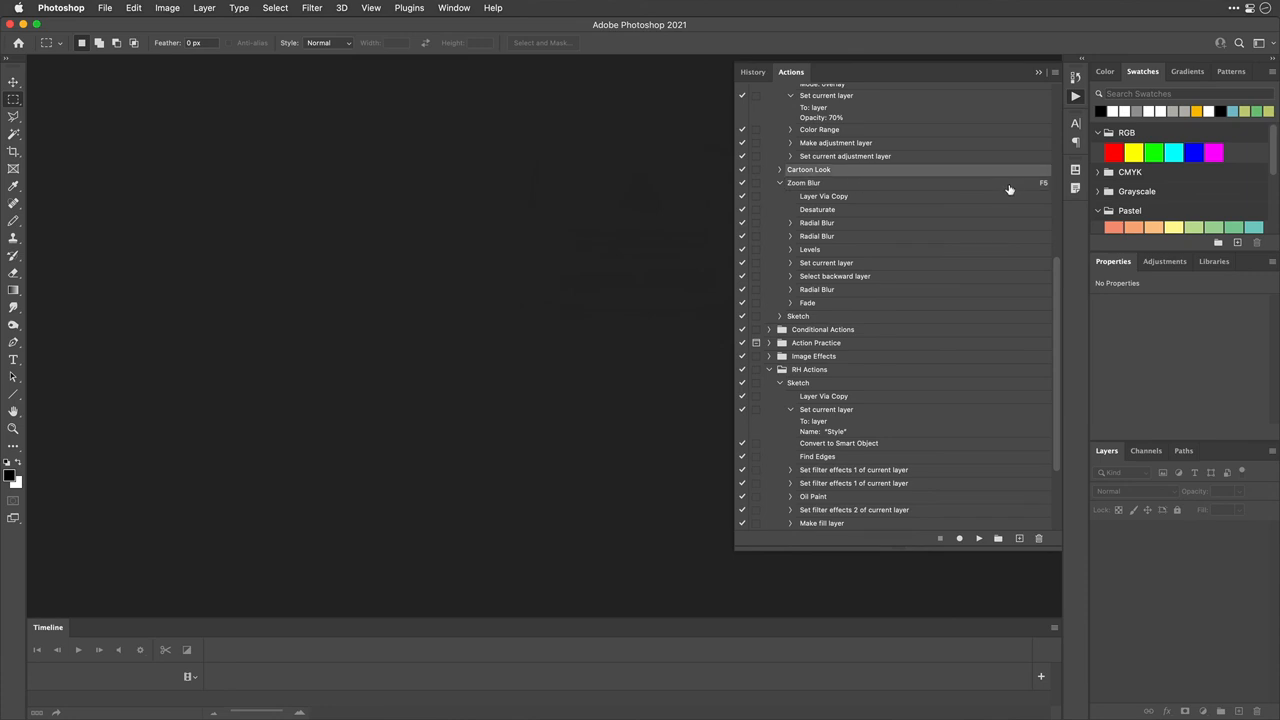
mouse_move(892, 172)
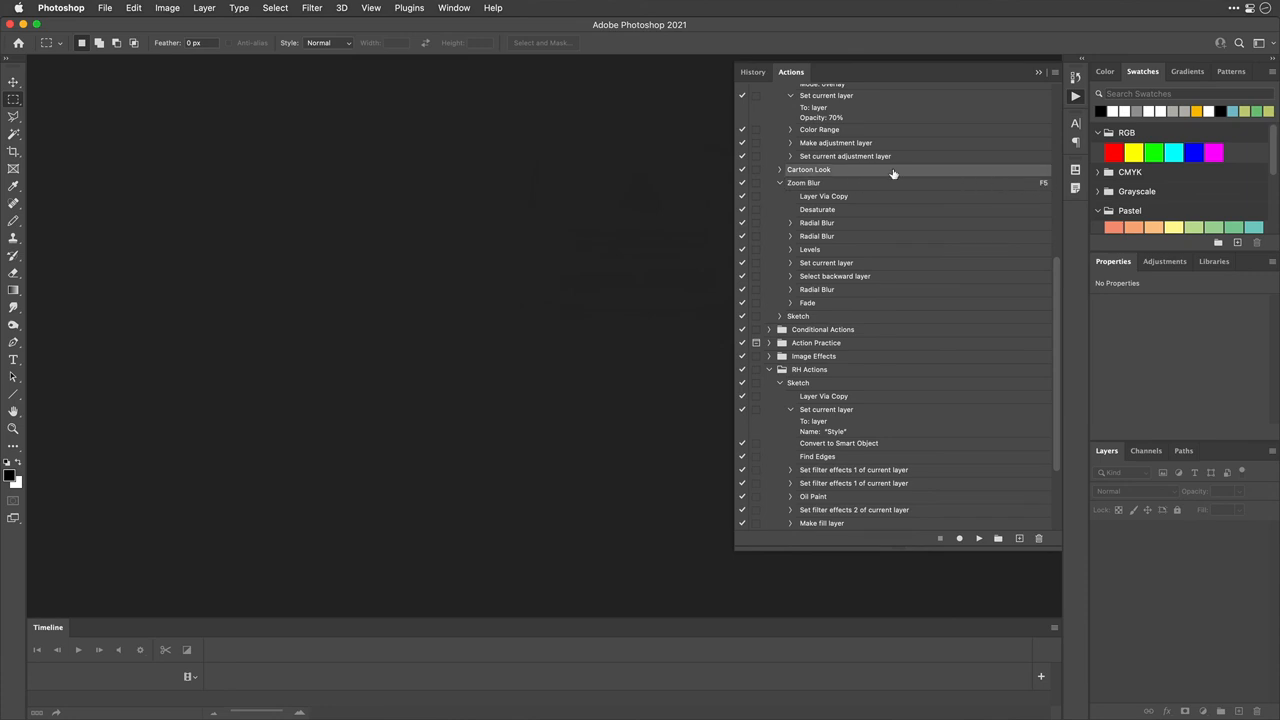